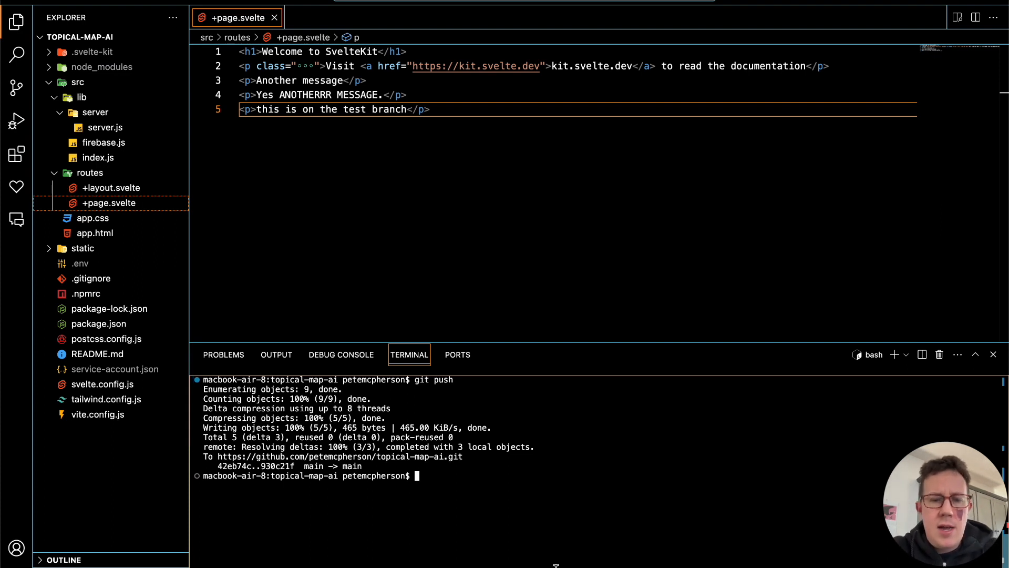
Step: Launch the SvelteKit dev server with npm run dev in the project terminal
{"action": "type", "text": "npm run dev"}
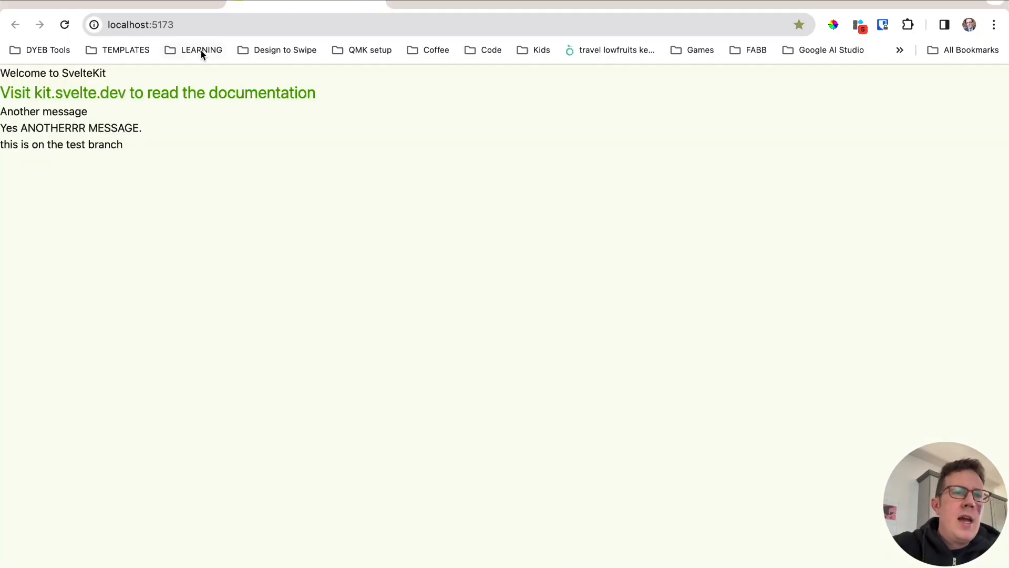
{"action": "mouse_move", "coordinate": [66, 171]}
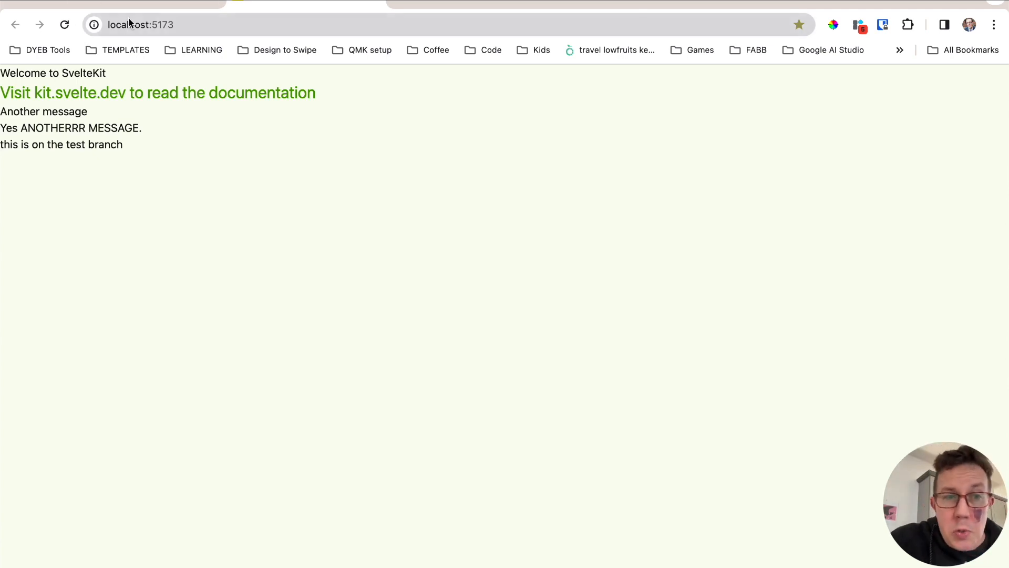
{"action": "mouse_move", "coordinate": [149, 13]}
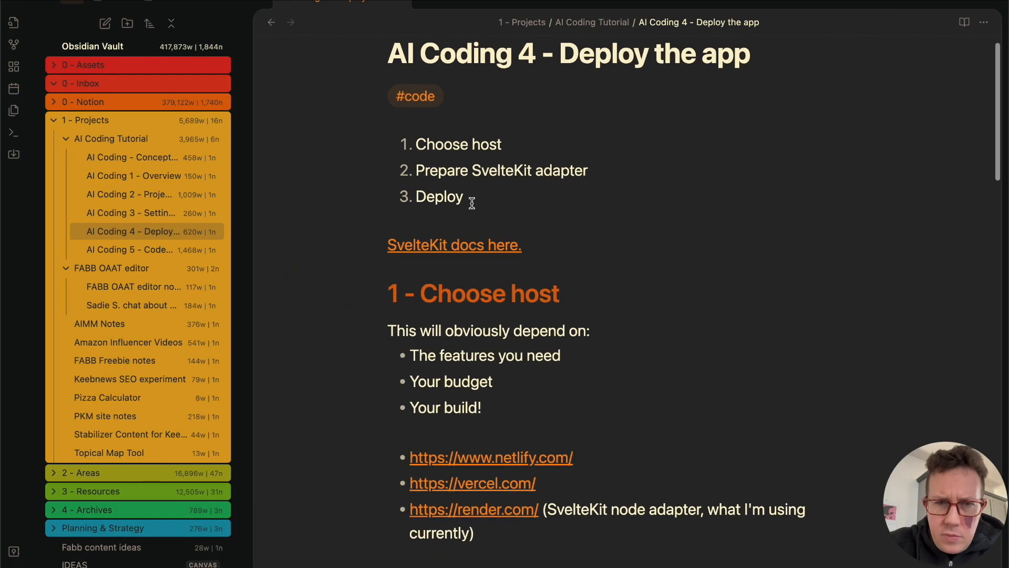
Step: Review the deploy note's three-step plan and fold the Prepare SvelteKit adapter section
{"action": "scroll", "scroll_direction": "down", "scroll_amount": 3}
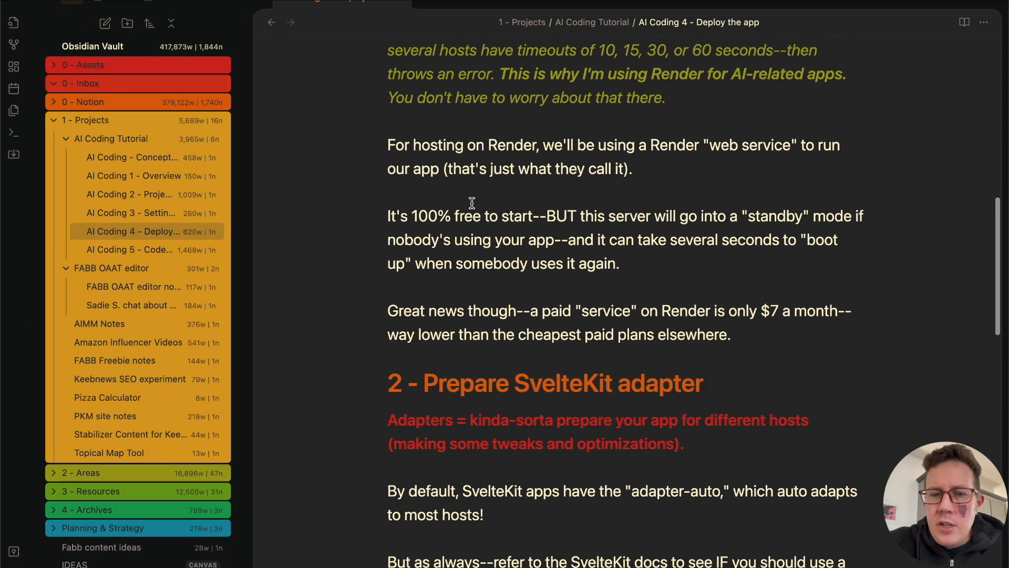
{"action": "left_click", "coordinate": [381, 381]}
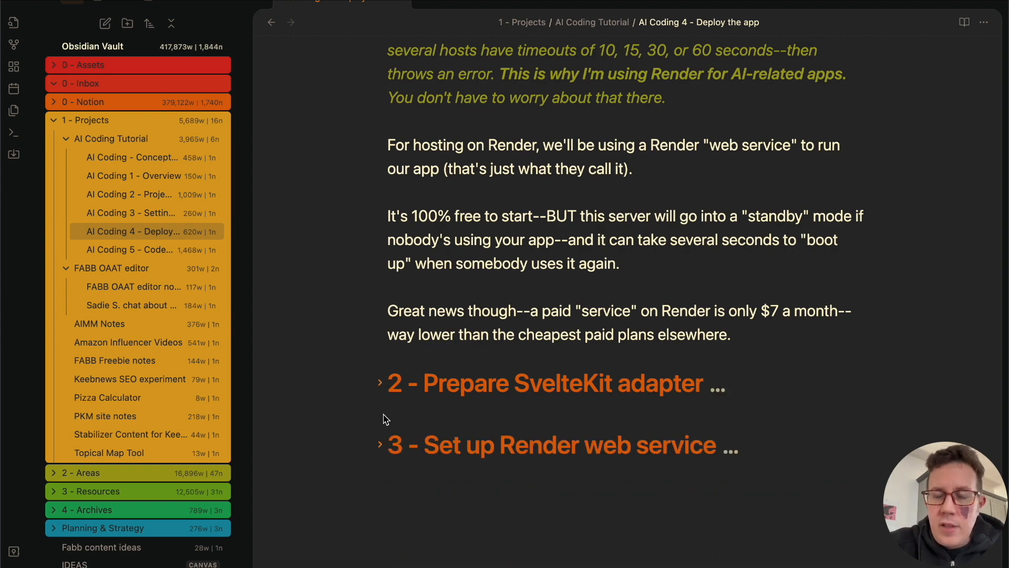
{"action": "scroll", "scroll_direction": "up", "scroll_amount": 3}
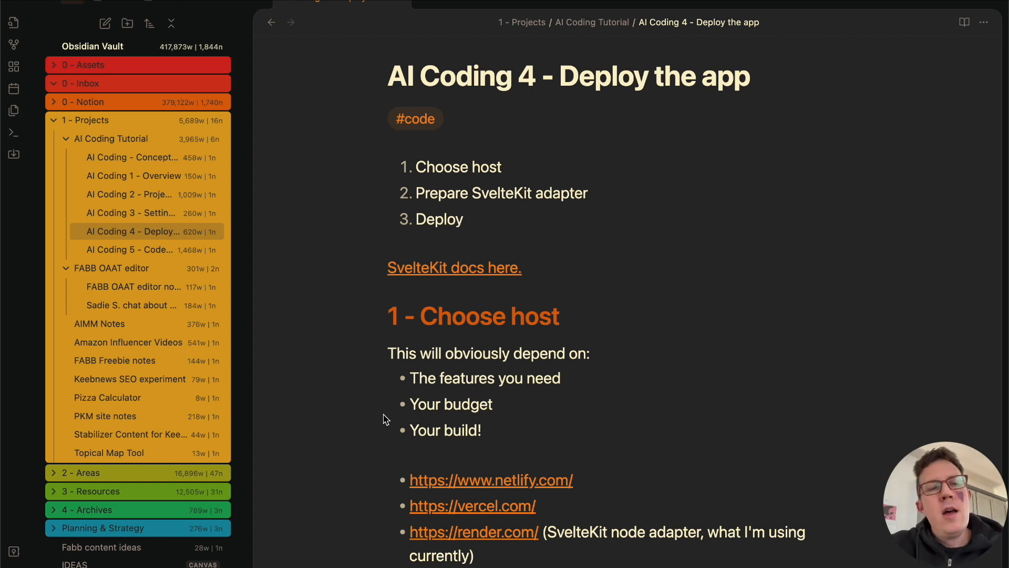
{"action": "mouse_move", "coordinate": [512, 246]}
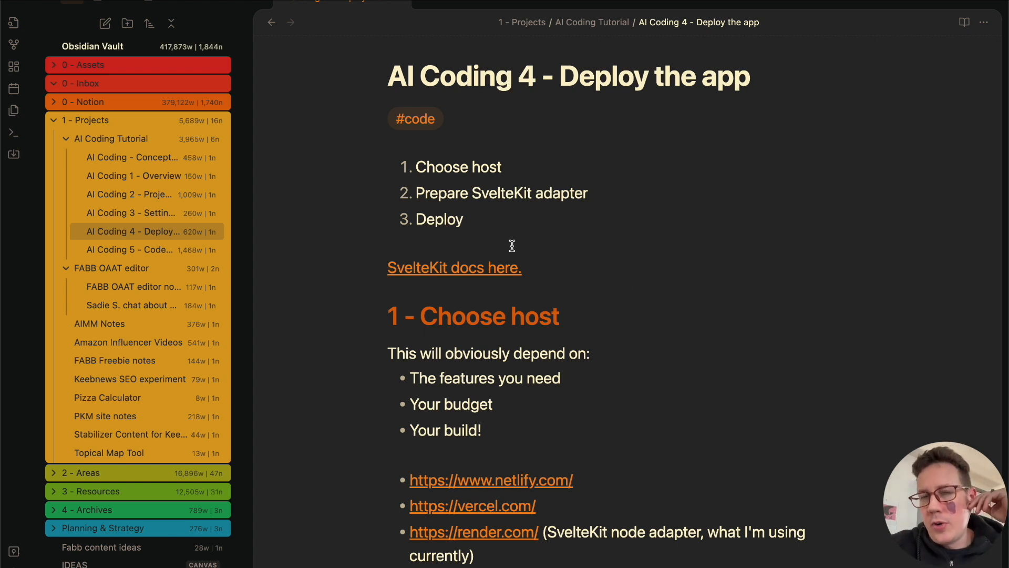
{"action": "scroll", "scroll_direction": "up", "scroll_amount": 3}
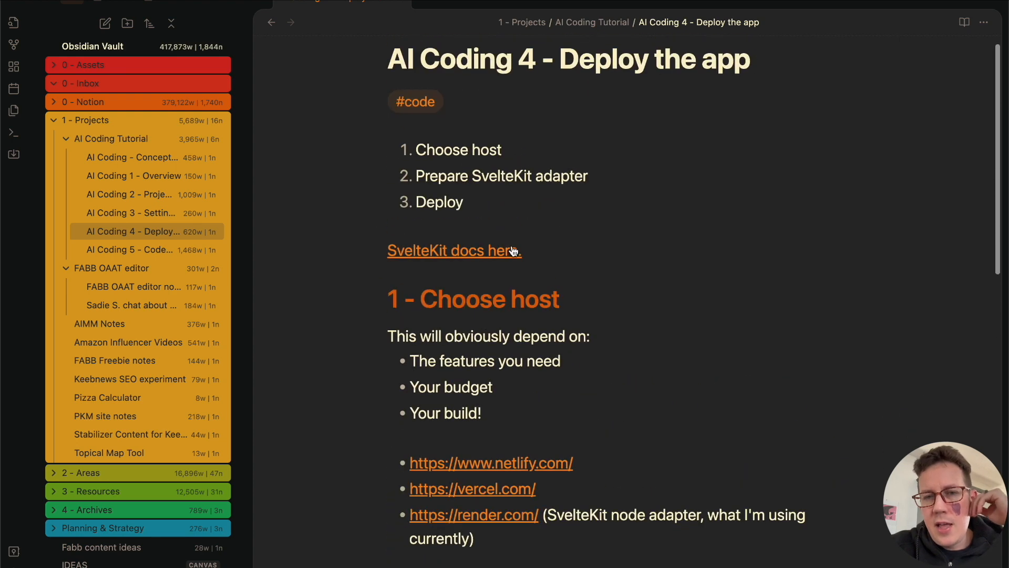
{"action": "scroll", "scroll_direction": "down", "scroll_amount": 3}
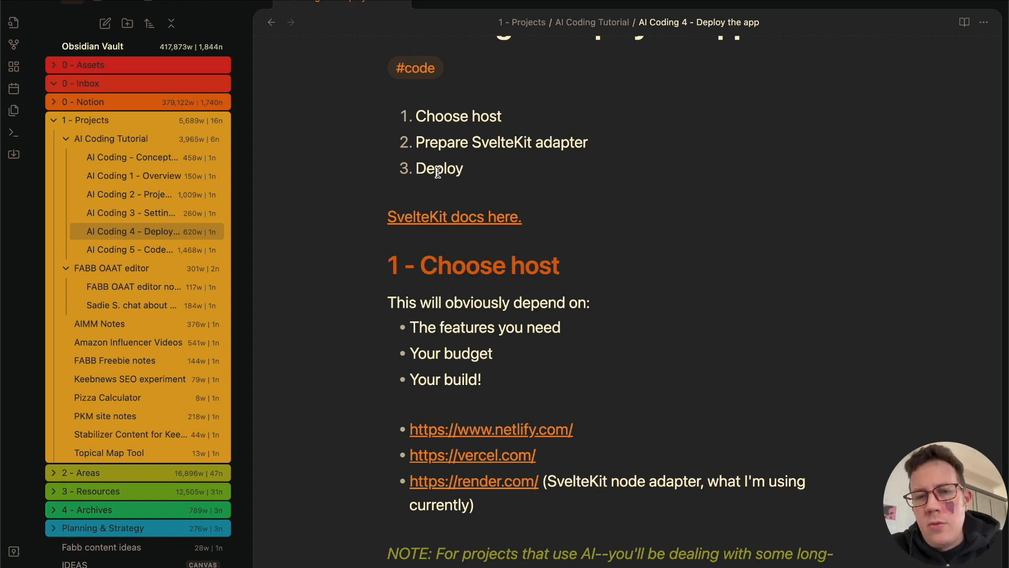
{"action": "scroll", "scroll_direction": "down", "scroll_amount": 3}
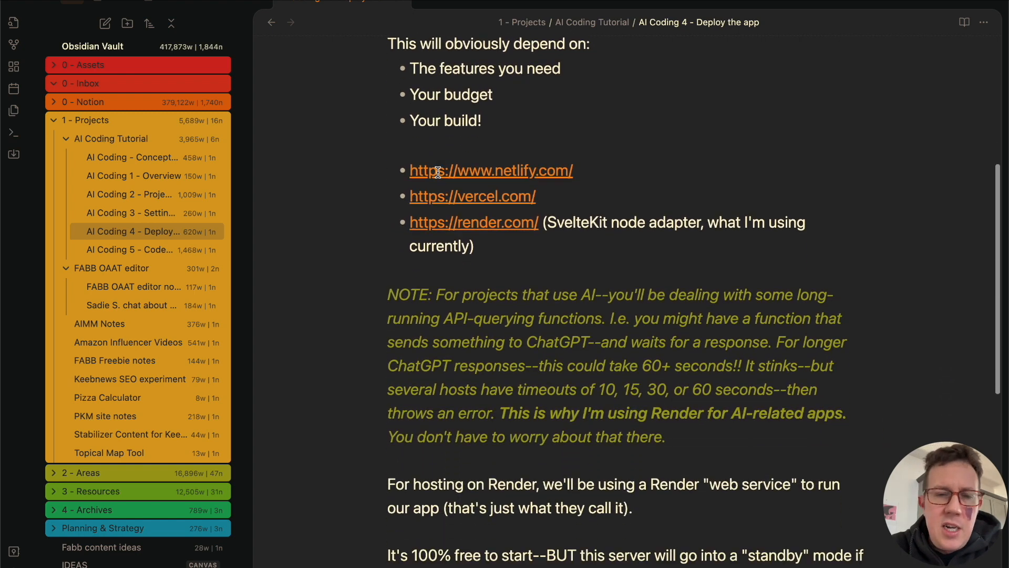
{"action": "scroll", "scroll_direction": "up", "scroll_amount": 3}
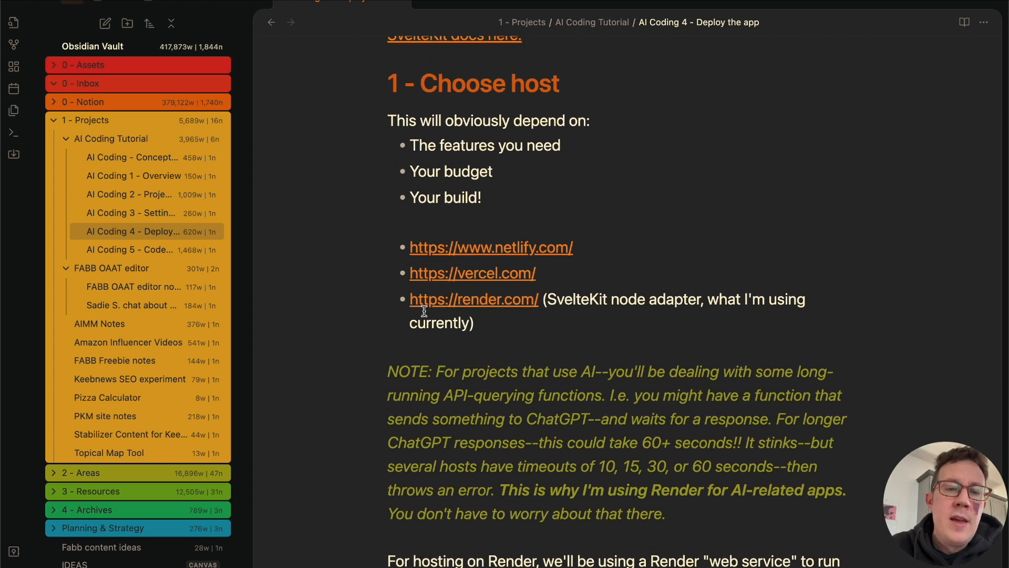
{"action": "mouse_move", "coordinate": [582, 301]}
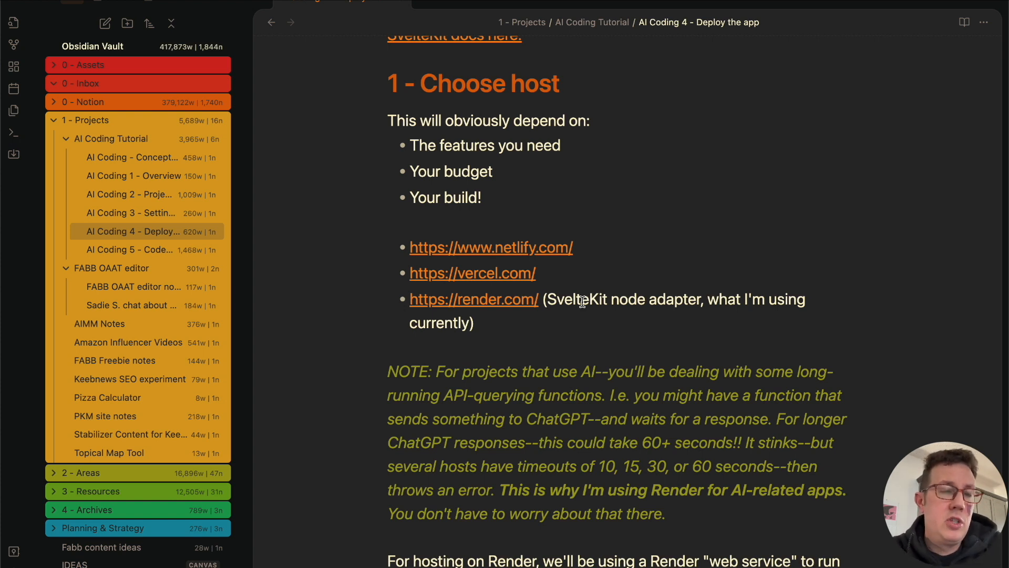
{"action": "mouse_move", "coordinate": [596, 365]}
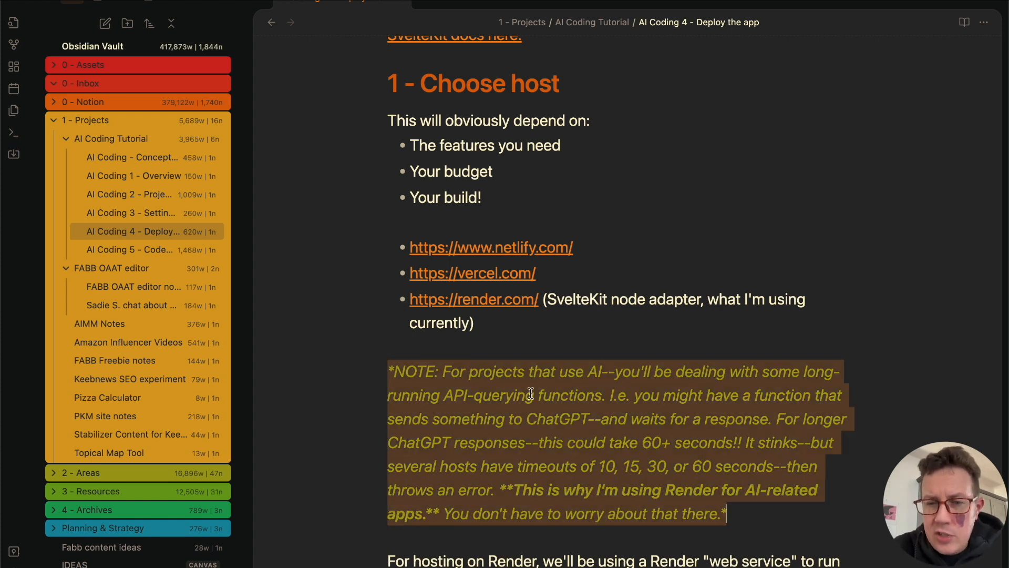
{"action": "scroll", "scroll_direction": "up", "scroll_amount": 3}
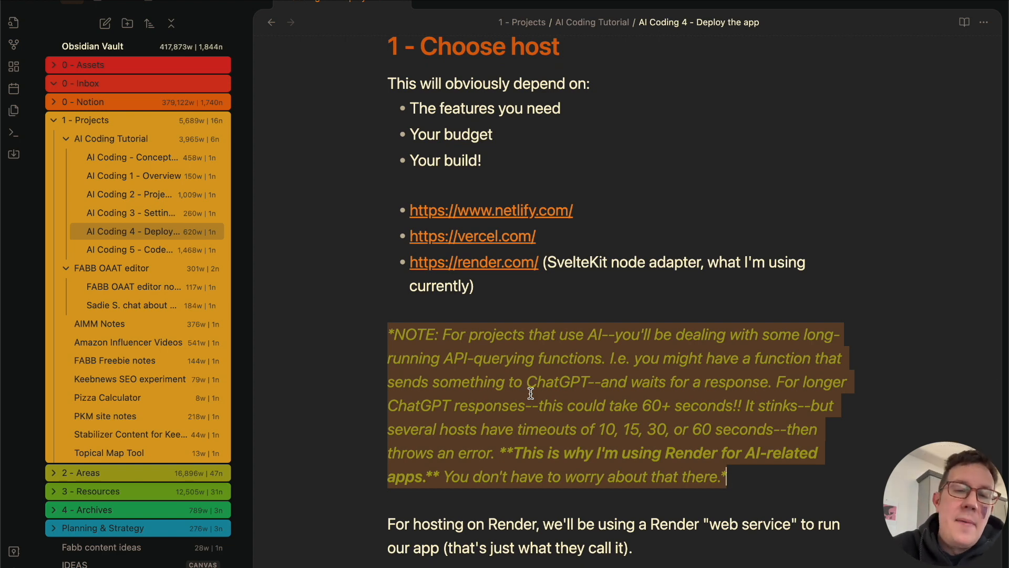
{"action": "left_click", "coordinate": [528, 381]}
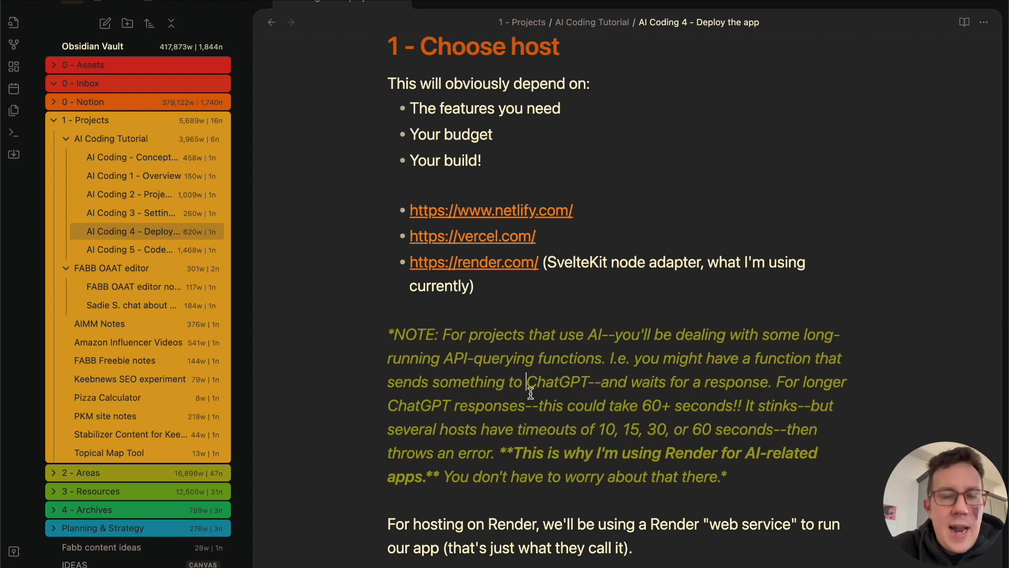
{"action": "mouse_move", "coordinate": [461, 310]}
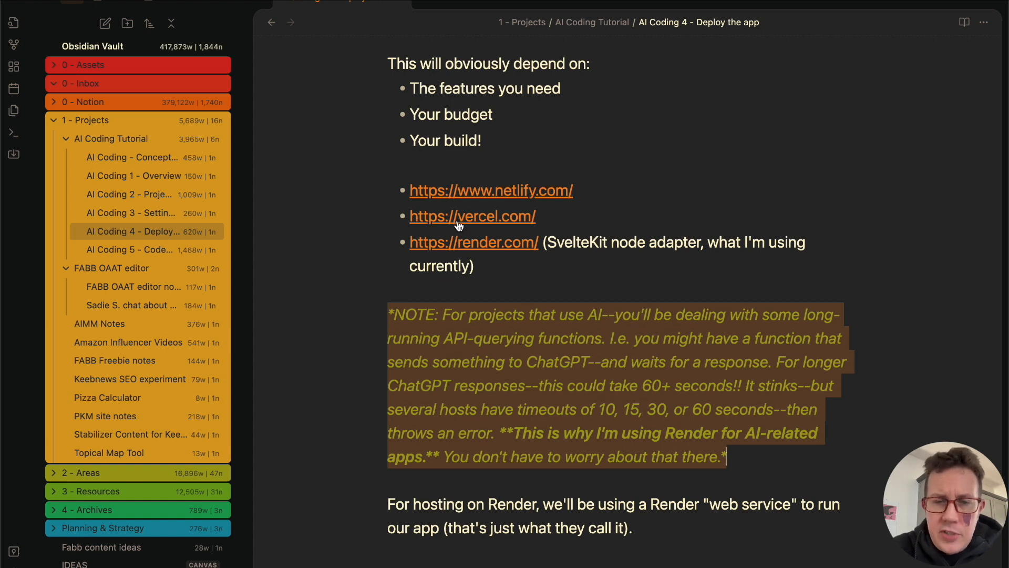
{"action": "mouse_move", "coordinate": [552, 196]}
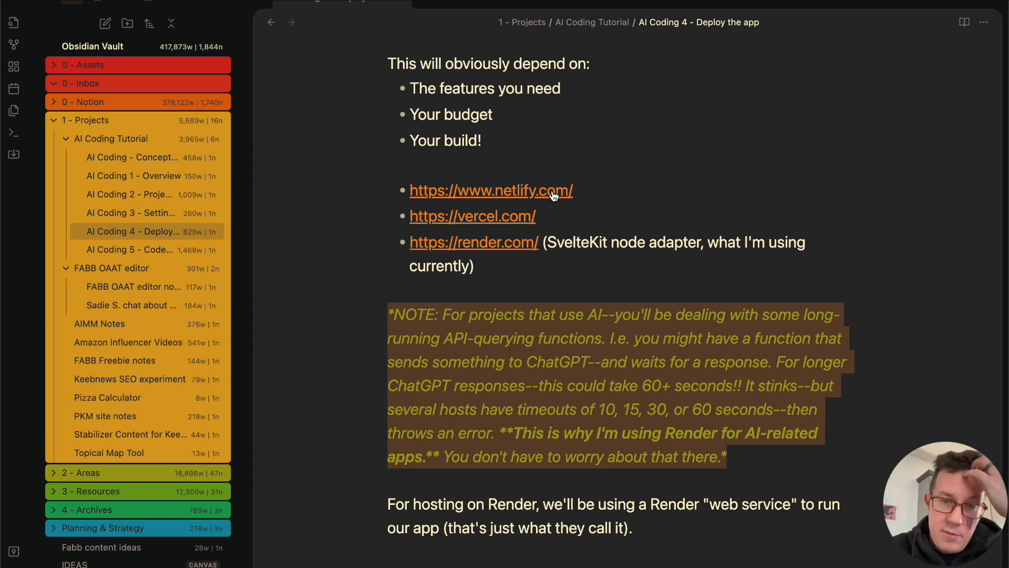
{"action": "mouse_move", "coordinate": [509, 216]}
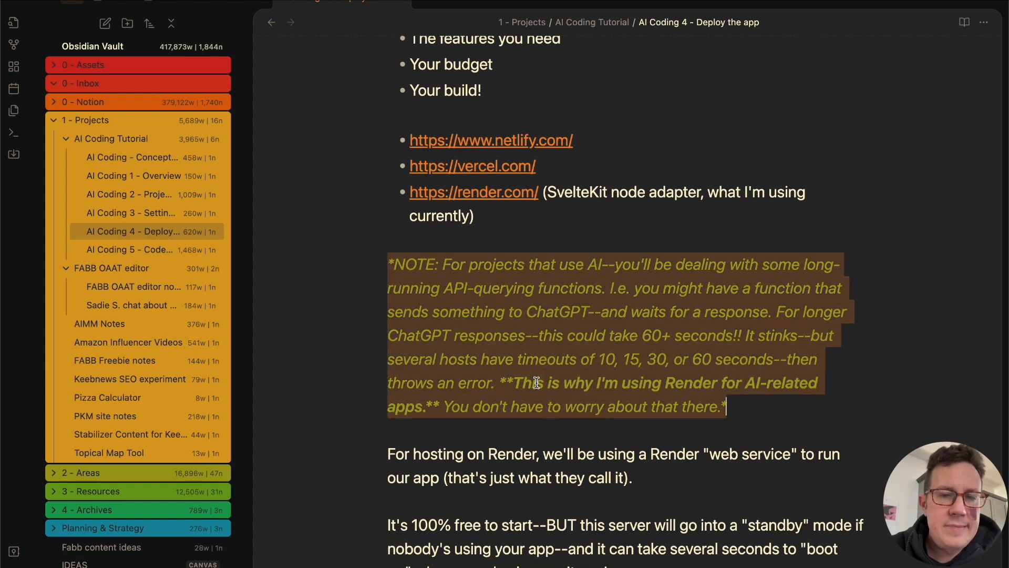
Step: Scroll through the adapter section and deselect the bold adapters definition line
{"action": "scroll", "scroll_direction": "down", "scroll_amount": 3}
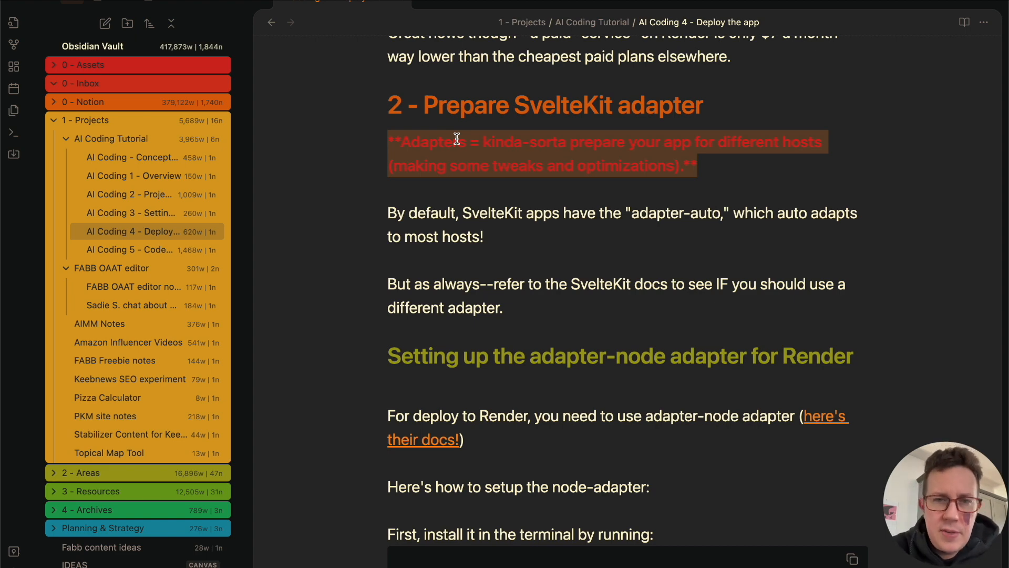
{"action": "left_click", "coordinate": [424, 439]}
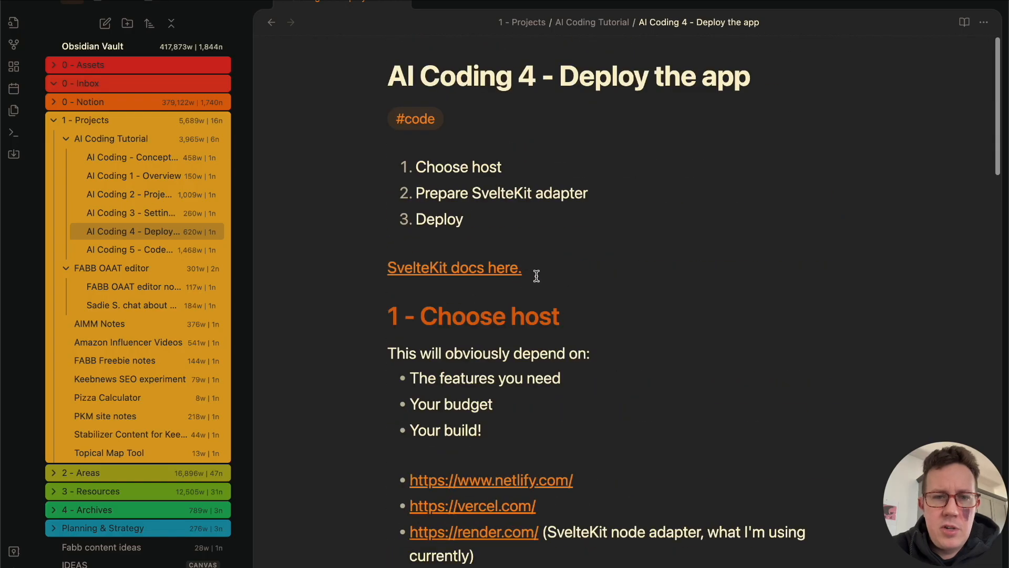
Step: Read the SvelteKit Adapters docs down to Using adapters and the svelte.config.js setup
{"action": "left_click", "coordinate": [454, 268]}
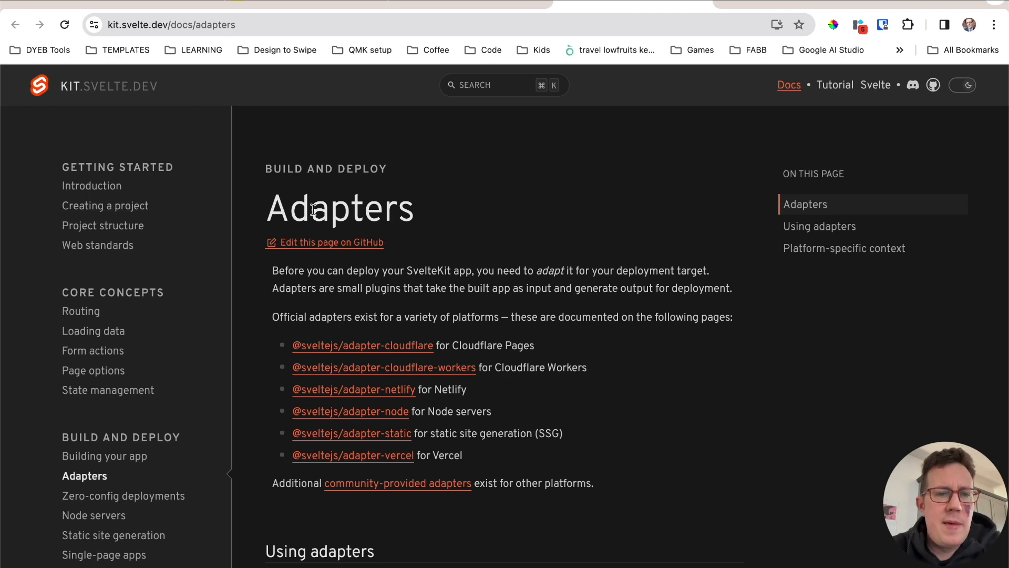
{"action": "scroll", "scroll_direction": "down", "scroll_amount": 3}
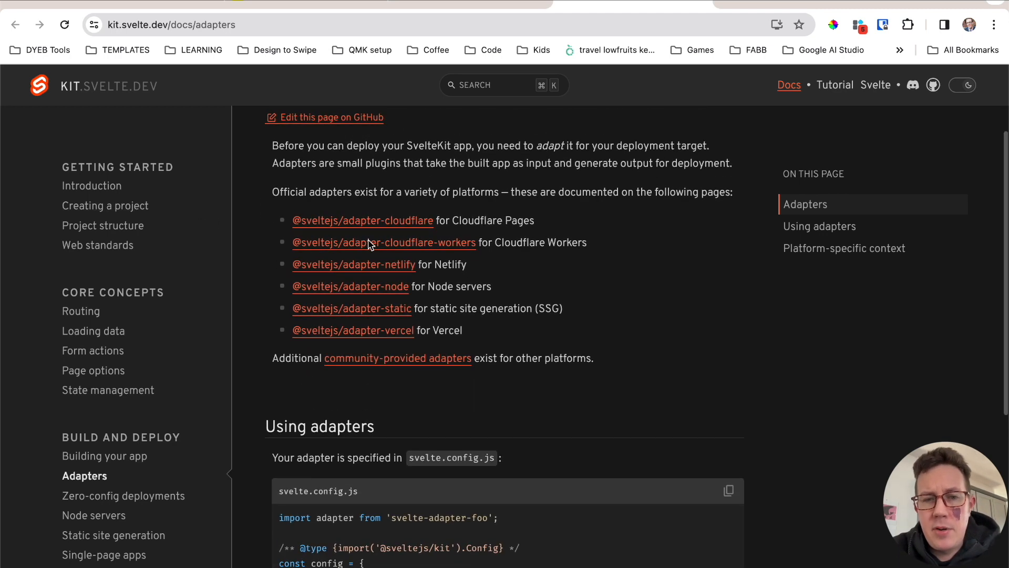
{"action": "mouse_move", "coordinate": [353, 330]}
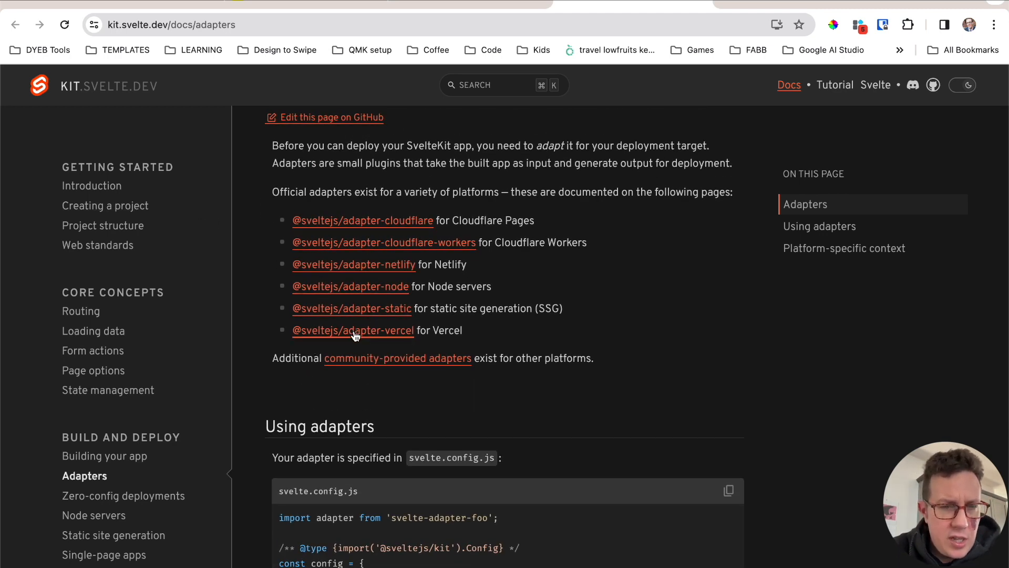
{"action": "mouse_move", "coordinate": [479, 291]}
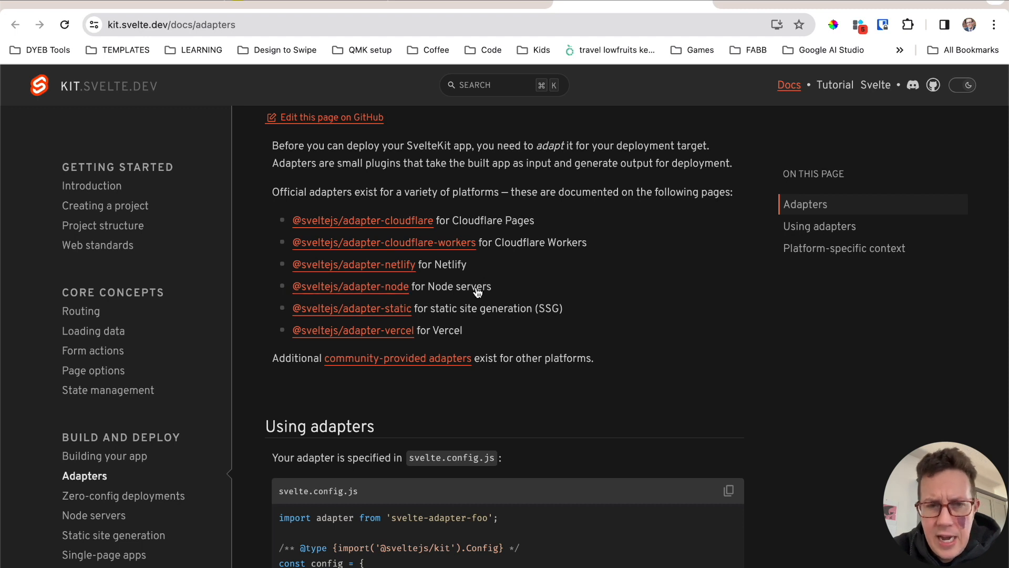
{"action": "scroll", "scroll_direction": "up", "scroll_amount": 3}
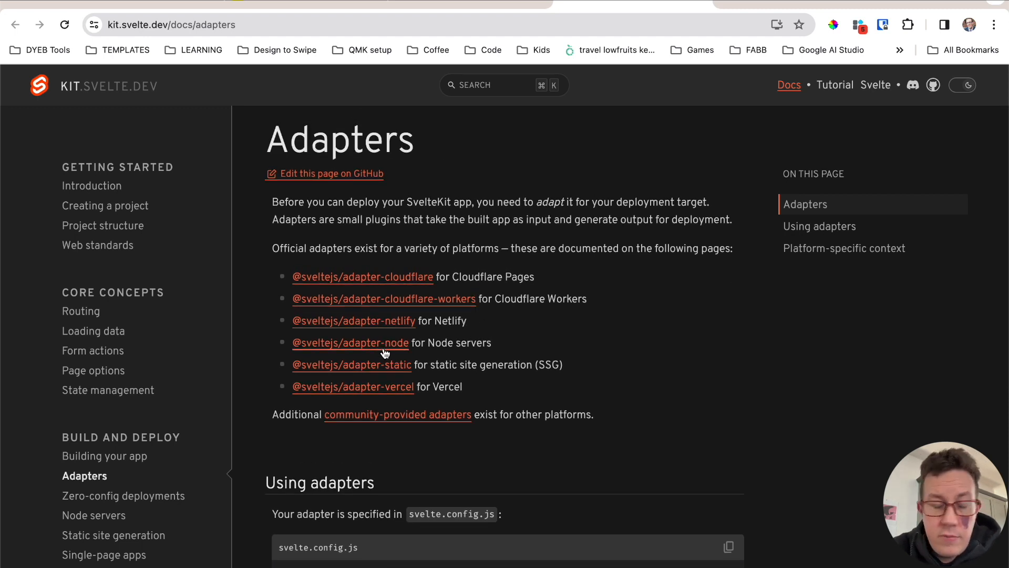
{"action": "mouse_move", "coordinate": [367, 348]}
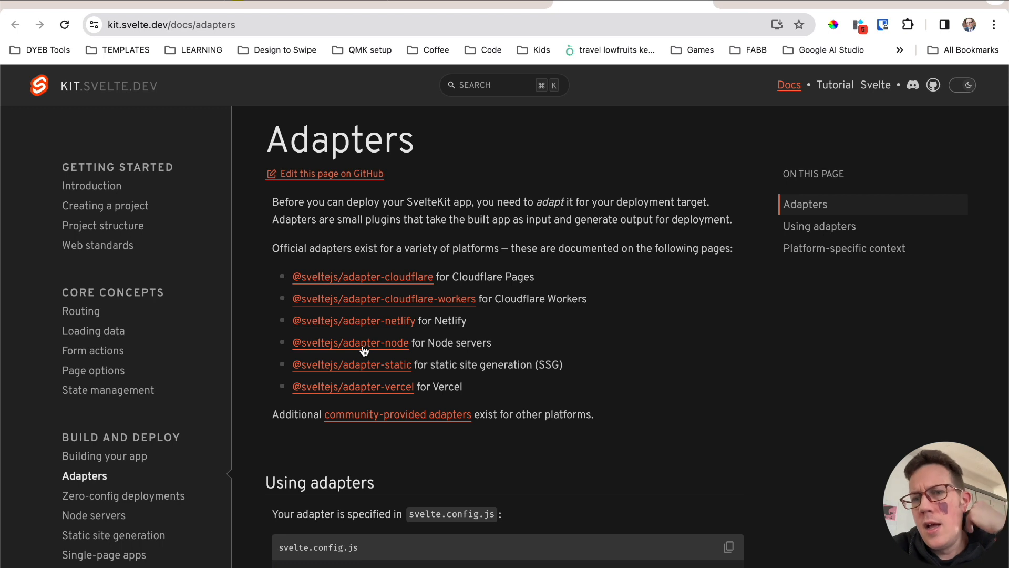
{"action": "mouse_move", "coordinate": [351, 248]}
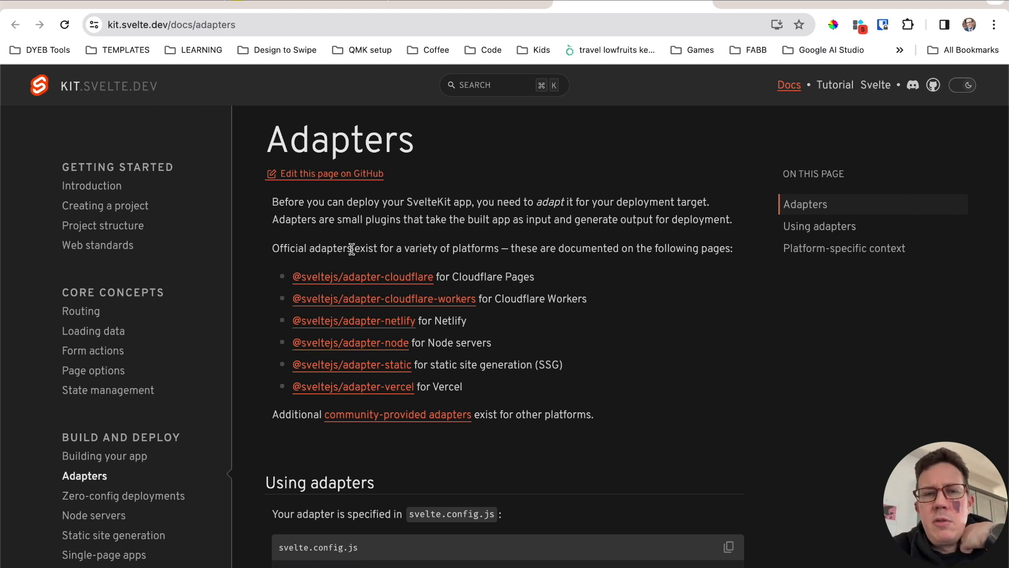
{"action": "mouse_move", "coordinate": [341, 424]}
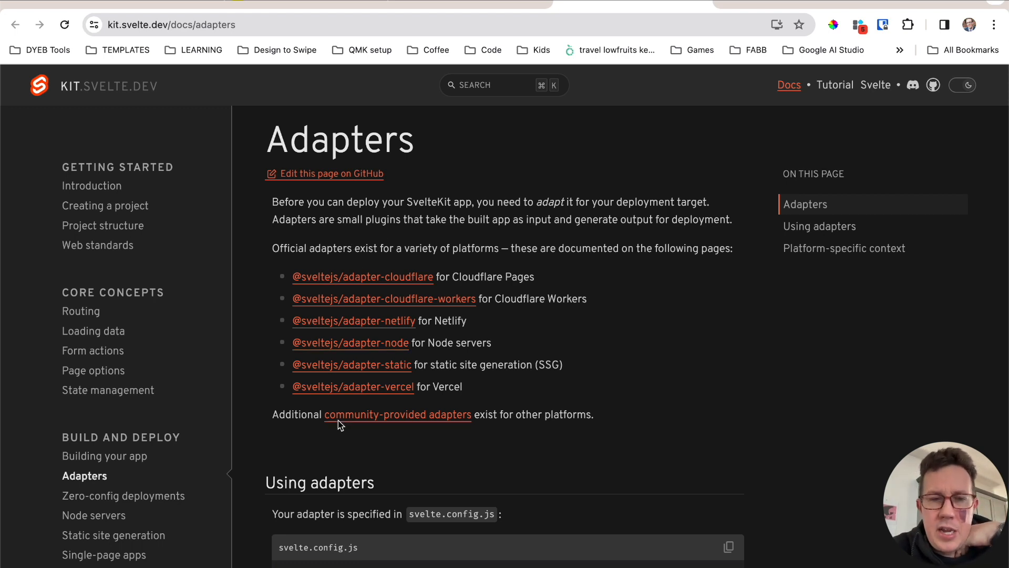
{"action": "mouse_move", "coordinate": [315, 335]}
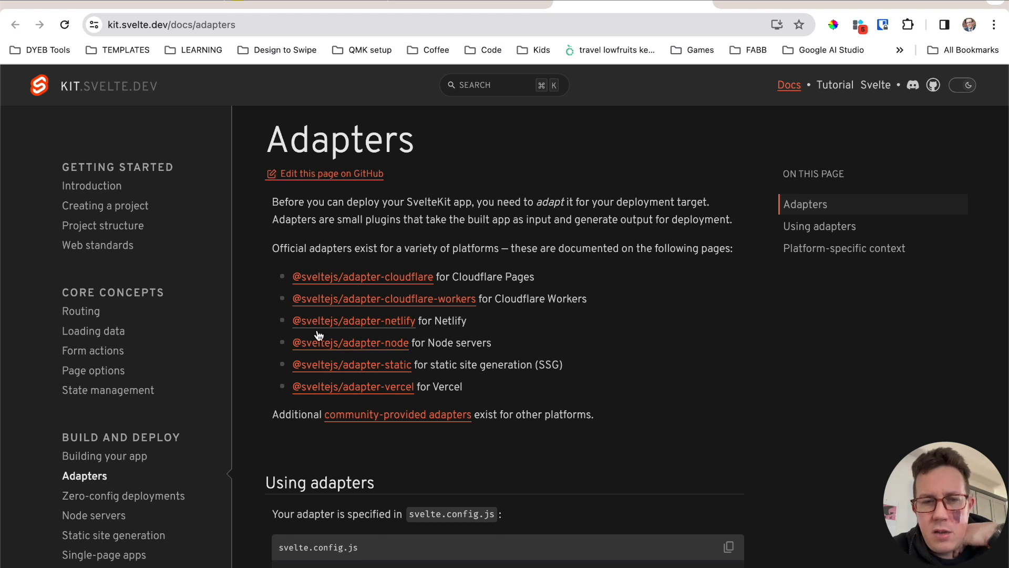
{"action": "mouse_move", "coordinate": [325, 339]}
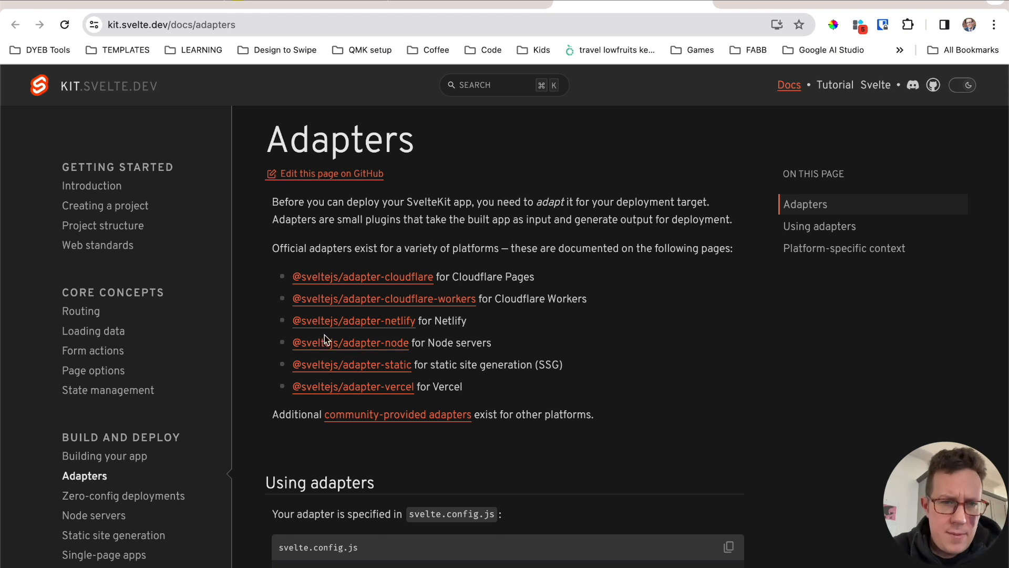
{"action": "scroll", "scroll_direction": "down", "scroll_amount": 3}
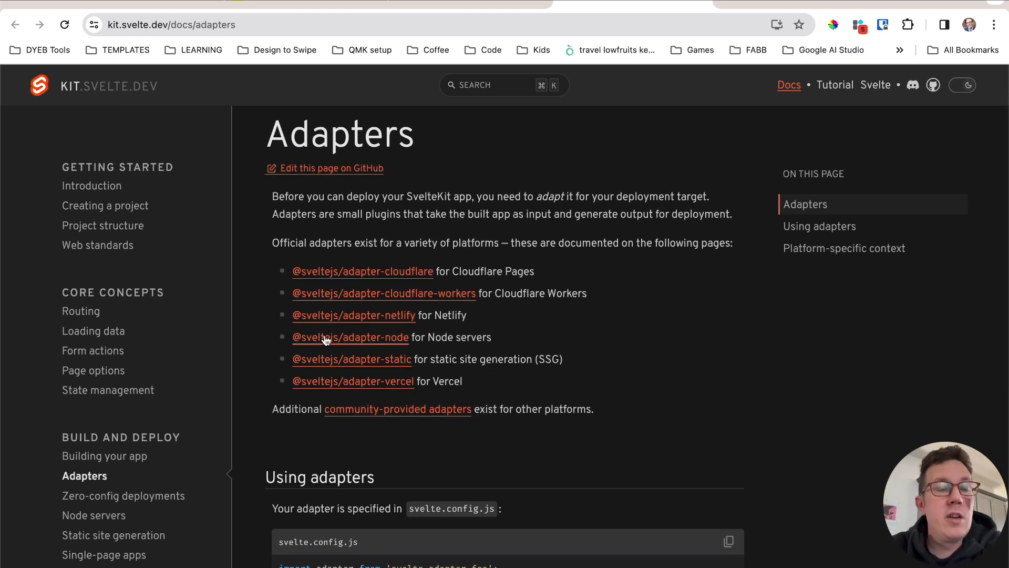
{"action": "scroll", "scroll_direction": "down", "scroll_amount": 3}
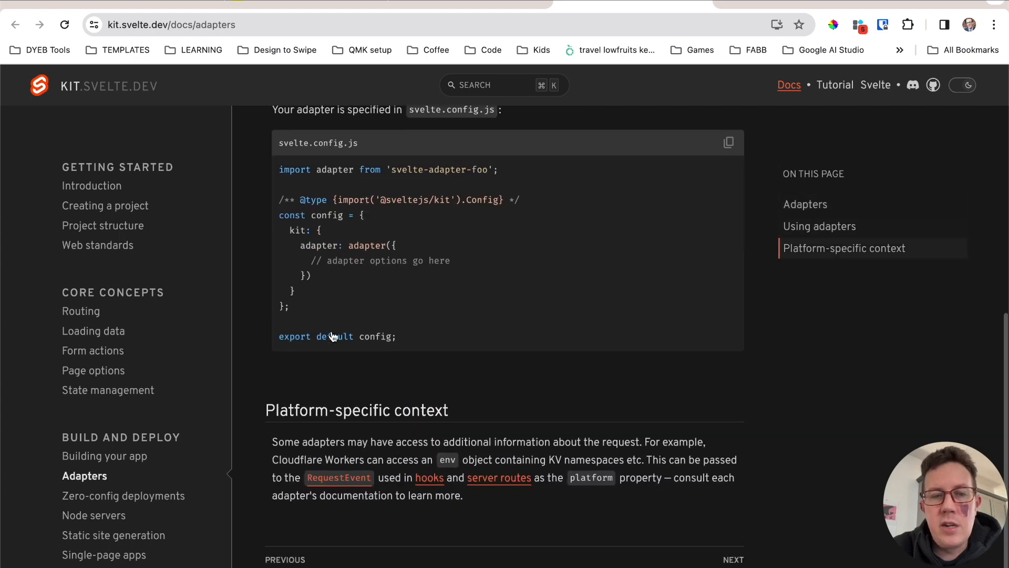
{"action": "scroll", "scroll_direction": "up", "scroll_amount": 3}
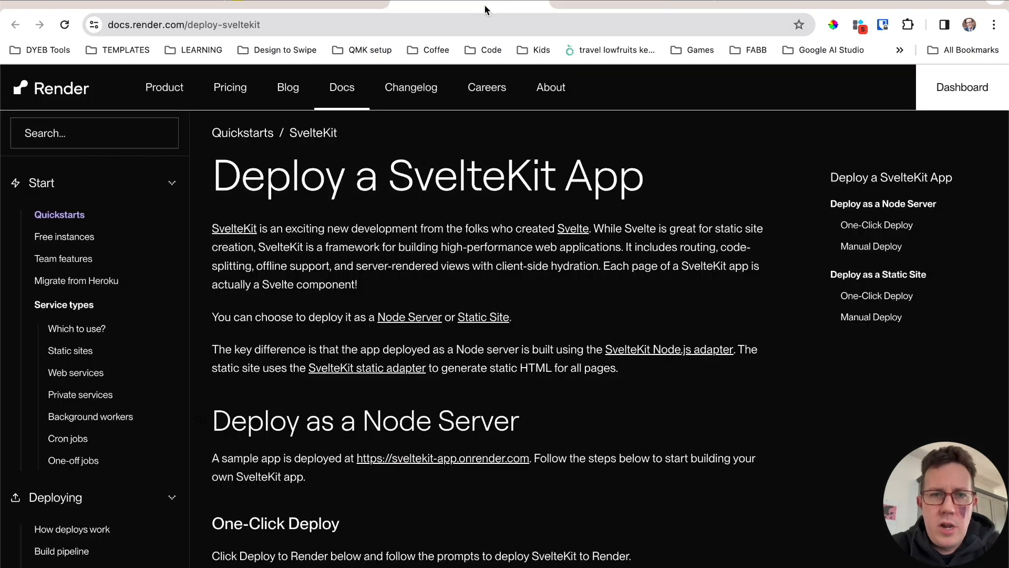
Step: Sign in to the Render dashboard through the linked GitHub account
{"action": "left_click", "coordinate": [962, 87]}
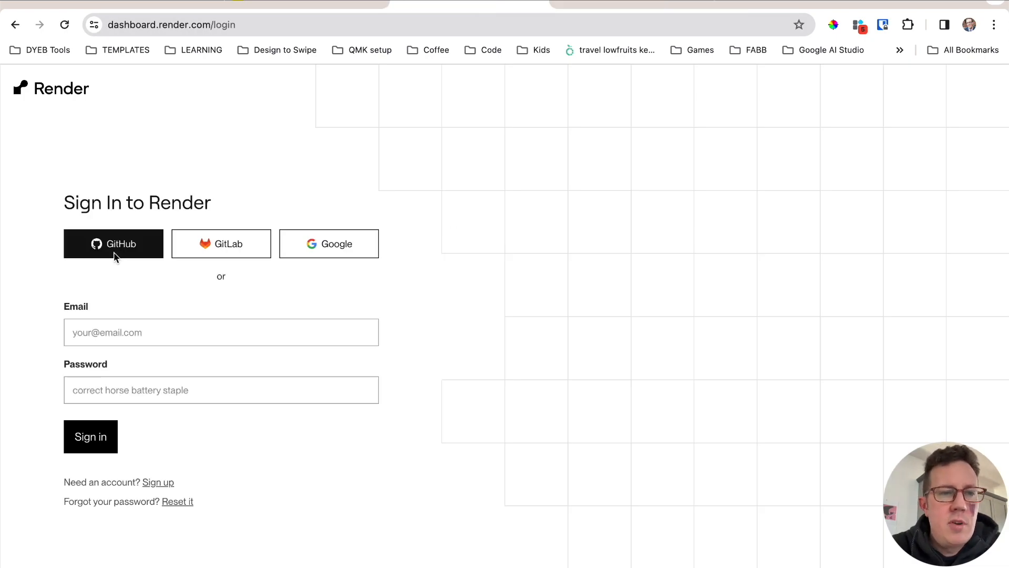
{"action": "left_click", "coordinate": [114, 243]}
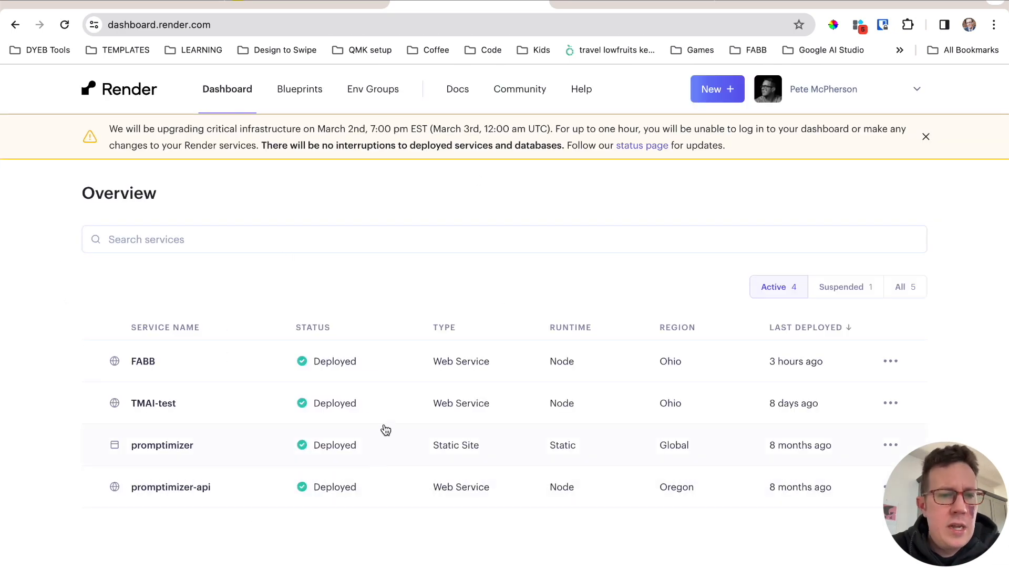
{"action": "mouse_move", "coordinate": [717, 88]}
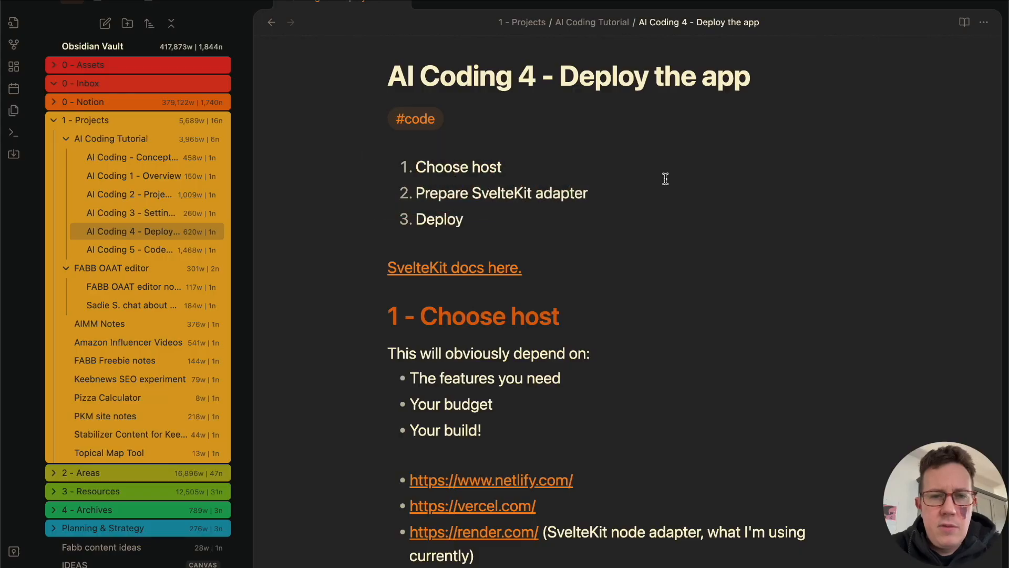
Step: Follow the note's 'here's their docs!' link to the adapter-node documentation
{"action": "scroll", "scroll_direction": "up", "scroll_amount": 3}
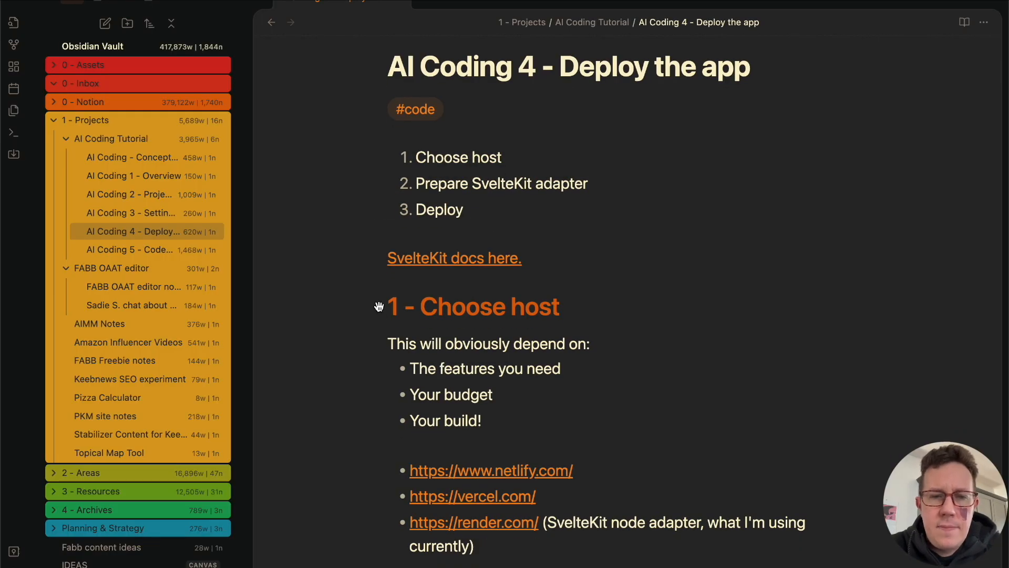
{"action": "scroll", "scroll_direction": "down", "scroll_amount": 3}
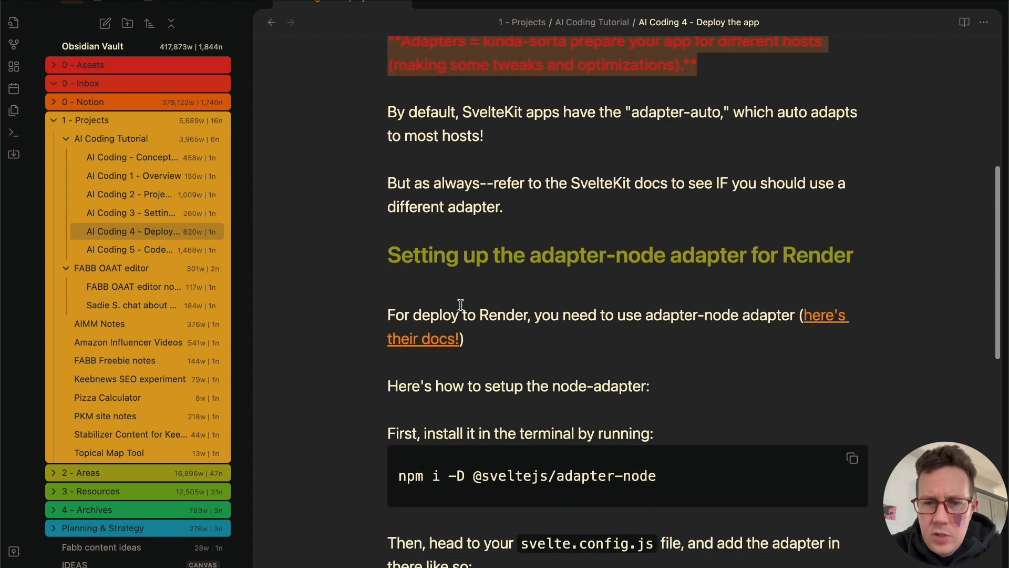
{"action": "scroll", "scroll_direction": "down", "scroll_amount": 3}
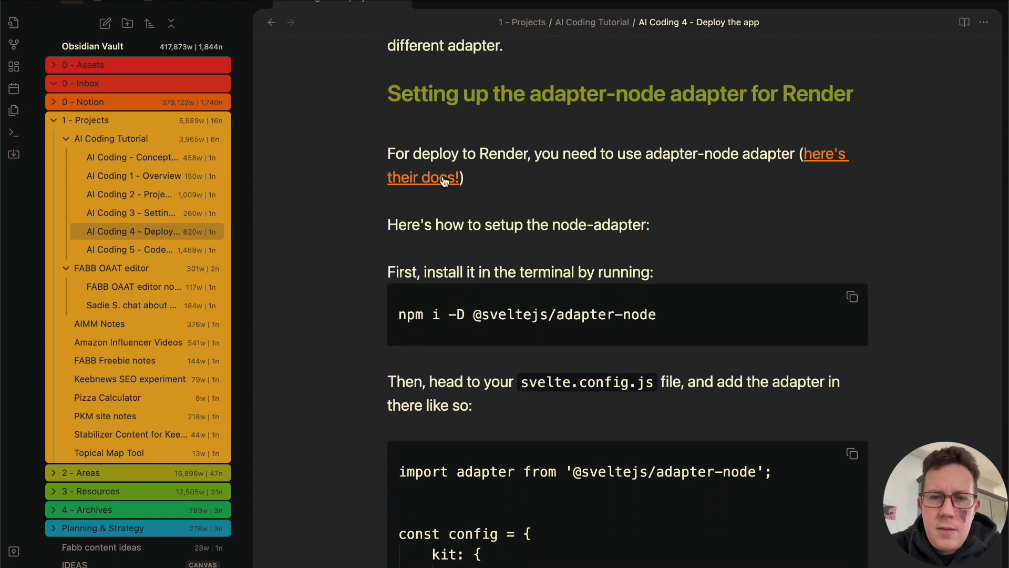
{"action": "left_click", "coordinate": [422, 177]}
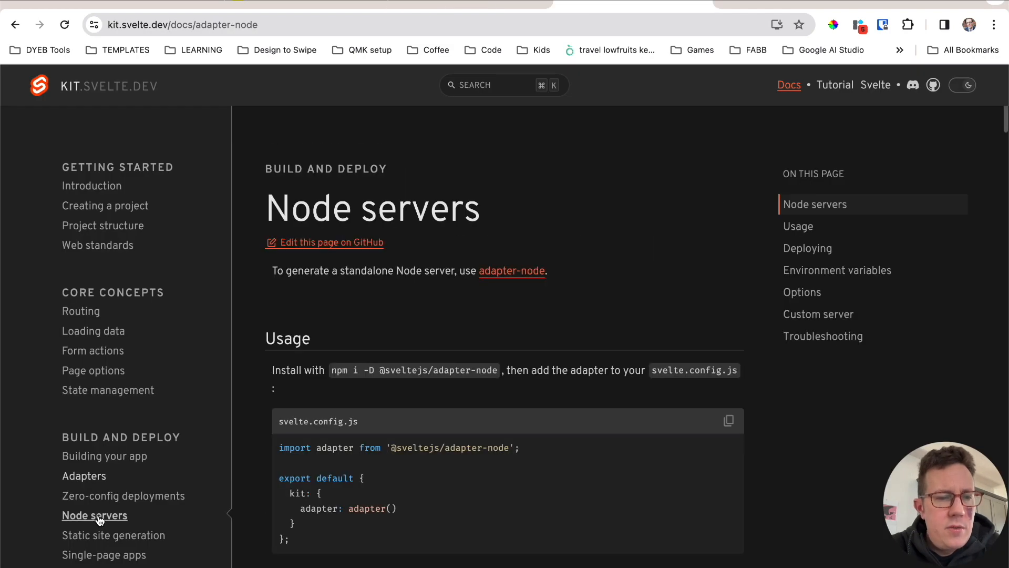
{"action": "scroll", "scroll_direction": "down", "scroll_amount": 3}
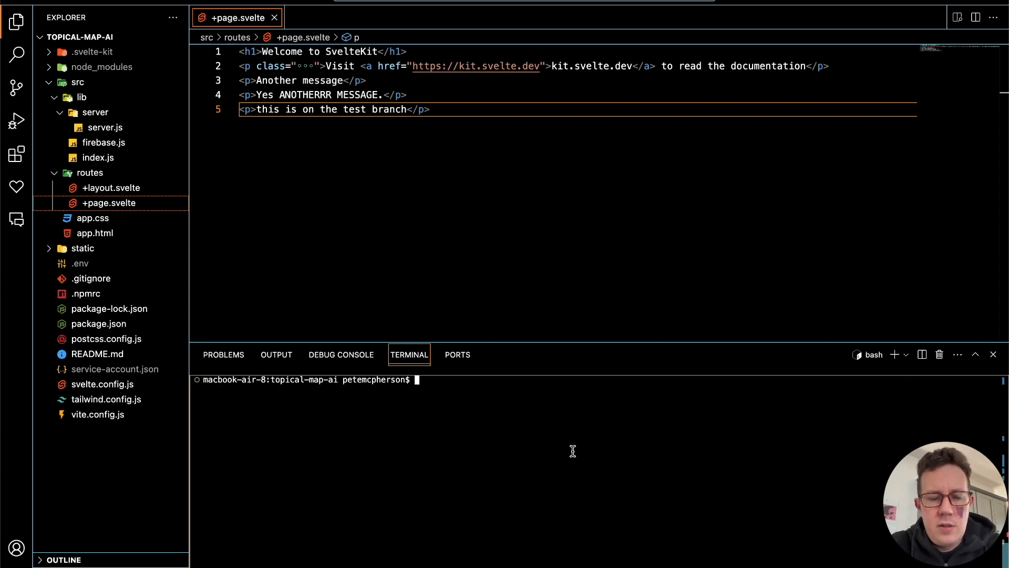
{"action": "type", "text": "npm i -D @sveltejs/adapter-node"}
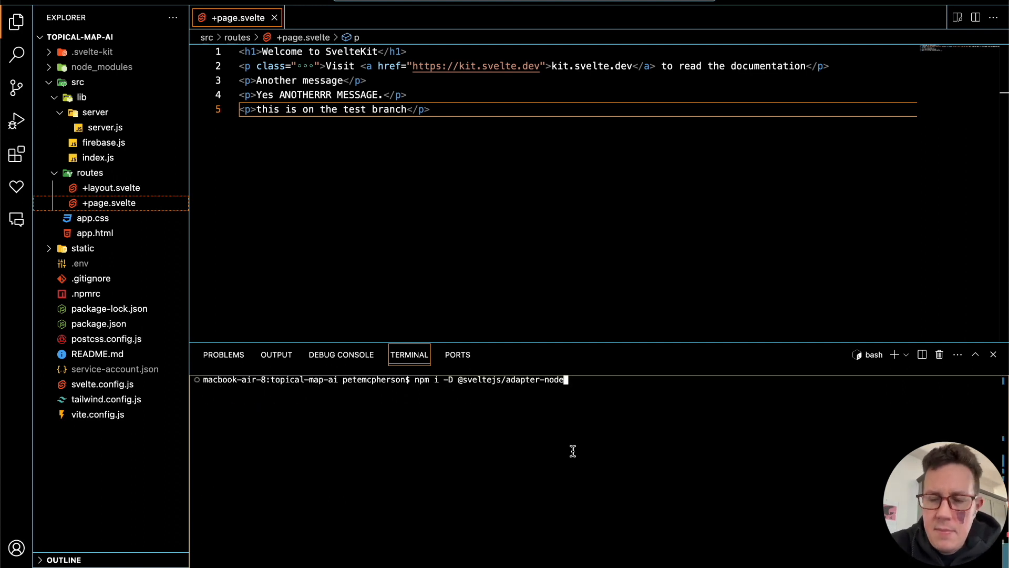
{"action": "key", "text": "Return"}
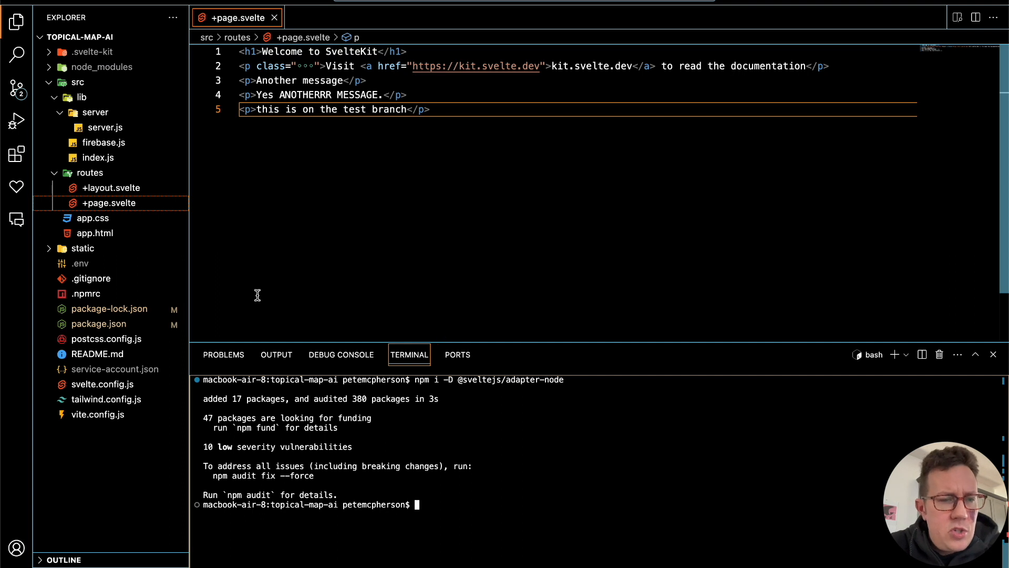
Step: Bring up svelte.config.js in the editor after checking the note and docs
{"action": "left_click", "coordinate": [101, 383]}
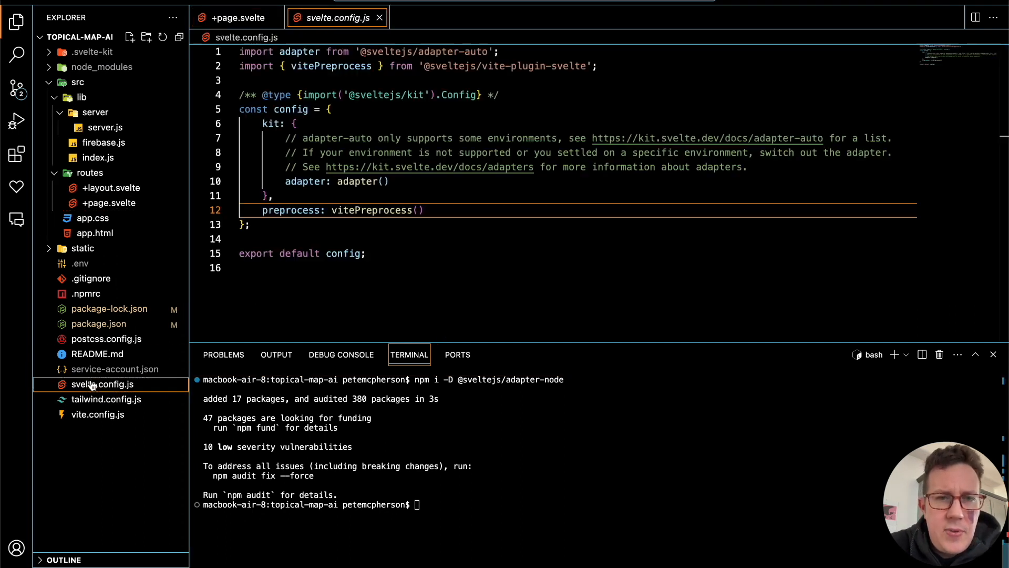
{"action": "left_click", "coordinate": [248, 65]}
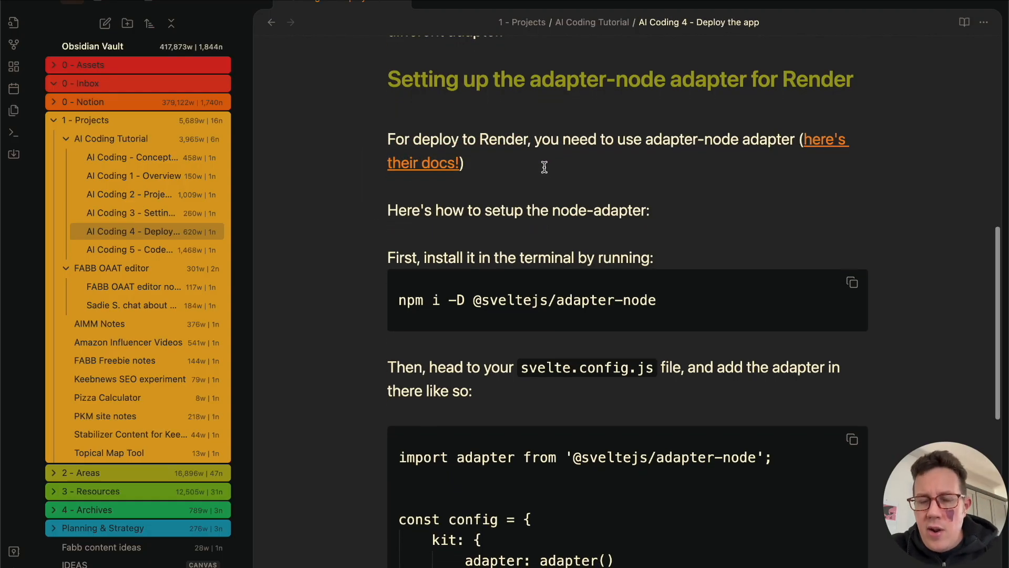
{"action": "scroll", "scroll_direction": "down", "scroll_amount": 3}
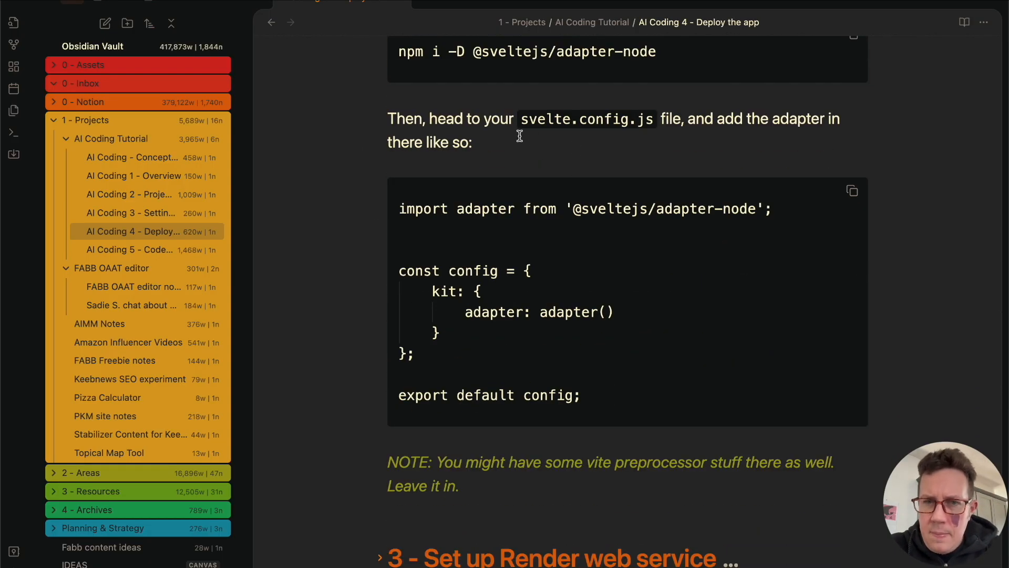
{"action": "mouse_move", "coordinate": [603, 197]}
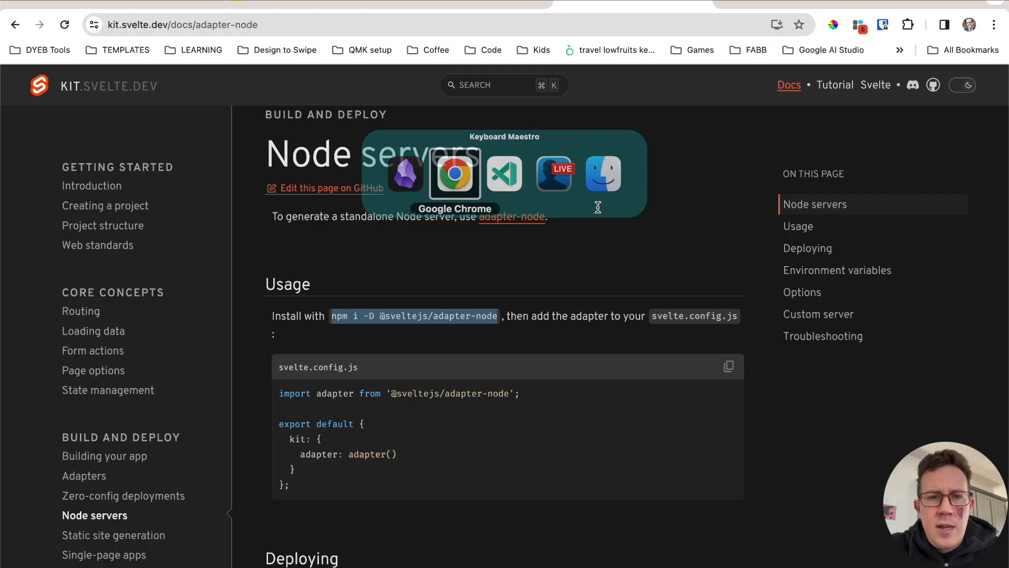
{"action": "left_click", "coordinate": [505, 174]}
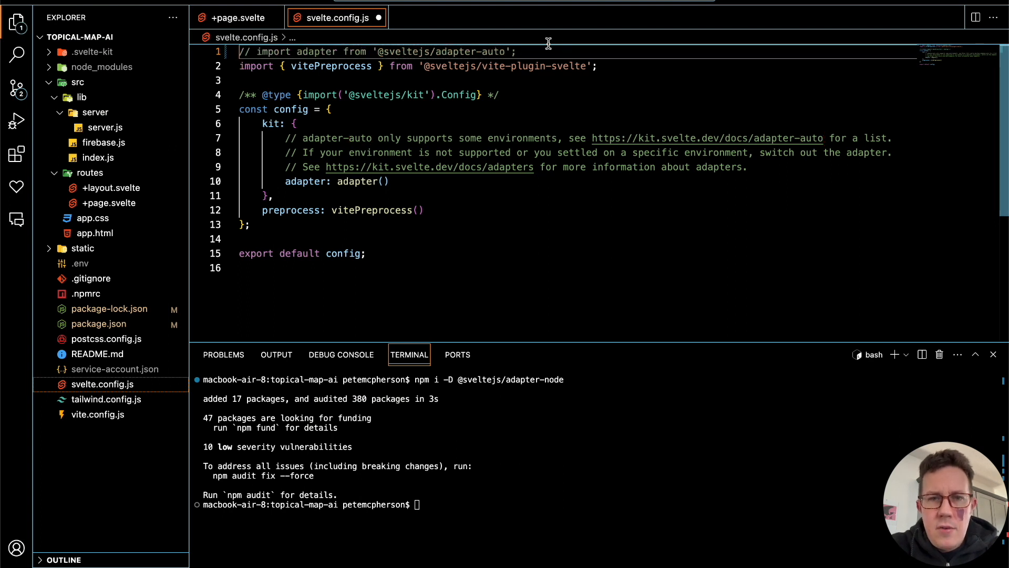
{"action": "type", "text": "import adapter from '@sveltejs/adapter-node';"}
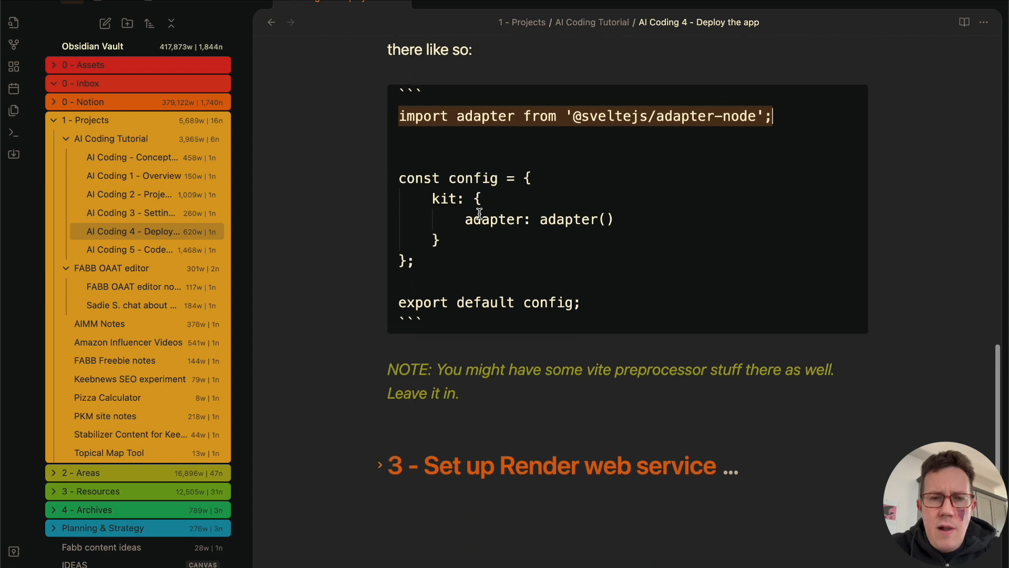
{"action": "scroll", "scroll_direction": "up", "scroll_amount": 3}
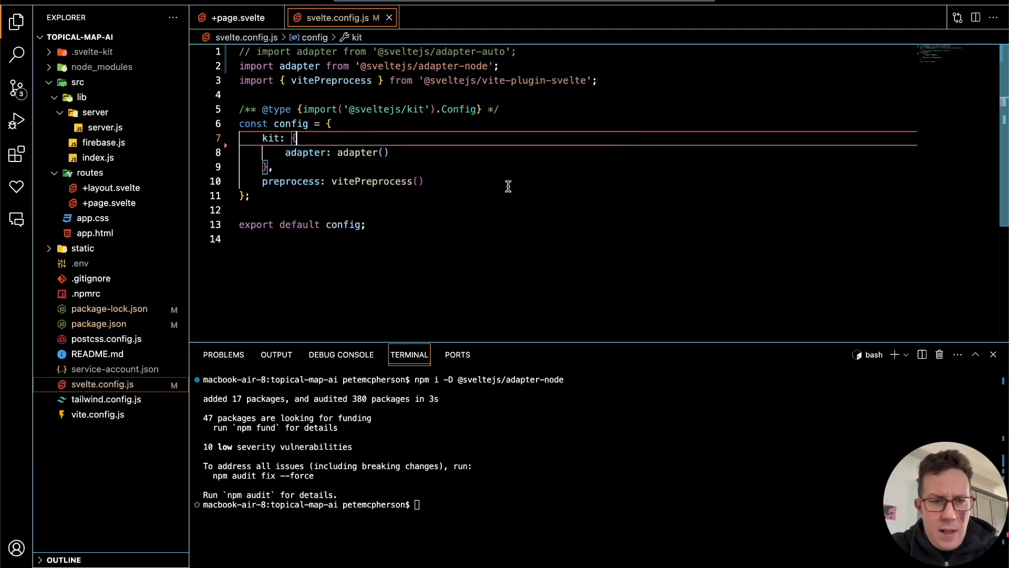
{"action": "mouse_move", "coordinate": [378, 216]}
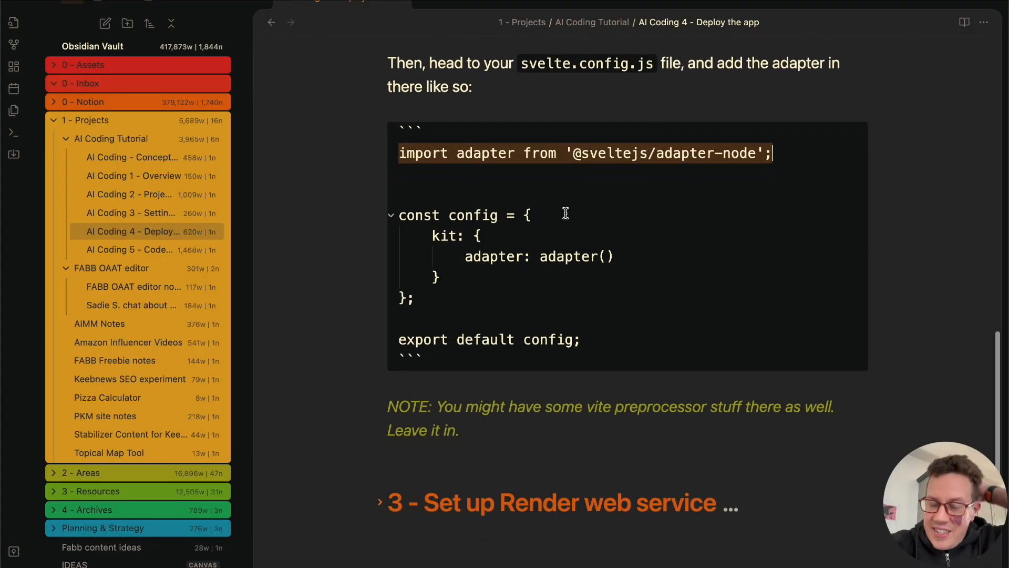
Step: Review the Set up Render web service steps and switch back to the Render dashboard
{"action": "scroll", "scroll_direction": "up", "scroll_amount": 3}
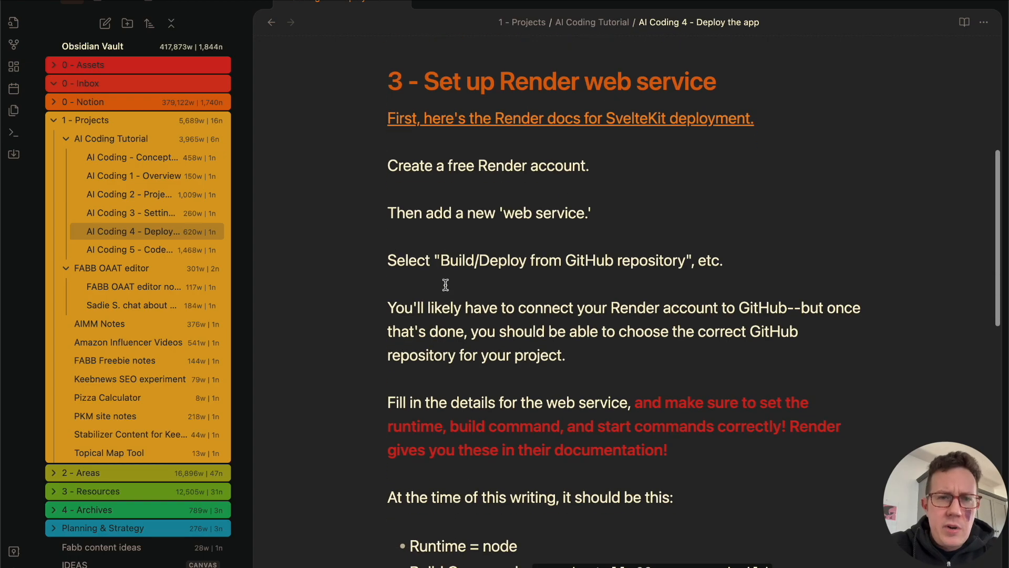
{"action": "key", "text": "cmd+tab"}
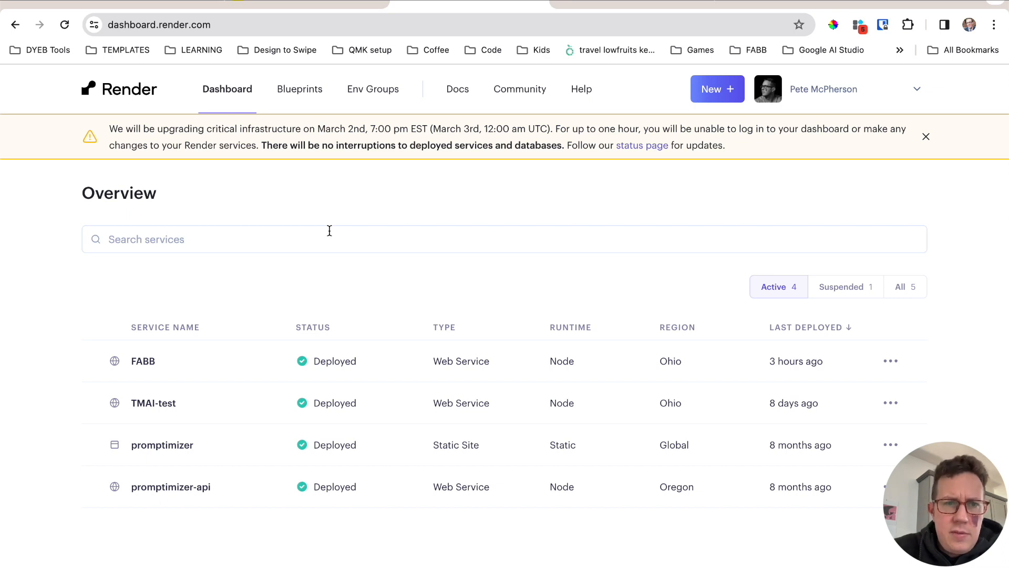
{"action": "mouse_move", "coordinate": [601, 100]}
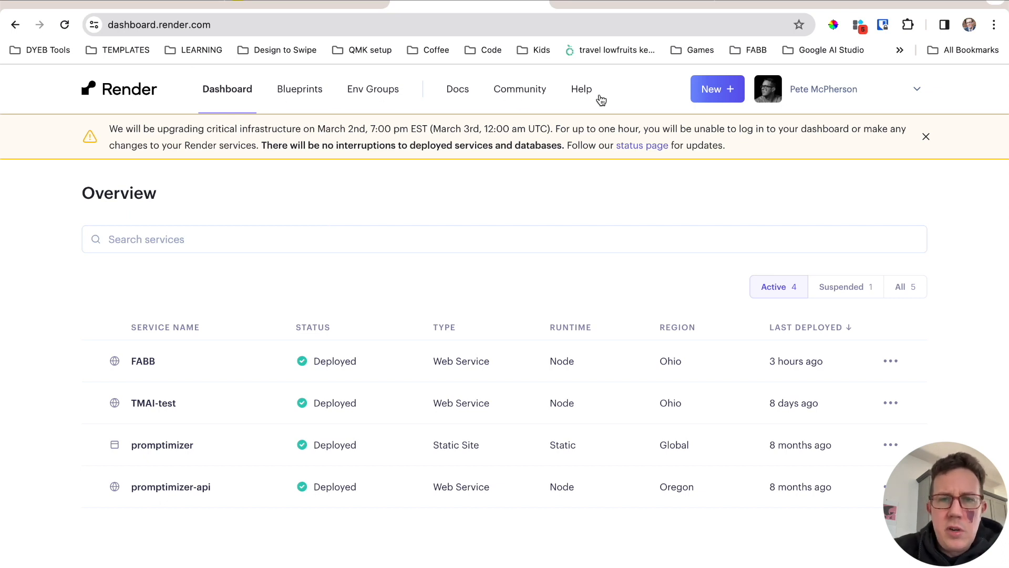
Step: Start a new Render web service built from a Git repository
{"action": "left_click", "coordinate": [716, 88]}
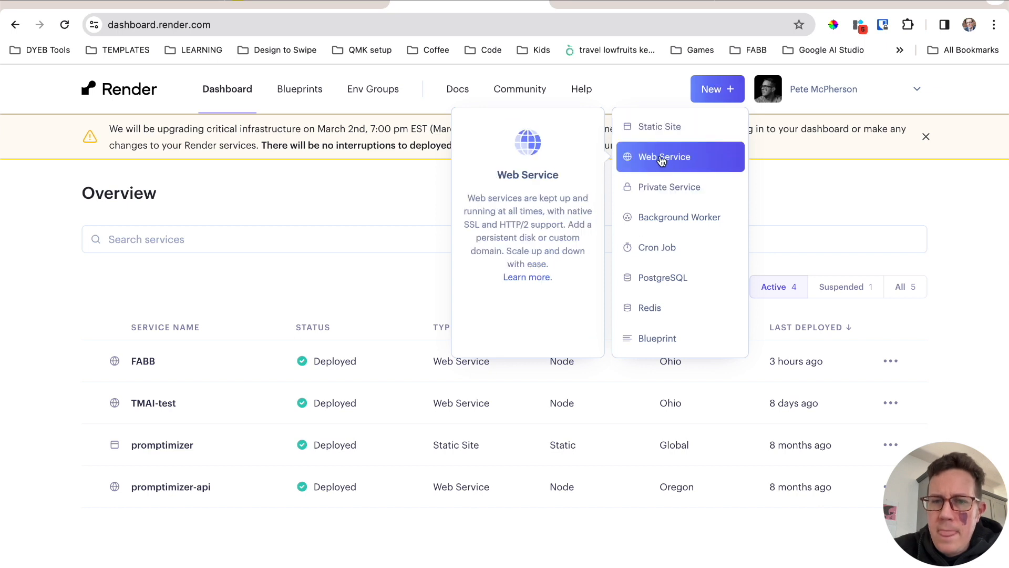
{"action": "left_click", "coordinate": [663, 157]}
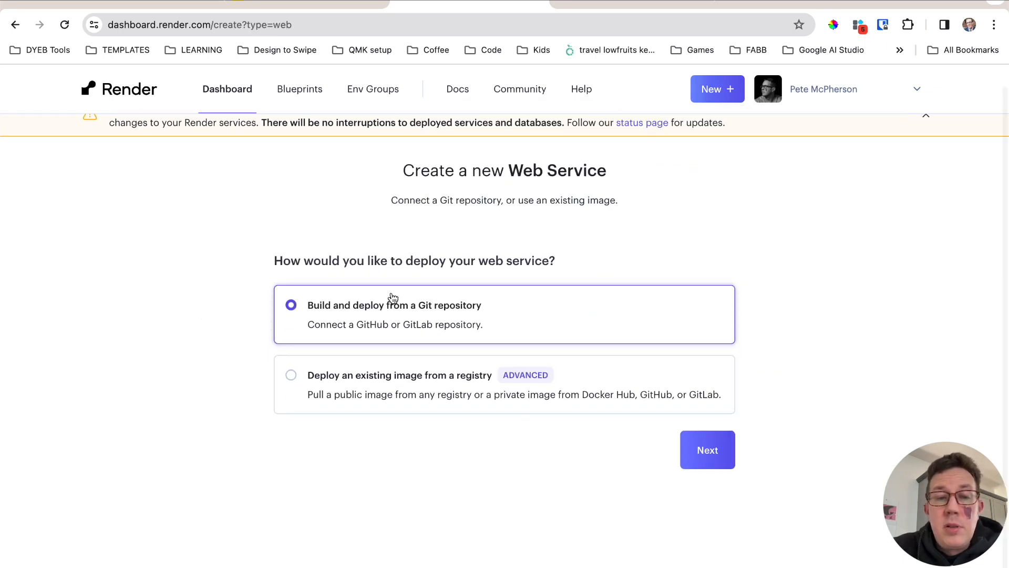
{"action": "mouse_move", "coordinate": [496, 340]}
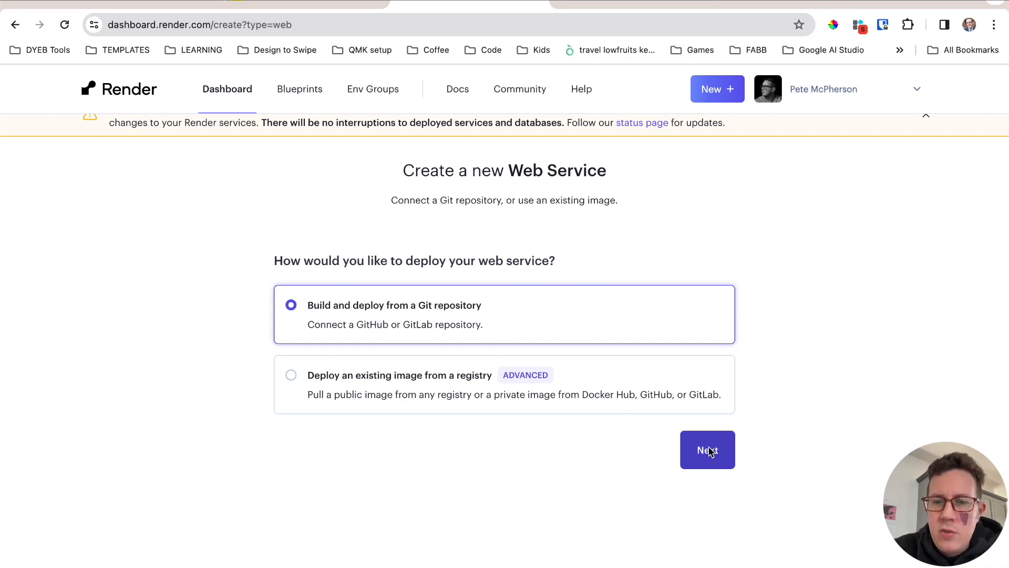
{"action": "left_click", "coordinate": [707, 449]}
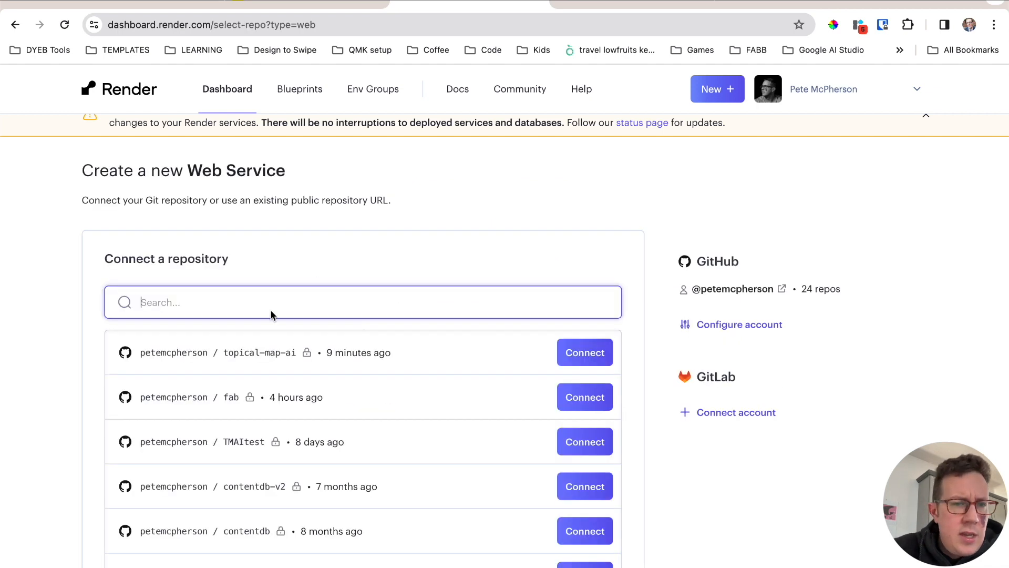
Step: Connect the petemcpherson / topical-map-ai repository for deployment
{"action": "scroll", "scroll_direction": "down", "scroll_amount": 3}
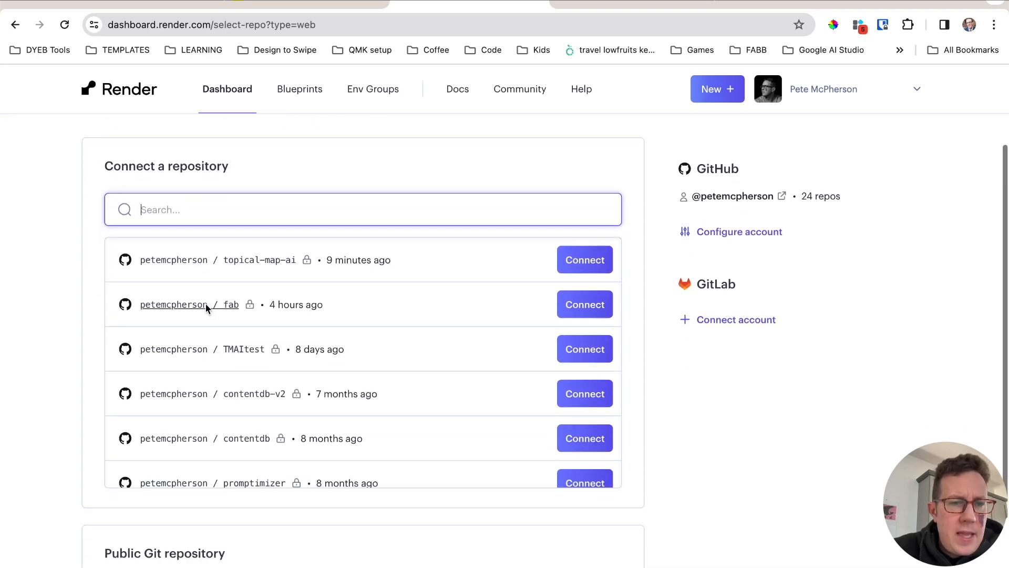
{"action": "scroll", "scroll_direction": "down", "scroll_amount": 3}
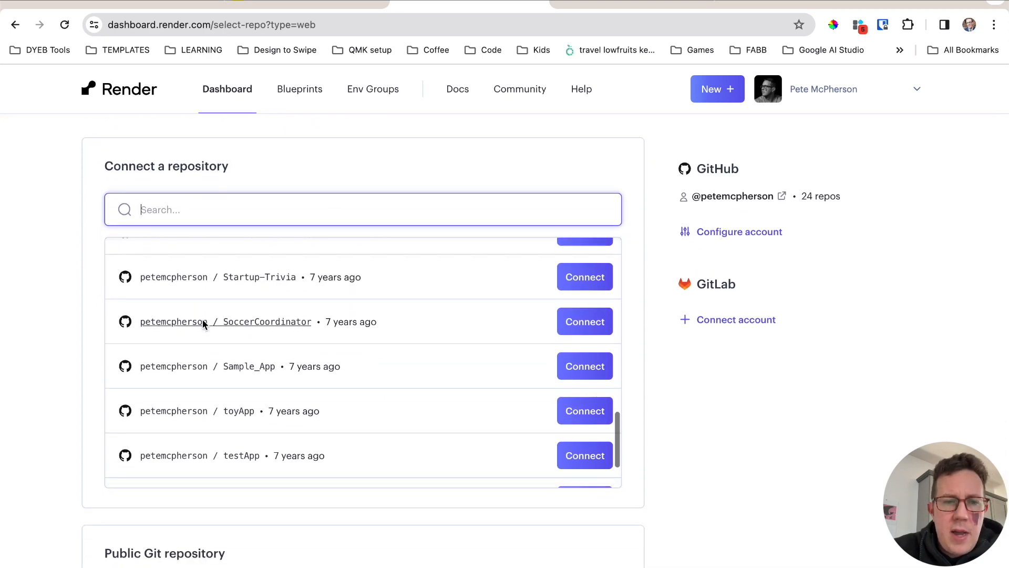
{"action": "scroll", "scroll_direction": "up", "scroll_amount": 3}
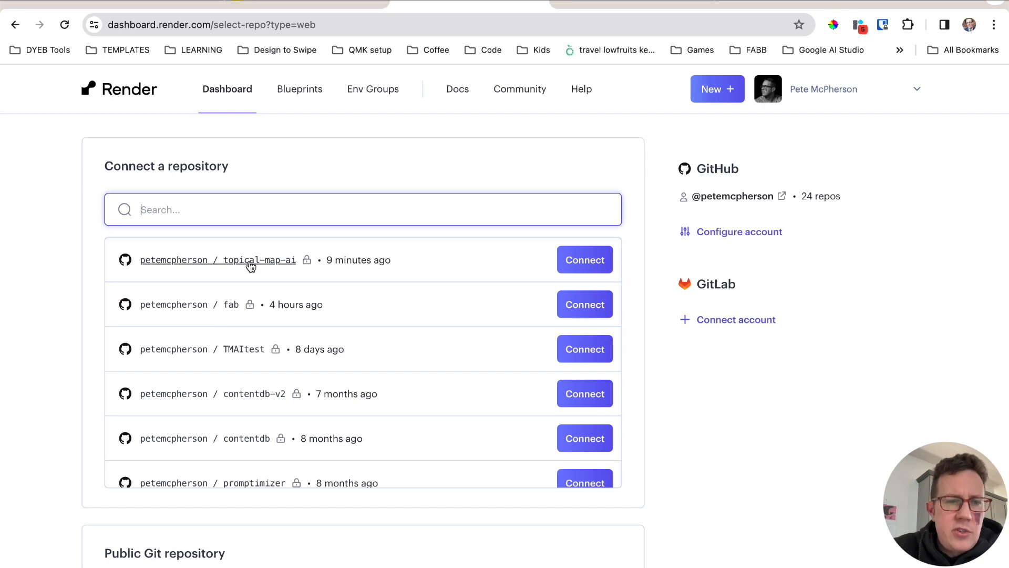
{"action": "mouse_move", "coordinate": [583, 260]}
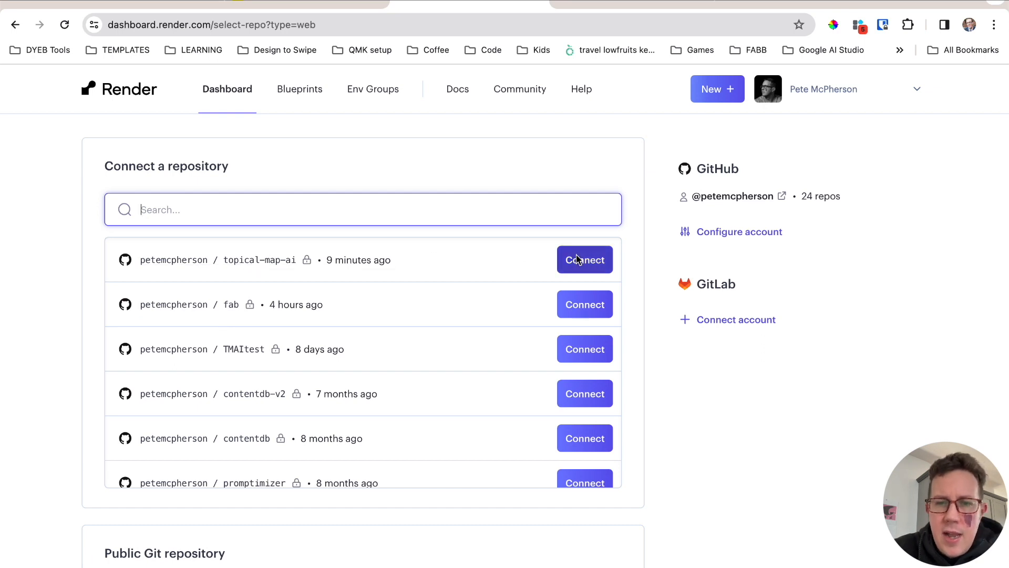
{"action": "left_click", "coordinate": [583, 260]}
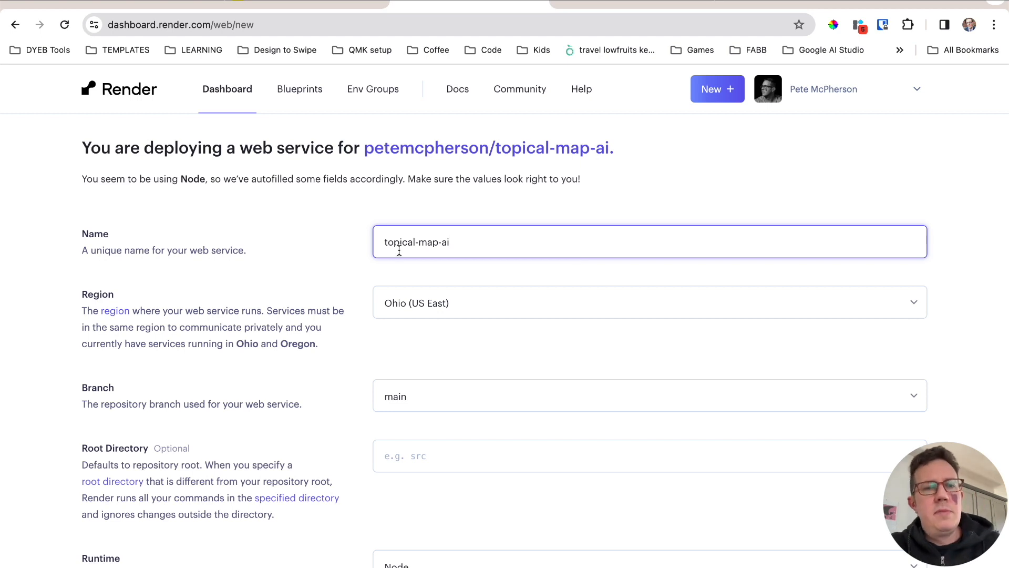
{"action": "mouse_move", "coordinate": [106, 252]}
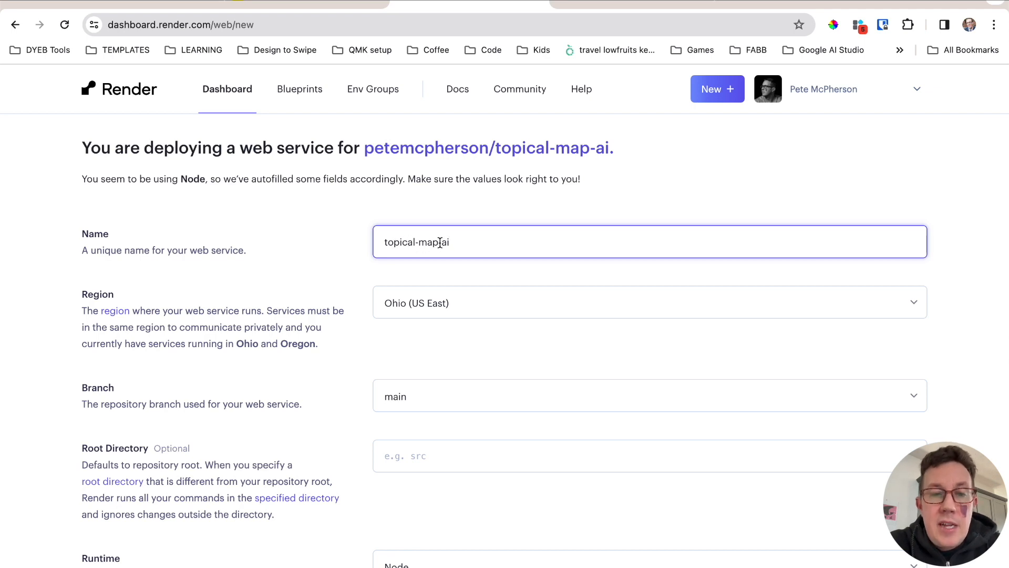
Step: Review the web service form, then follow the 'Render docs for SvelteKit deployment' link
{"action": "scroll", "scroll_direction": "down", "scroll_amount": 3}
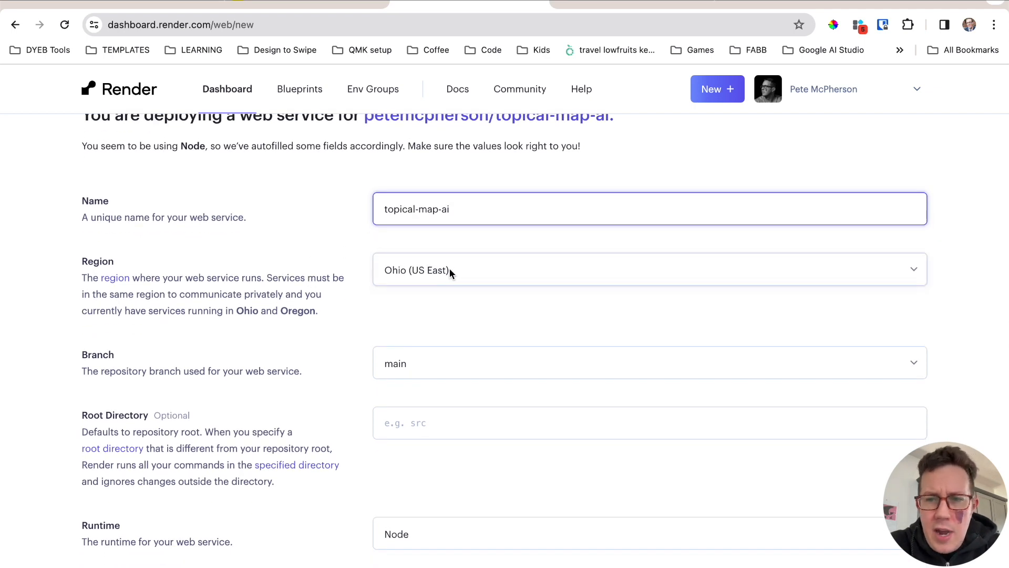
{"action": "scroll", "scroll_direction": "down", "scroll_amount": 3}
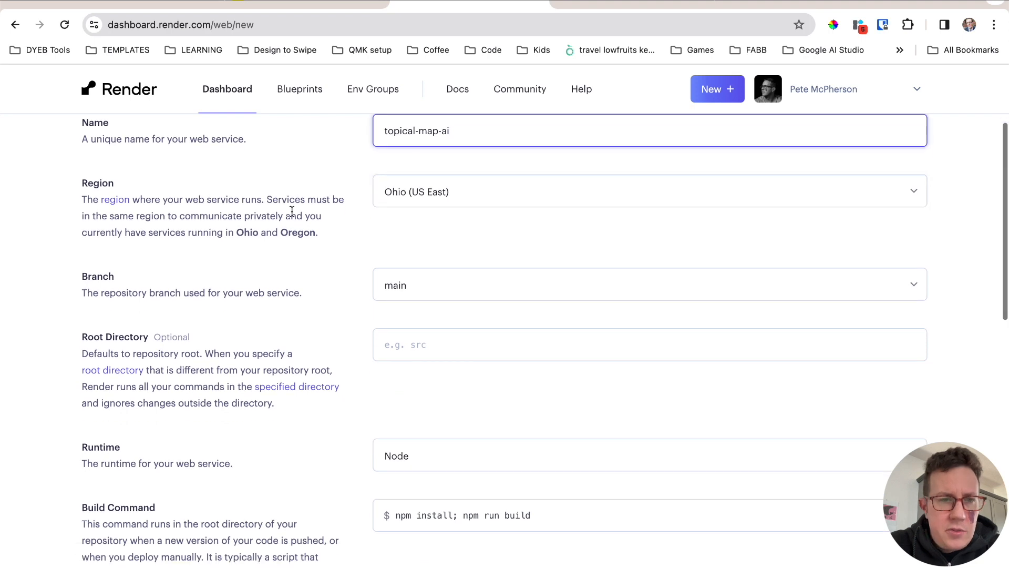
{"action": "scroll", "scroll_direction": "down", "scroll_amount": 3}
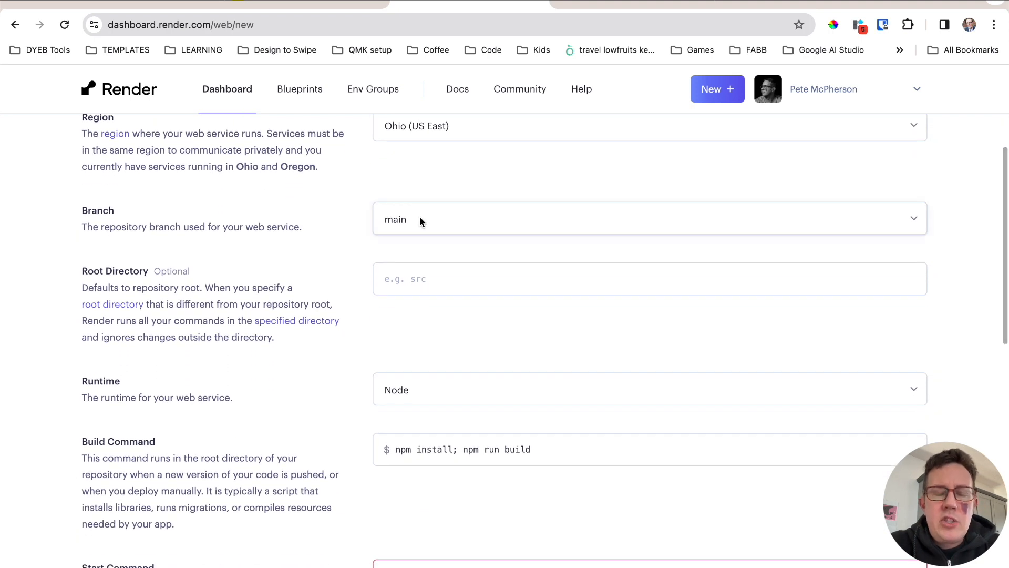
{"action": "mouse_move", "coordinate": [404, 228]}
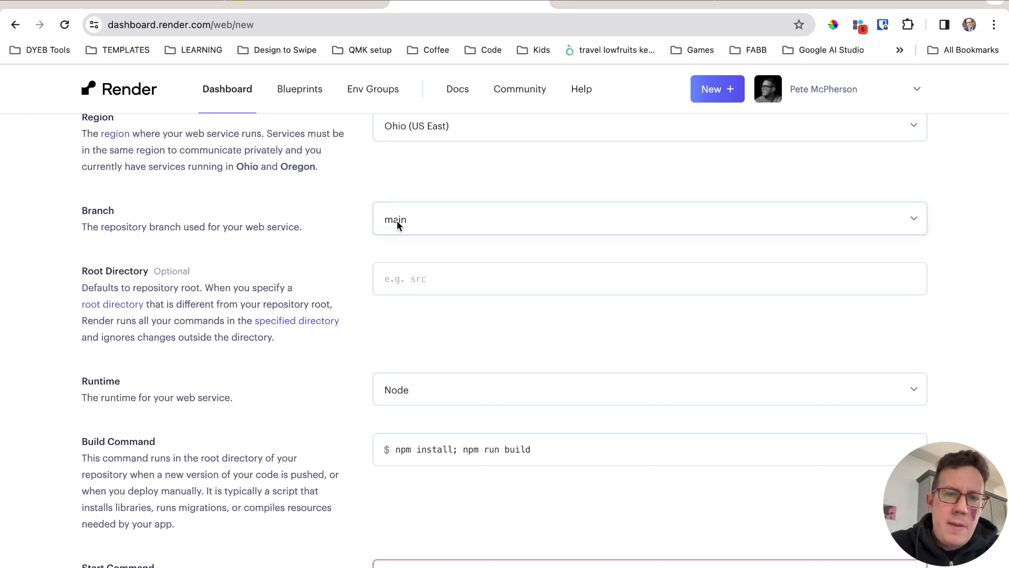
{"action": "mouse_move", "coordinate": [388, 229]}
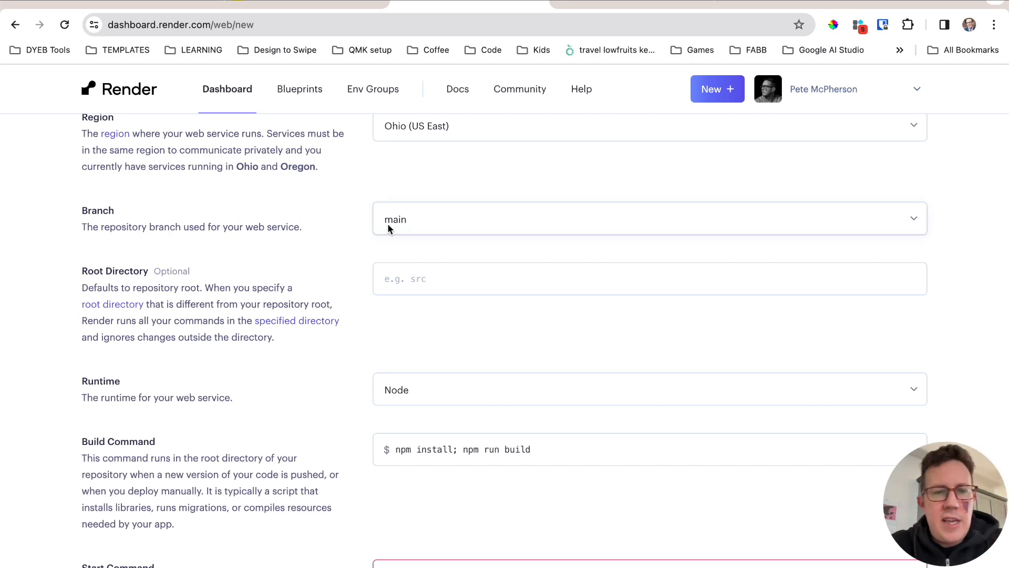
{"action": "mouse_move", "coordinate": [284, 249]}
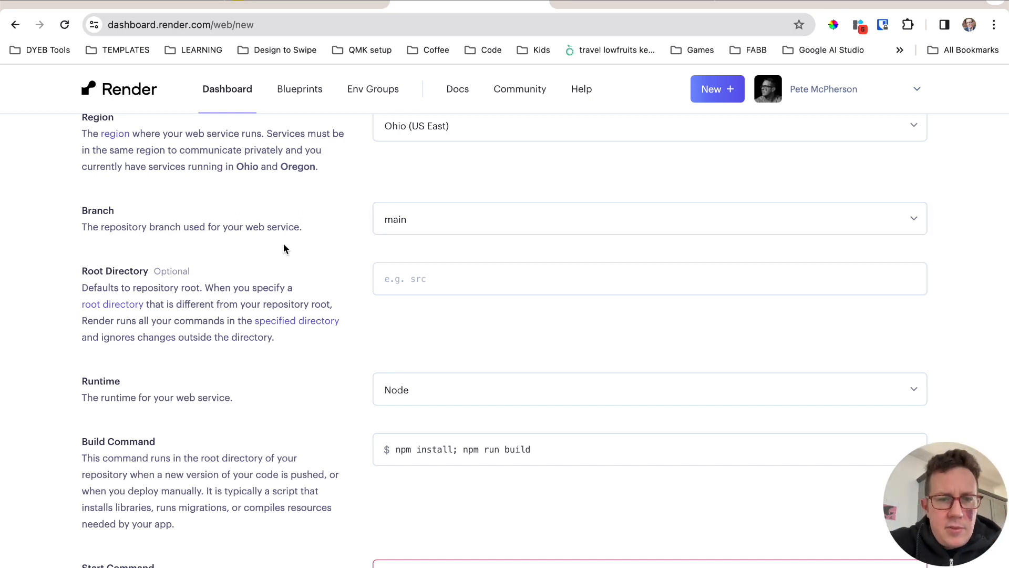
{"action": "scroll", "scroll_direction": "down", "scroll_amount": 3}
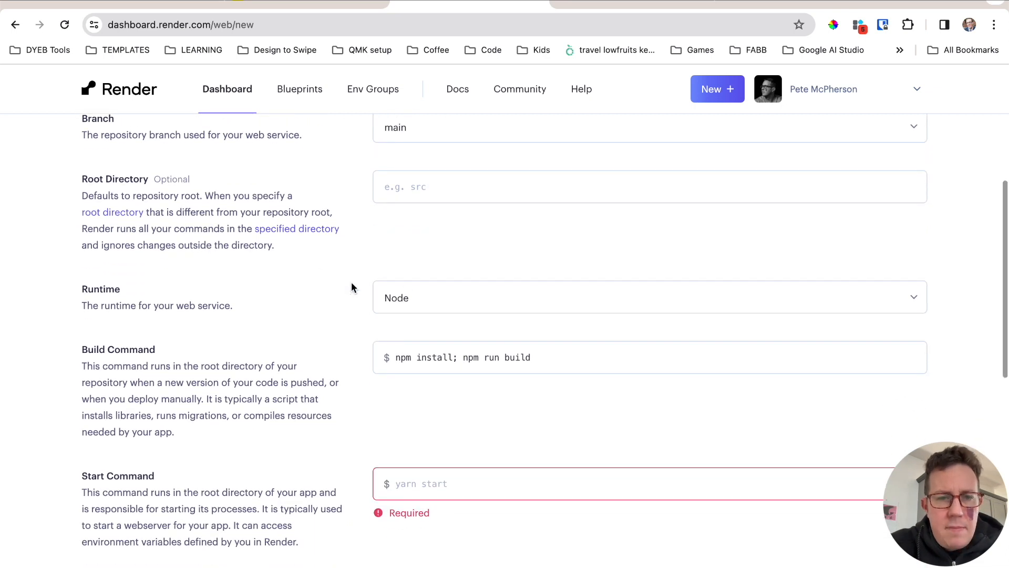
{"action": "scroll", "scroll_direction": "down", "scroll_amount": 3}
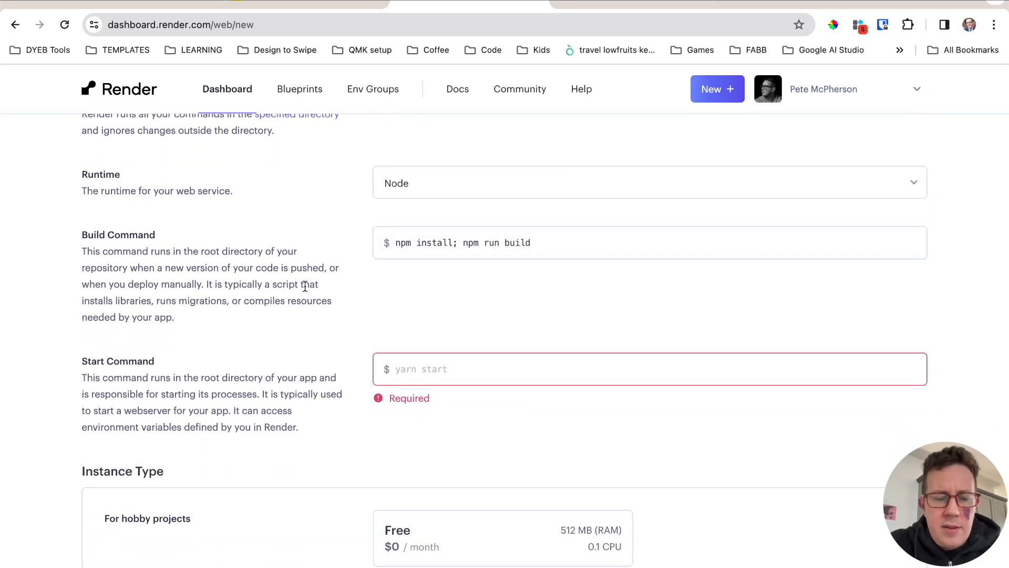
{"action": "mouse_move", "coordinate": [362, 340]}
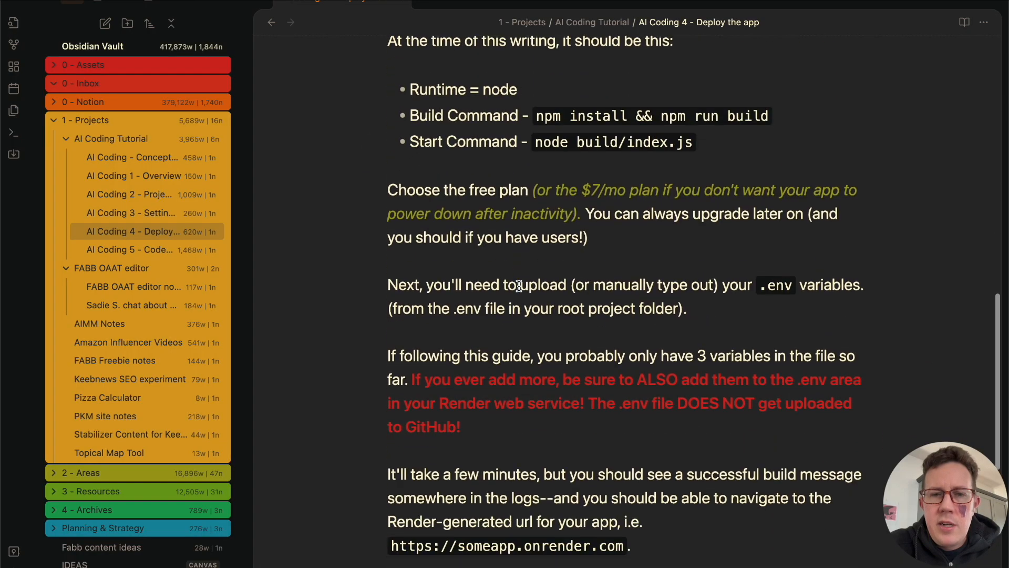
{"action": "scroll", "scroll_direction": "up", "scroll_amount": 3}
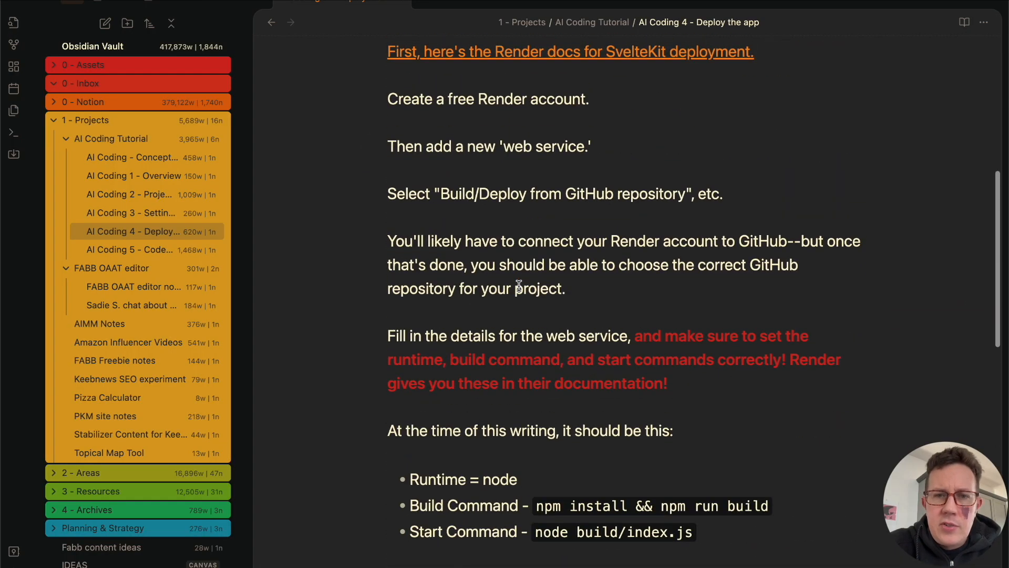
{"action": "left_click", "coordinate": [569, 52]}
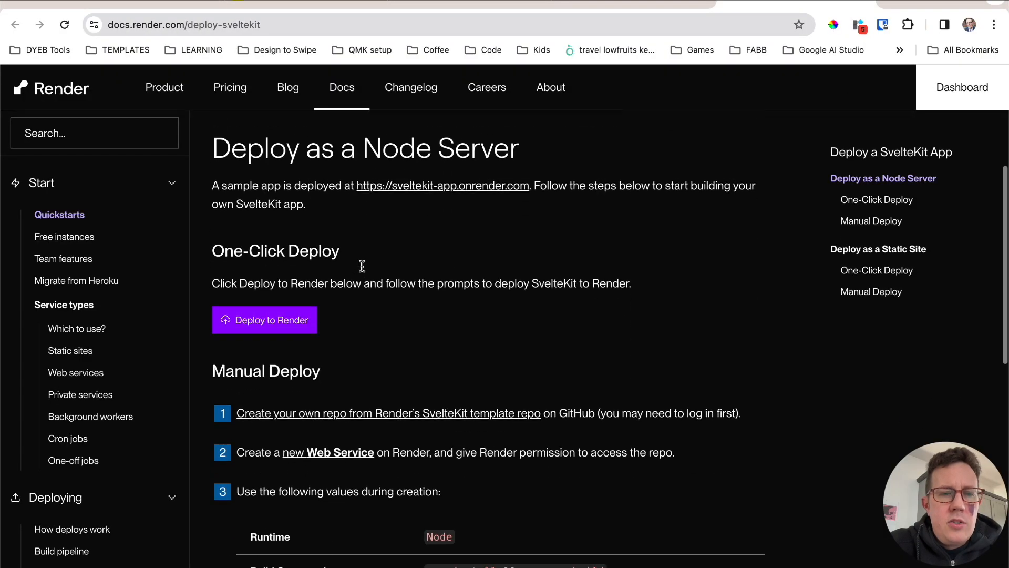
Step: Read the Manual Deploy table: Node runtime, npm install && npm run build, node build/index.js
{"action": "scroll", "scroll_direction": "down", "scroll_amount": 3}
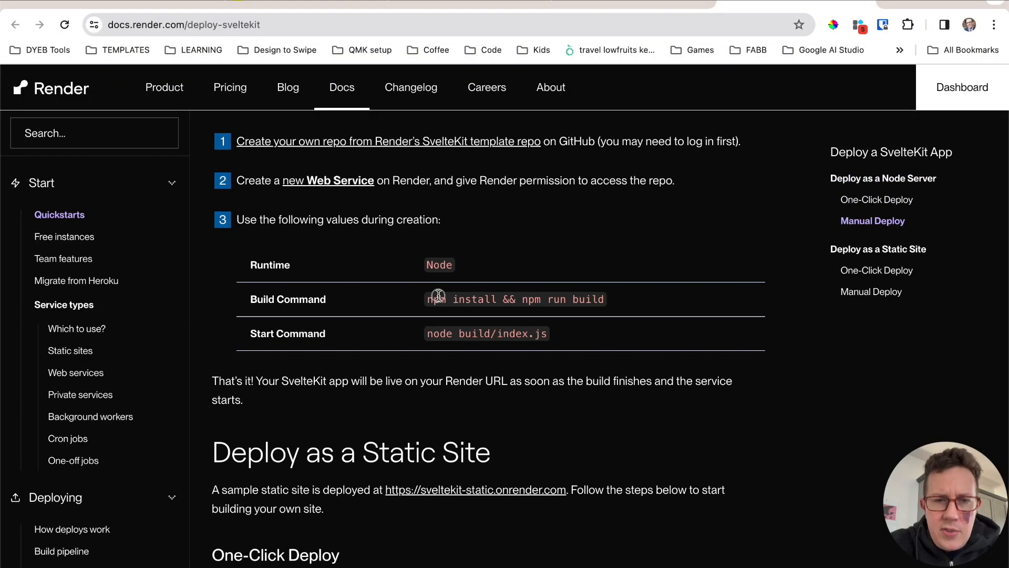
{"action": "mouse_move", "coordinate": [504, 331]}
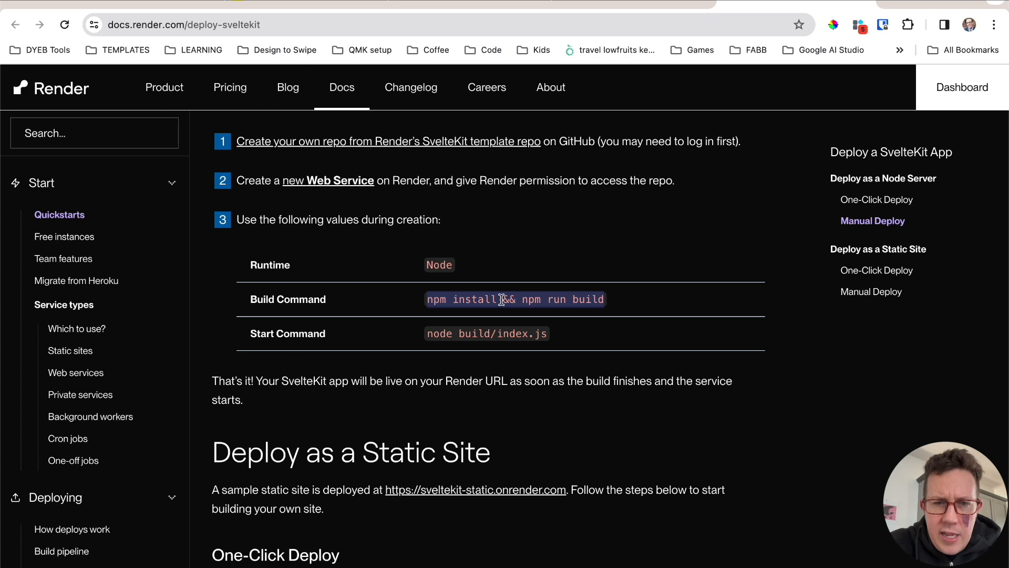
{"action": "mouse_move", "coordinate": [552, 272]}
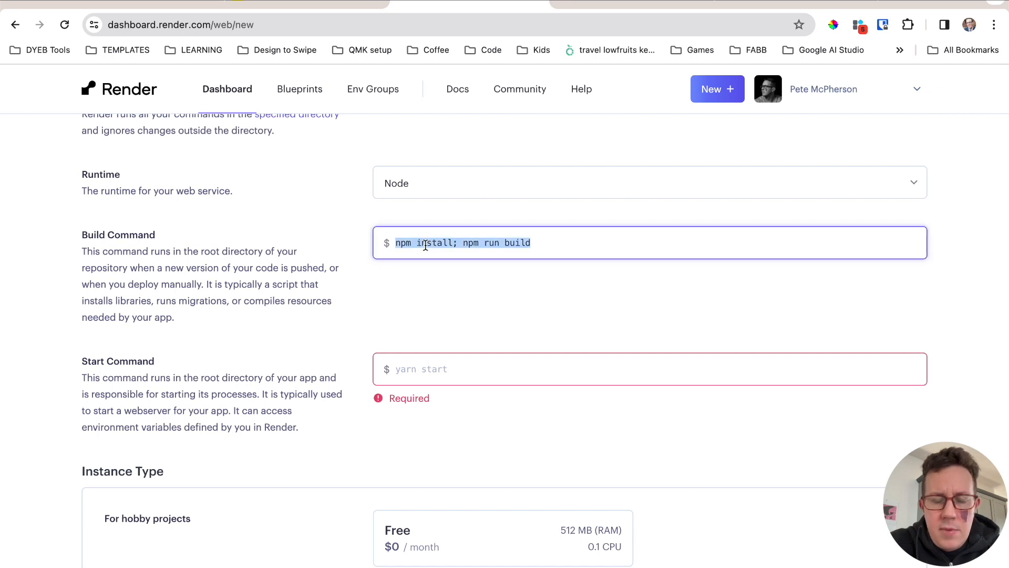
Step: Set the Build Command to 'npm install && npm run build' and check the Instance Type section
{"action": "type", "text": "npm install && npm run build"}
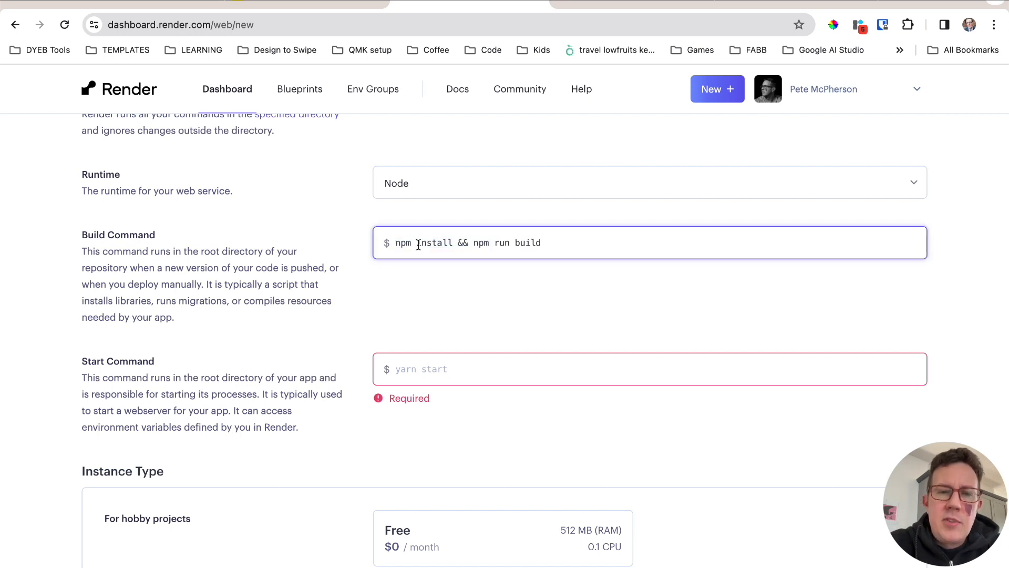
{"action": "mouse_move", "coordinate": [442, 338]}
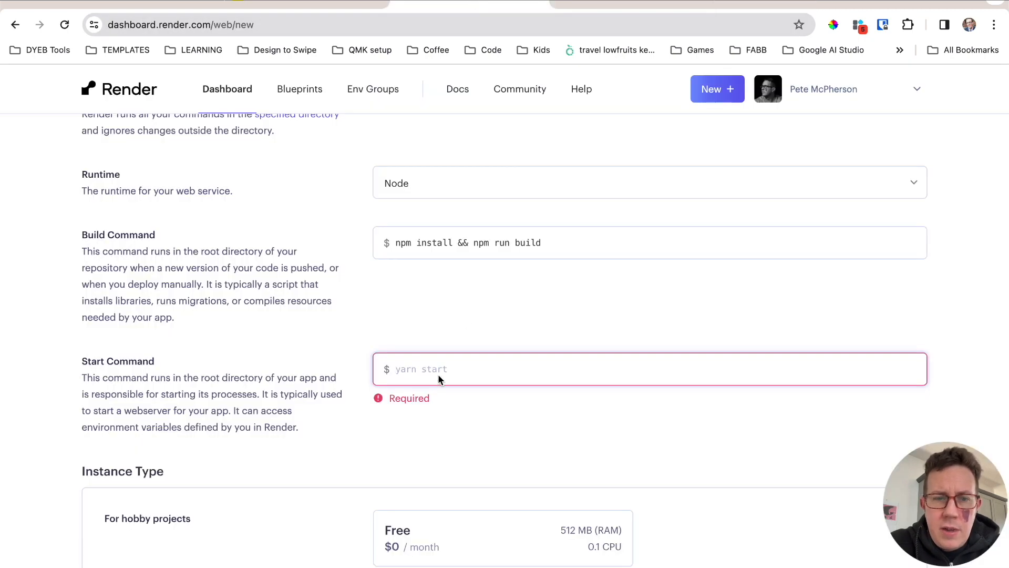
{"action": "scroll", "scroll_direction": "down", "scroll_amount": 3}
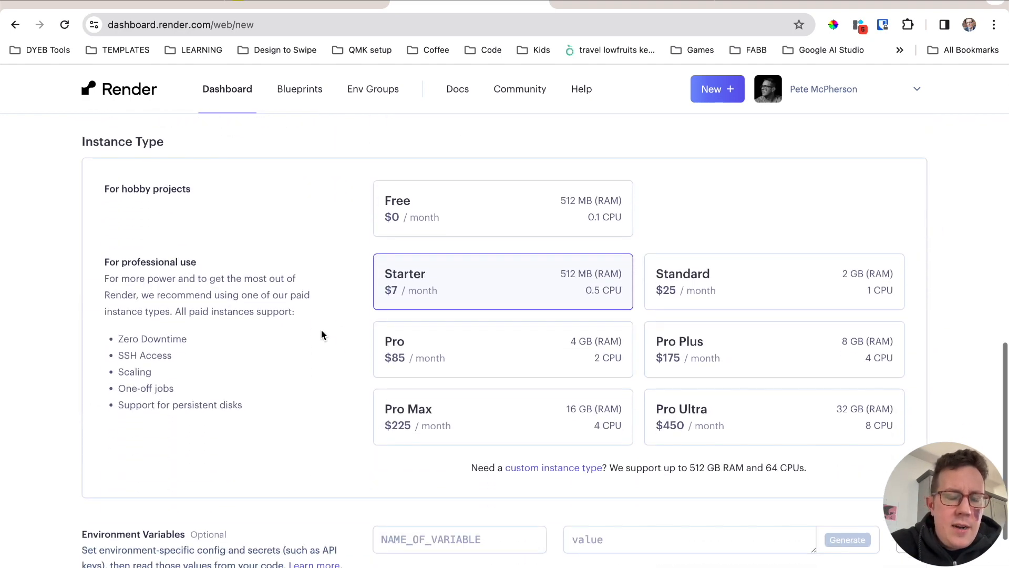
{"action": "scroll", "scroll_direction": "up", "scroll_amount": 3}
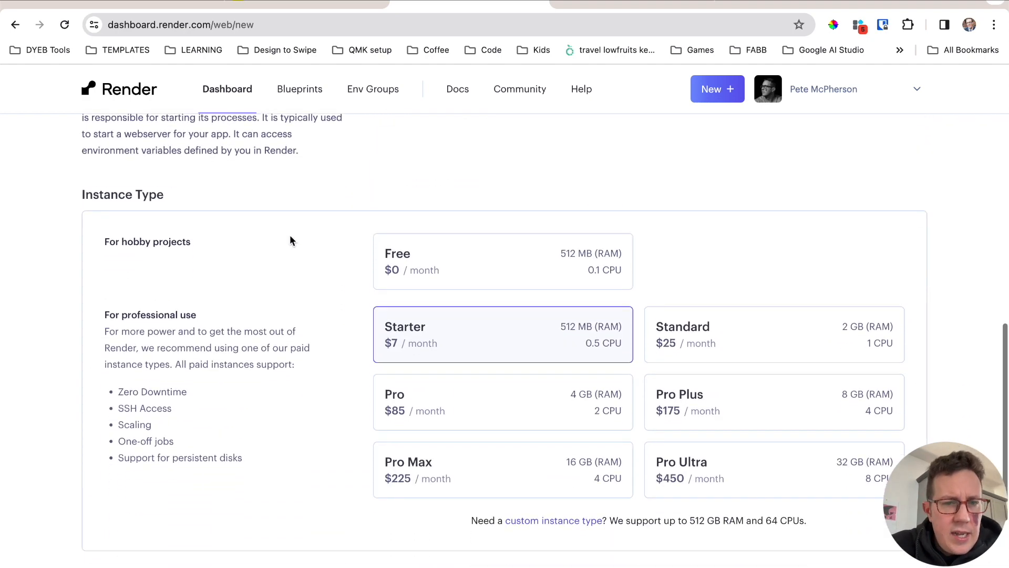
Step: Compare the Starter paid plan against Free and keep the Free instance type
{"action": "left_click", "coordinate": [503, 262]}
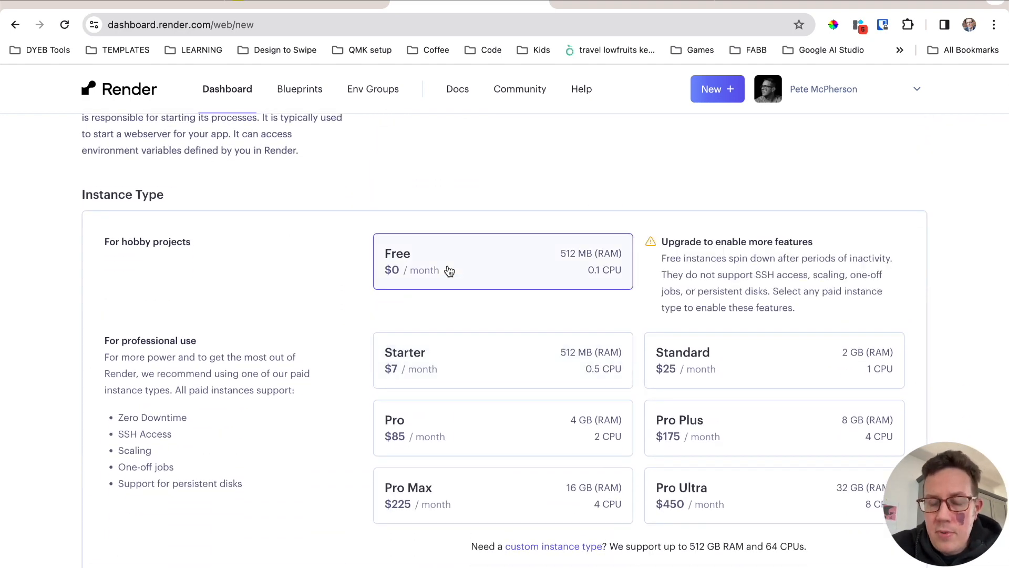
{"action": "mouse_move", "coordinate": [406, 357]}
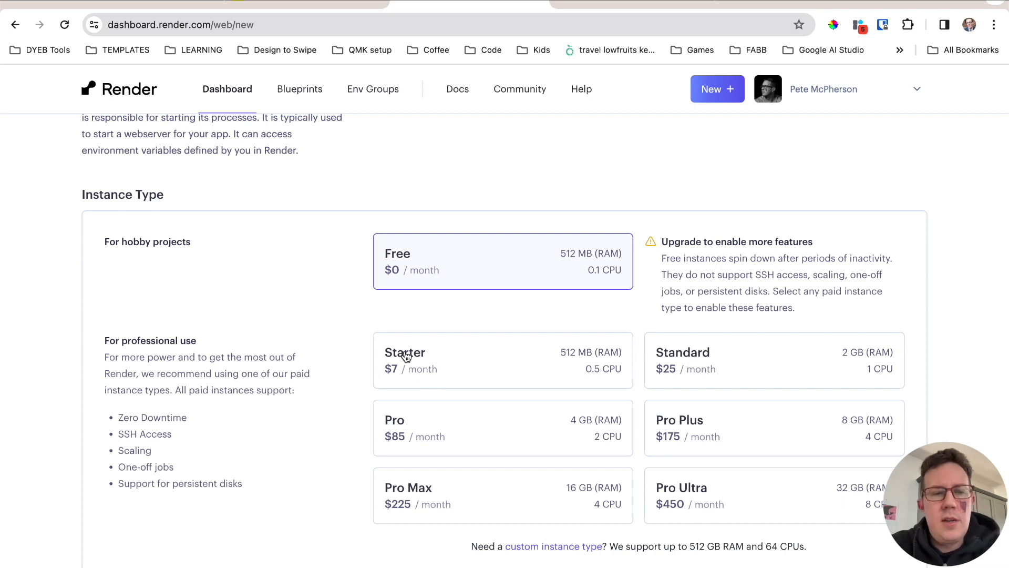
{"action": "scroll", "scroll_direction": "down", "scroll_amount": 3}
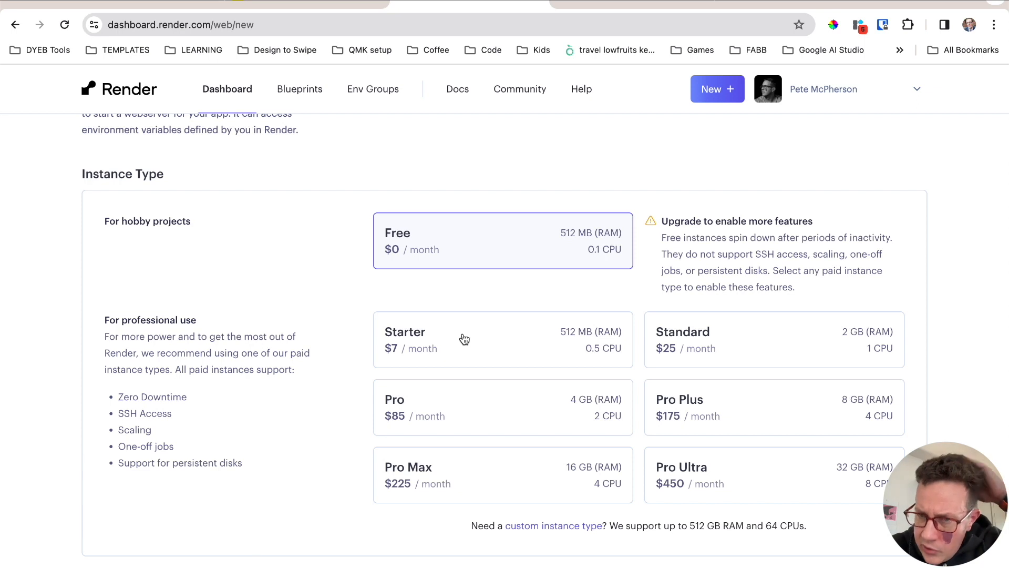
{"action": "mouse_move", "coordinate": [730, 268]}
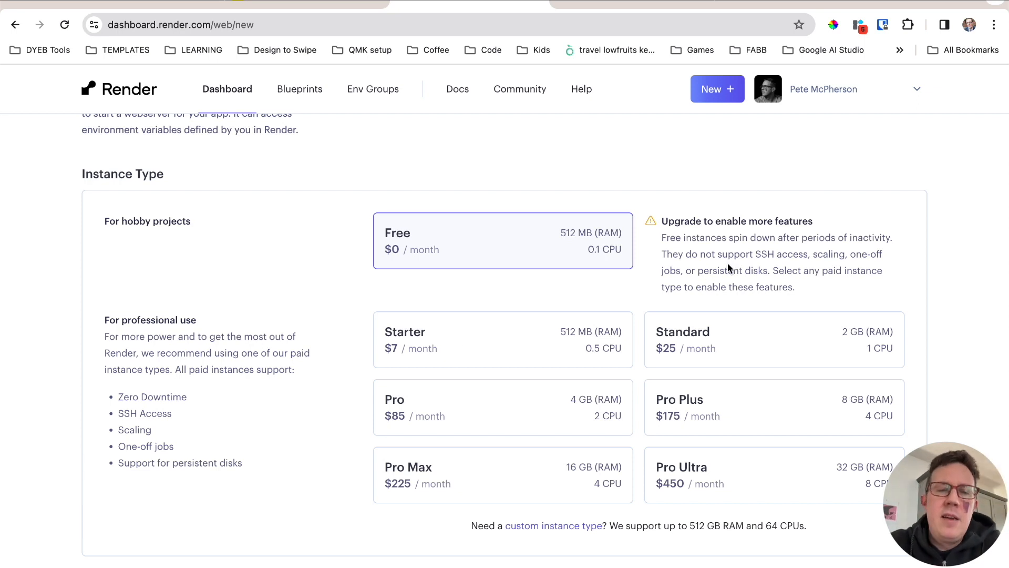
{"action": "mouse_move", "coordinate": [660, 233]}
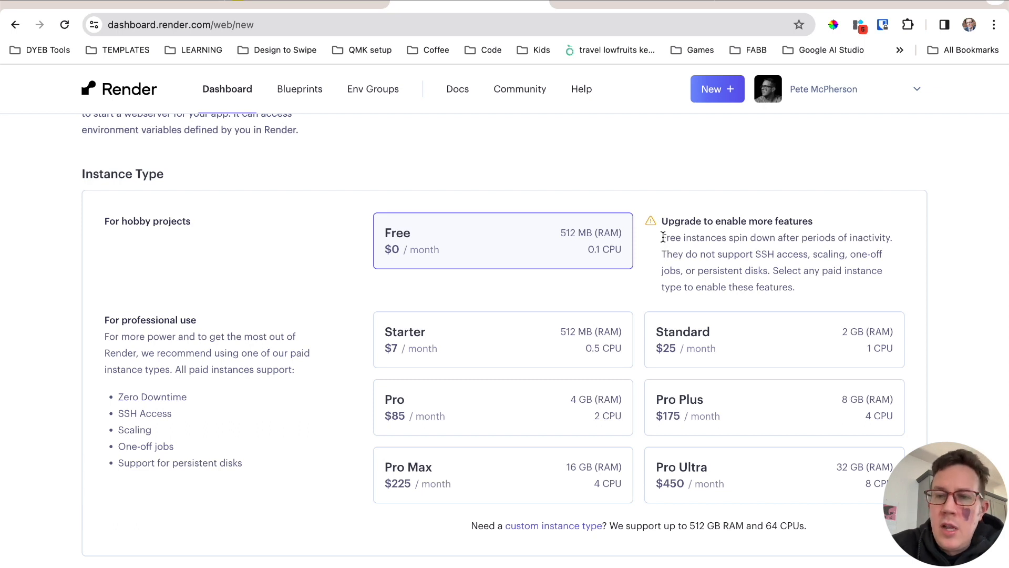
{"action": "mouse_move", "coordinate": [833, 250]}
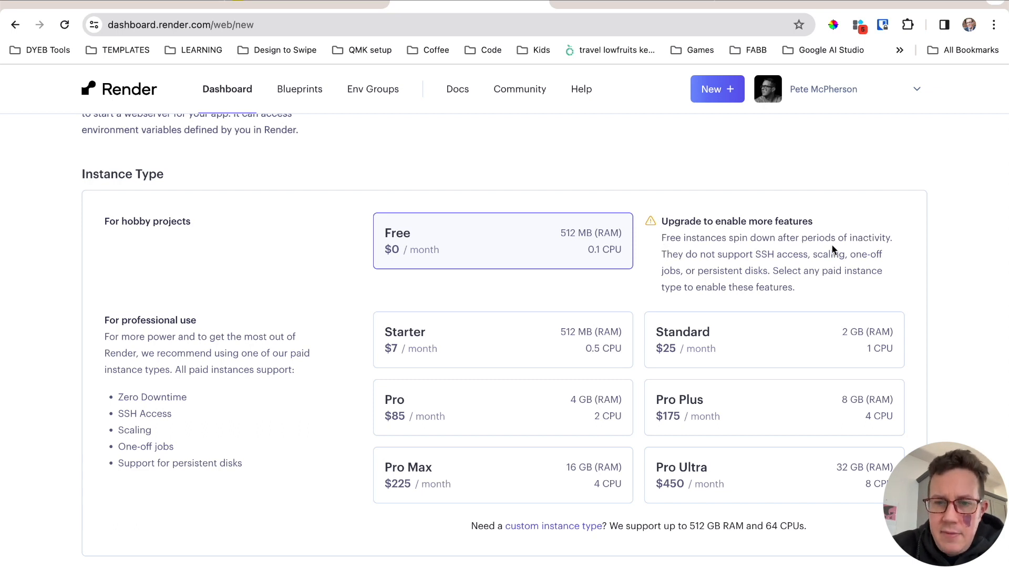
{"action": "mouse_move", "coordinate": [469, 188]}
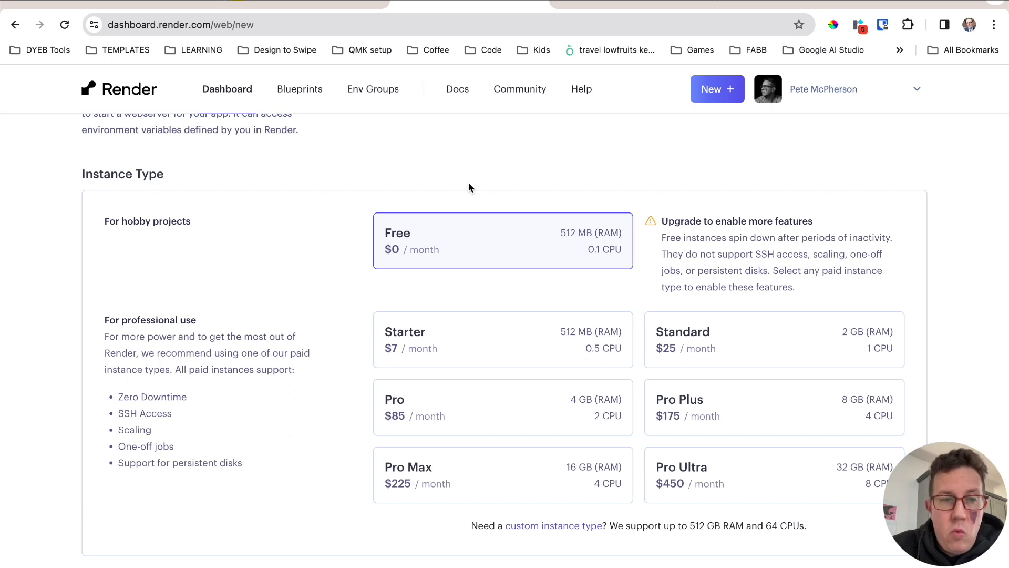
{"action": "mouse_move", "coordinate": [695, 251]}
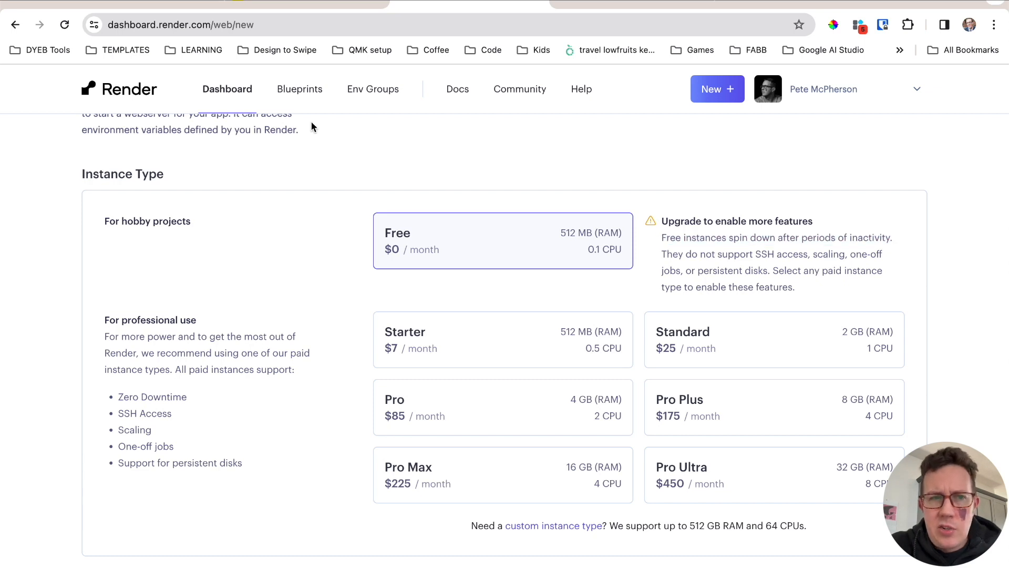
{"action": "mouse_move", "coordinate": [259, 207]}
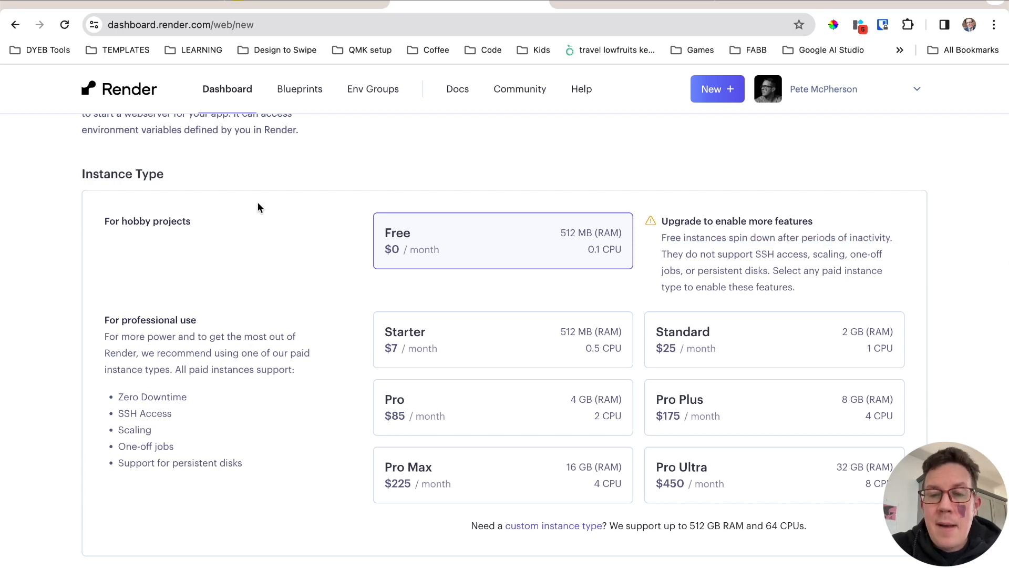
{"action": "mouse_move", "coordinate": [837, 233]}
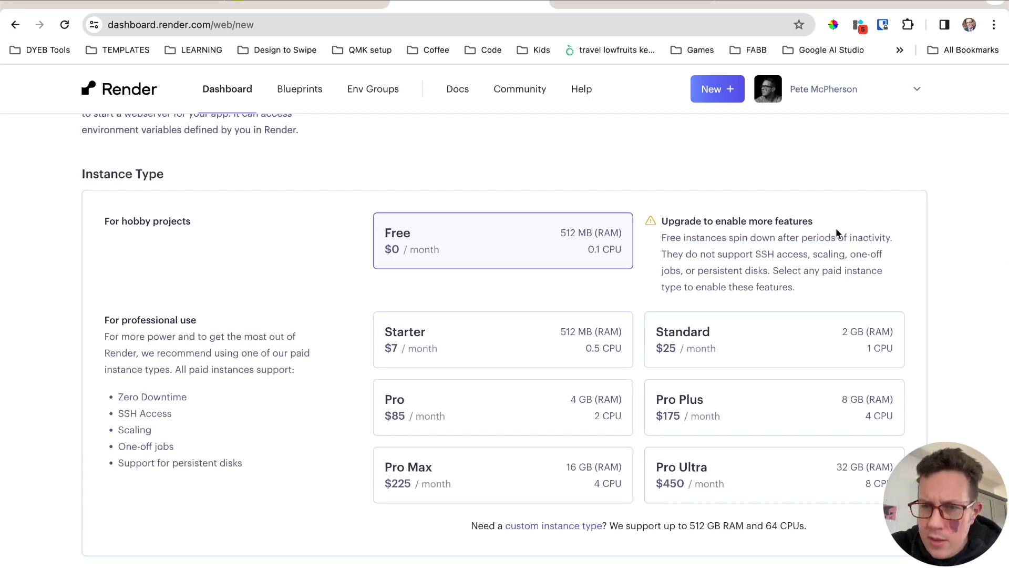
{"action": "mouse_move", "coordinate": [887, 237]}
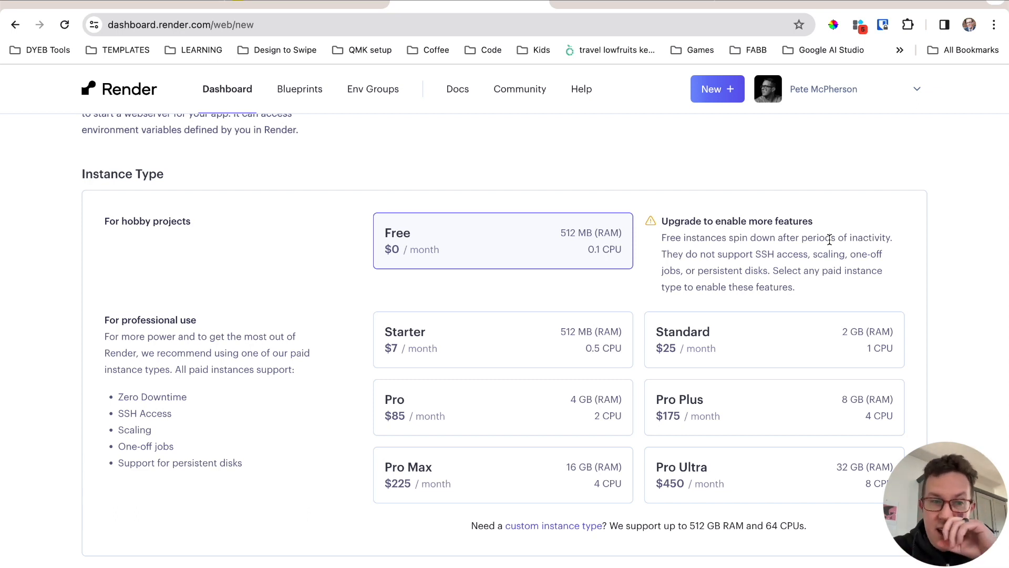
{"action": "mouse_move", "coordinate": [238, 209]}
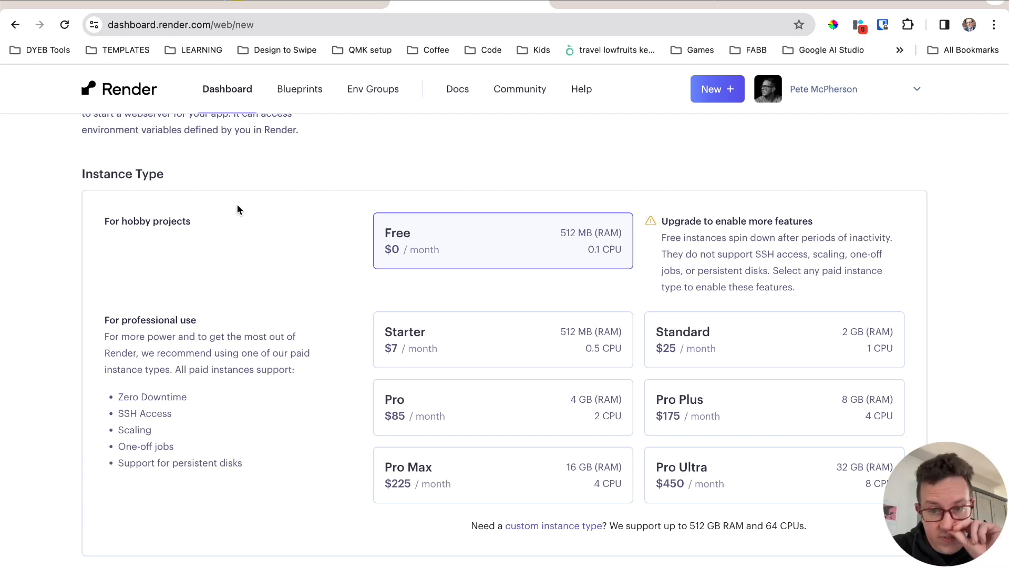
{"action": "mouse_move", "coordinate": [303, 211]}
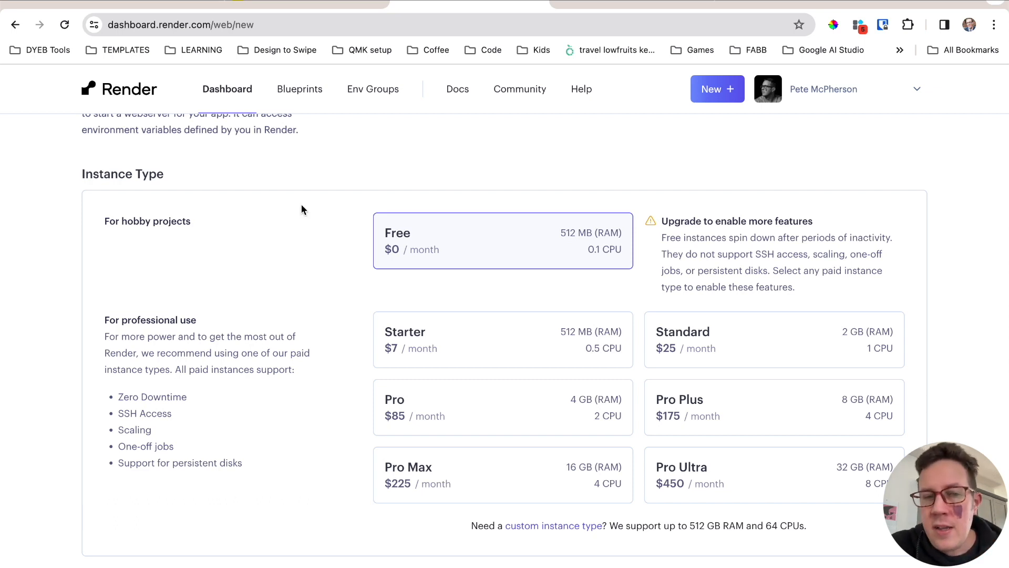
{"action": "scroll", "scroll_direction": "down", "scroll_amount": 3}
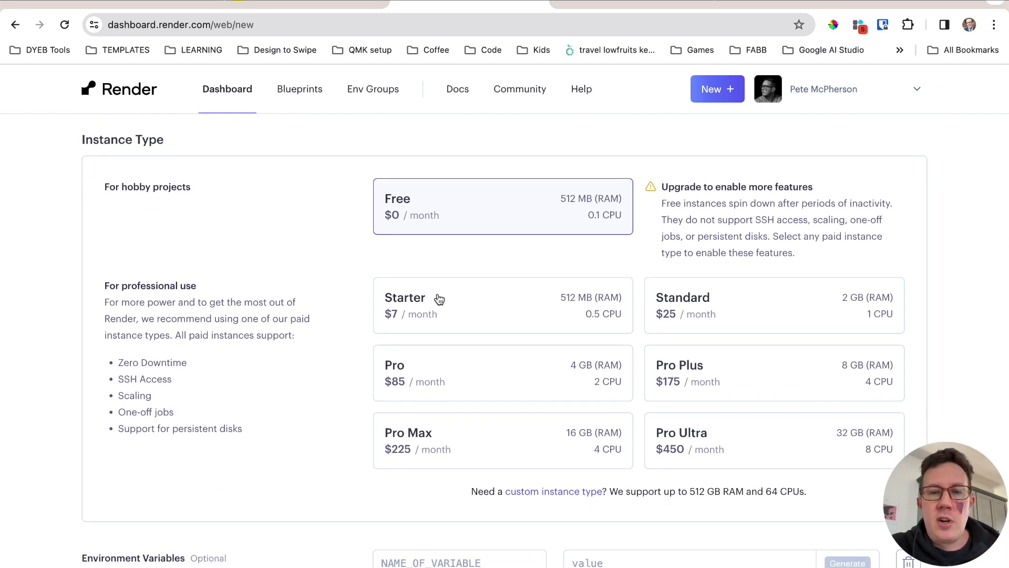
{"action": "left_click", "coordinate": [438, 298]}
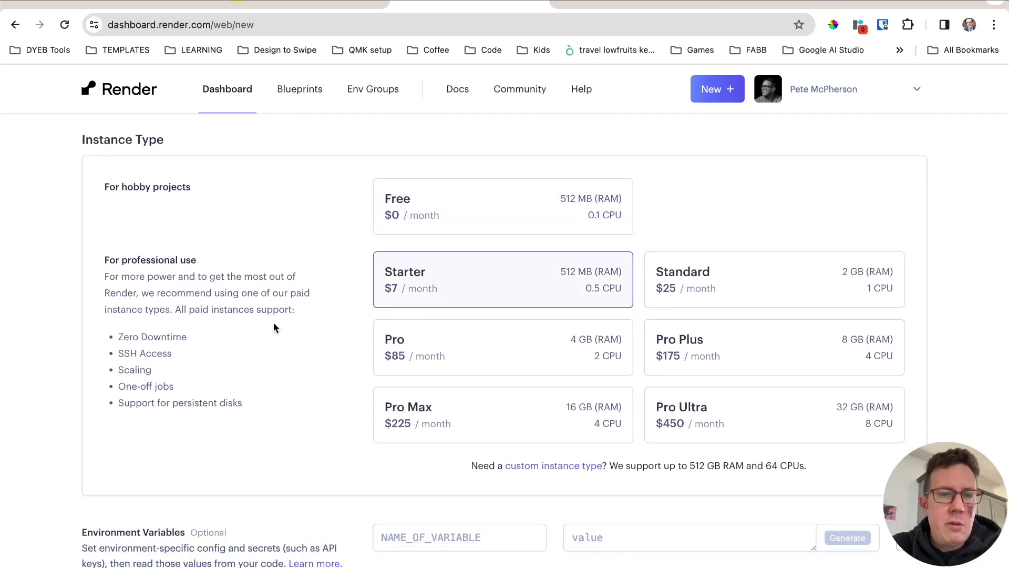
{"action": "mouse_move", "coordinate": [219, 313]}
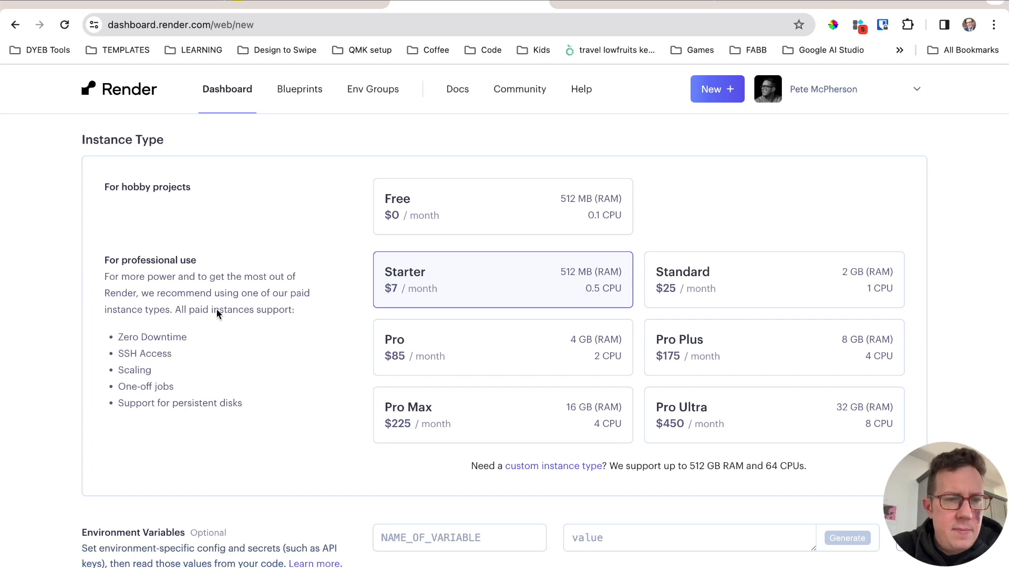
{"action": "mouse_move", "coordinate": [466, 276]}
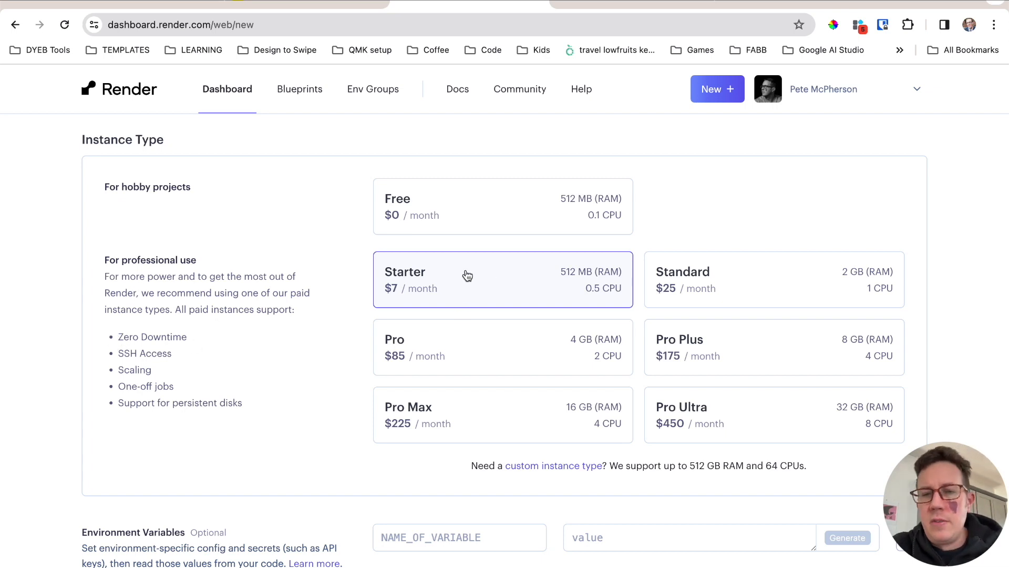
{"action": "mouse_move", "coordinate": [520, 240]}
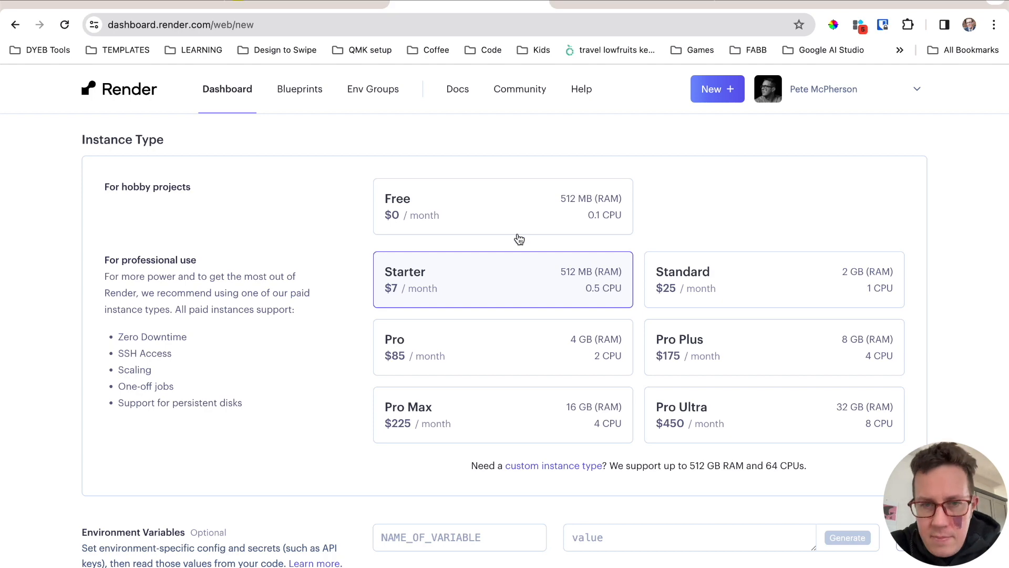
{"action": "scroll", "scroll_direction": "down", "scroll_amount": 3}
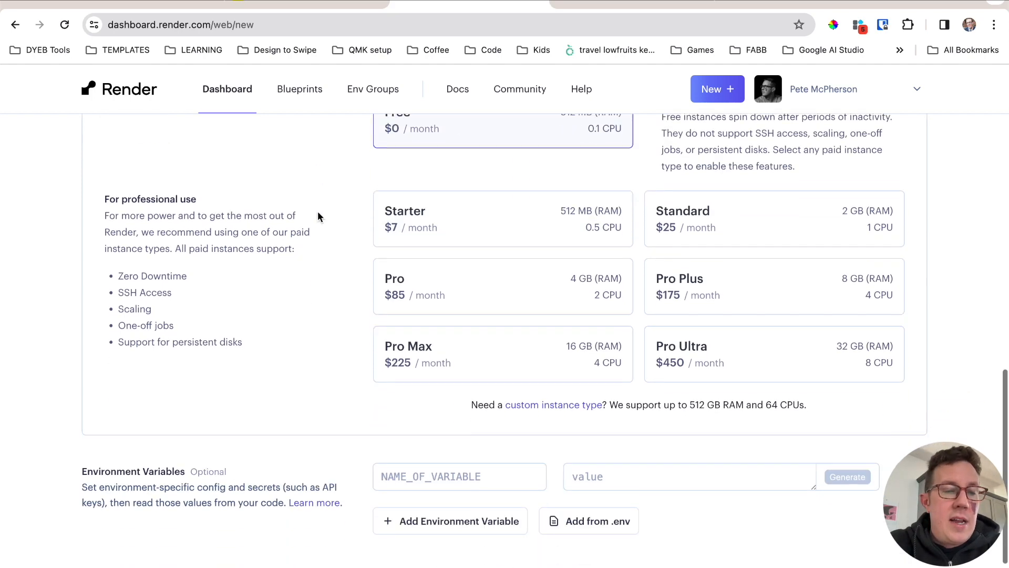
{"action": "scroll", "scroll_direction": "up", "scroll_amount": 3}
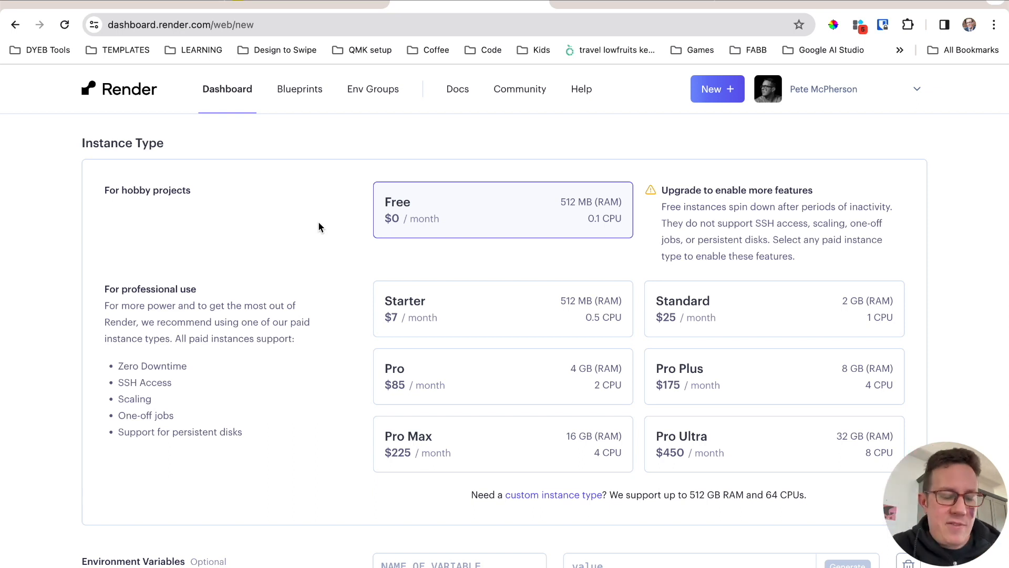
{"action": "scroll", "scroll_direction": "down", "scroll_amount": 3}
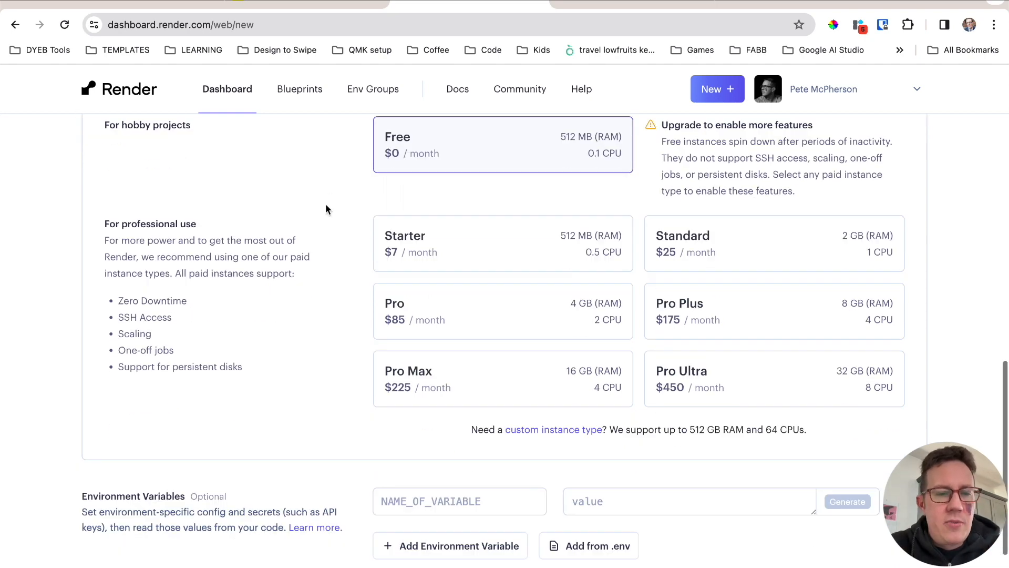
{"action": "scroll", "scroll_direction": "down", "scroll_amount": 3}
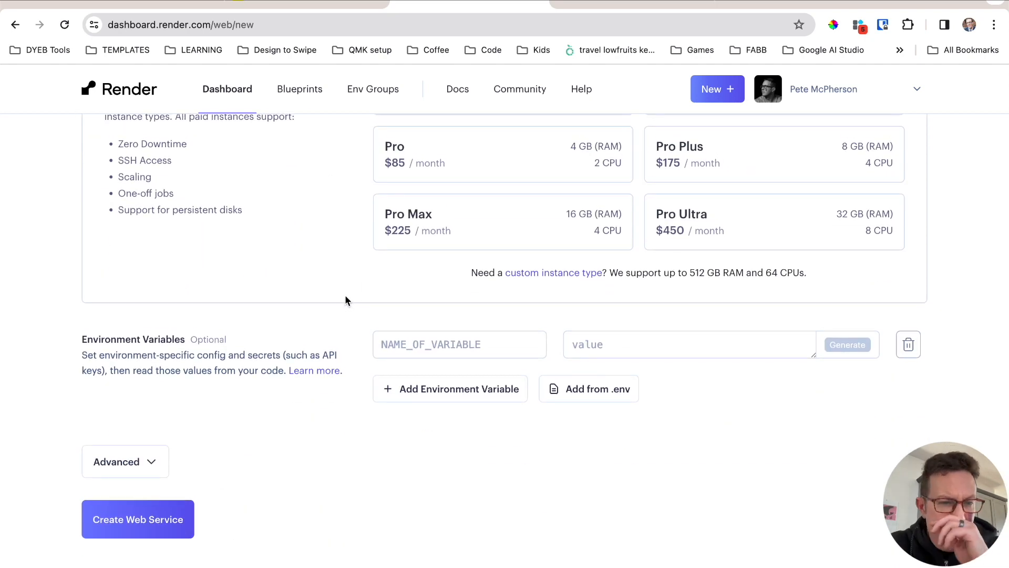
{"action": "mouse_move", "coordinate": [110, 351]}
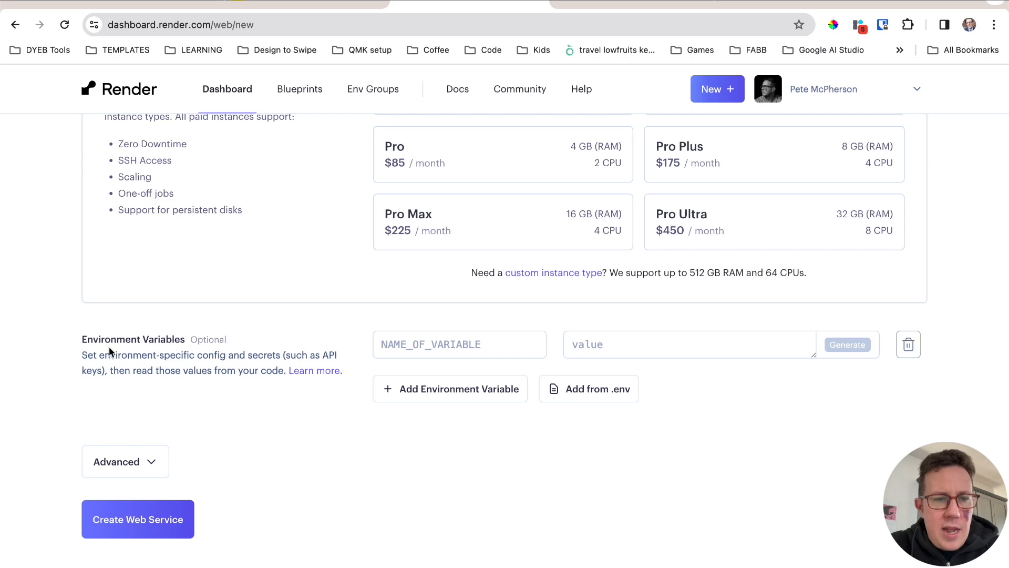
{"action": "mouse_move", "coordinate": [372, 355]}
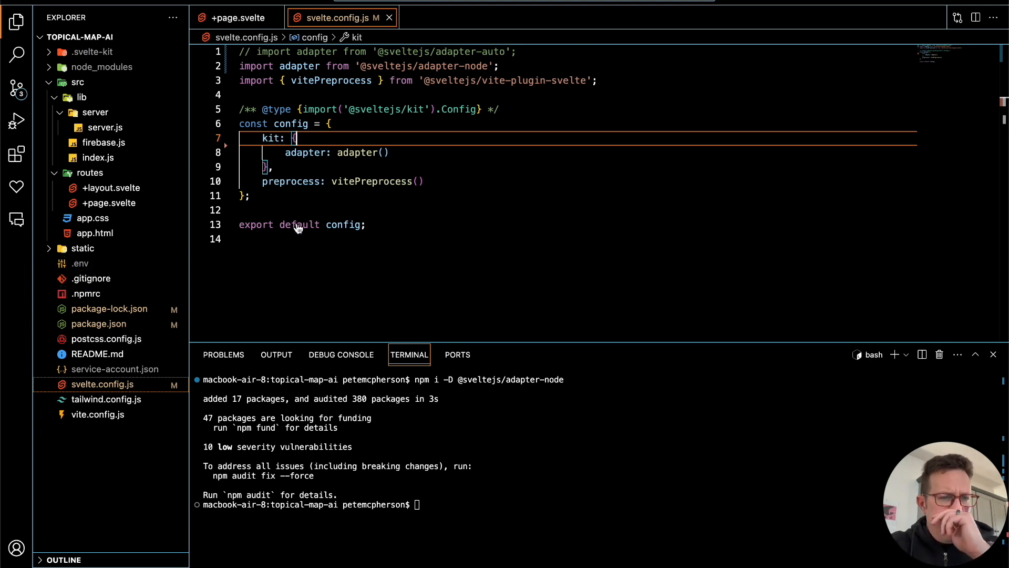
{"action": "mouse_move", "coordinate": [388, 213]}
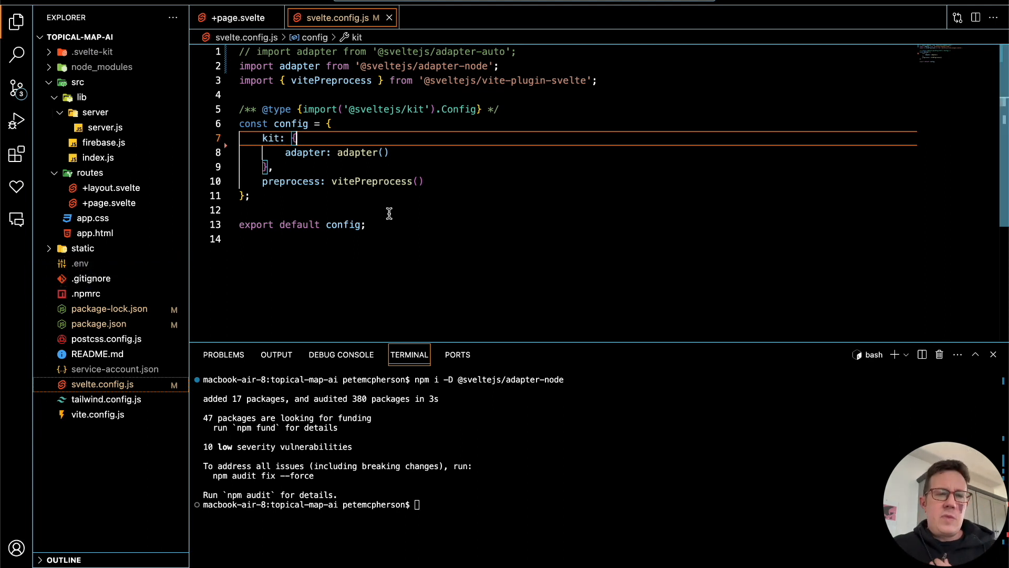
Step: View .gitignore to confirm .env and service-account.json are excluded from Git
{"action": "left_click", "coordinate": [87, 277]}
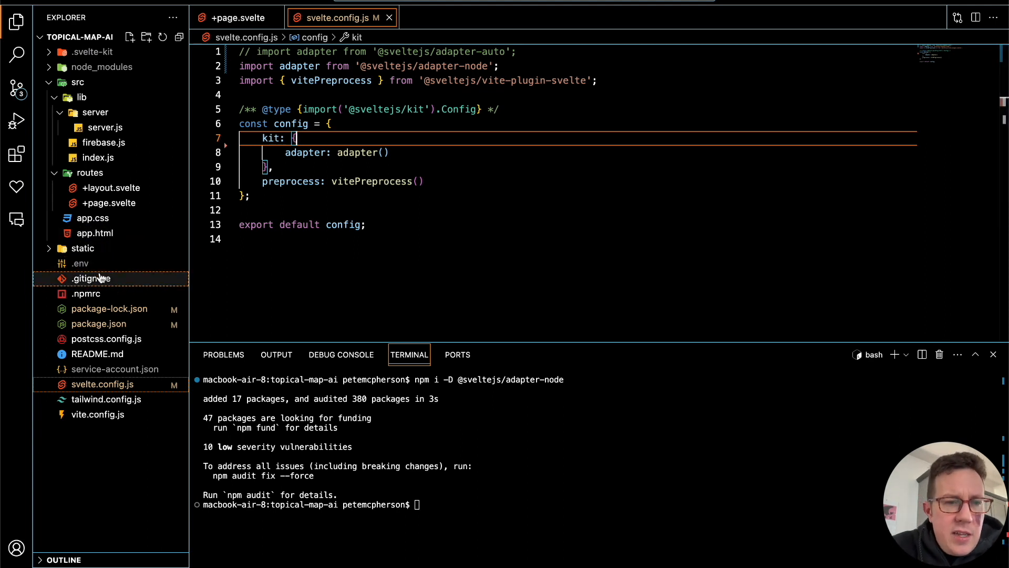
{"action": "left_click", "coordinate": [90, 277]}
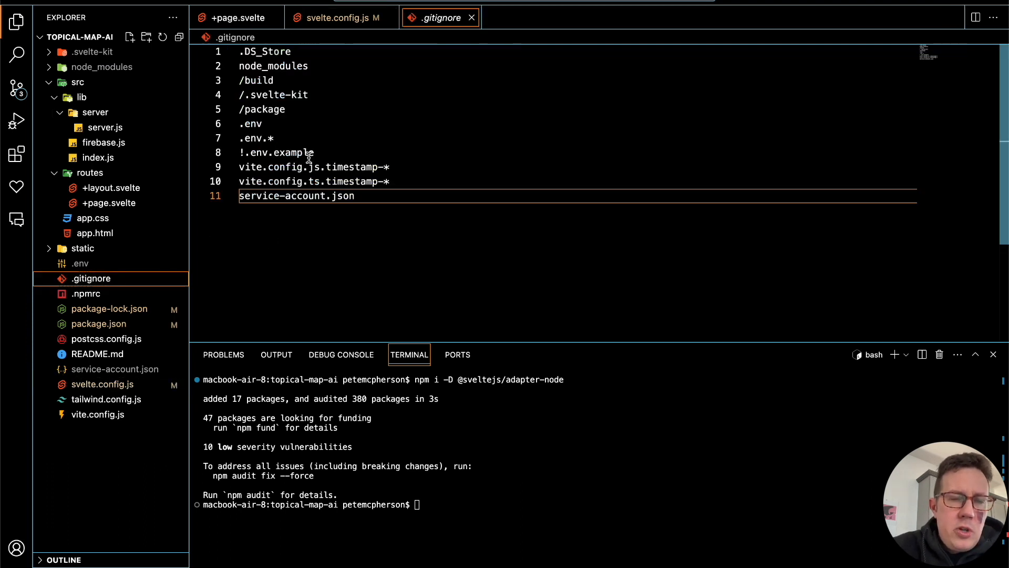
{"action": "mouse_move", "coordinate": [266, 160]}
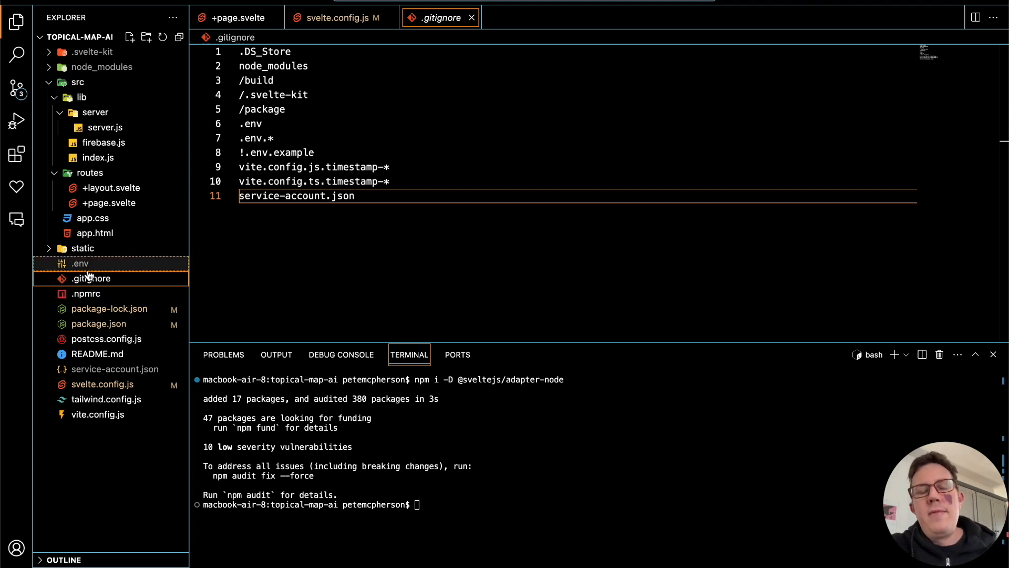
{"action": "mouse_move", "coordinate": [79, 263]}
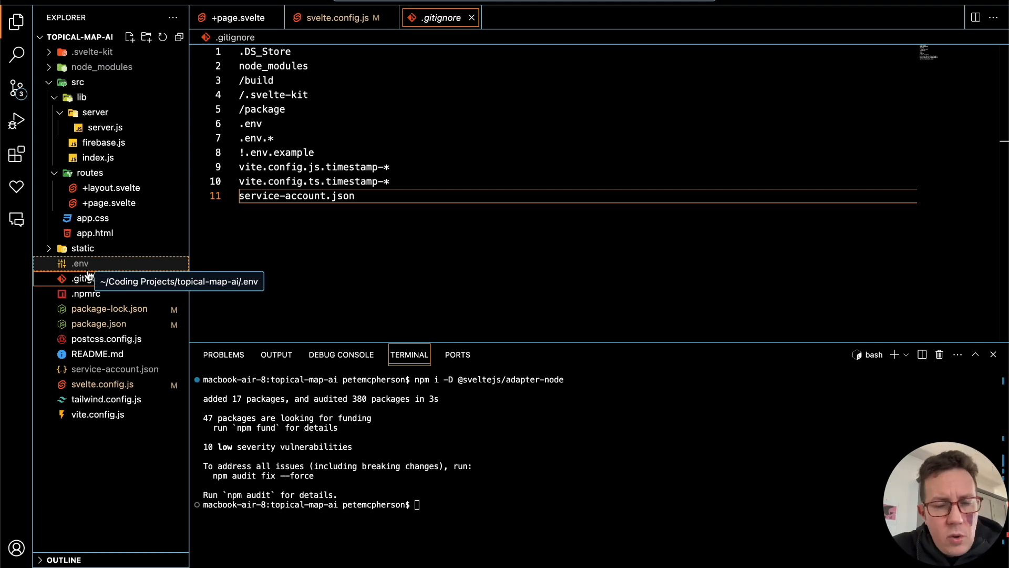
{"action": "mouse_move", "coordinate": [206, 266]}
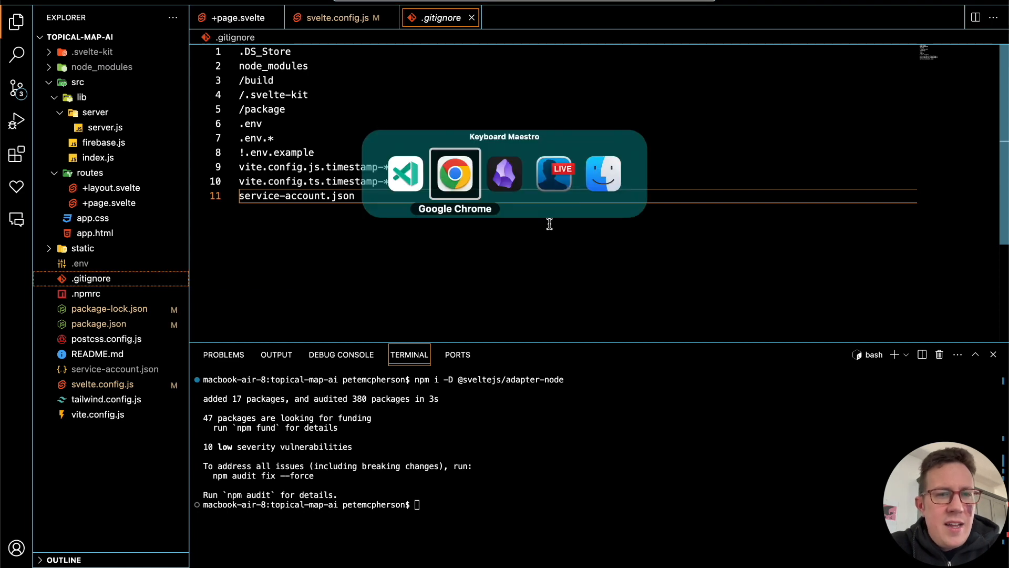
Step: Add the Firebase project ID, client email and private key from the .env contents as environment variables
{"action": "left_click", "coordinate": [454, 173]}
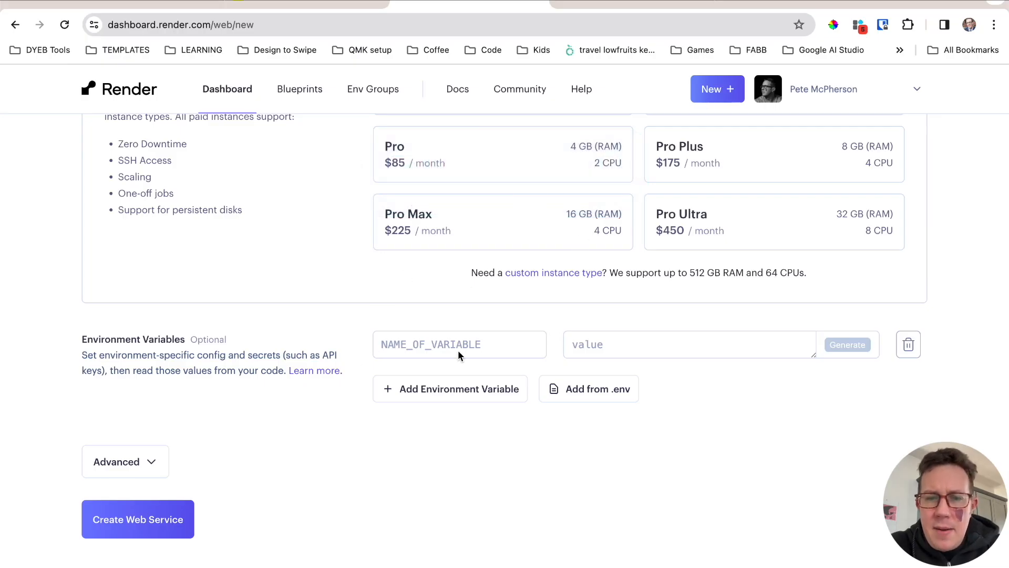
{"action": "left_click", "coordinate": [588, 388]}
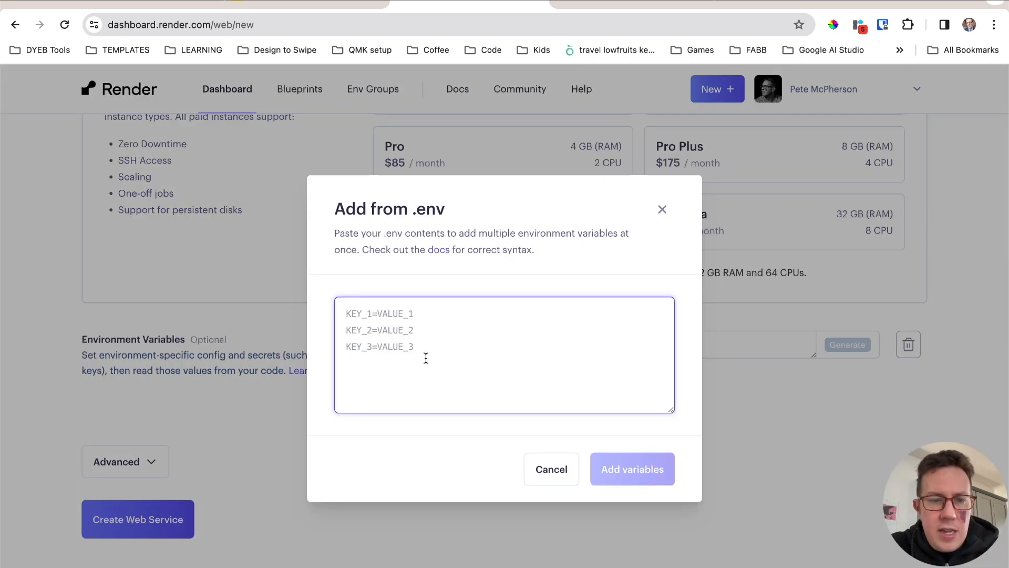
{"action": "left_click", "coordinate": [550, 469]}
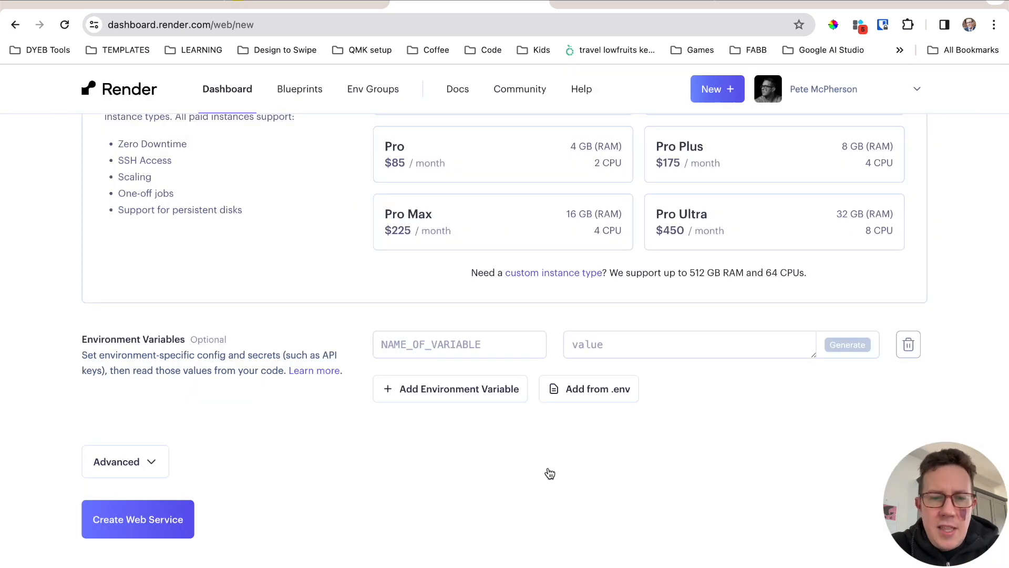
{"action": "mouse_move", "coordinate": [391, 363]}
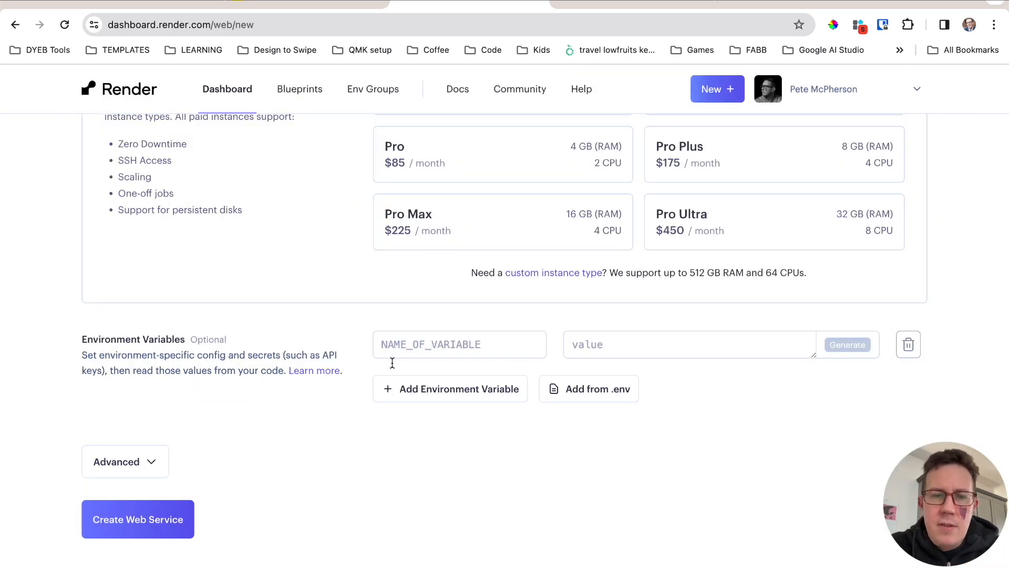
{"action": "mouse_move", "coordinate": [549, 378]}
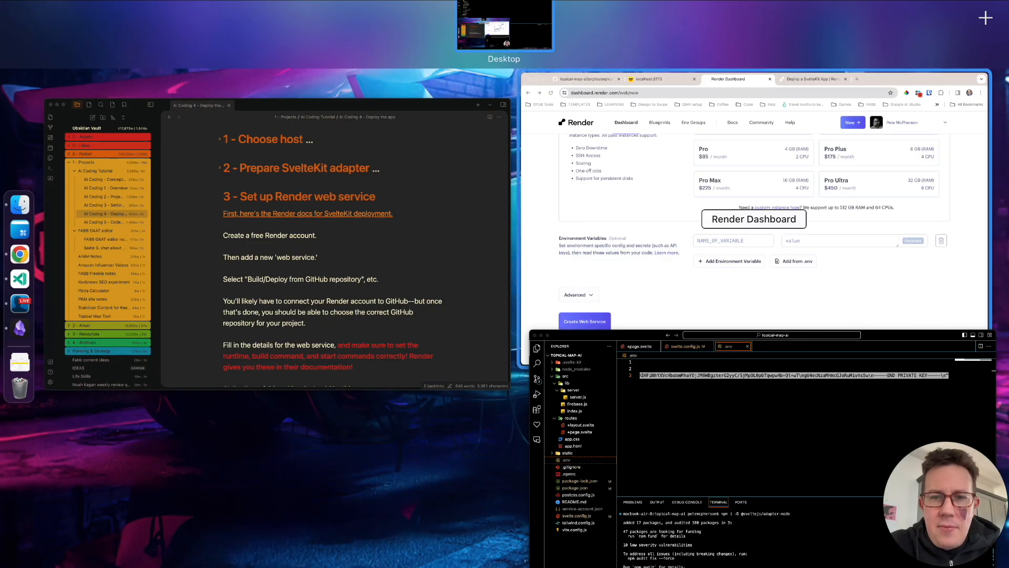
{"action": "left_click", "coordinate": [796, 261]}
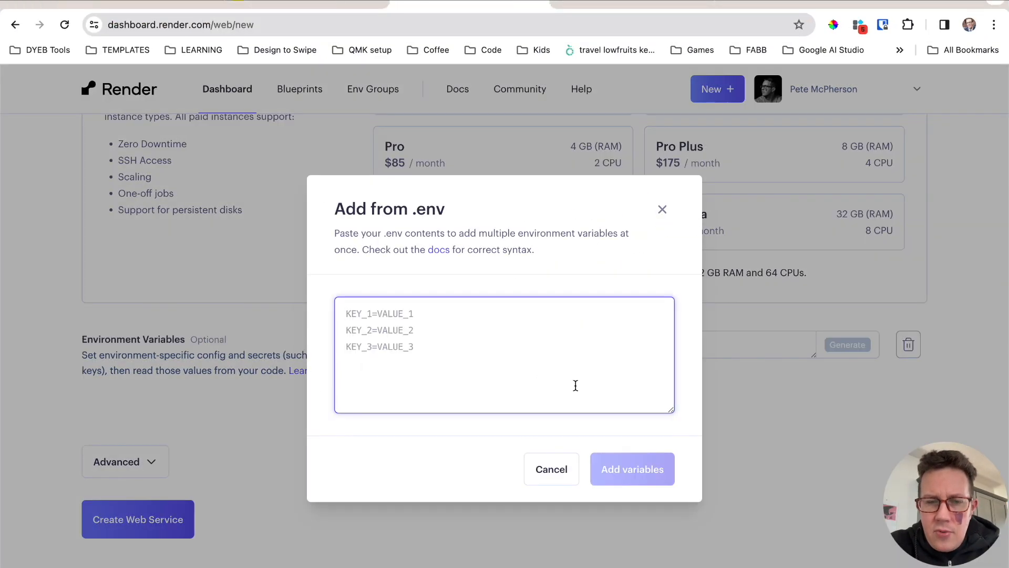
{"action": "mouse_move", "coordinate": [632, 469]}
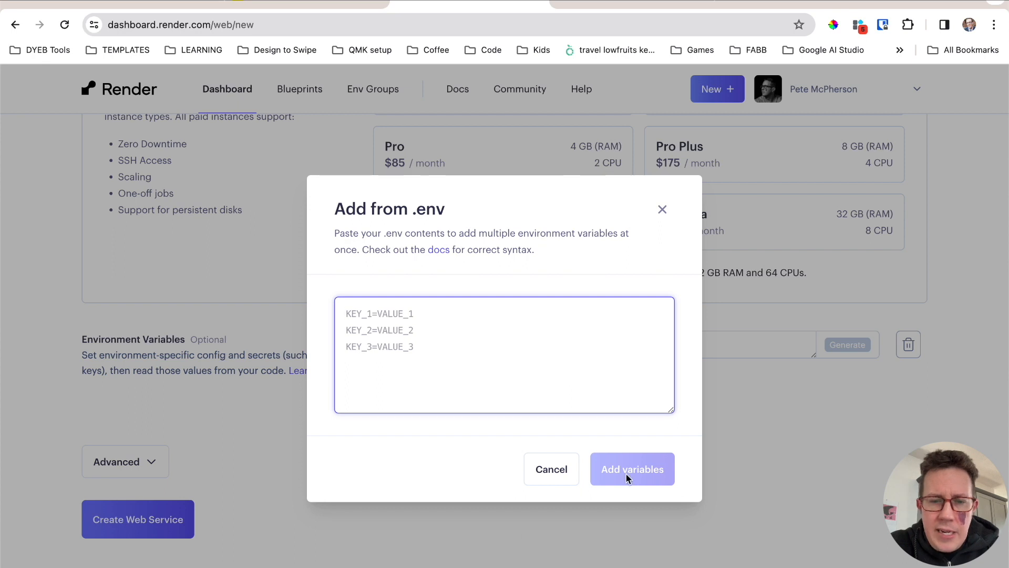
{"action": "mouse_move", "coordinate": [447, 367]}
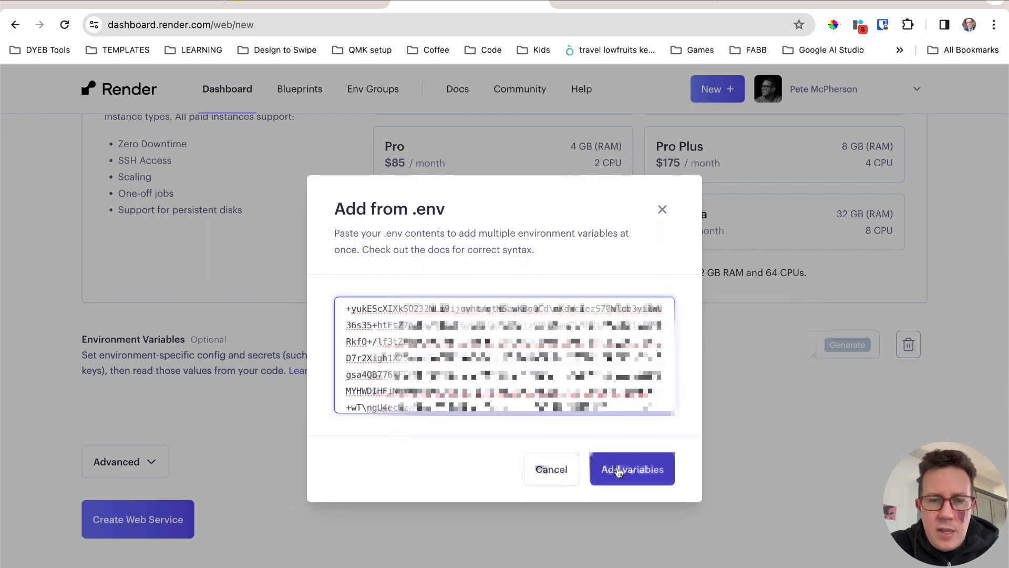
{"action": "left_click", "coordinate": [632, 469]}
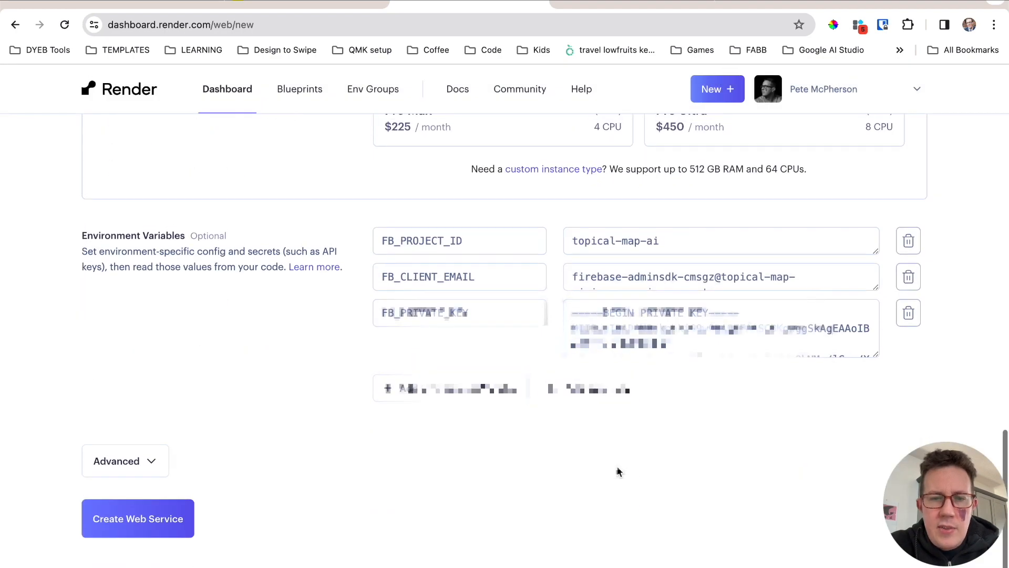
Step: Create the topical-map-ai web service and view its first deploy's log output
{"action": "left_click", "coordinate": [137, 519]}
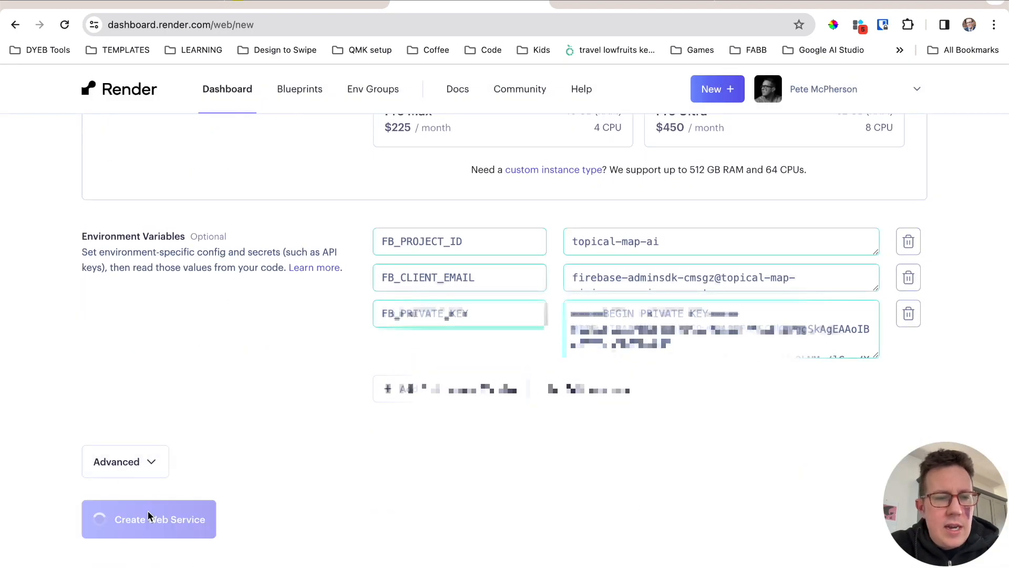
{"action": "left_click", "coordinate": [148, 518]}
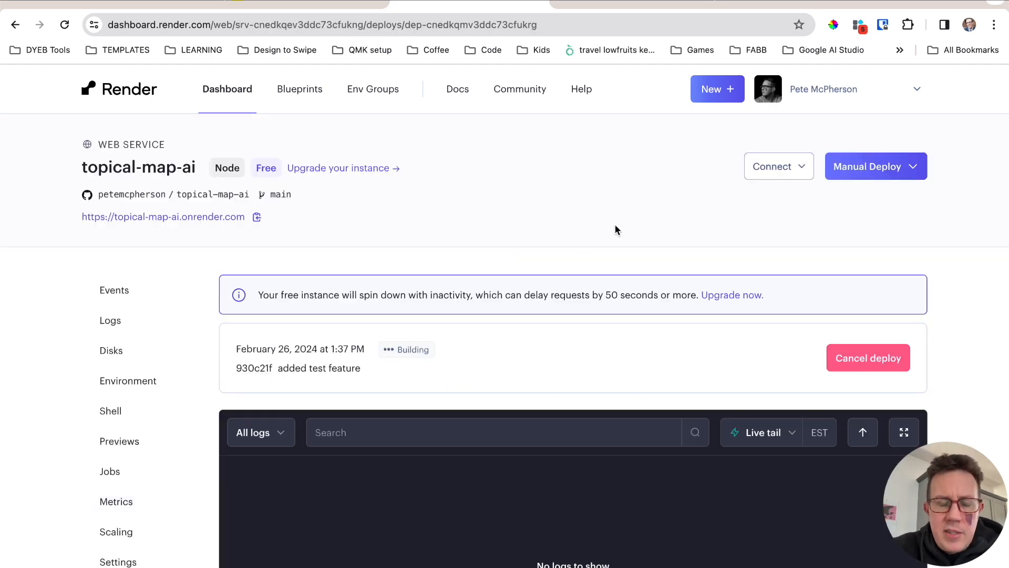
{"action": "scroll", "scroll_direction": "down", "scroll_amount": 3}
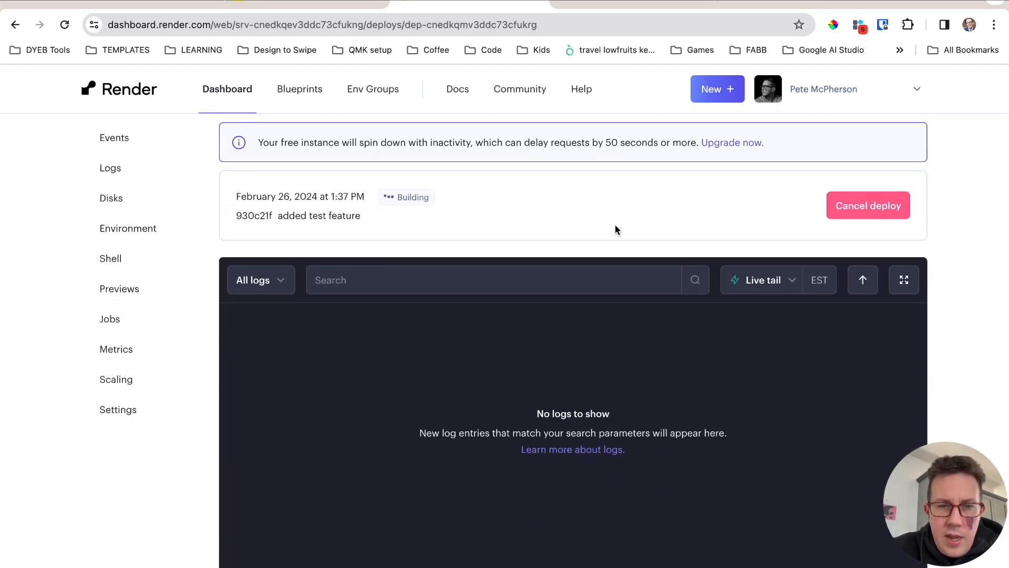
{"action": "mouse_move", "coordinate": [504, 245]}
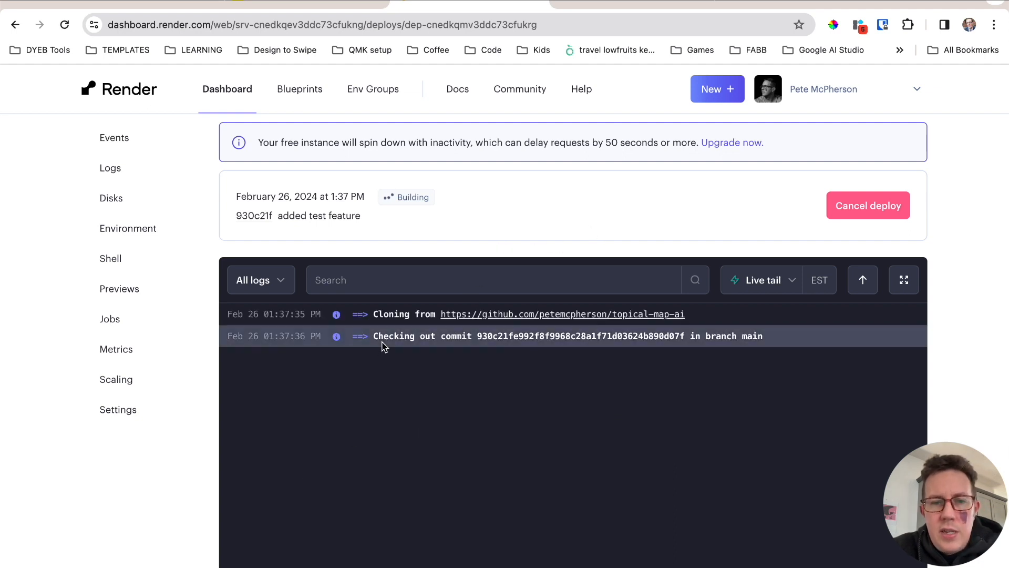
{"action": "mouse_move", "coordinate": [315, 366]}
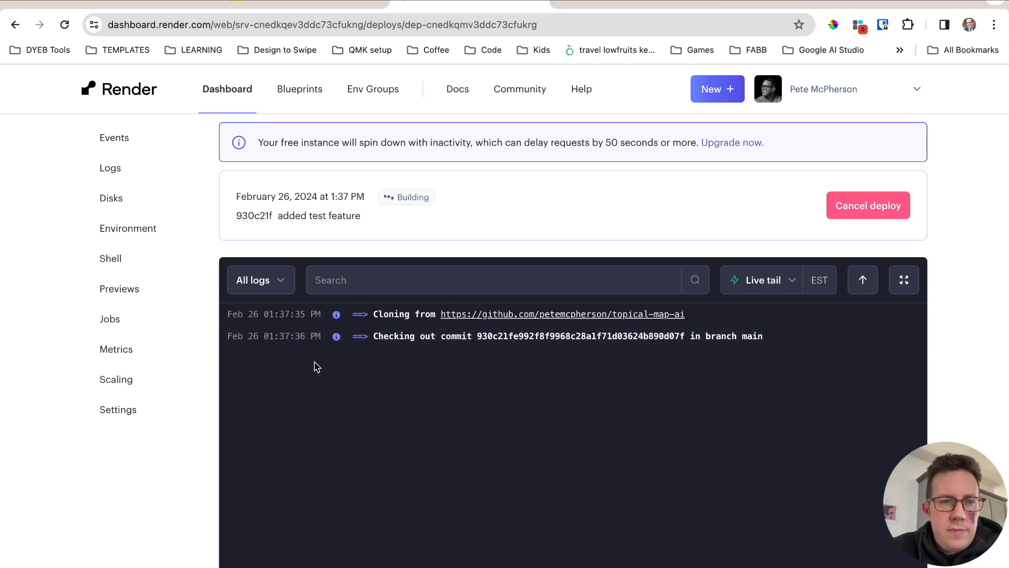
{"action": "left_click", "coordinate": [110, 168]}
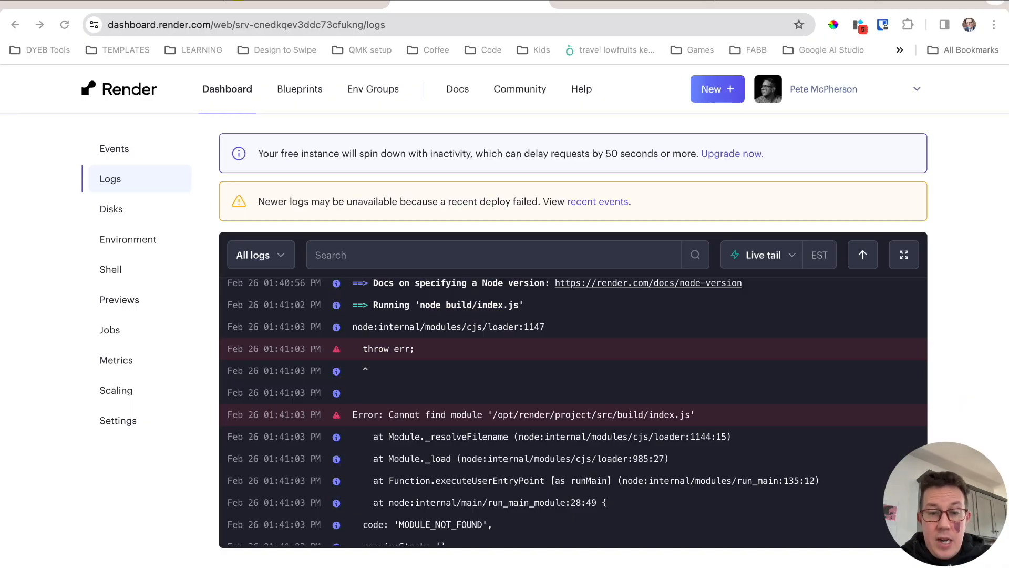
Step: Read the 'Cannot find module' build/index.js error in the deploy logs
{"action": "scroll", "scroll_direction": "down", "scroll_amount": 3}
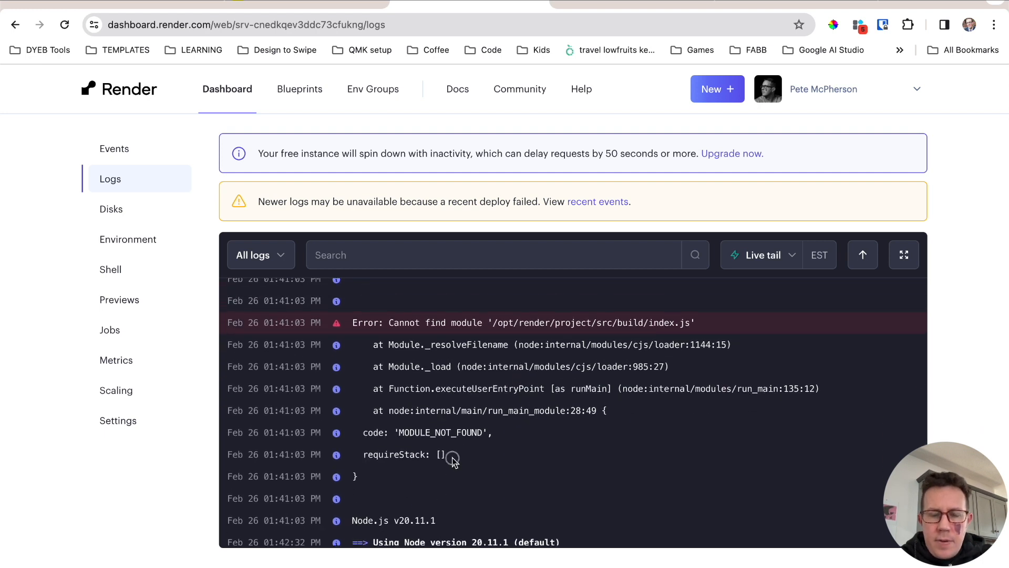
{"action": "scroll", "scroll_direction": "down", "scroll_amount": 3}
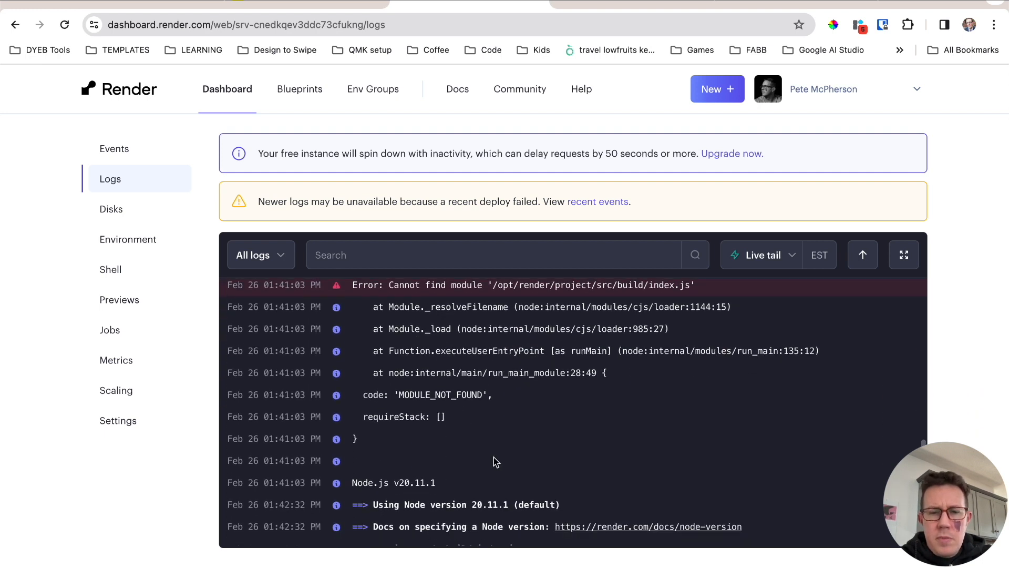
{"action": "scroll", "scroll_direction": "up", "scroll_amount": 3}
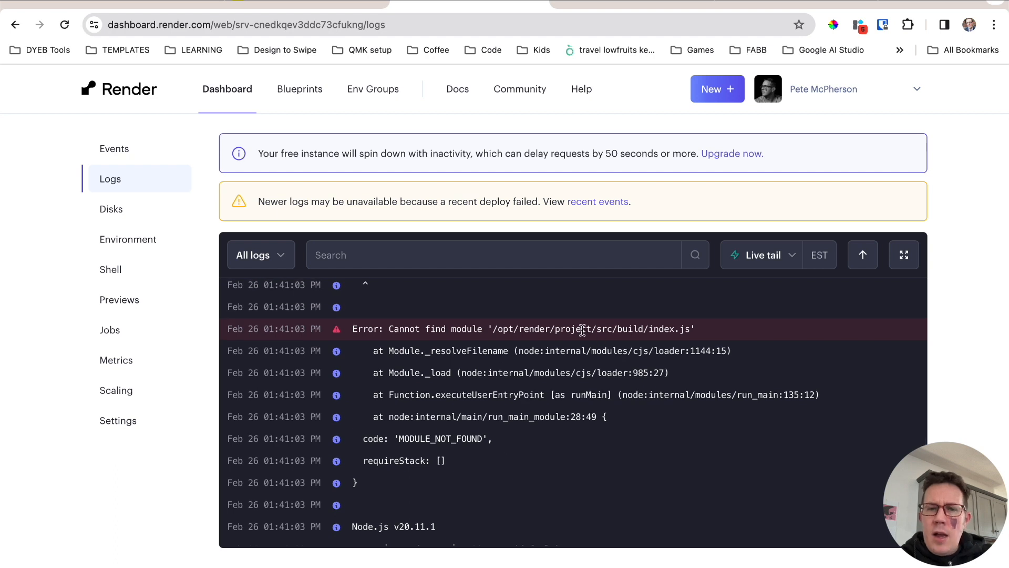
{"action": "mouse_move", "coordinate": [515, 336]}
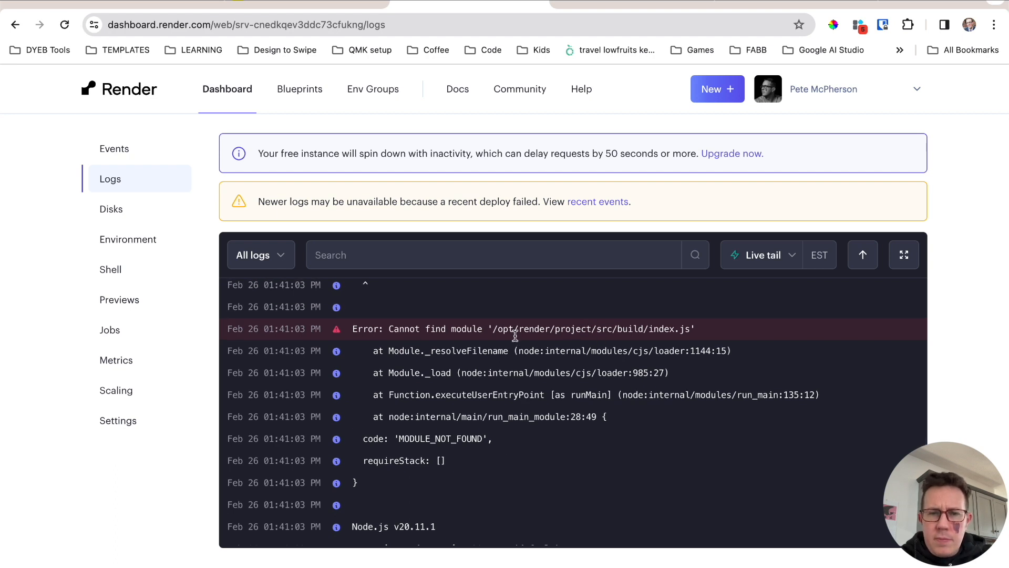
{"action": "mouse_move", "coordinate": [555, 333]}
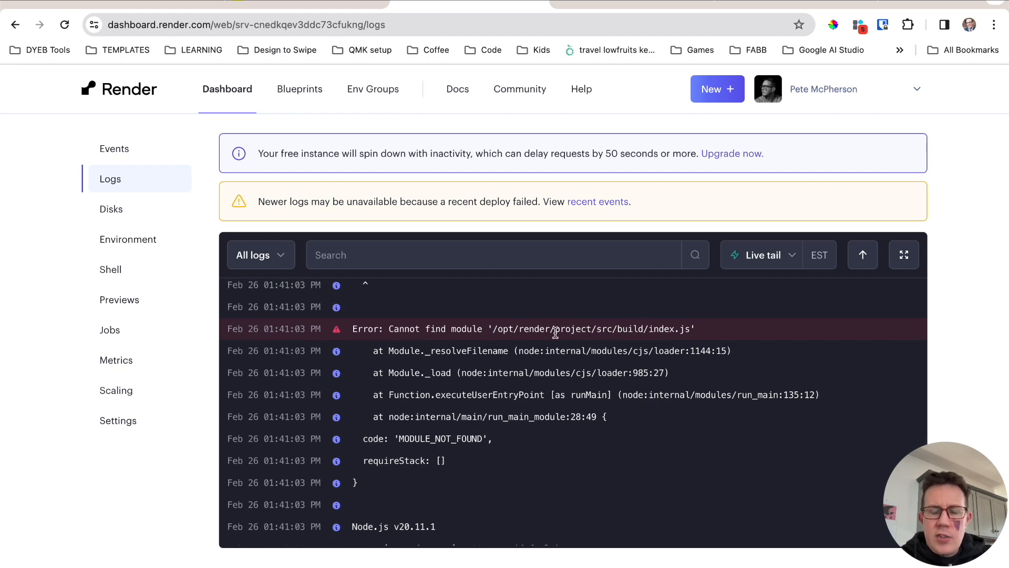
Step: Check the service Settings: build command npm install && npm run build, start command node build/index.js
{"action": "left_click", "coordinate": [118, 420]}
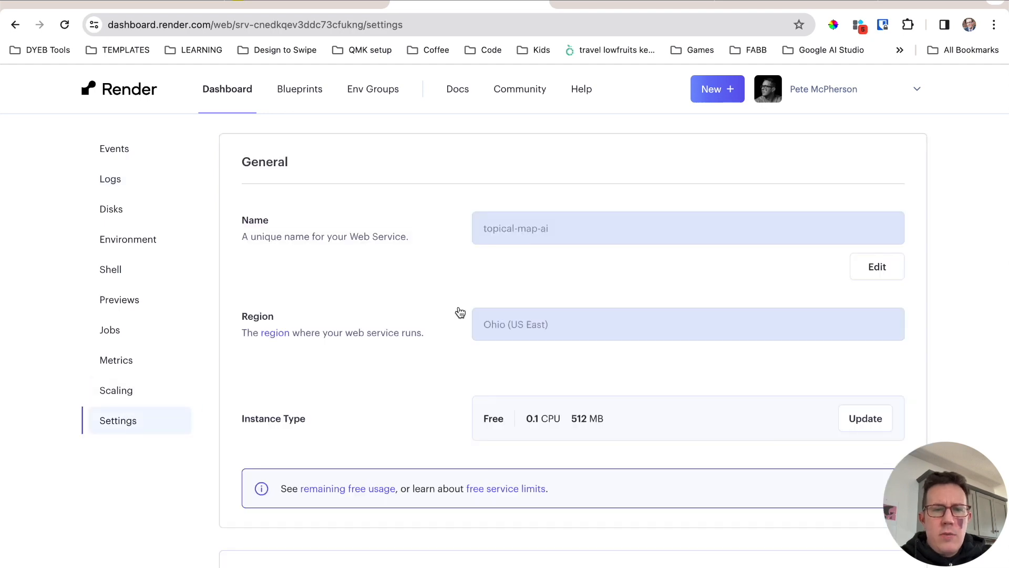
{"action": "scroll", "scroll_direction": "down", "scroll_amount": 3}
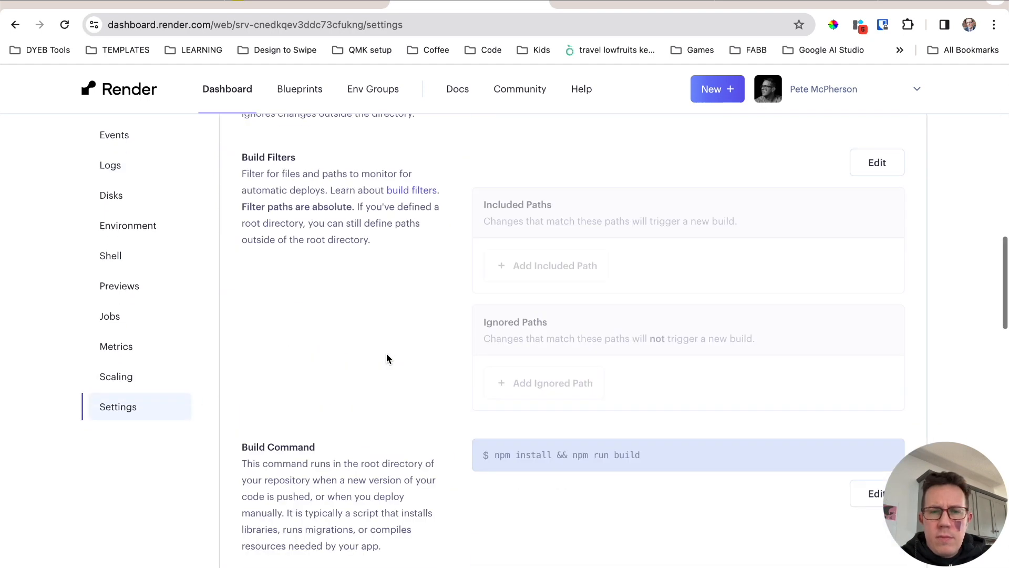
{"action": "scroll", "scroll_direction": "down", "scroll_amount": 3}
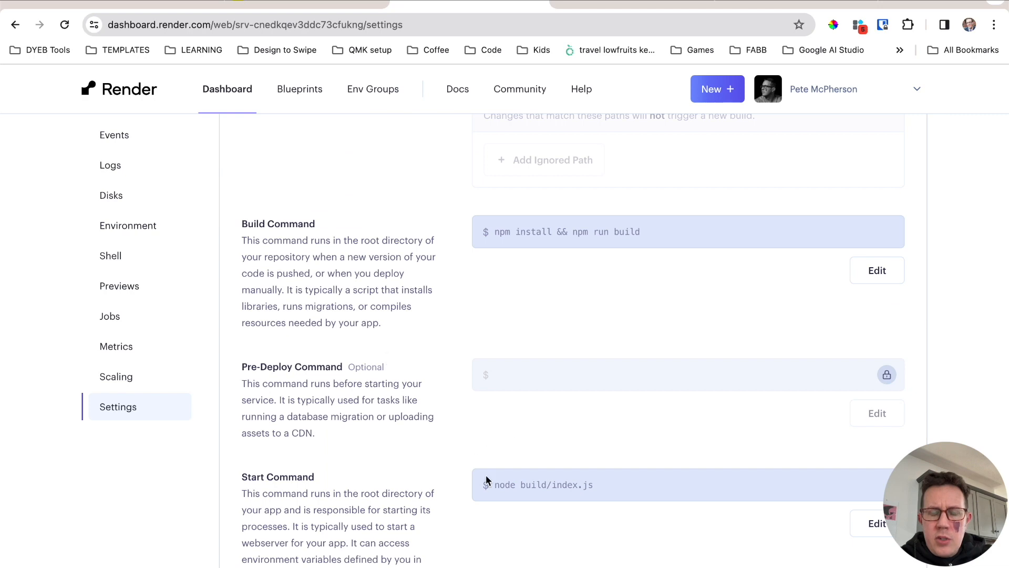
{"action": "scroll", "scroll_direction": "down", "scroll_amount": 3}
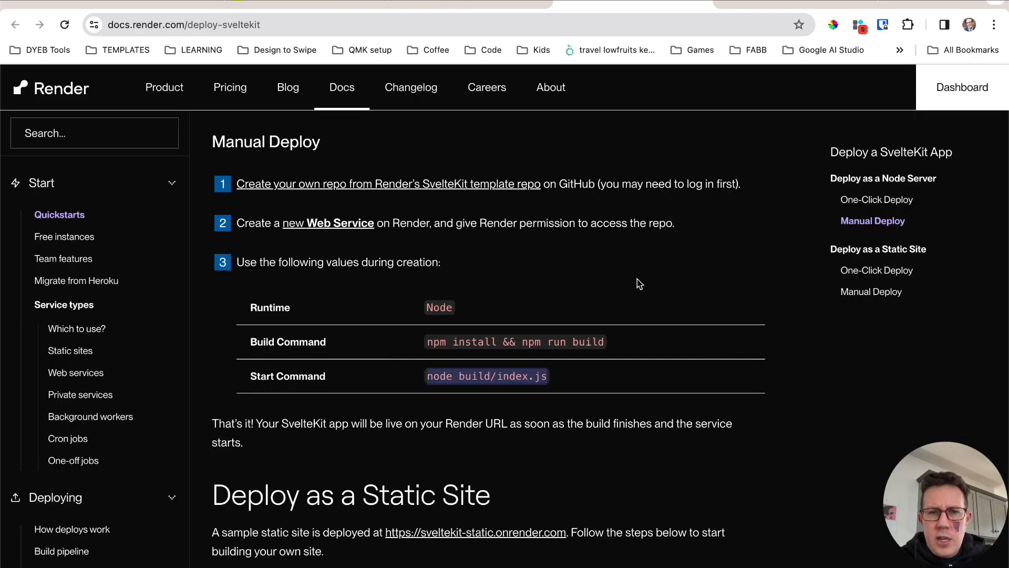
{"action": "mouse_move", "coordinate": [550, 385]}
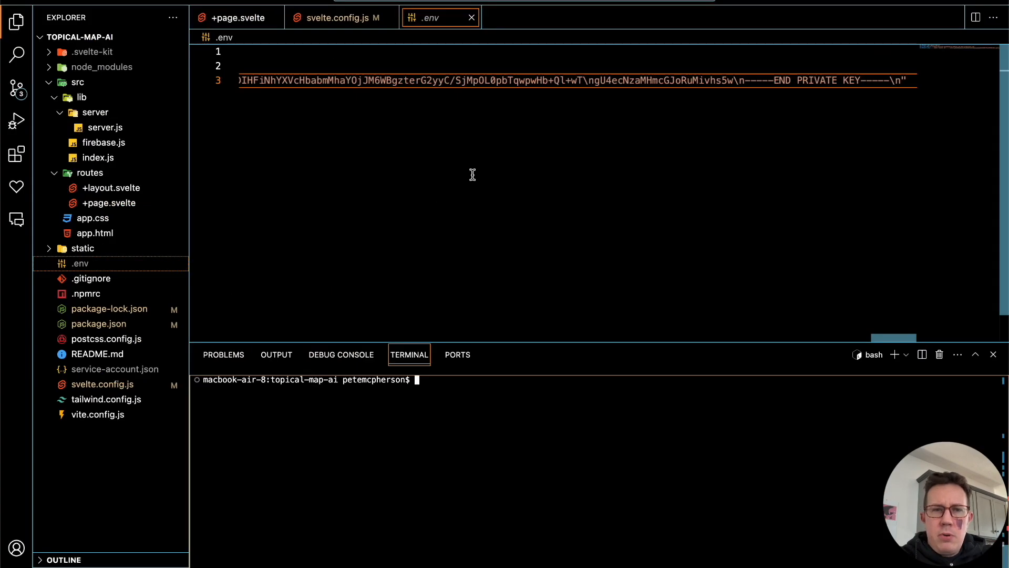
Step: Commit the adapter-node changes as 'installed node adapter', push them, and return to Render's services overview
{"action": "scroll", "scroll_direction": "left", "scroll_amount": 3}
{"action": "type", "text": "git status"}
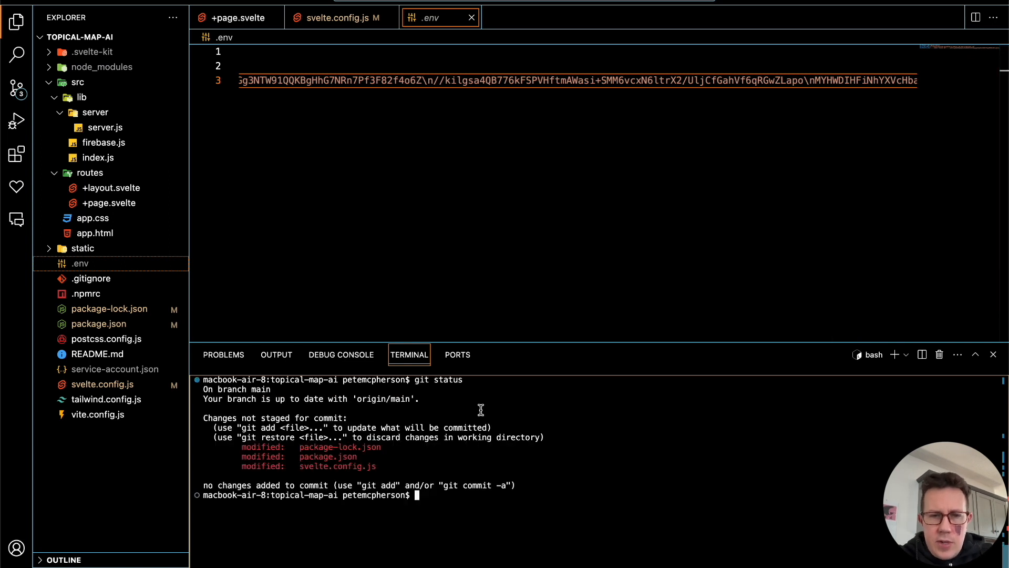
{"action": "mouse_move", "coordinate": [555, 495]}
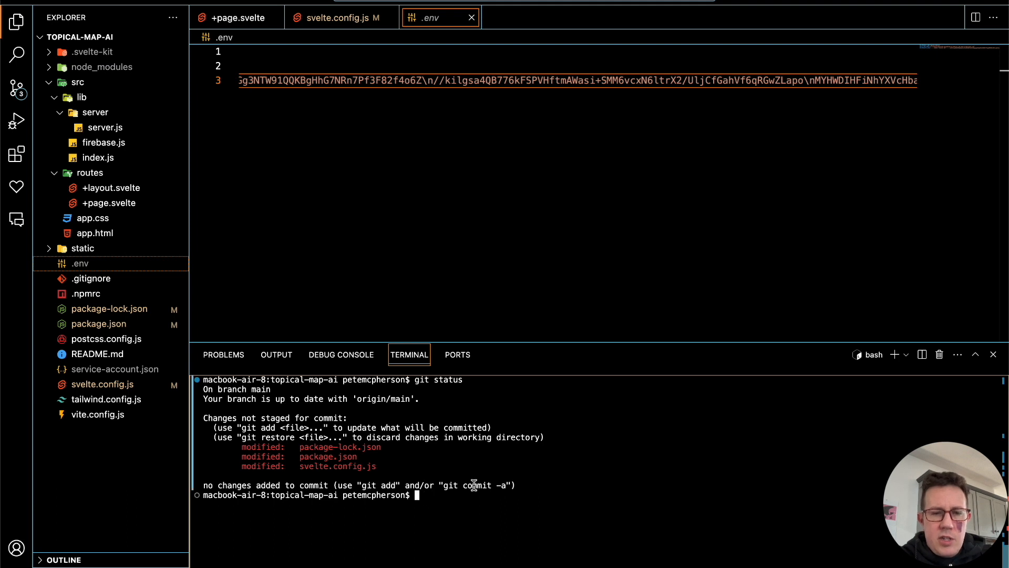
{"action": "type", "text": "git add ."}
{"action": "type", "text": "git commit -m \"installed node adapter\""}
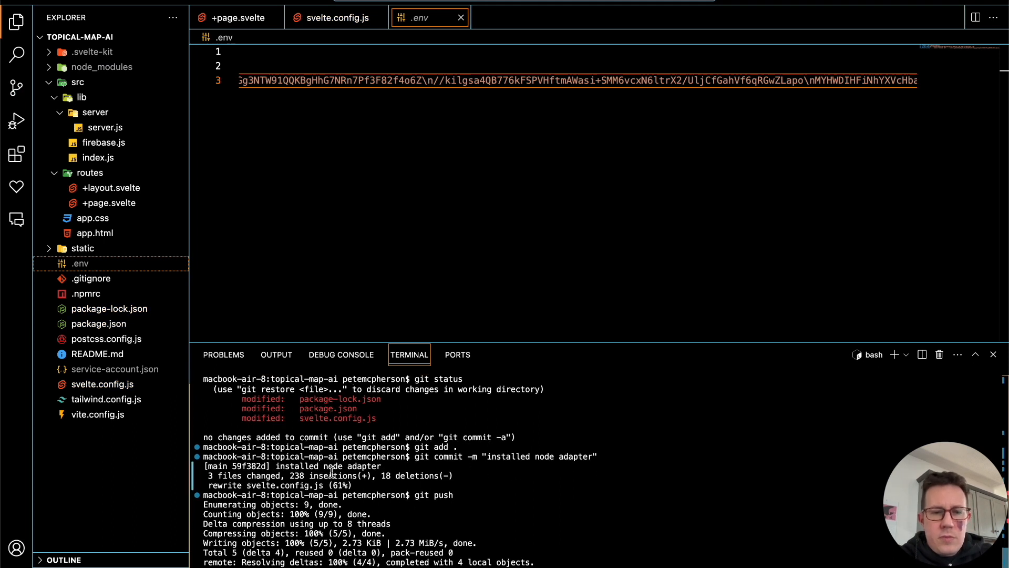
{"action": "mouse_move", "coordinate": [441, 482]}
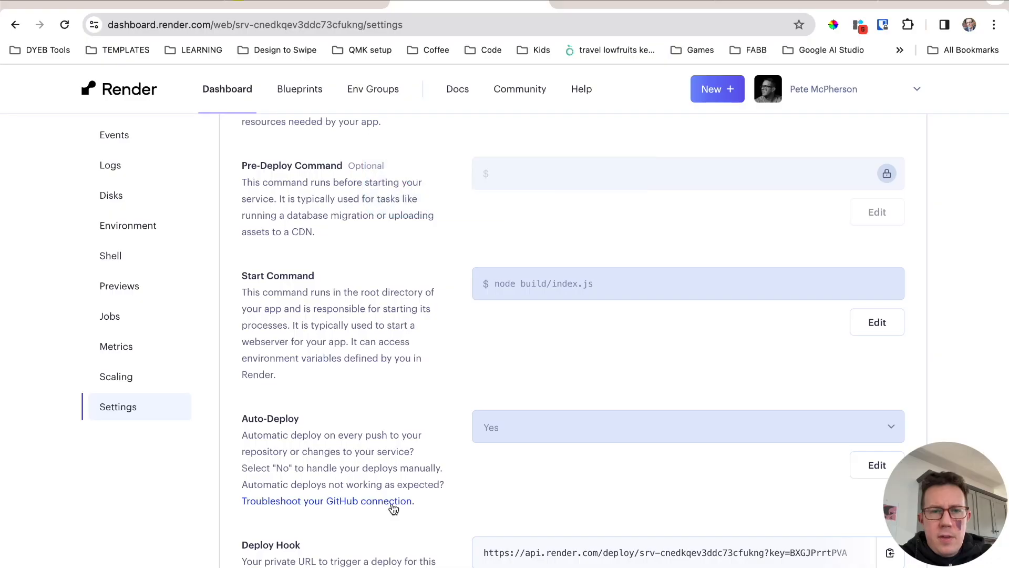
{"action": "scroll", "scroll_direction": "up", "scroll_amount": 3}
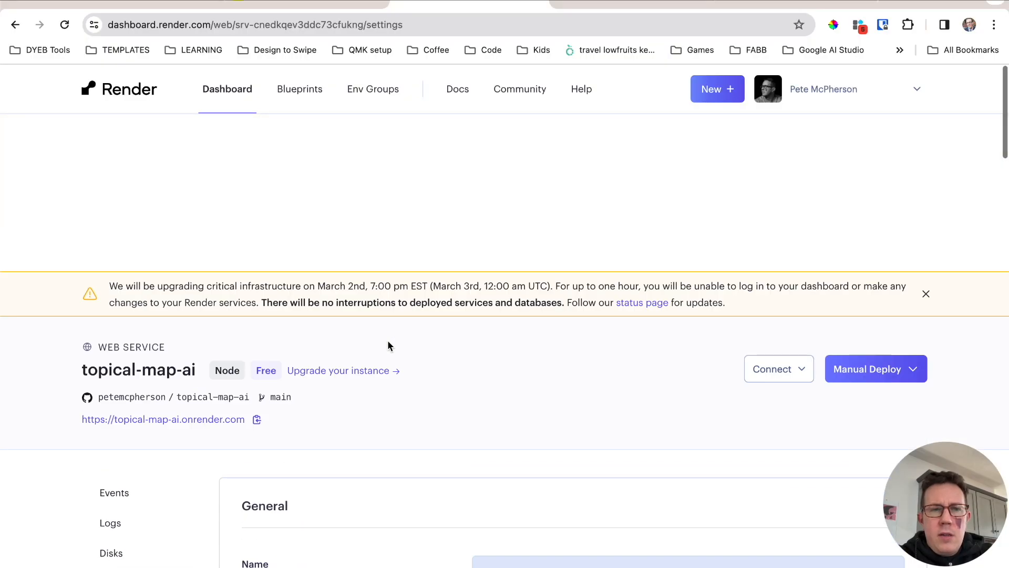
{"action": "left_click", "coordinate": [227, 88]}
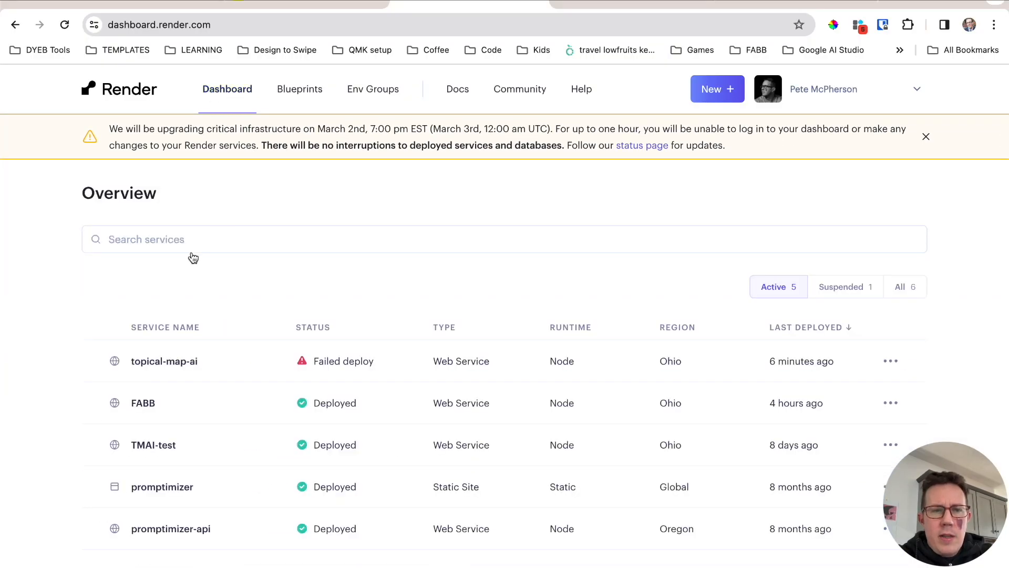
{"action": "left_click", "coordinate": [926, 137]}
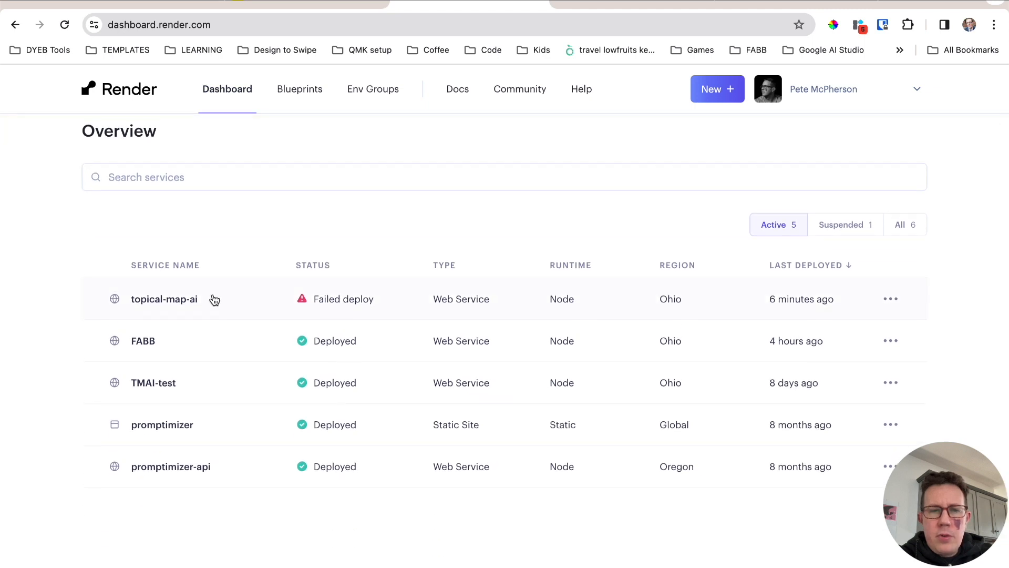
Step: Manually deploy topical-map-ai from its latest commit 59f382d "installed node adapter"
{"action": "left_click", "coordinate": [164, 299]}
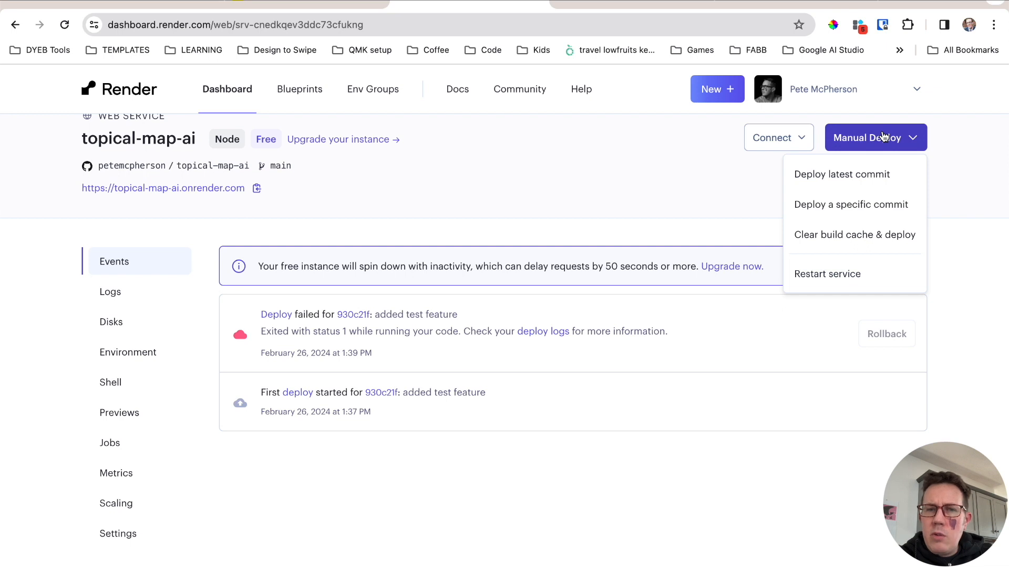
{"action": "mouse_move", "coordinate": [816, 179]}
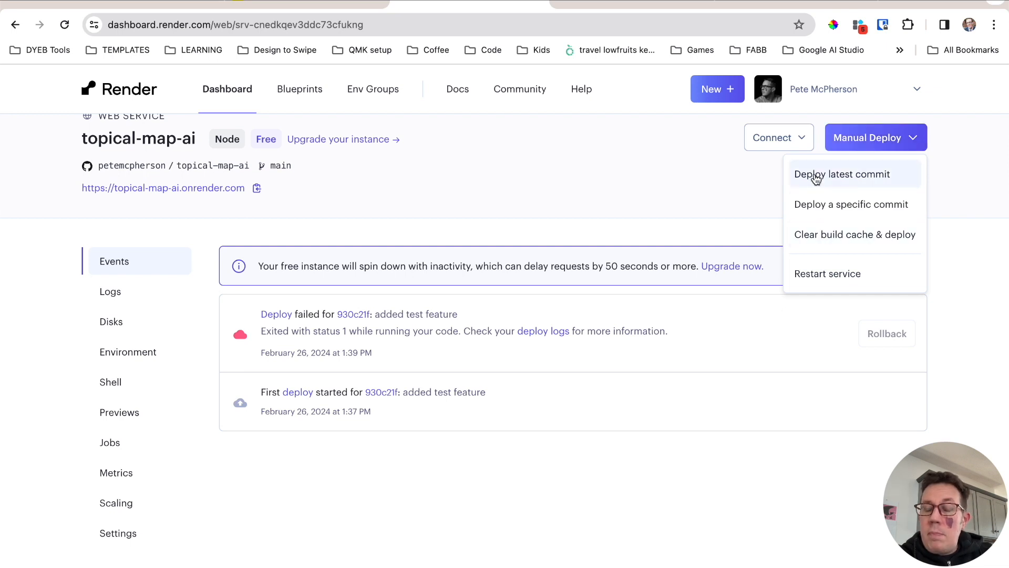
{"action": "left_click", "coordinate": [841, 173]}
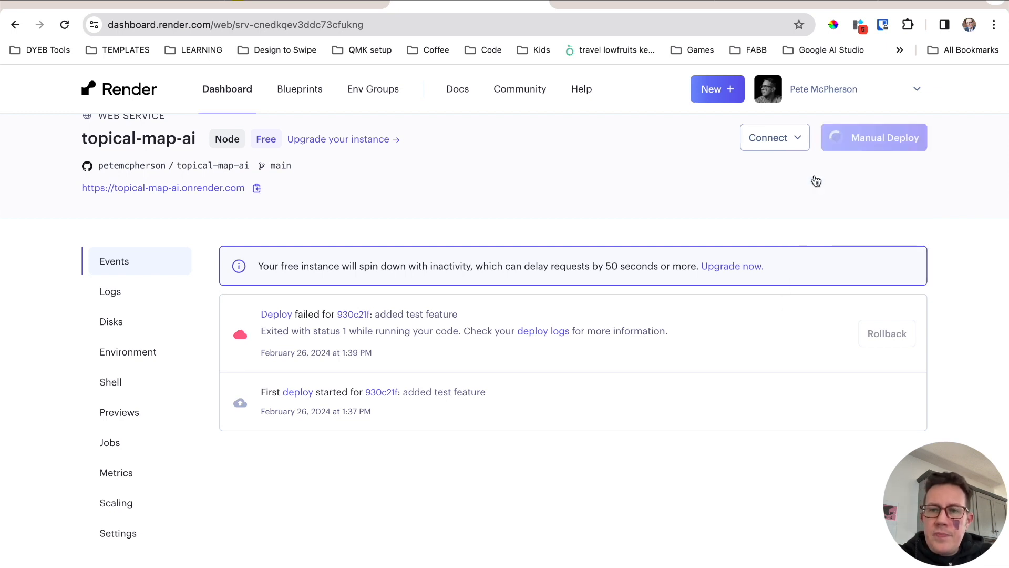
{"action": "left_click", "coordinate": [874, 137]}
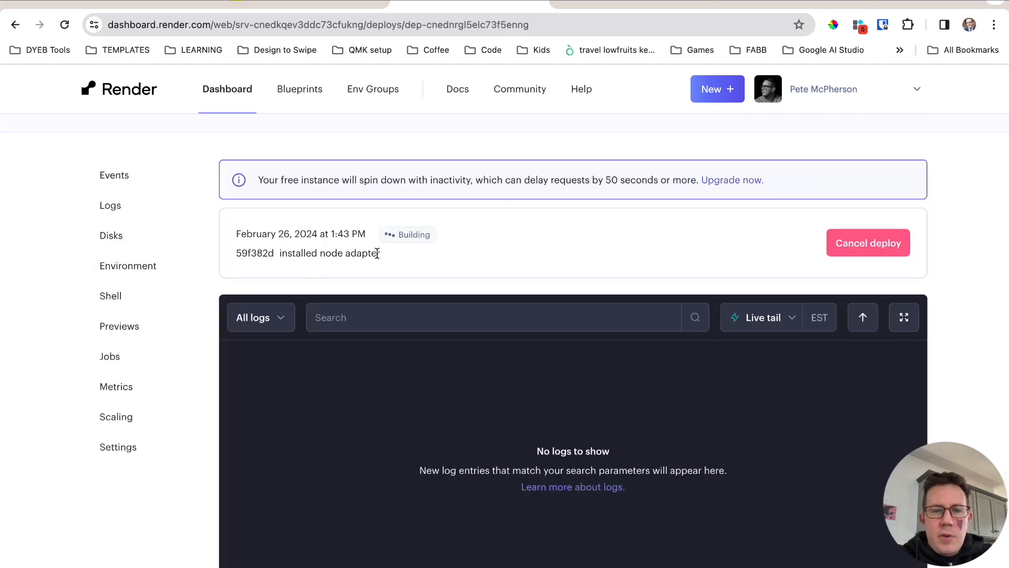
{"action": "mouse_move", "coordinate": [493, 259]}
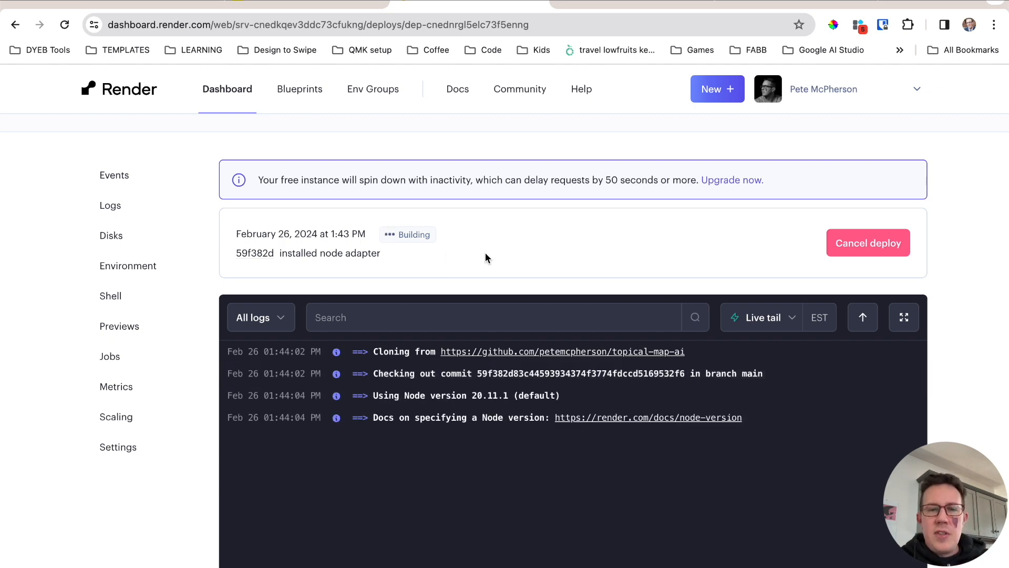
Step: Scroll through the live-tail deploy logs until the build succeeds and the service goes Live
{"action": "scroll", "scroll_direction": "down", "scroll_amount": 3}
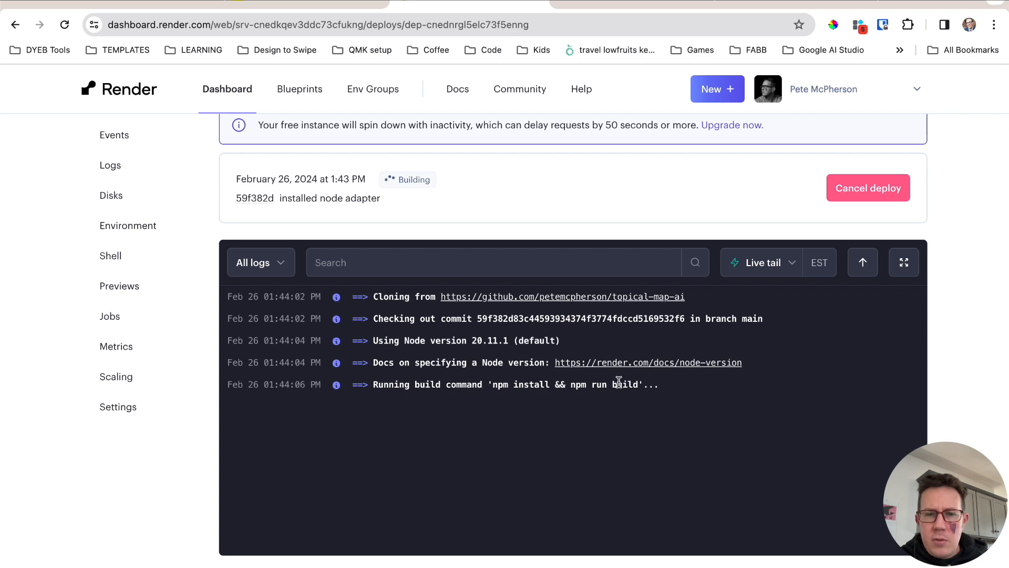
{"action": "mouse_move", "coordinate": [431, 412]}
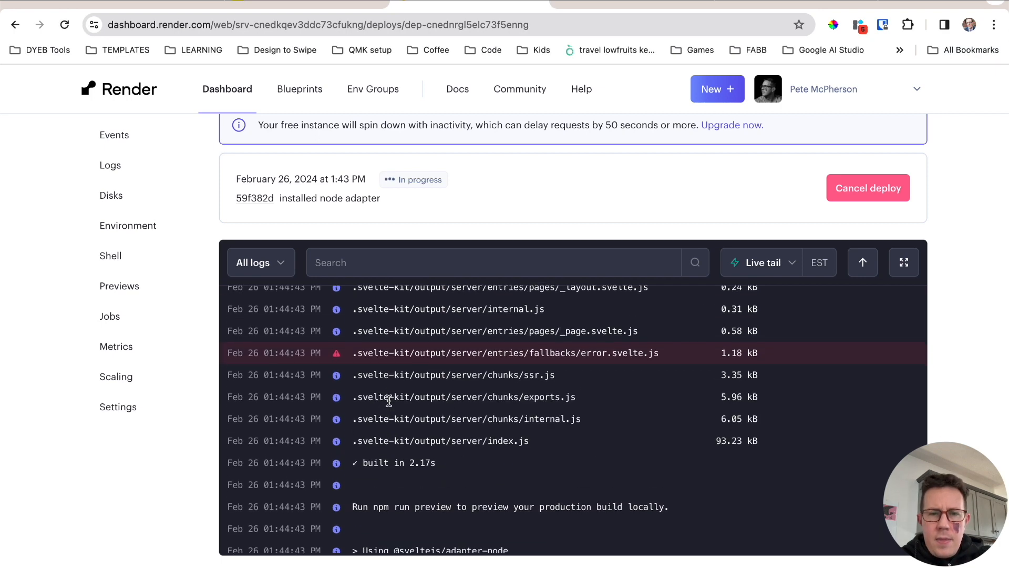
{"action": "scroll", "scroll_direction": "up", "scroll_amount": 3}
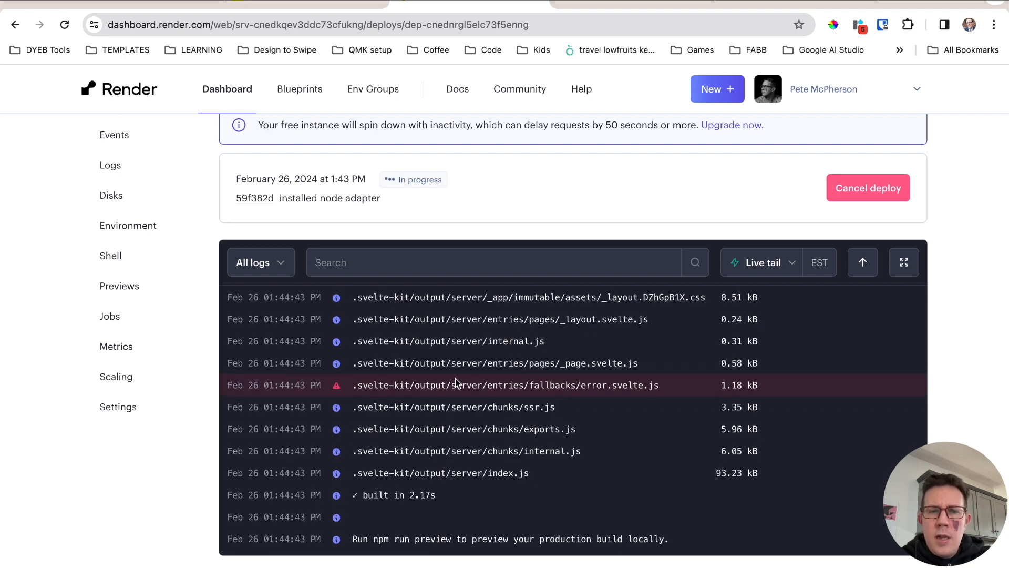
{"action": "mouse_move", "coordinate": [615, 381]}
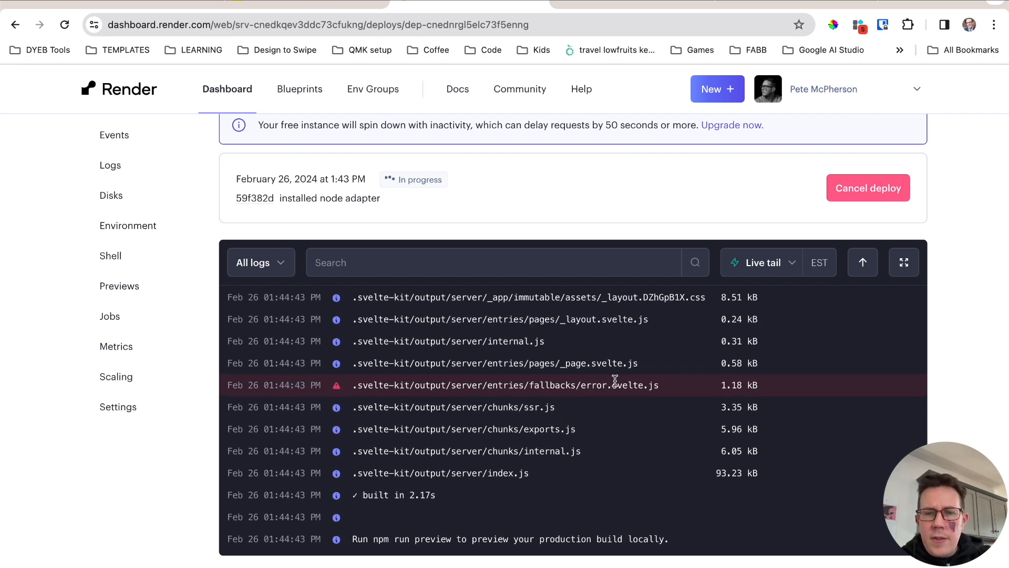
{"action": "mouse_move", "coordinate": [578, 377]}
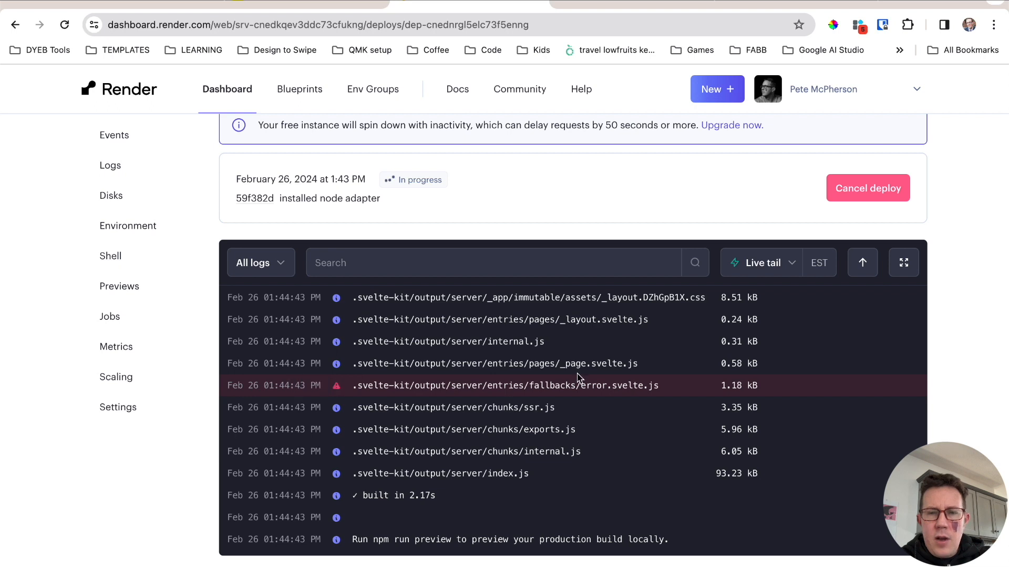
{"action": "mouse_move", "coordinate": [648, 382]}
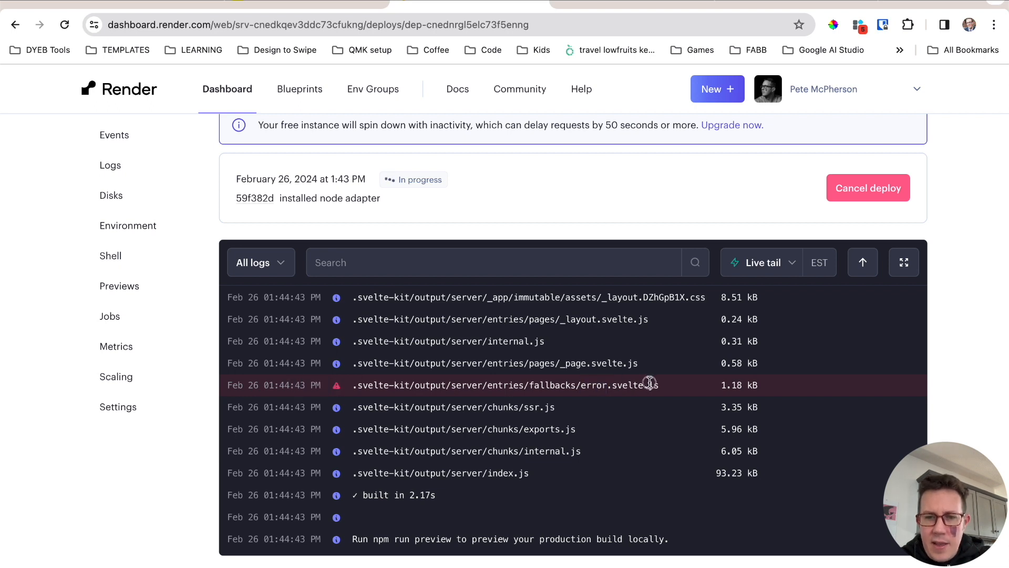
{"action": "mouse_move", "coordinate": [437, 385]}
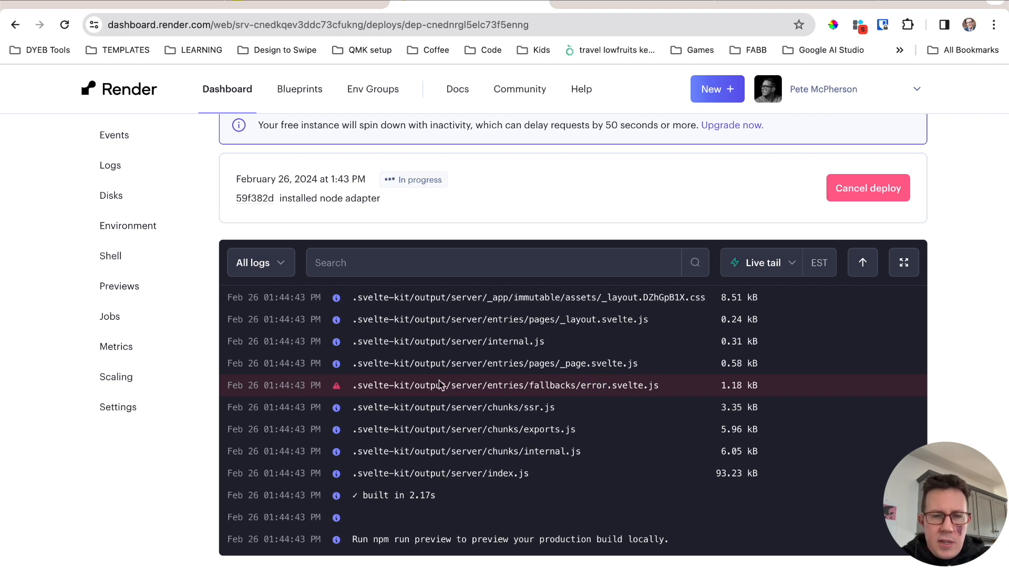
{"action": "scroll", "scroll_direction": "down", "scroll_amount": 3}
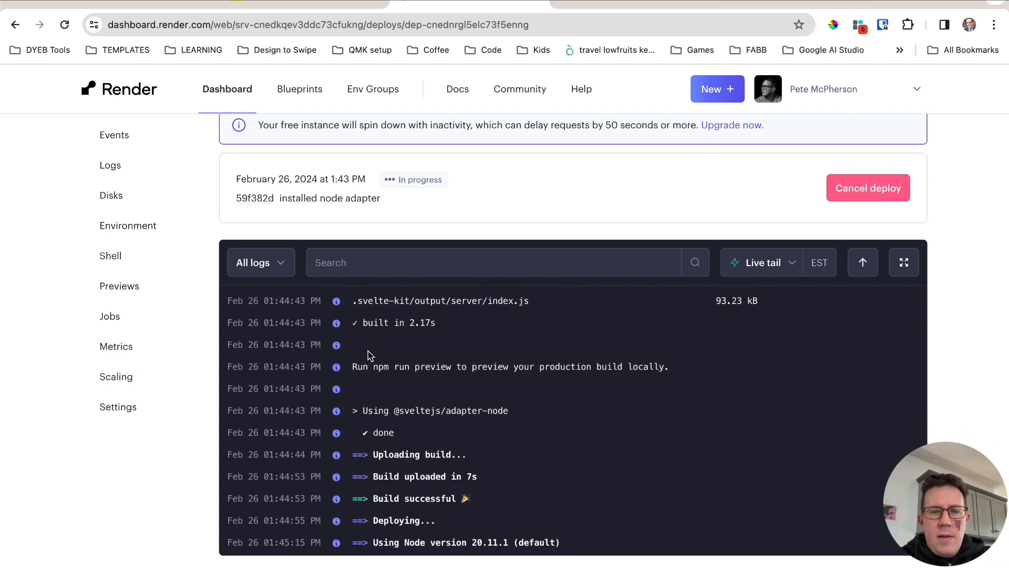
{"action": "scroll", "scroll_direction": "down", "scroll_amount": 3}
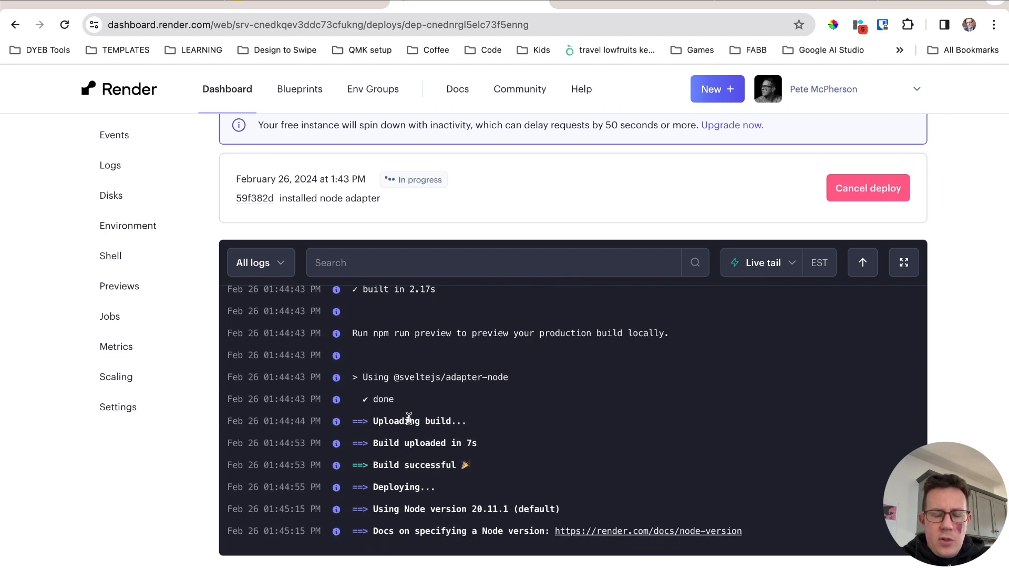
{"action": "scroll", "scroll_direction": "down", "scroll_amount": 3}
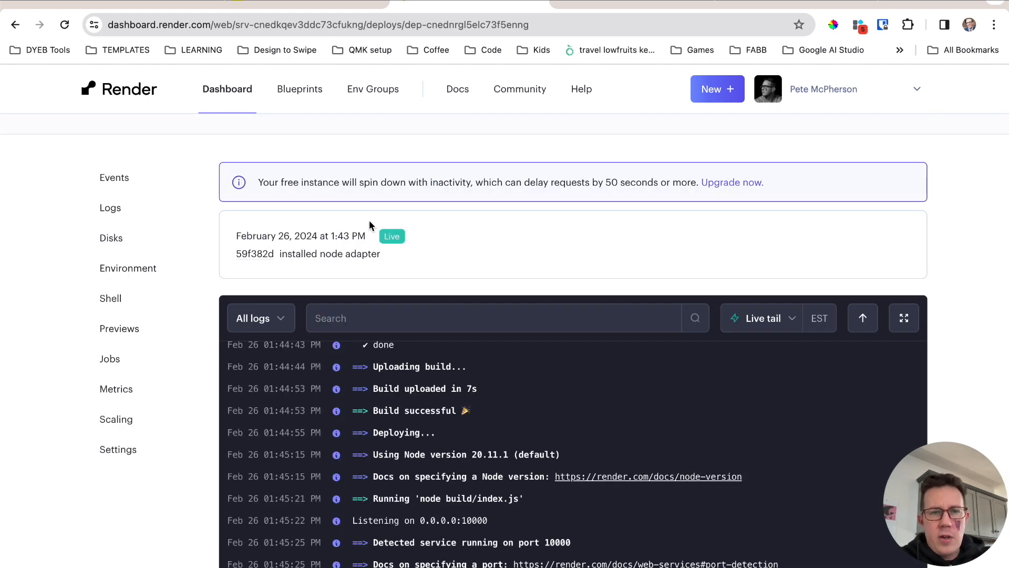
{"action": "mouse_move", "coordinate": [76, 223]}
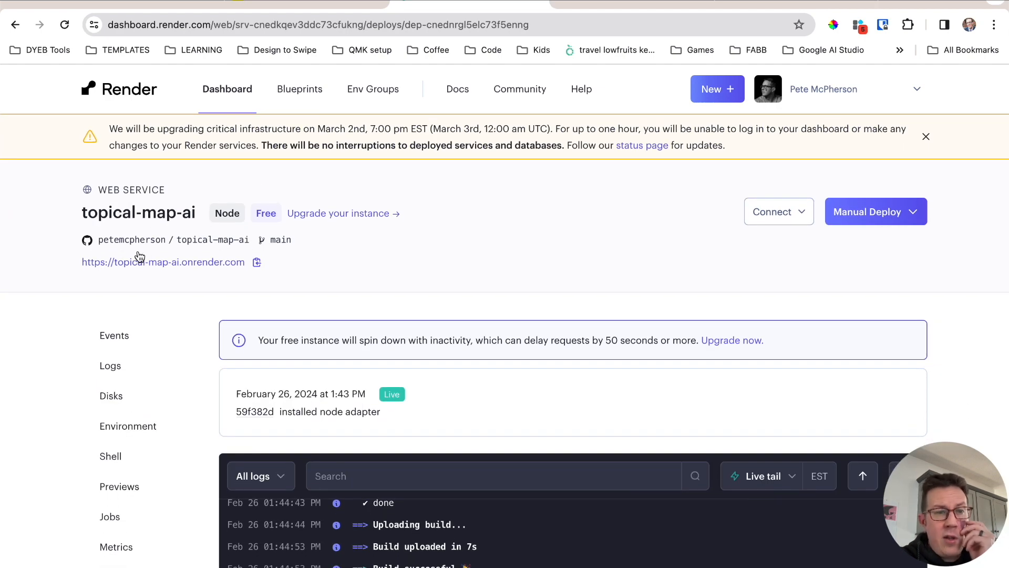
{"action": "mouse_move", "coordinate": [319, 240]}
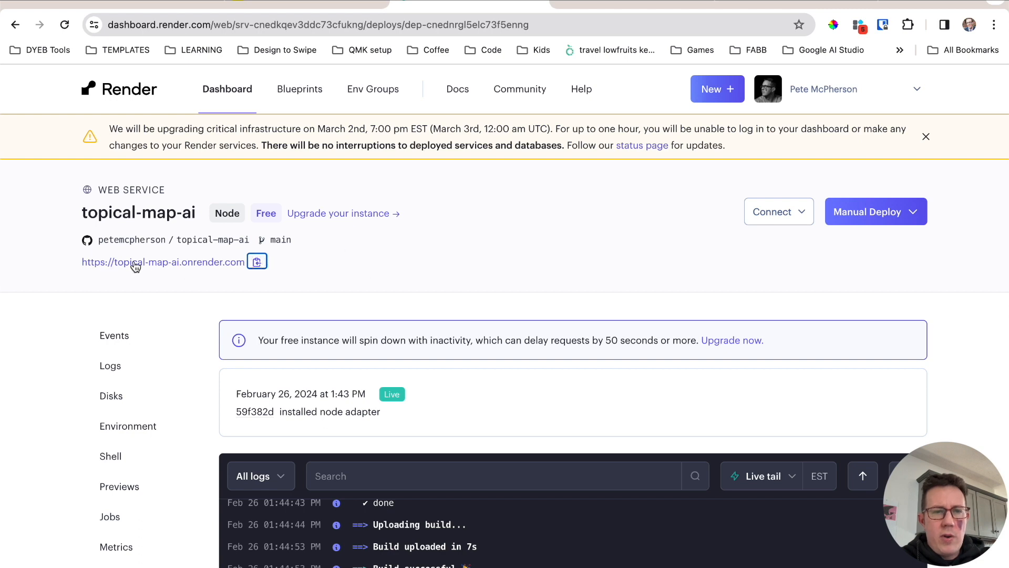
{"action": "left_click", "coordinate": [162, 261]}
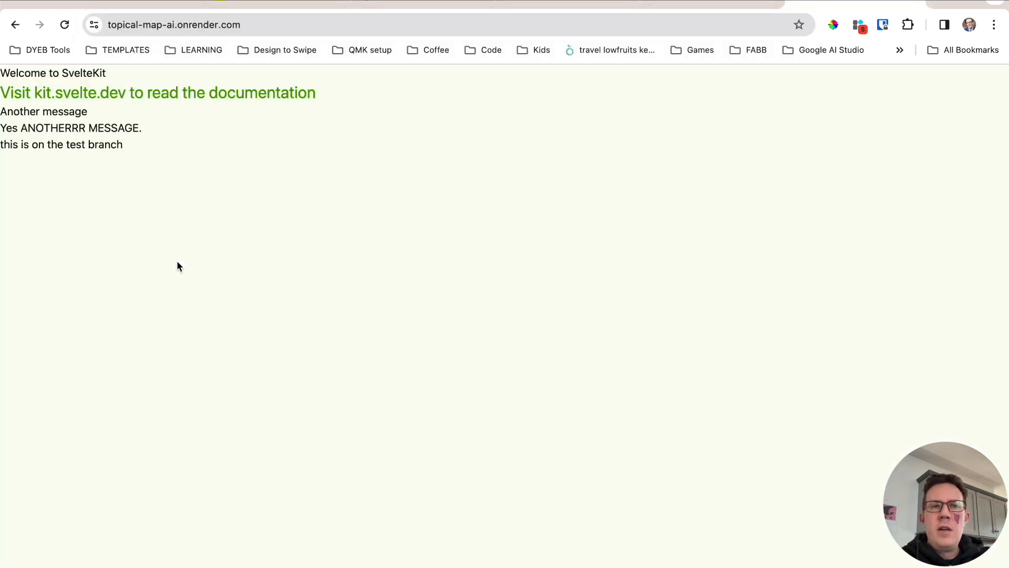
{"action": "mouse_move", "coordinate": [369, 250]}
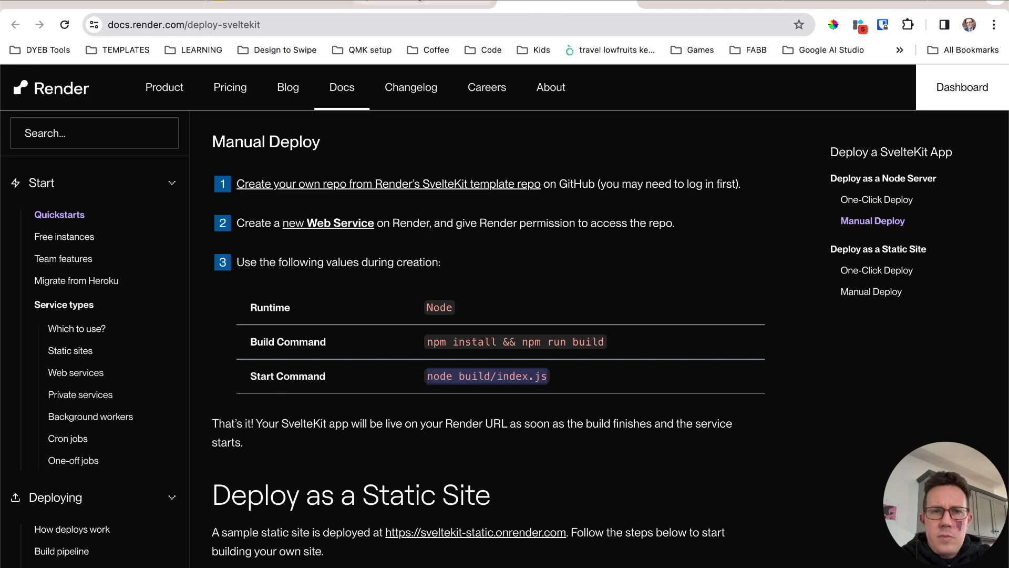
{"action": "left_click", "coordinate": [962, 87]}
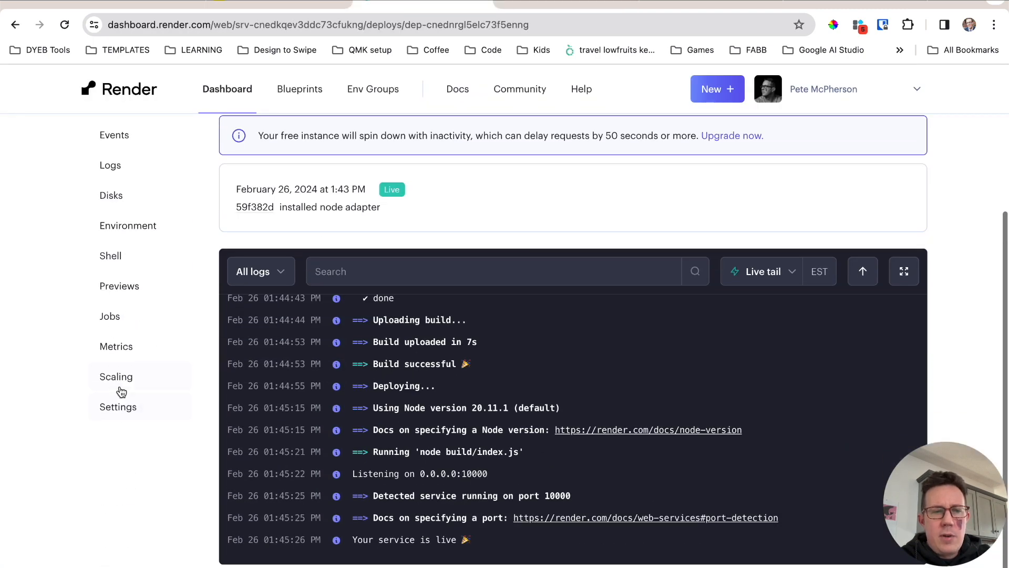
Step: Go to the service's Custom Domains settings and sign in via the password manager for the DNS docs
{"action": "left_click", "coordinate": [117, 406]}
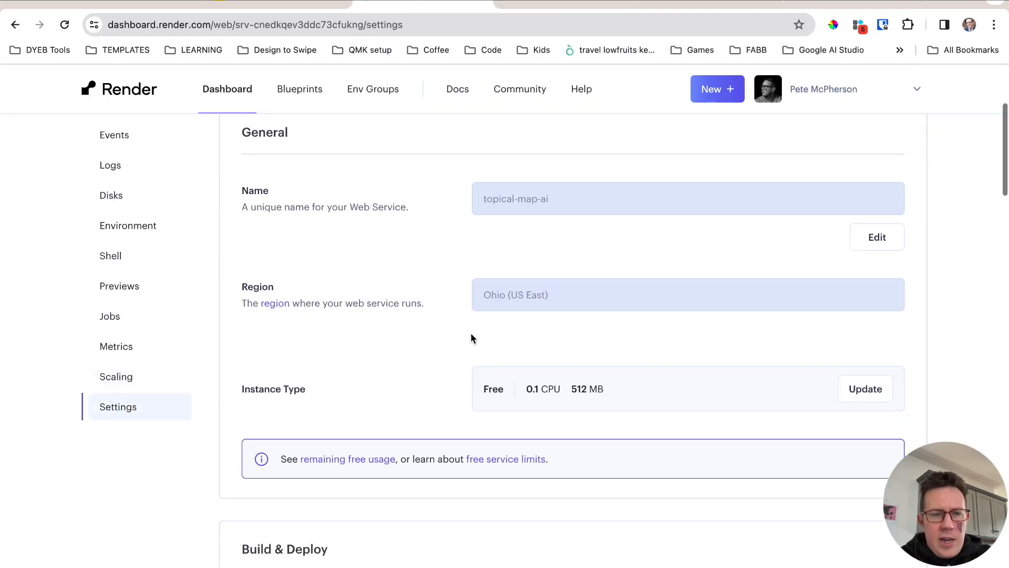
{"action": "scroll", "scroll_direction": "down", "scroll_amount": 3}
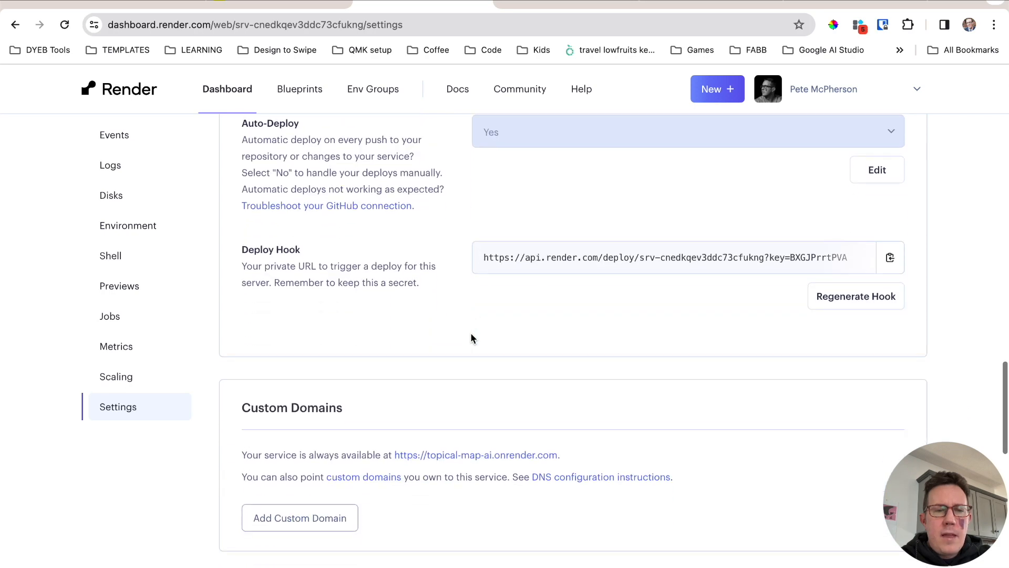
{"action": "scroll", "scroll_direction": "down", "scroll_amount": 3}
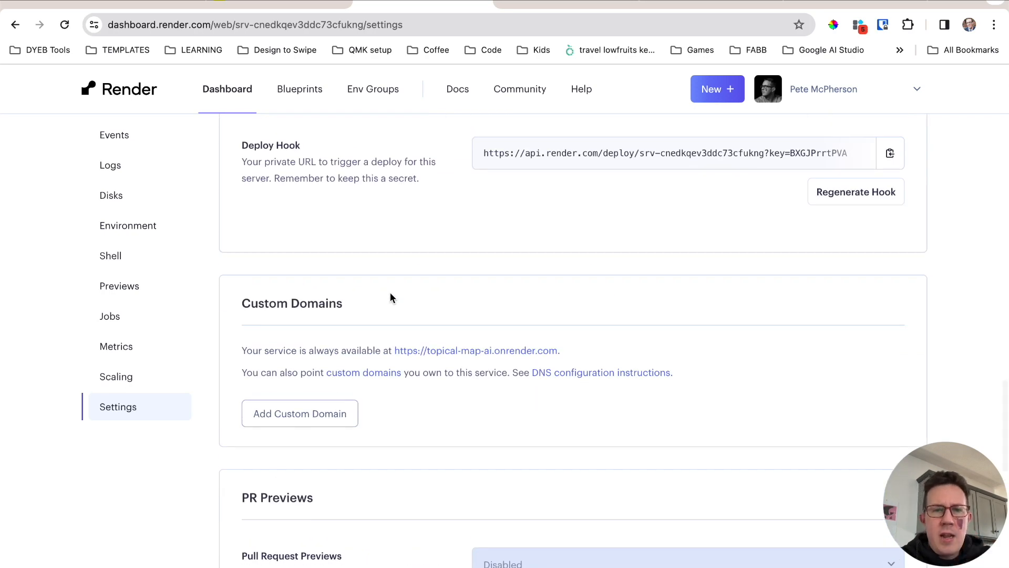
{"action": "mouse_move", "coordinate": [509, 398]}
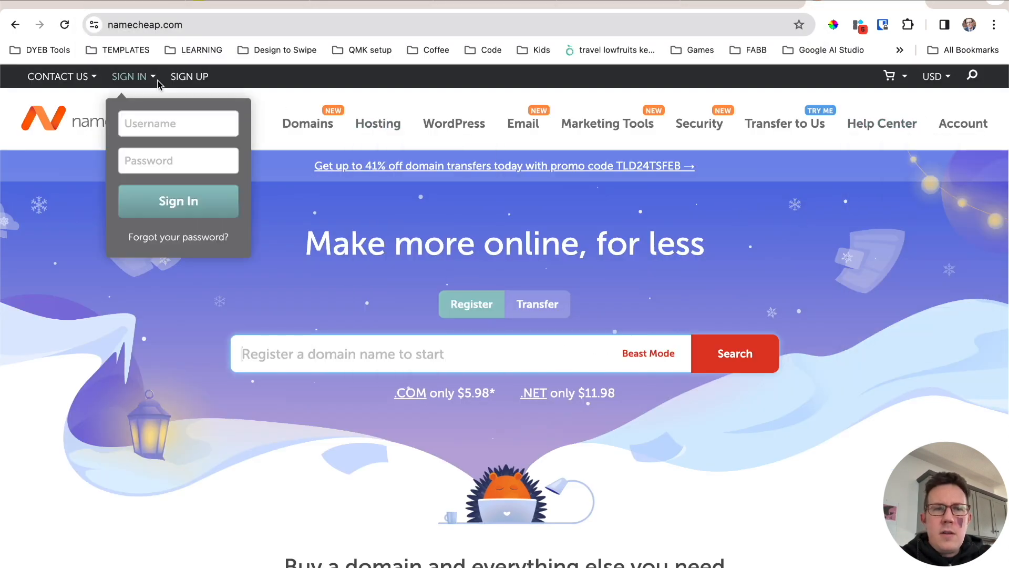
{"action": "left_click", "coordinate": [883, 25]}
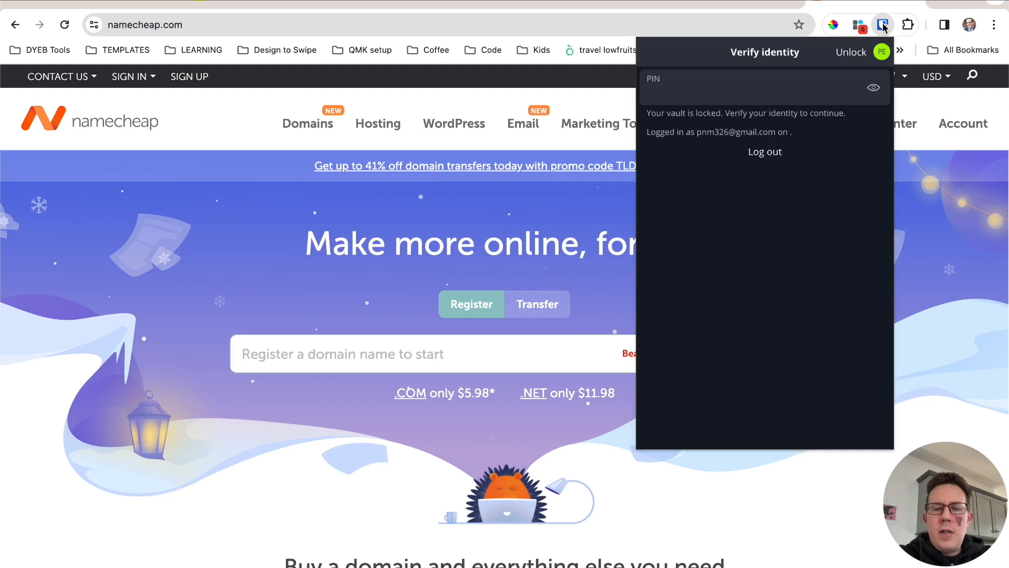
{"action": "left_click", "coordinate": [851, 51]}
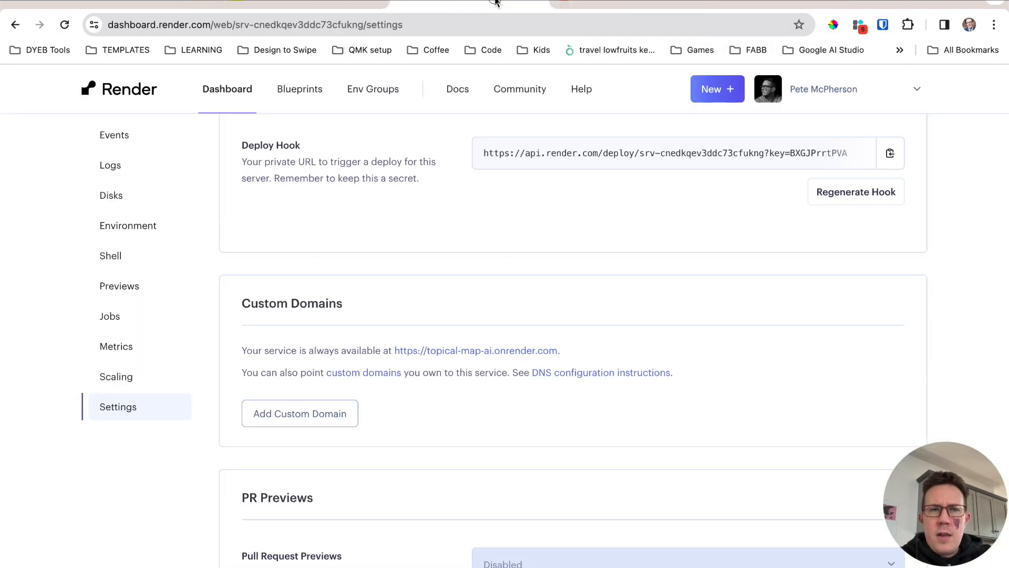
{"action": "mouse_move", "coordinate": [412, 342]}
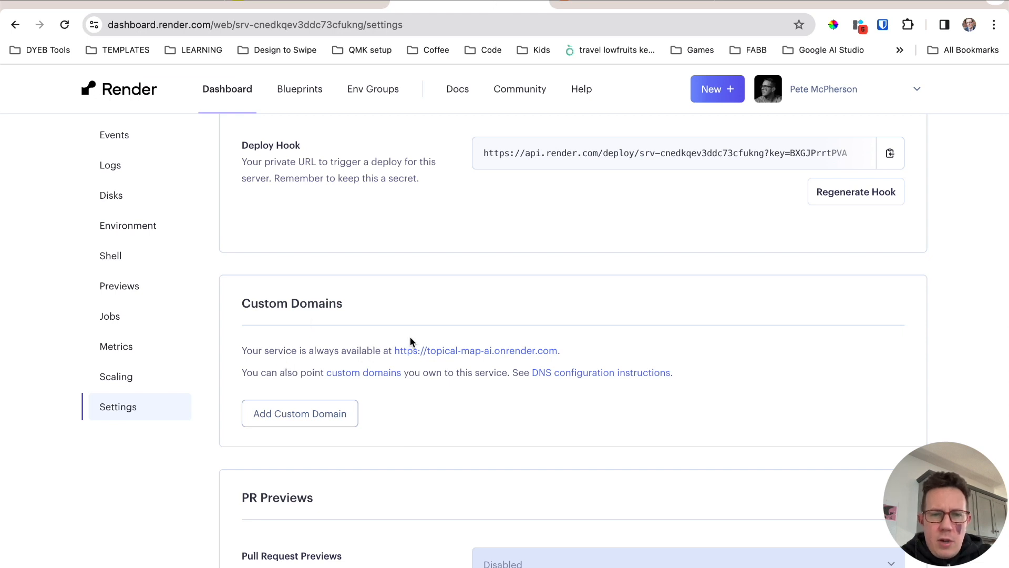
{"action": "mouse_move", "coordinate": [351, 380]}
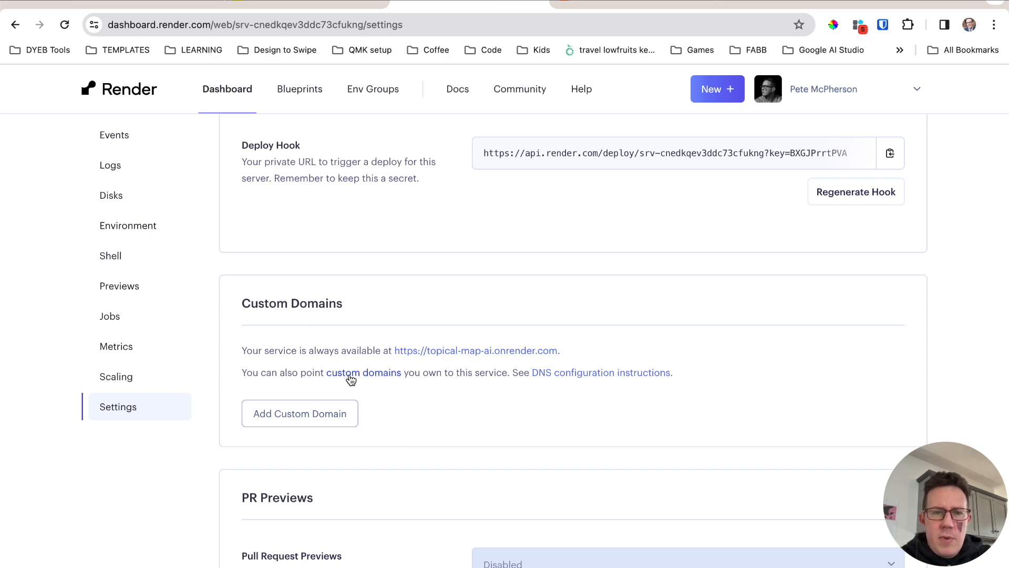
{"action": "mouse_move", "coordinate": [552, 374]}
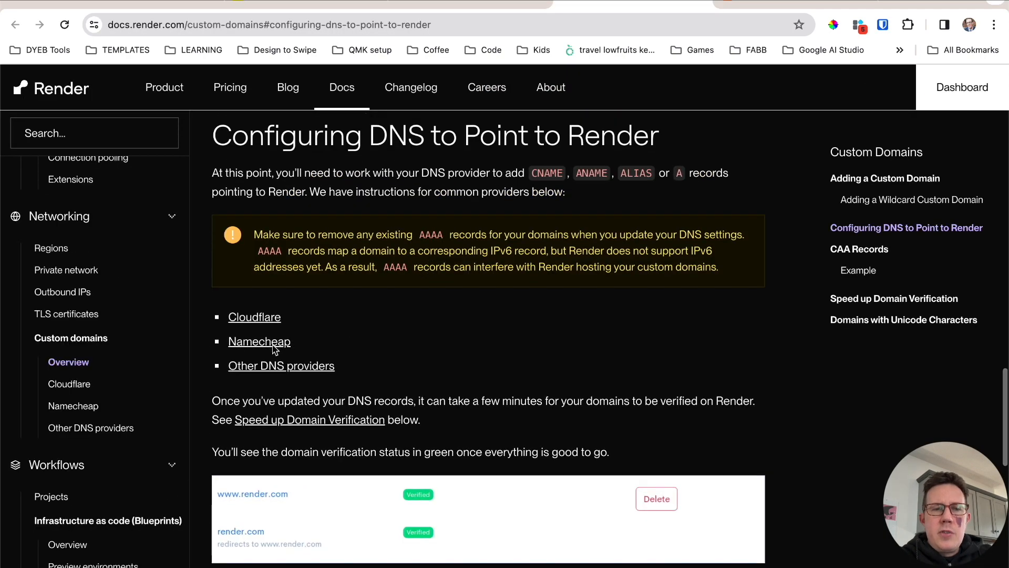
Step: Open Render's Configuring Namecheap DNS guide and switch to the Namecheap dashboard
{"action": "left_click", "coordinate": [260, 341]}
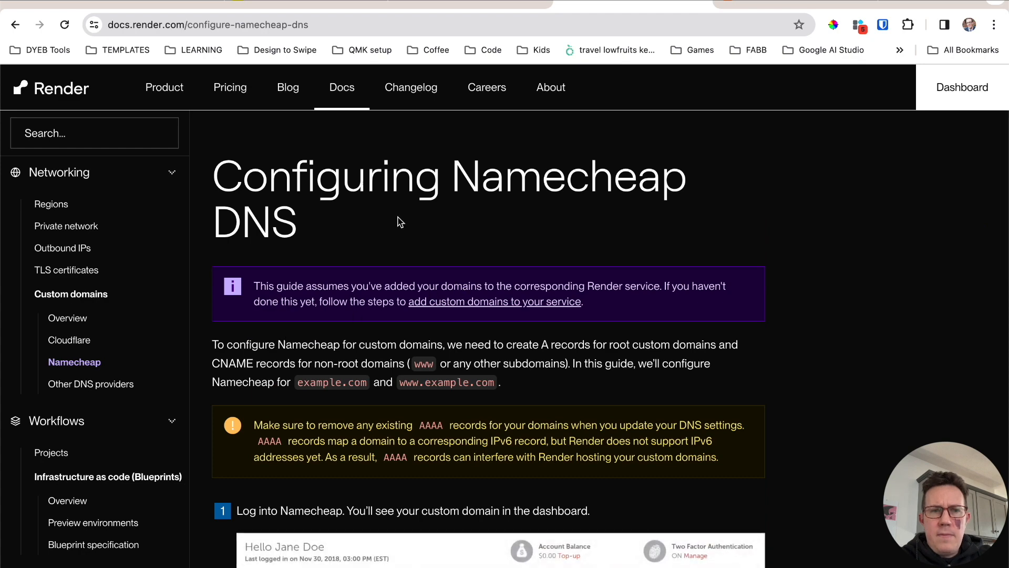
{"action": "scroll", "scroll_direction": "down", "scroll_amount": 3}
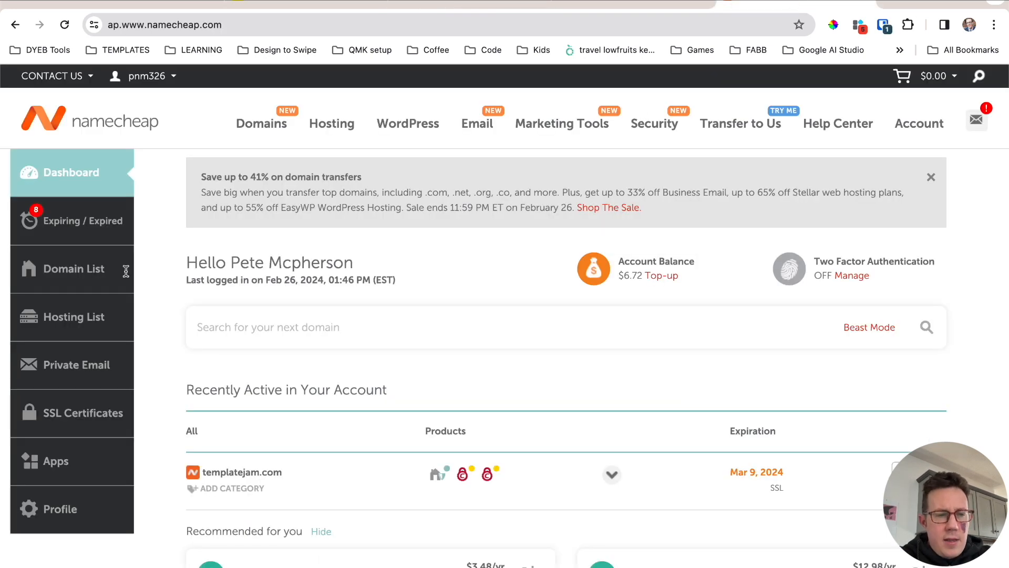
Step: Find topicalmap.ai as active in the Namecheap Domain List, then return to Render's settings
{"action": "left_click", "coordinate": [74, 268]}
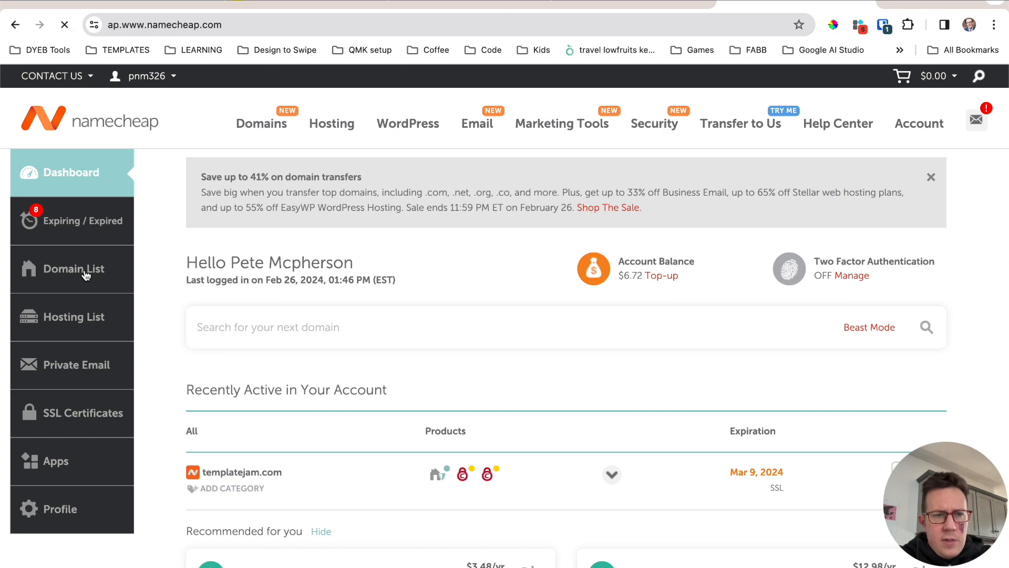
{"action": "left_click", "coordinate": [74, 268]}
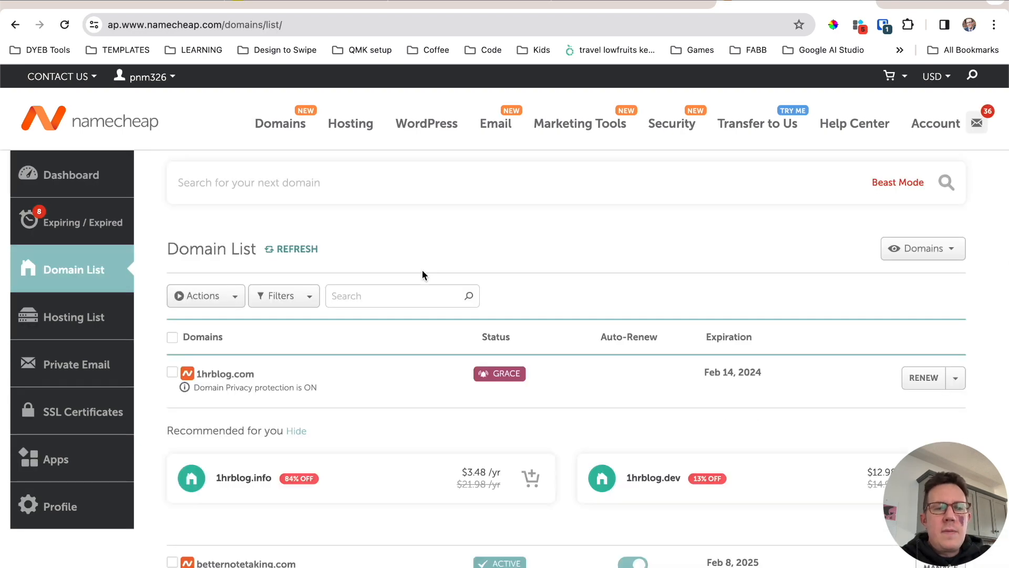
{"action": "scroll", "scroll_direction": "down", "scroll_amount": 3}
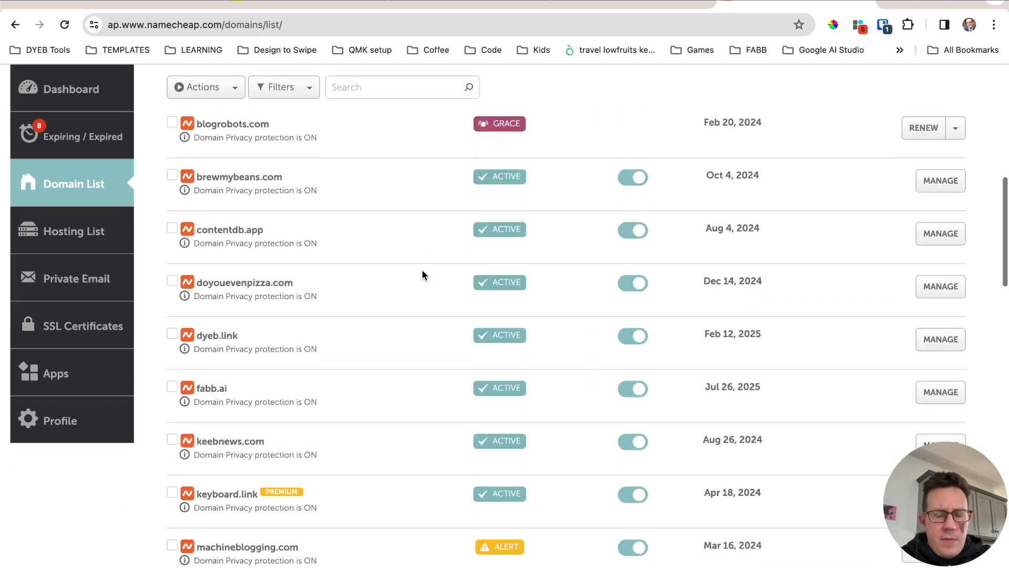
{"action": "scroll", "scroll_direction": "down", "scroll_amount": 3}
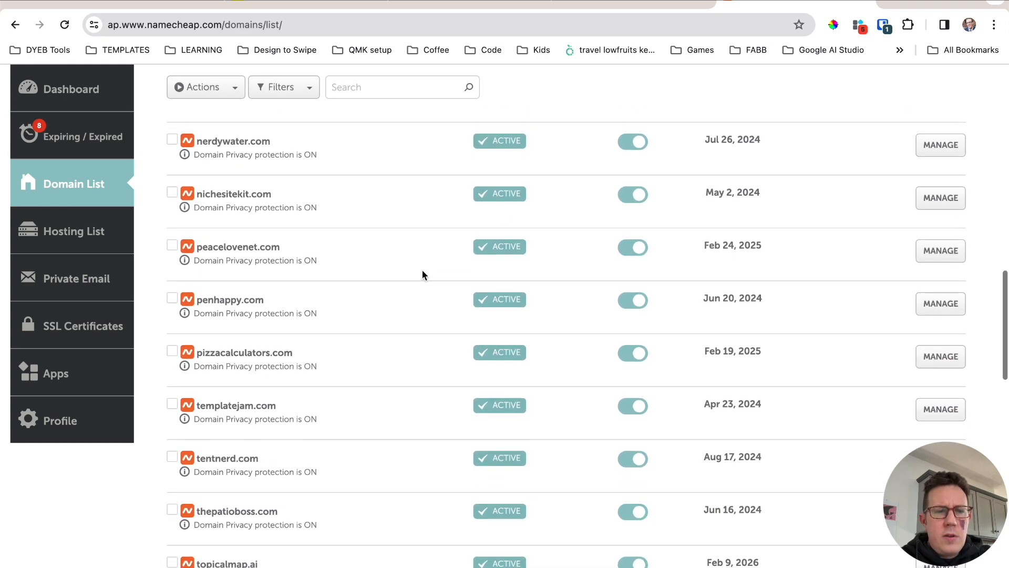
{"action": "scroll", "scroll_direction": "down", "scroll_amount": 3}
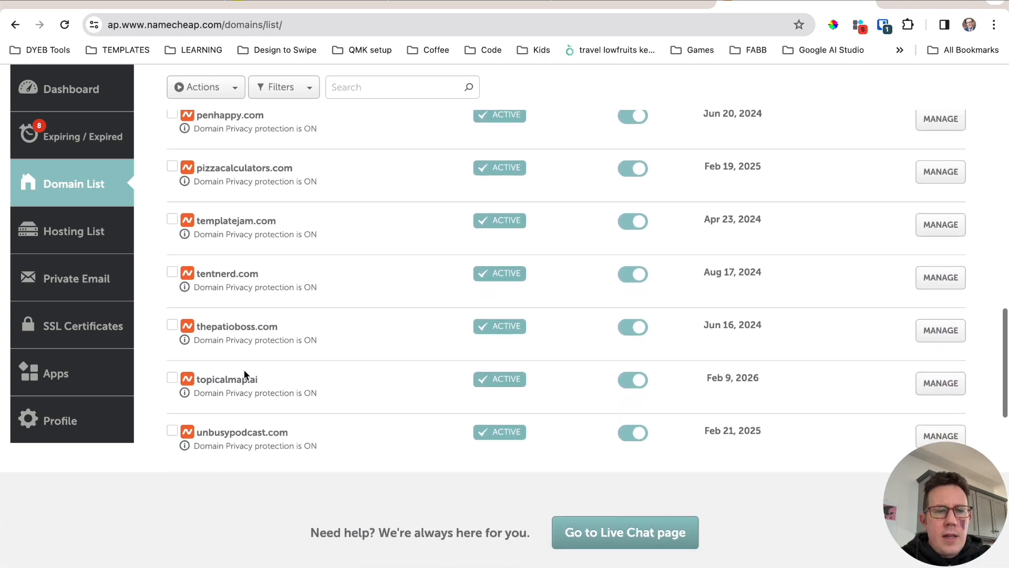
{"action": "left_click", "coordinate": [172, 377]}
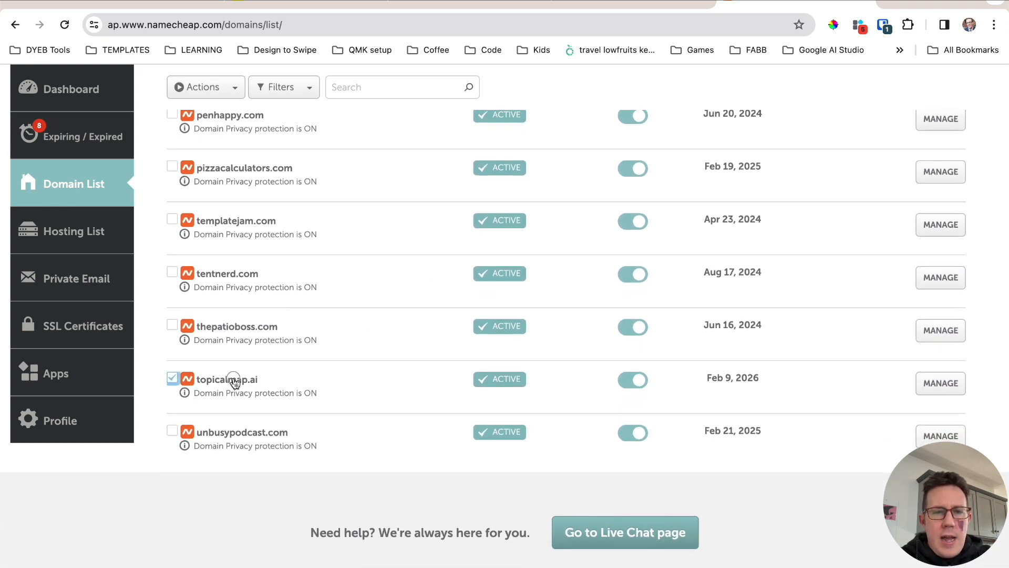
{"action": "left_click", "coordinate": [940, 383]}
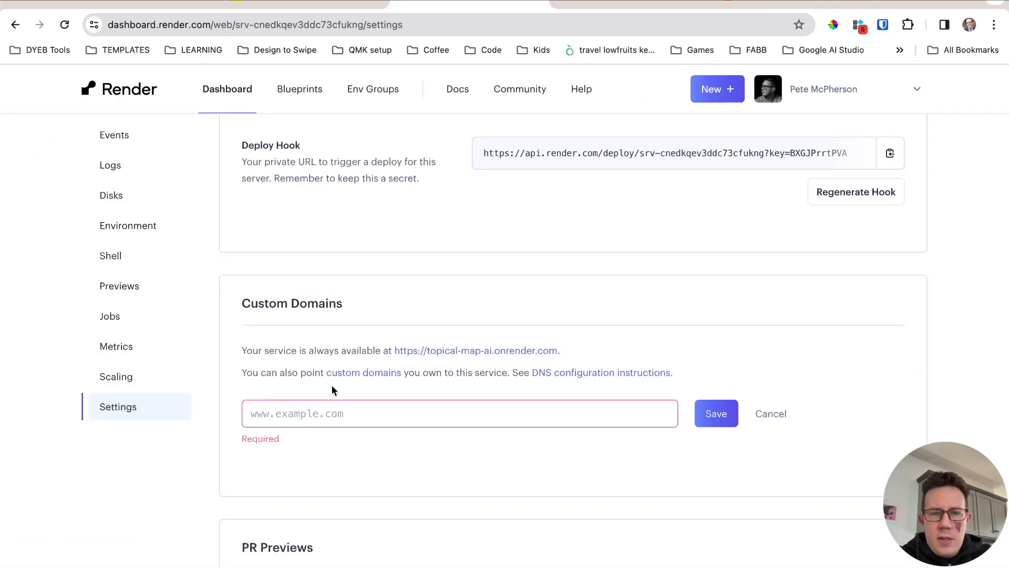
{"action": "type", "text": "topicalmap.ai"}
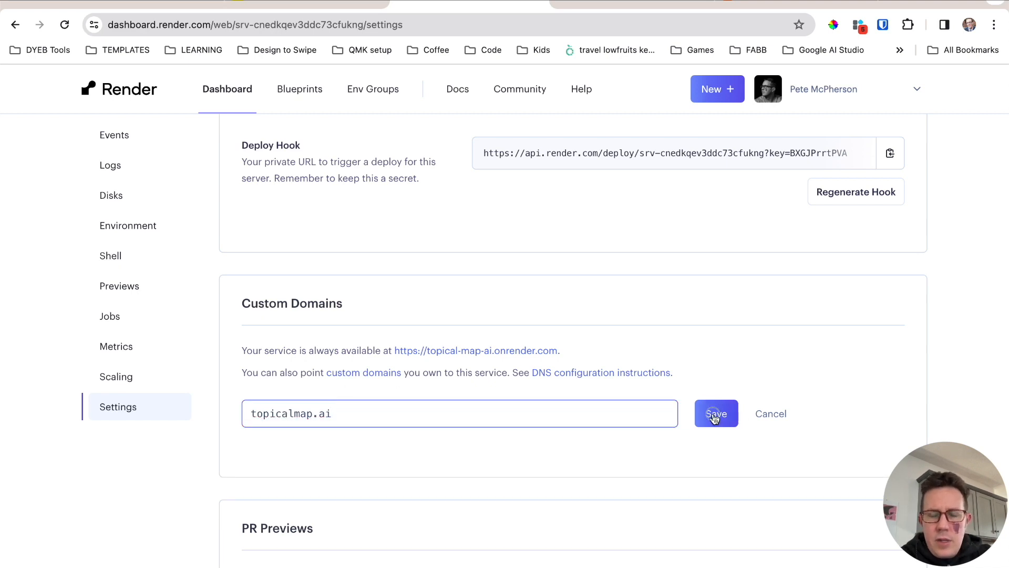
{"action": "left_click", "coordinate": [716, 413]}
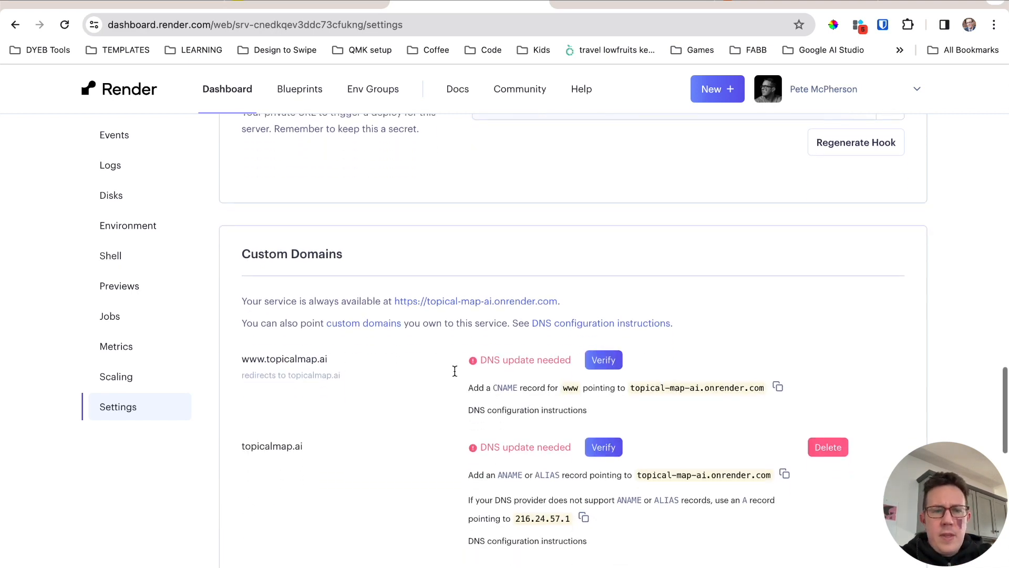
{"action": "scroll", "scroll_direction": "down", "scroll_amount": 3}
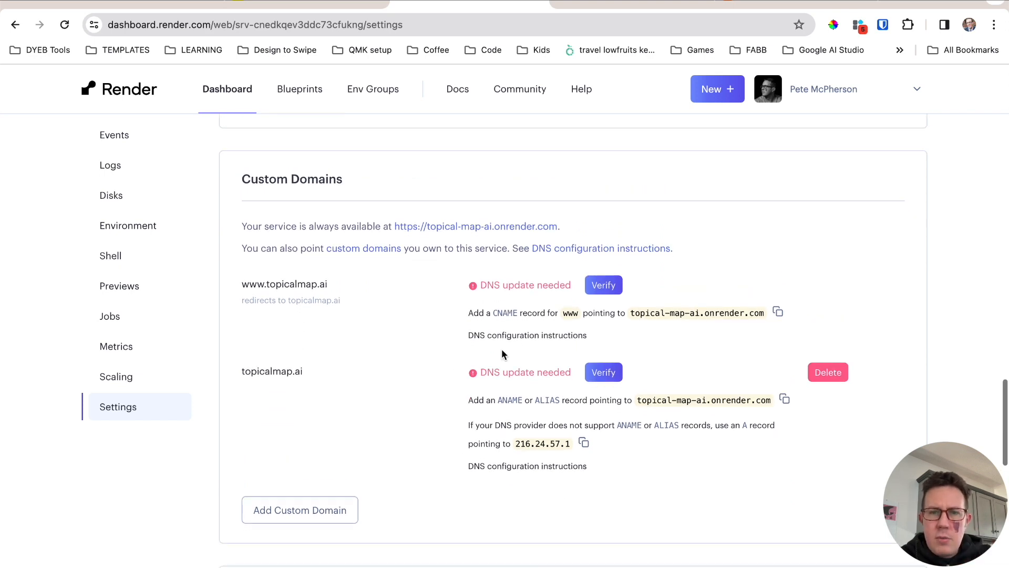
{"action": "mouse_move", "coordinate": [628, 242]}
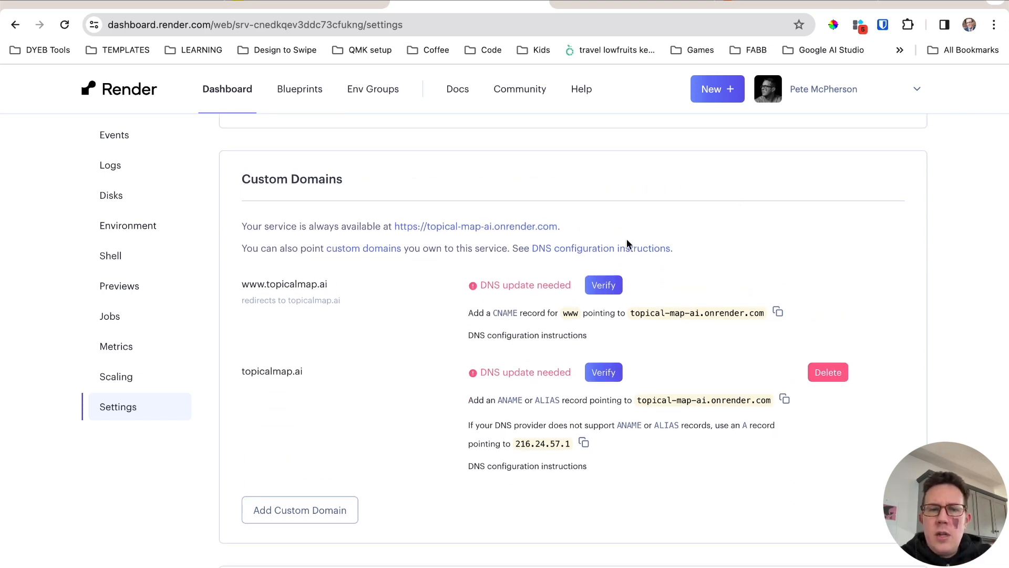
{"action": "mouse_move", "coordinate": [471, 348]}
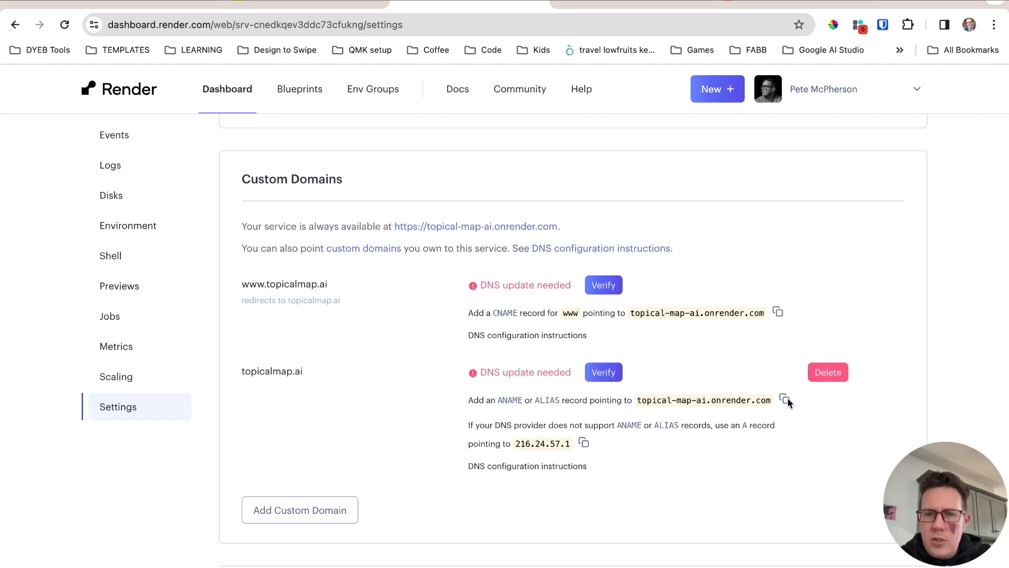
{"action": "mouse_move", "coordinate": [785, 400]}
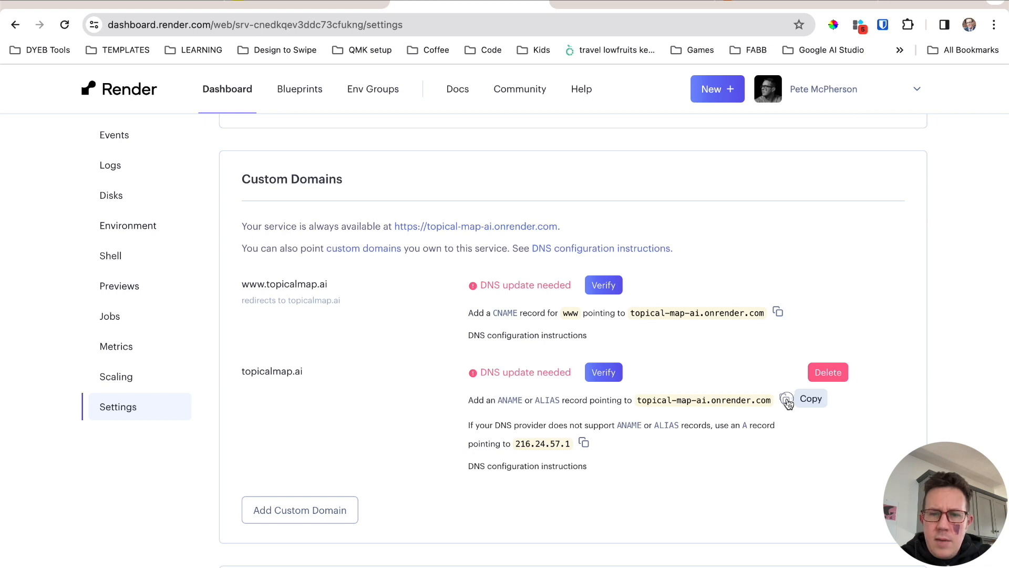
{"action": "mouse_move", "coordinate": [691, 230]}
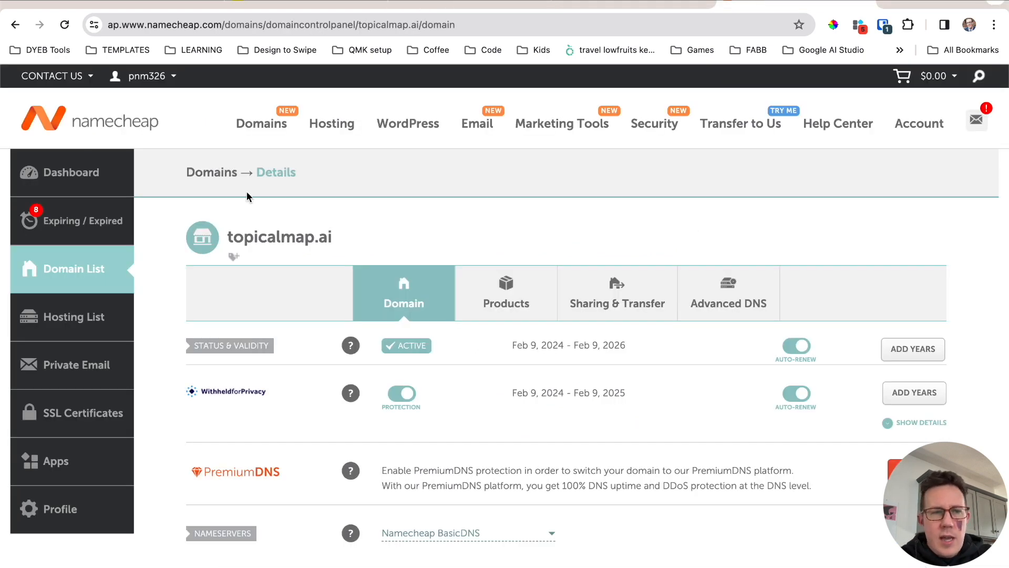
{"action": "mouse_move", "coordinate": [370, 185]}
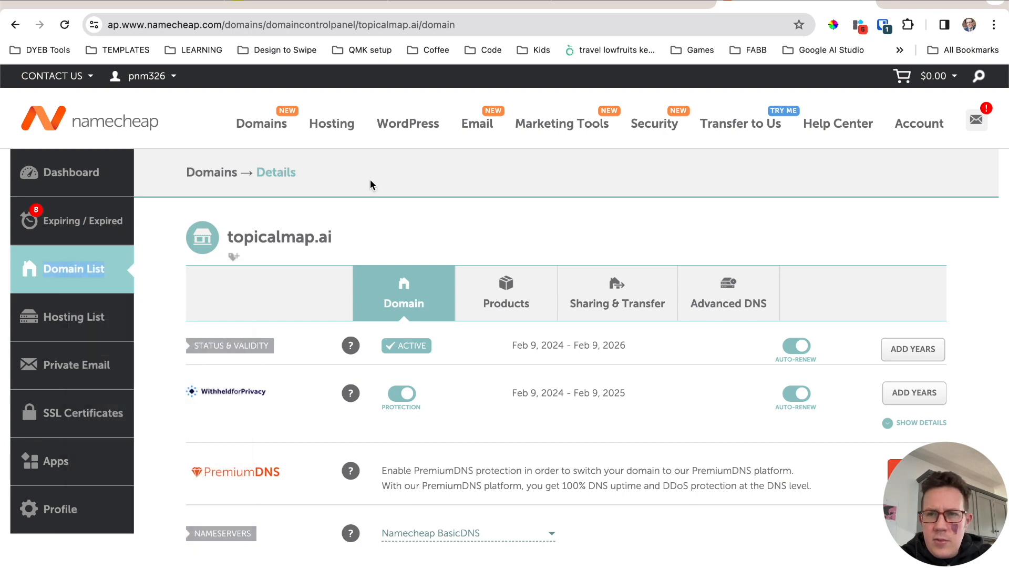
{"action": "left_click", "coordinate": [73, 268]}
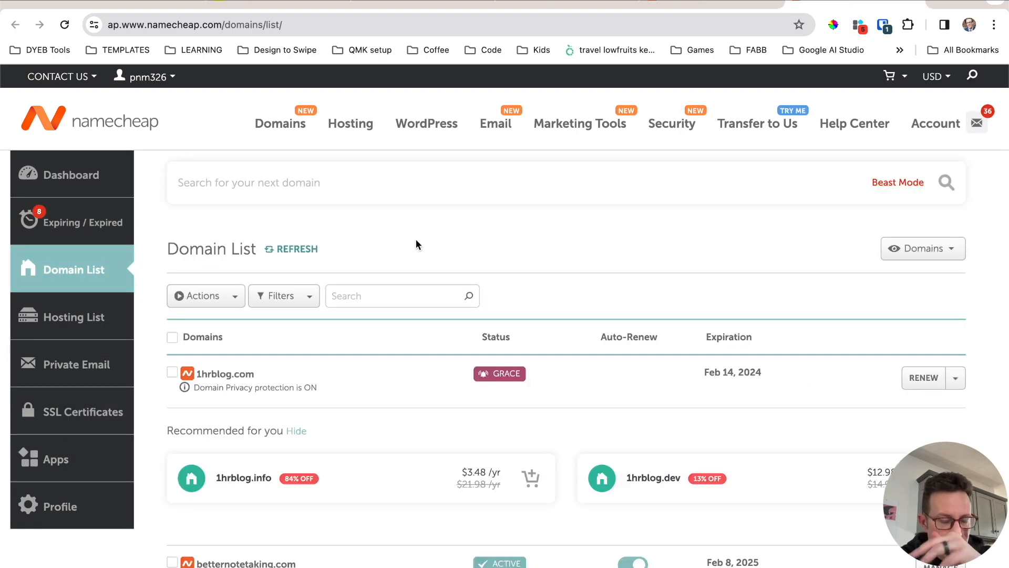
{"action": "scroll", "scroll_direction": "down", "scroll_amount": 3}
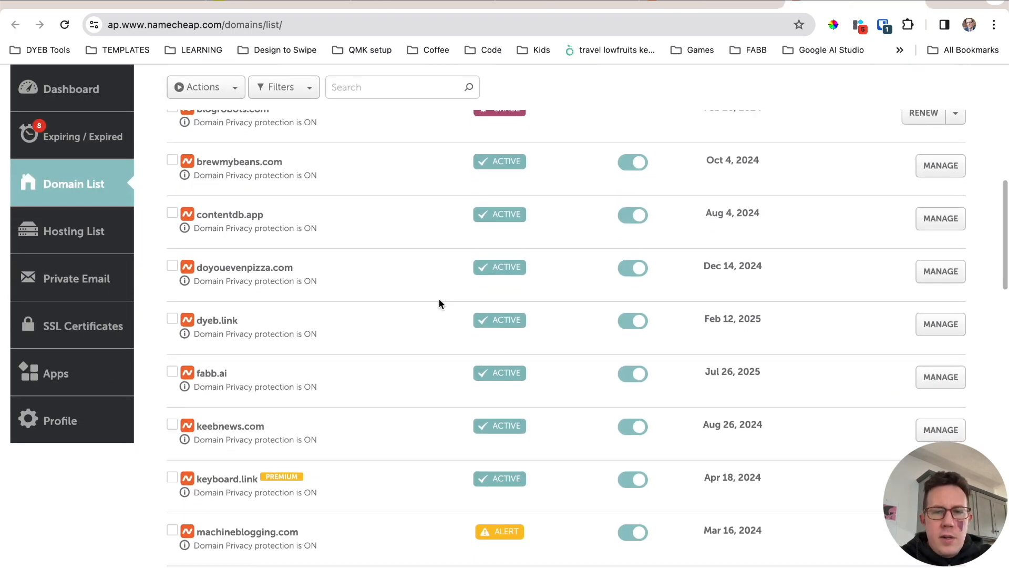
{"action": "left_click", "coordinate": [940, 377]}
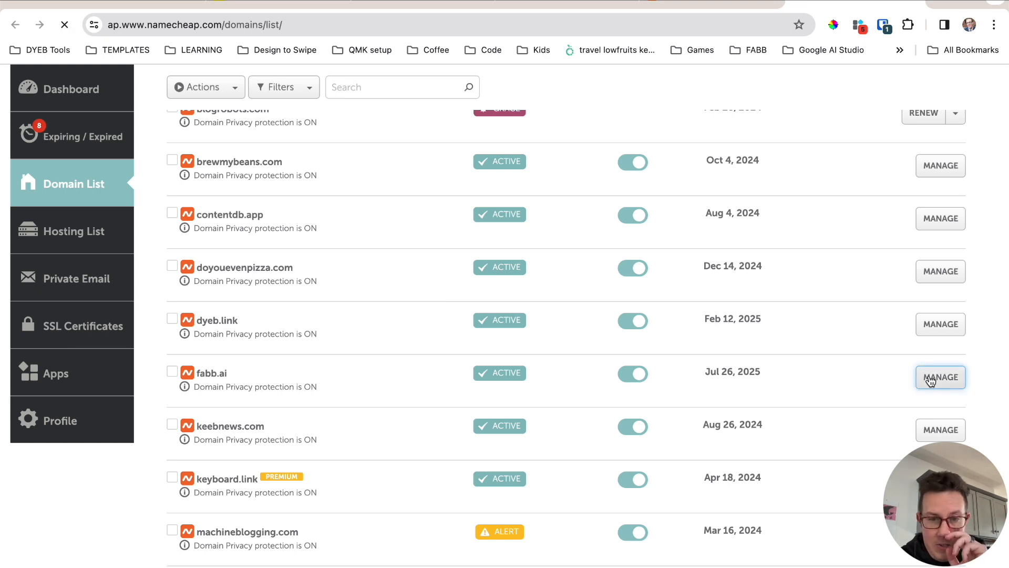
{"action": "left_click", "coordinate": [940, 376]}
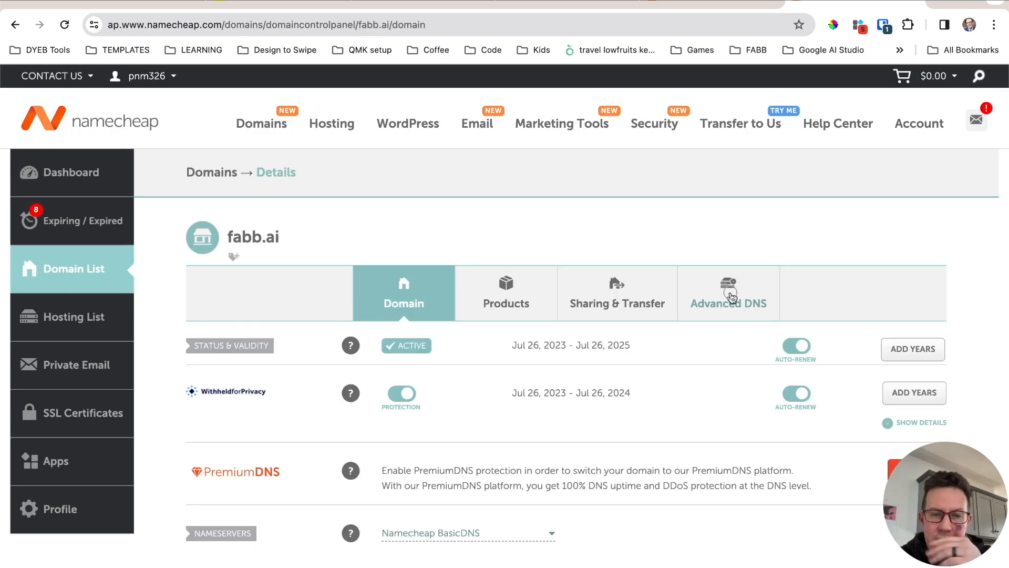
{"action": "left_click", "coordinate": [727, 303]}
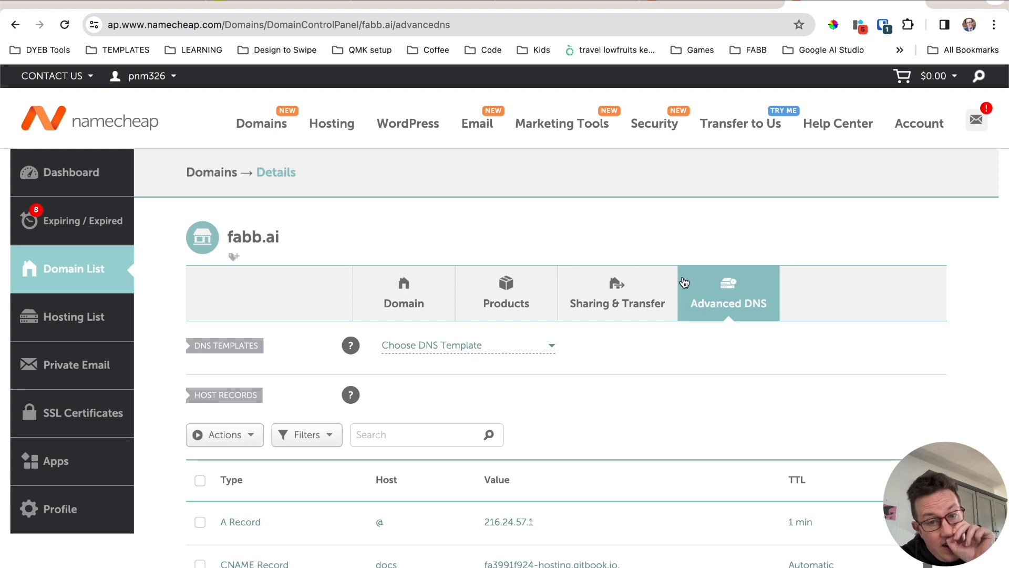
{"action": "scroll", "scroll_direction": "down", "scroll_amount": 3}
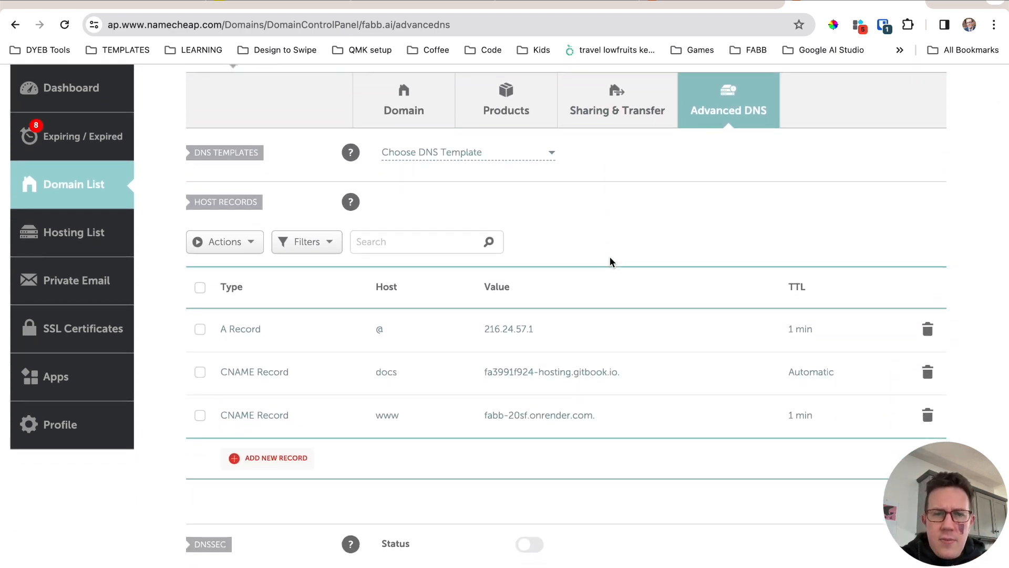
{"action": "scroll", "scroll_direction": "up", "scroll_amount": 3}
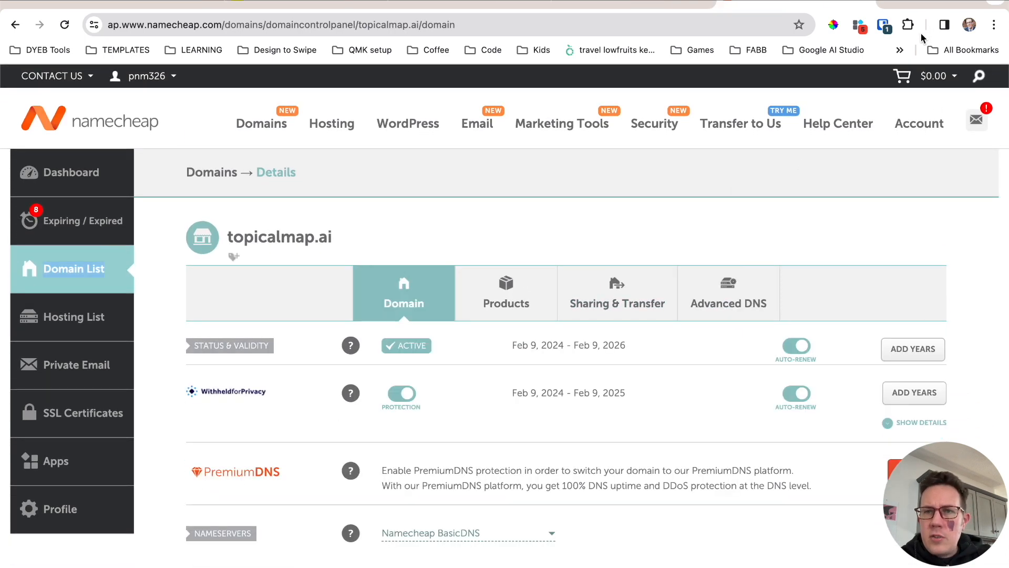
Step: In Advanced DNS, delete the www parking CNAME and URL redirect records, then start a new record
{"action": "left_click", "coordinate": [728, 294]}
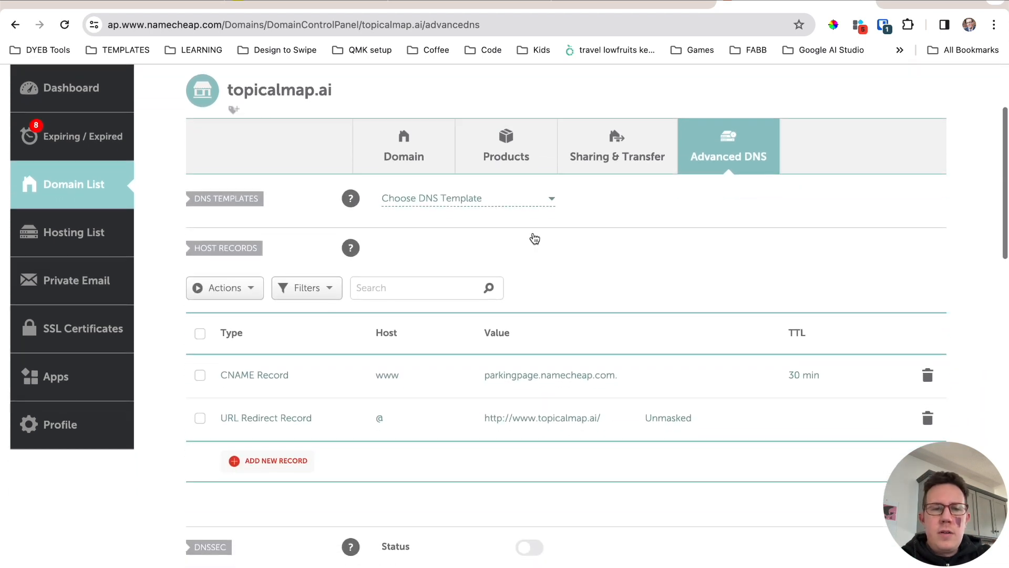
{"action": "left_click", "coordinate": [927, 376]}
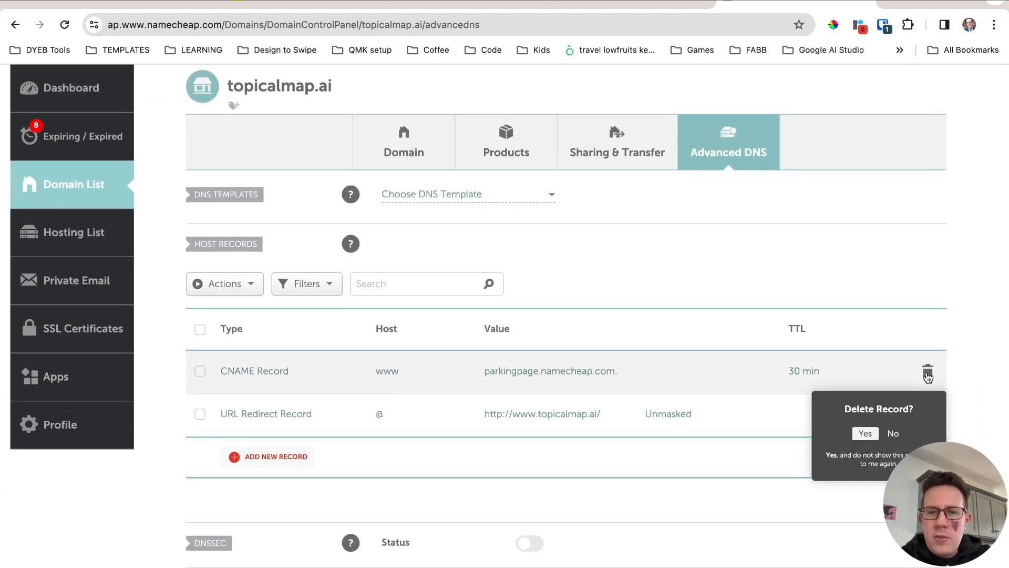
{"action": "left_click", "coordinate": [864, 432]}
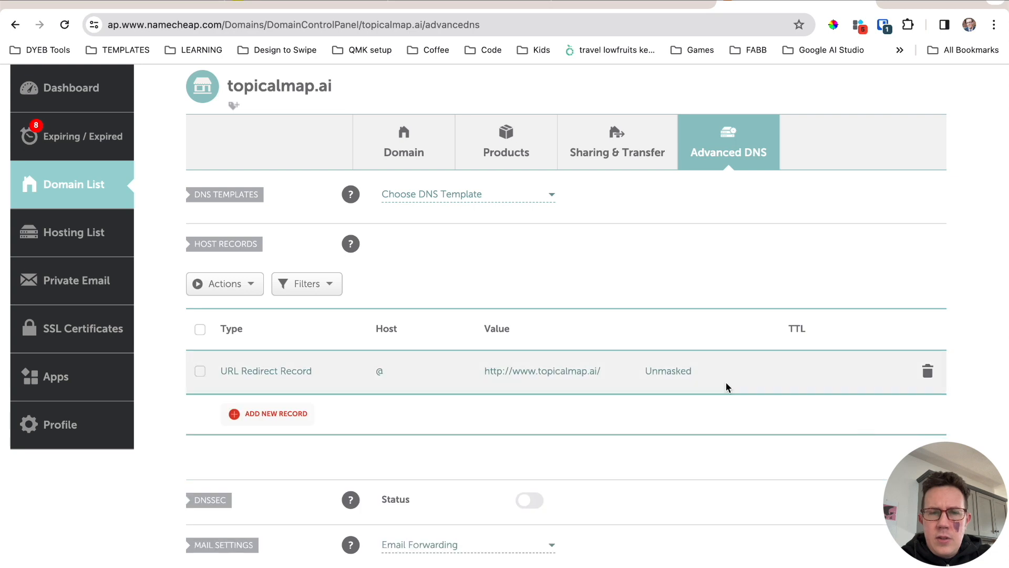
{"action": "left_click", "coordinate": [927, 371]}
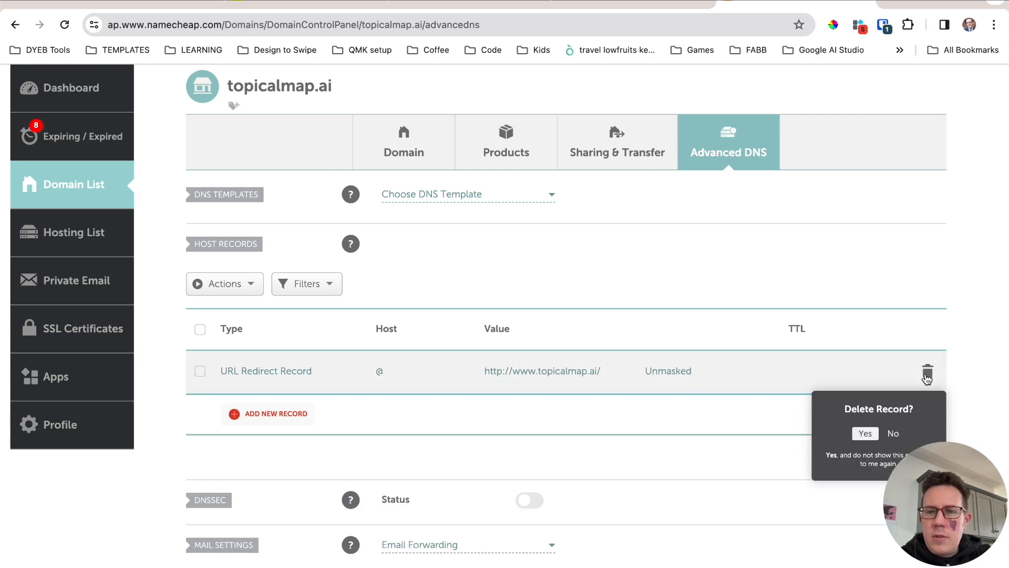
{"action": "left_click", "coordinate": [864, 432]}
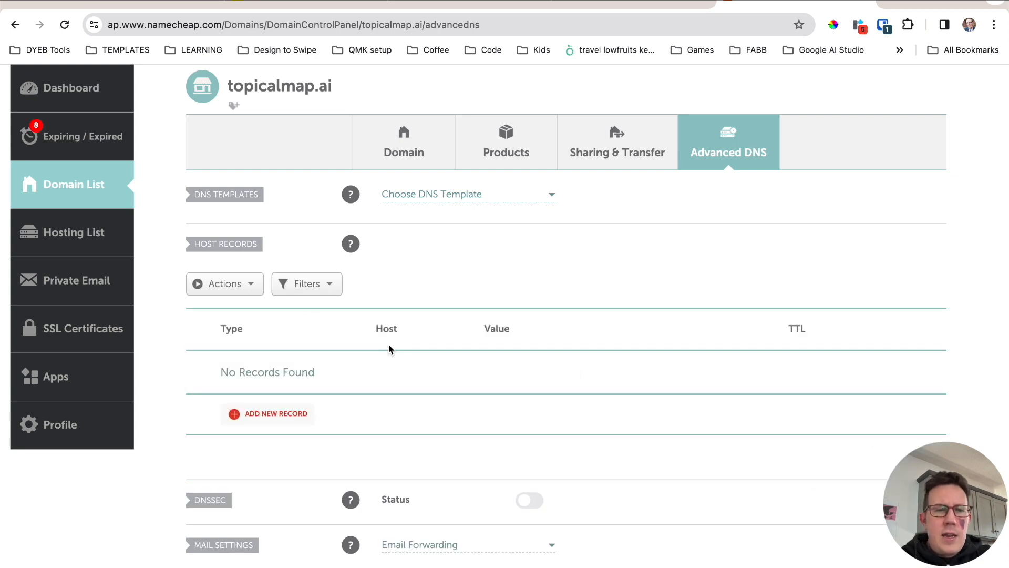
{"action": "left_click", "coordinate": [268, 413]}
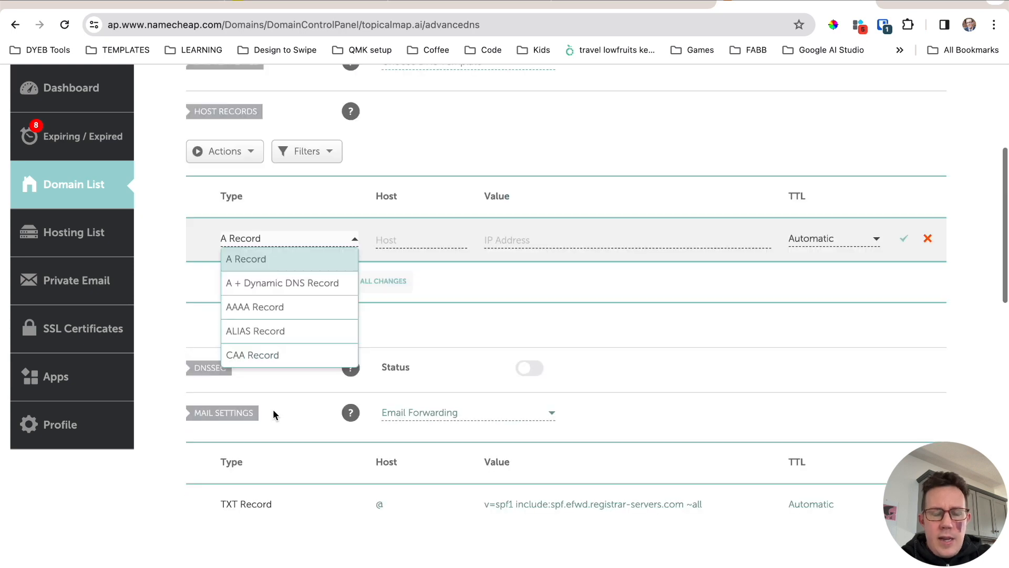
{"action": "mouse_move", "coordinate": [265, 264]}
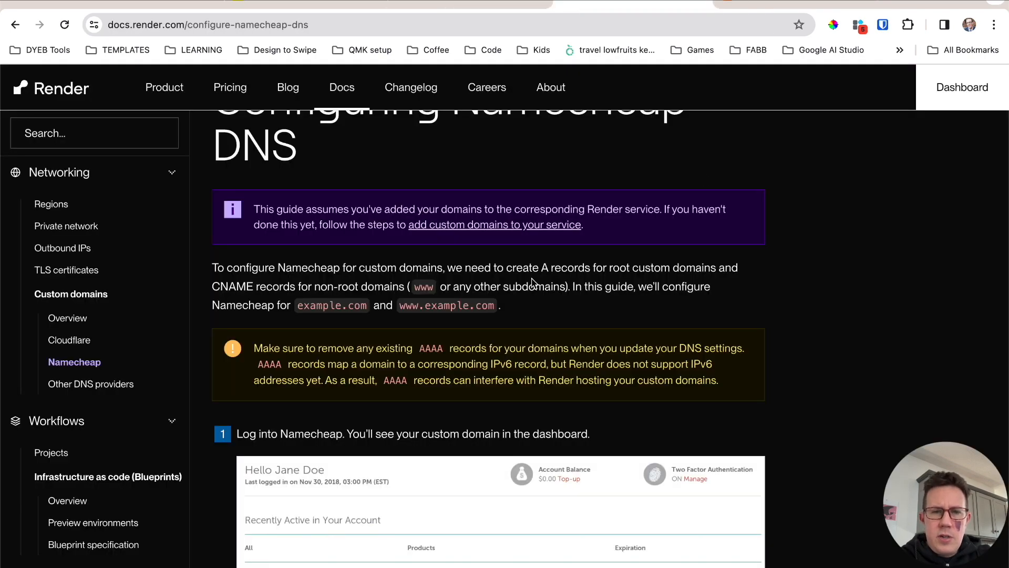
Step: Save an A record pointing host @ to Render's IP 216.24.57.1
{"action": "left_click", "coordinate": [962, 87]}
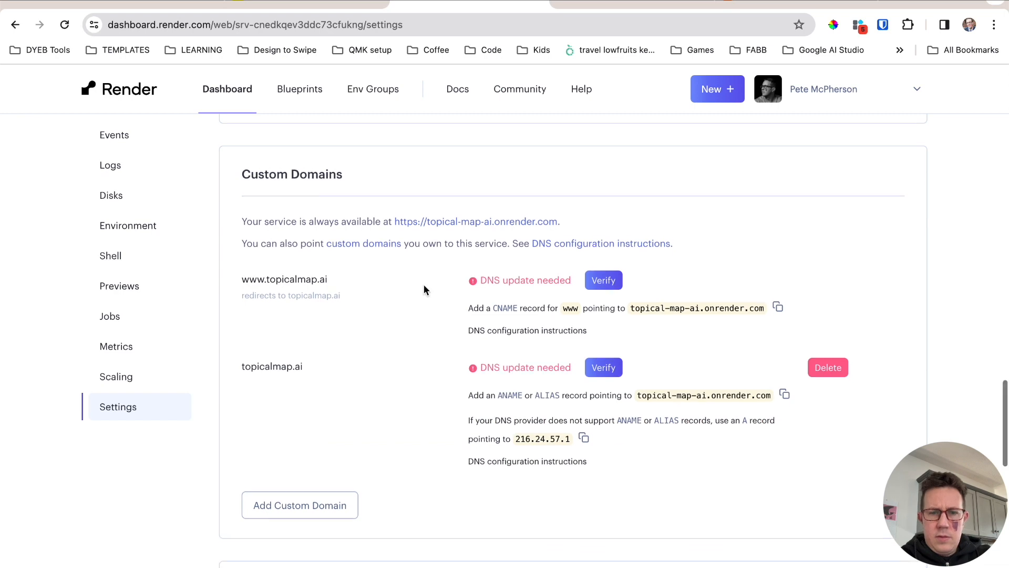
{"action": "scroll", "scroll_direction": "up", "scroll_amount": 3}
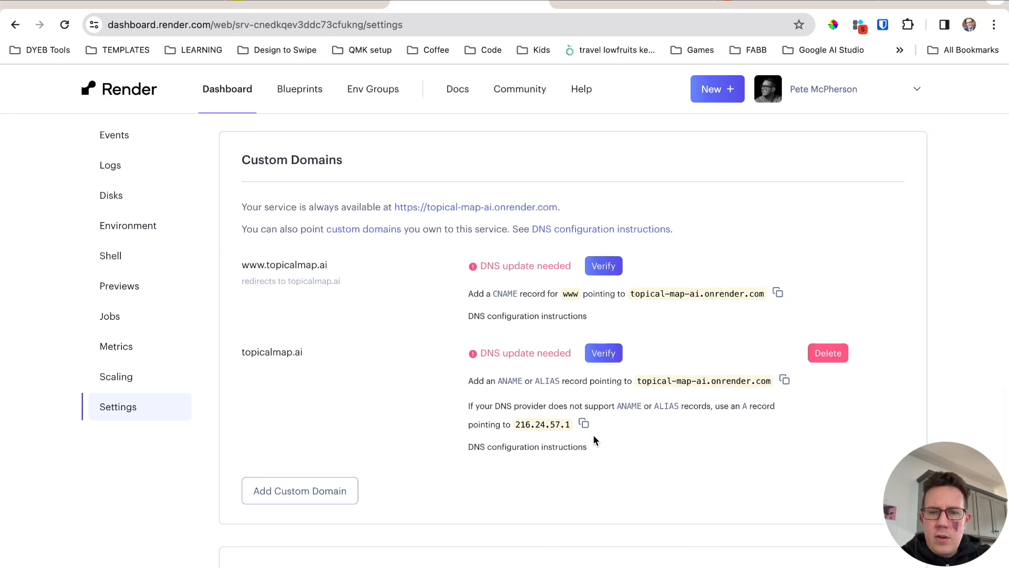
{"action": "mouse_move", "coordinate": [761, 102]}
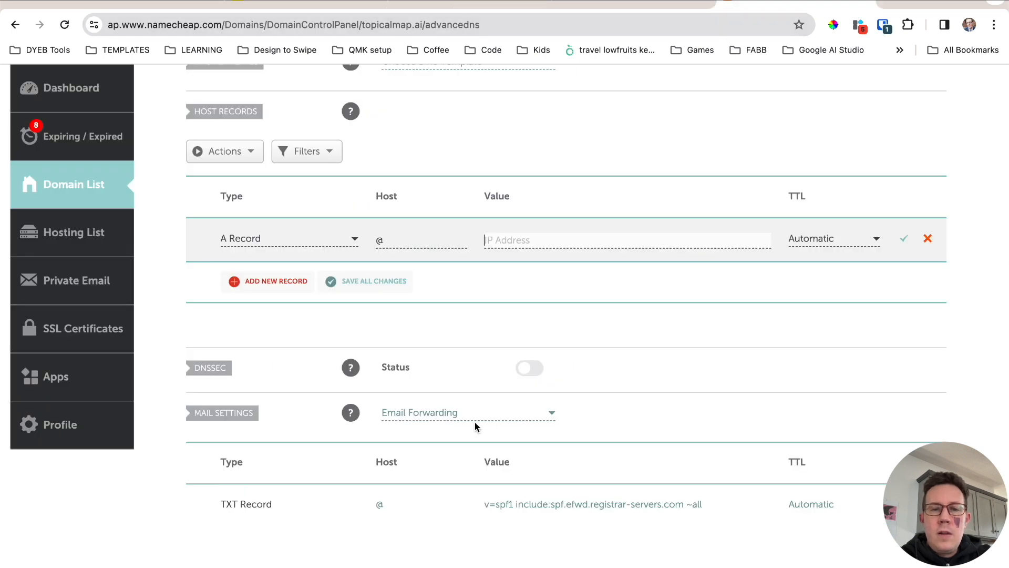
{"action": "type", "text": "216.24.57.1"}
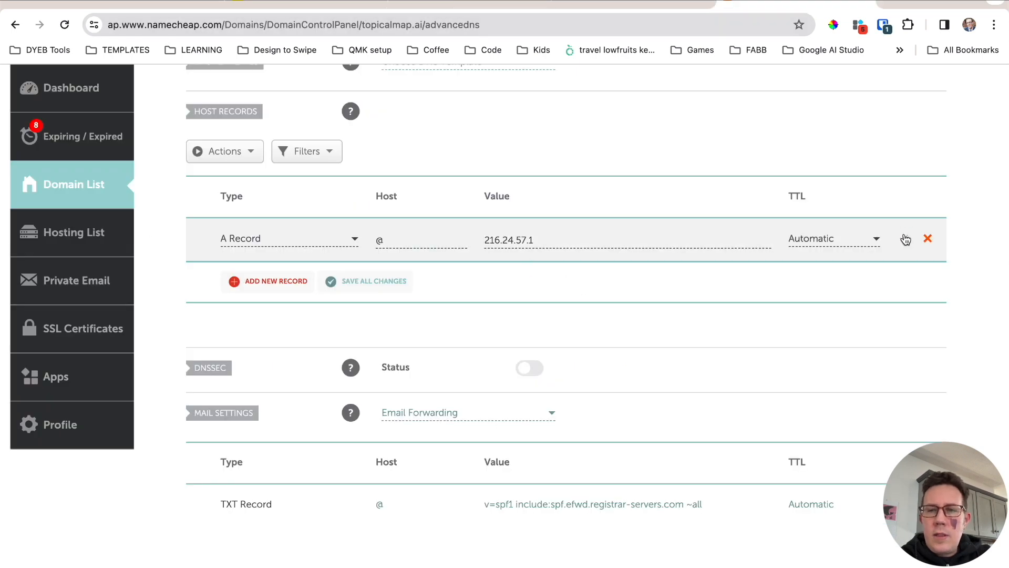
{"action": "left_click", "coordinate": [373, 282]}
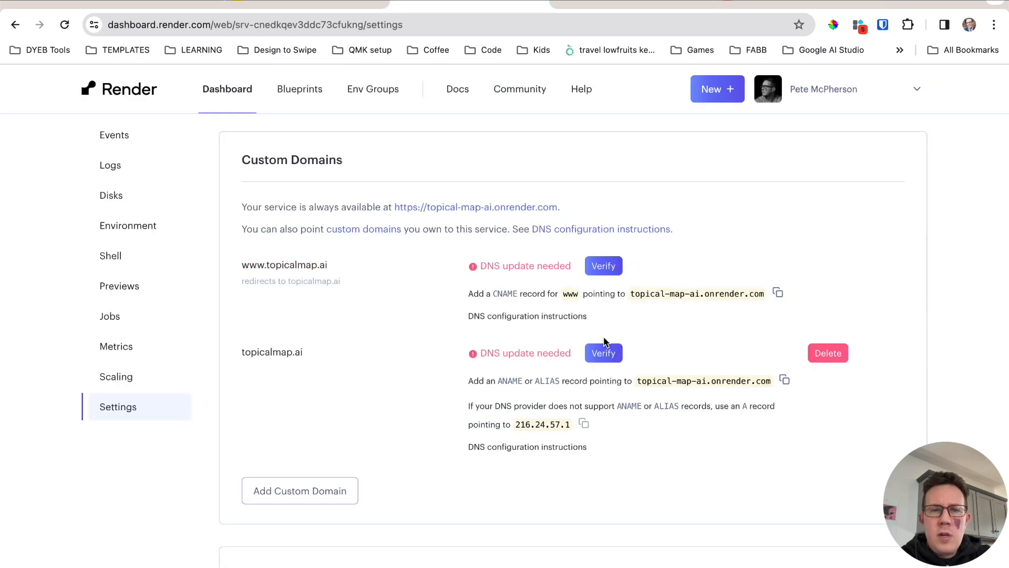
Step: Save a CNAME record pointing www to topical-map-ai.onrender.com, then return to Render
{"action": "left_click", "coordinate": [778, 293]}
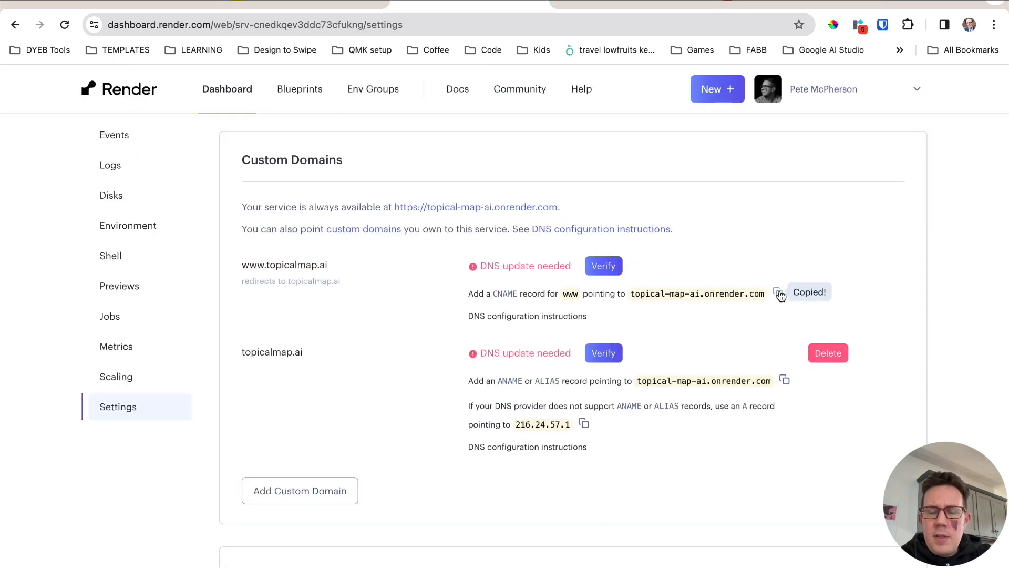
{"action": "mouse_move", "coordinate": [623, 300]}
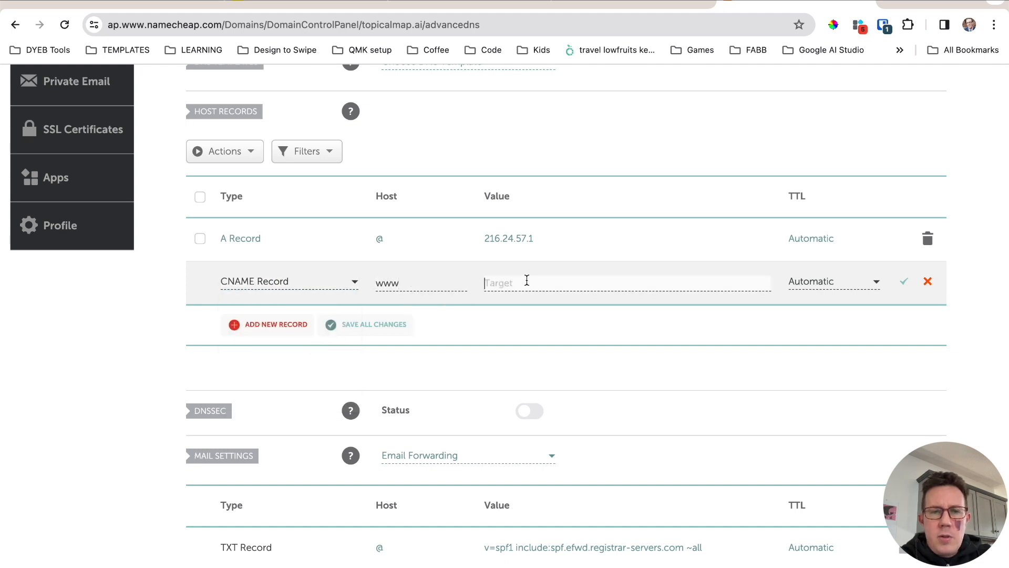
{"action": "type", "text": "topical-map-ai.onrender.com"}
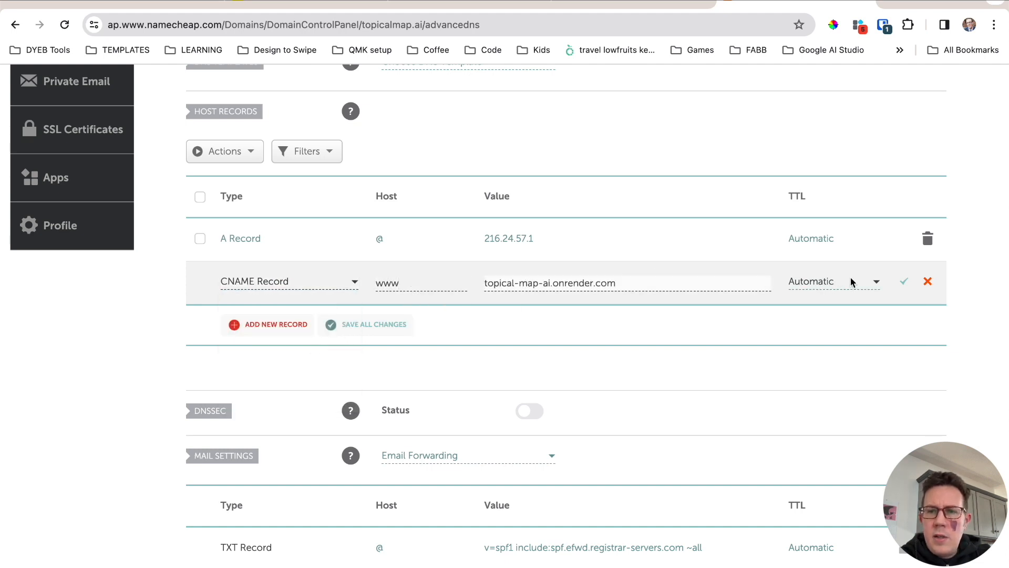
{"action": "left_click", "coordinate": [902, 282]}
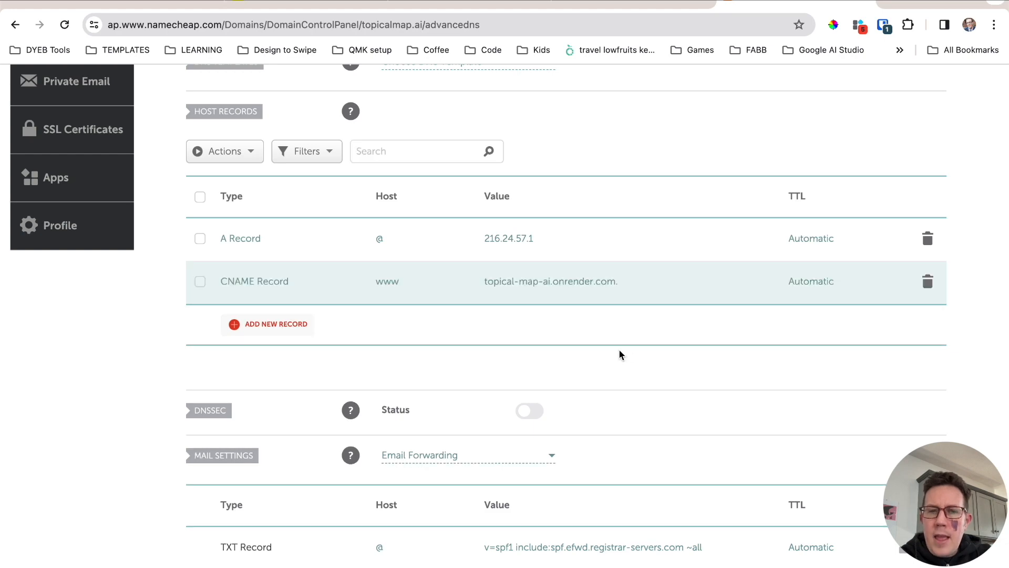
{"action": "scroll", "scroll_direction": "up", "scroll_amount": 3}
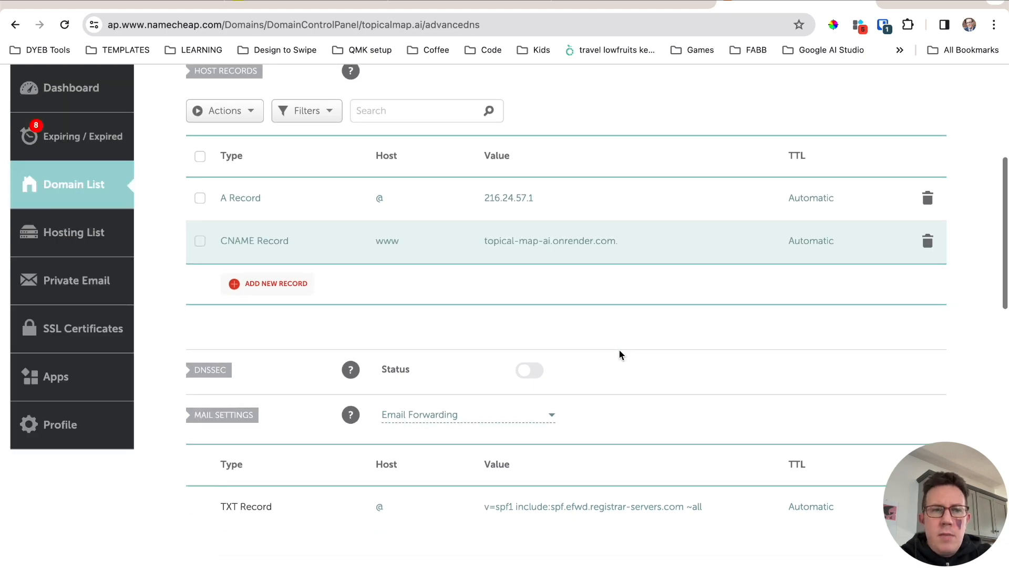
{"action": "scroll", "scroll_direction": "up", "scroll_amount": 3}
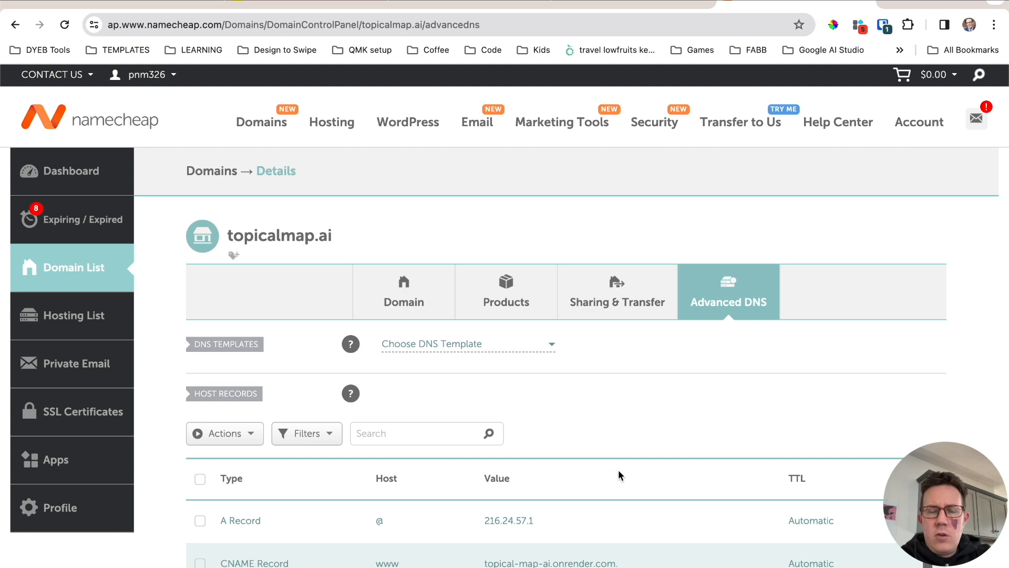
{"action": "left_click", "coordinate": [254, 24]}
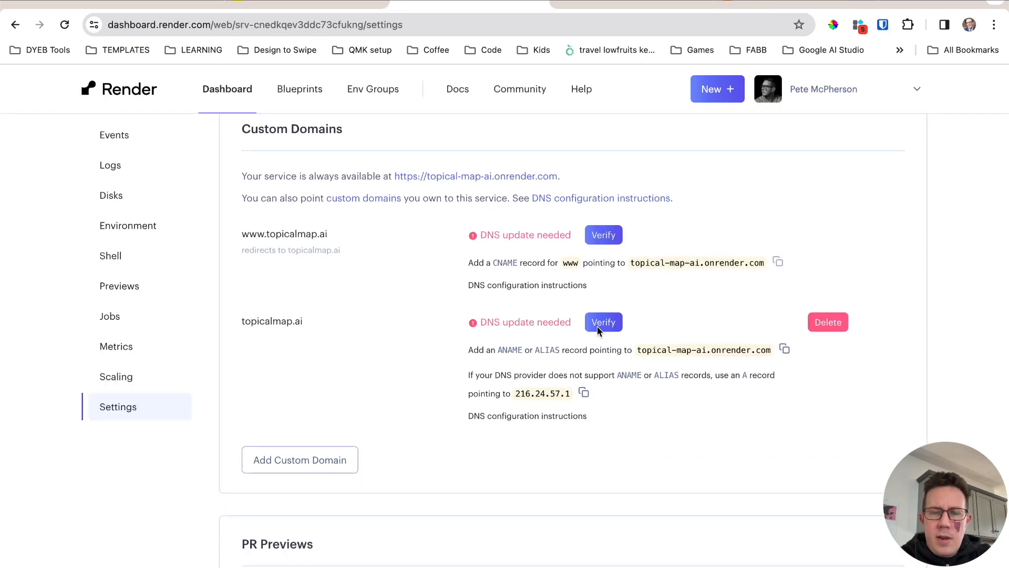
{"action": "left_click", "coordinate": [604, 322]}
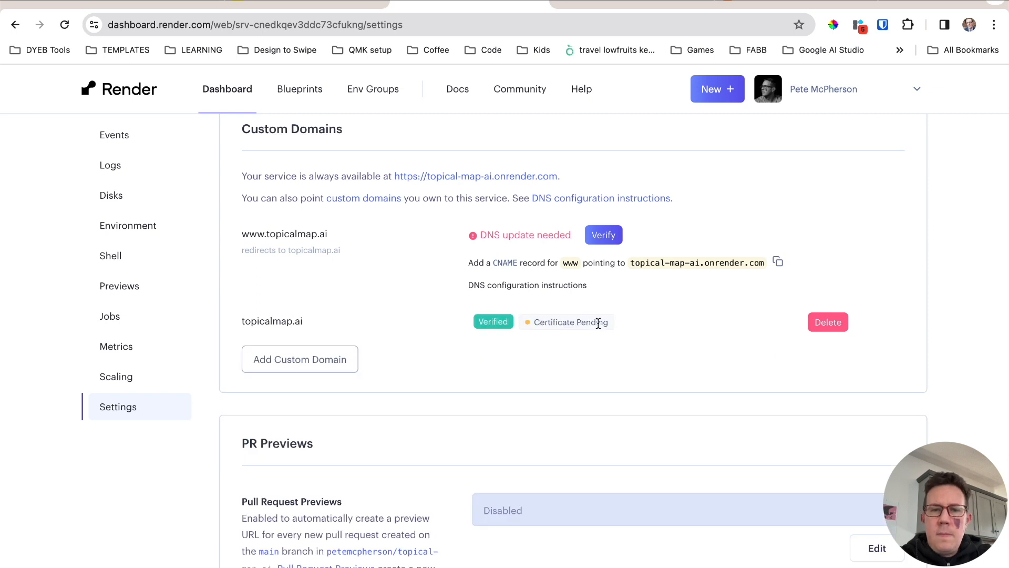
{"action": "mouse_move", "coordinate": [655, 315]}
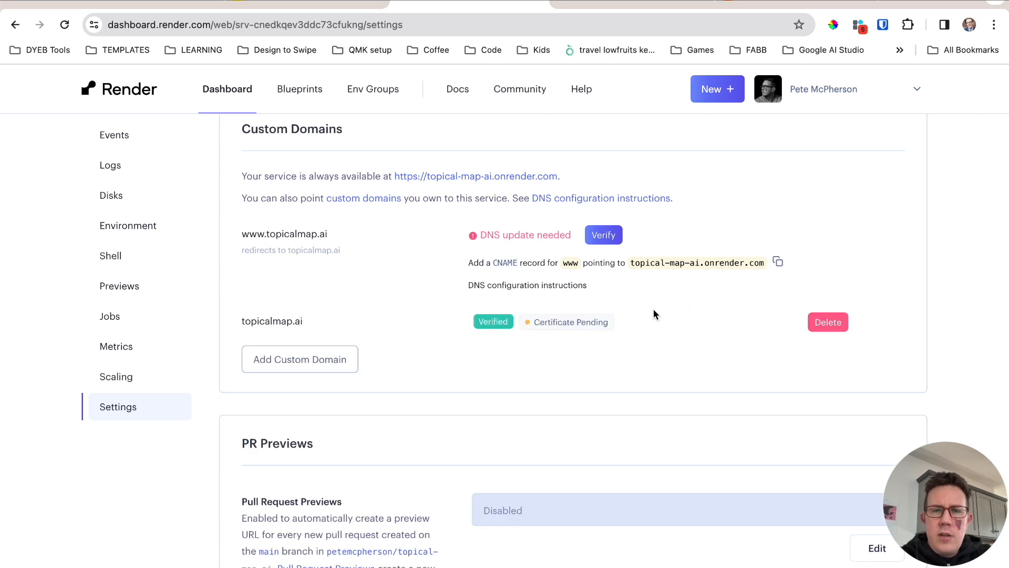
{"action": "mouse_move", "coordinate": [547, 320]}
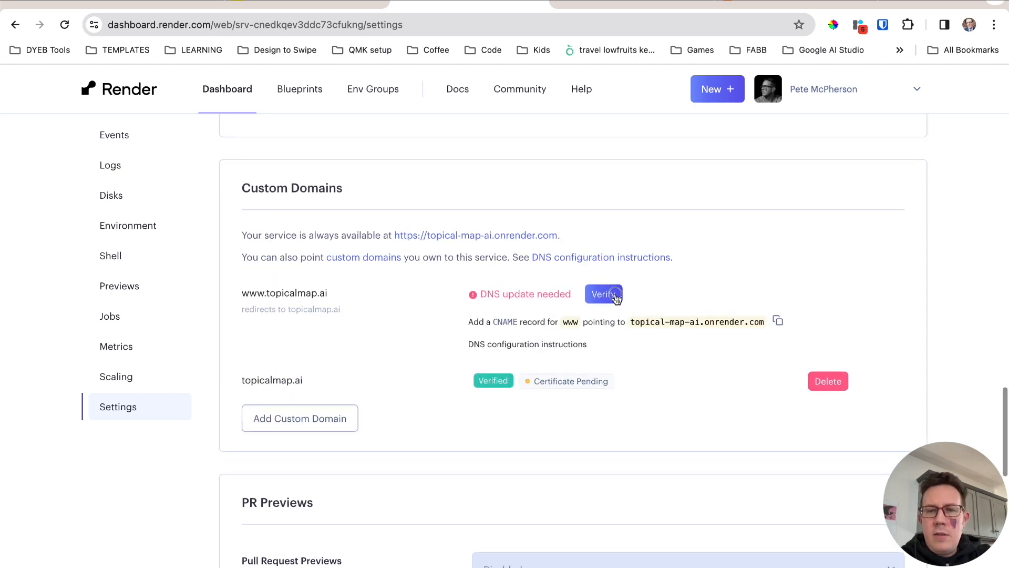
{"action": "mouse_move", "coordinate": [632, 298]}
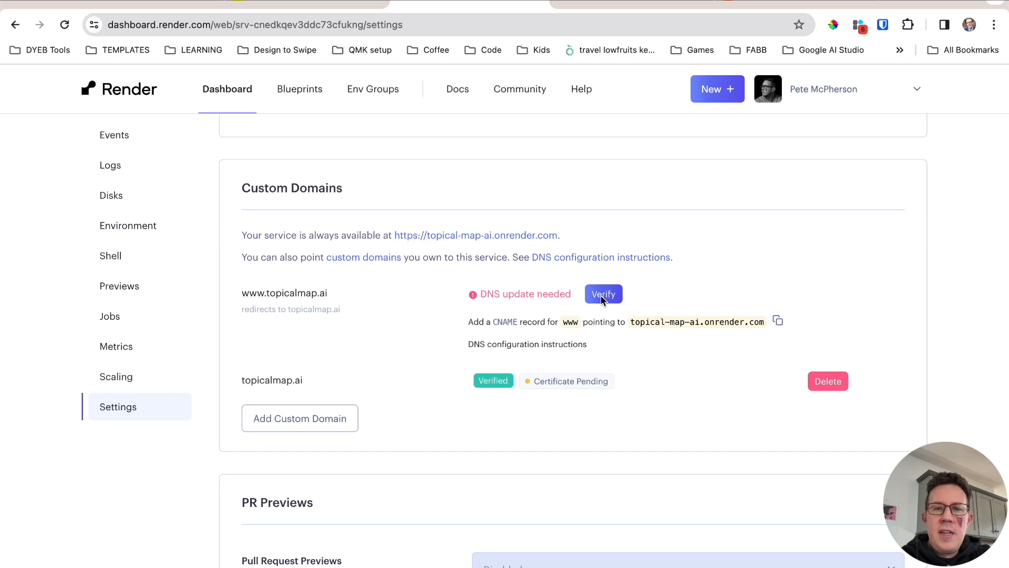
{"action": "mouse_move", "coordinate": [279, 357]}
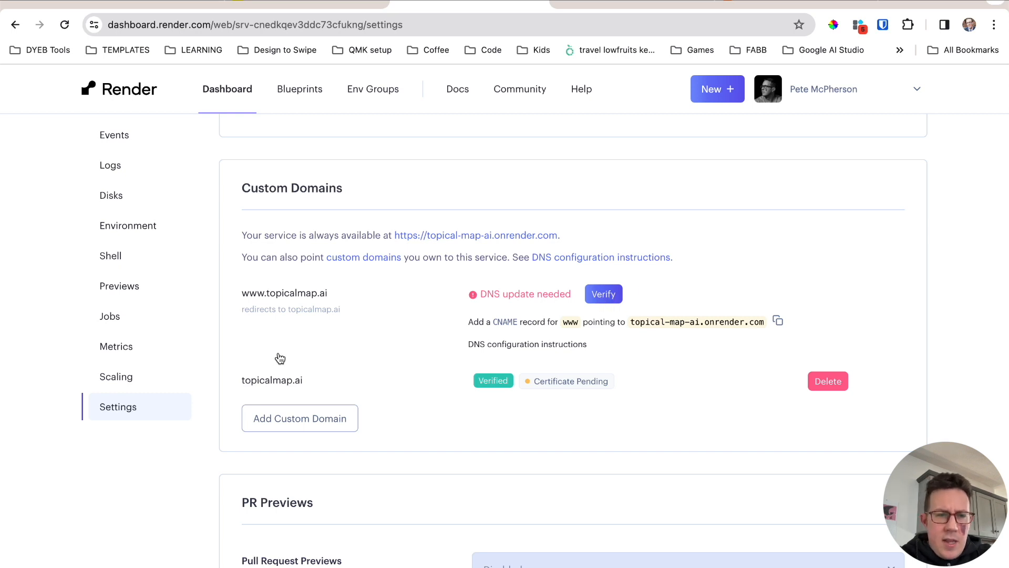
{"action": "scroll", "scroll_direction": "down", "scroll_amount": 3}
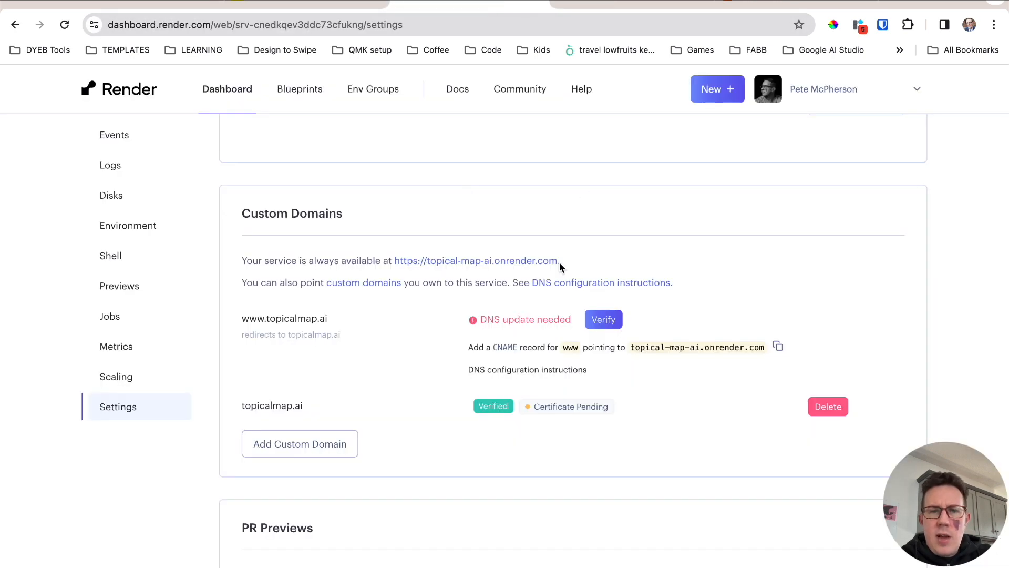
{"action": "mouse_move", "coordinate": [727, 334]}
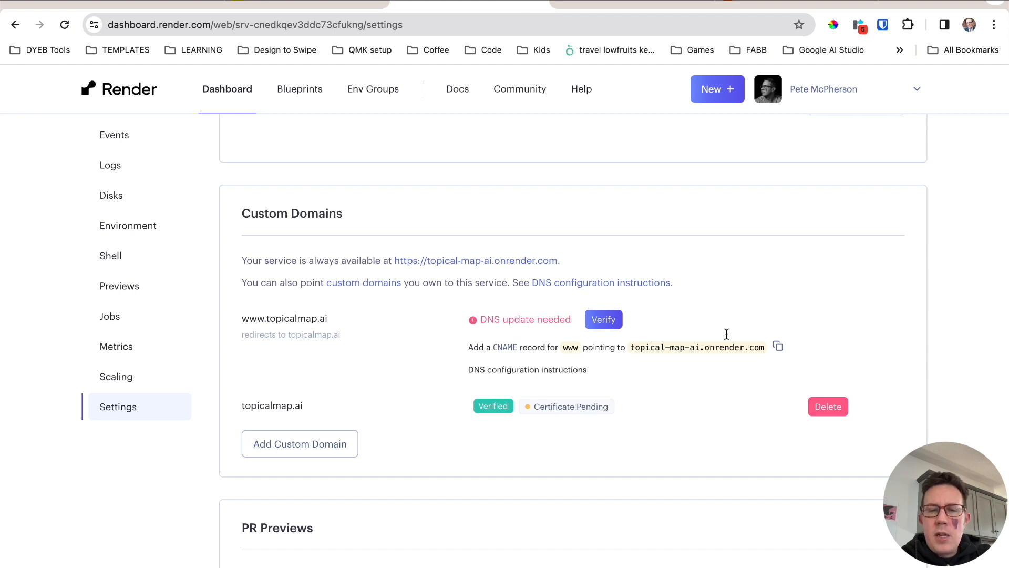
{"action": "left_click", "coordinate": [603, 318]}
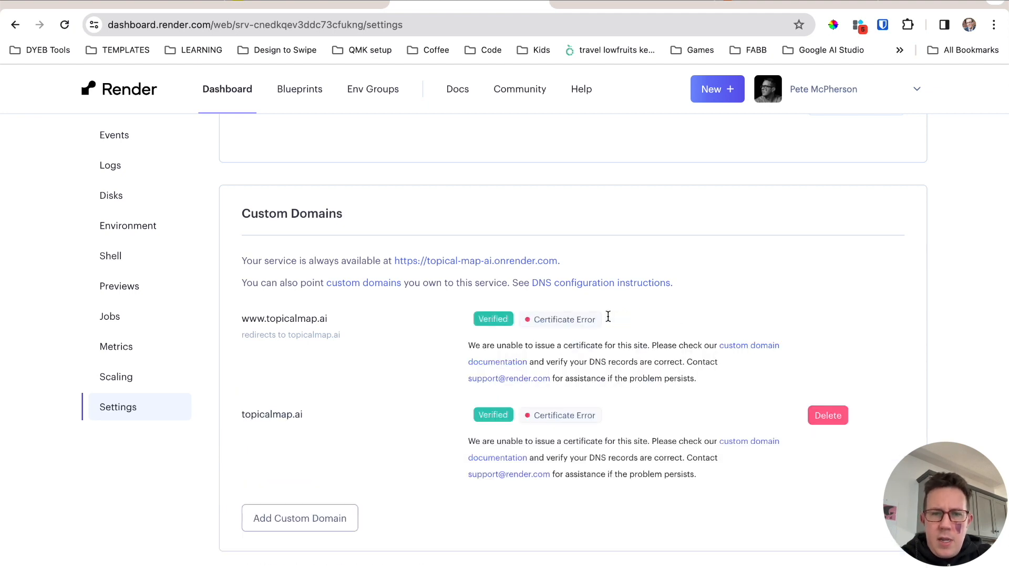
{"action": "mouse_move", "coordinate": [469, 280]}
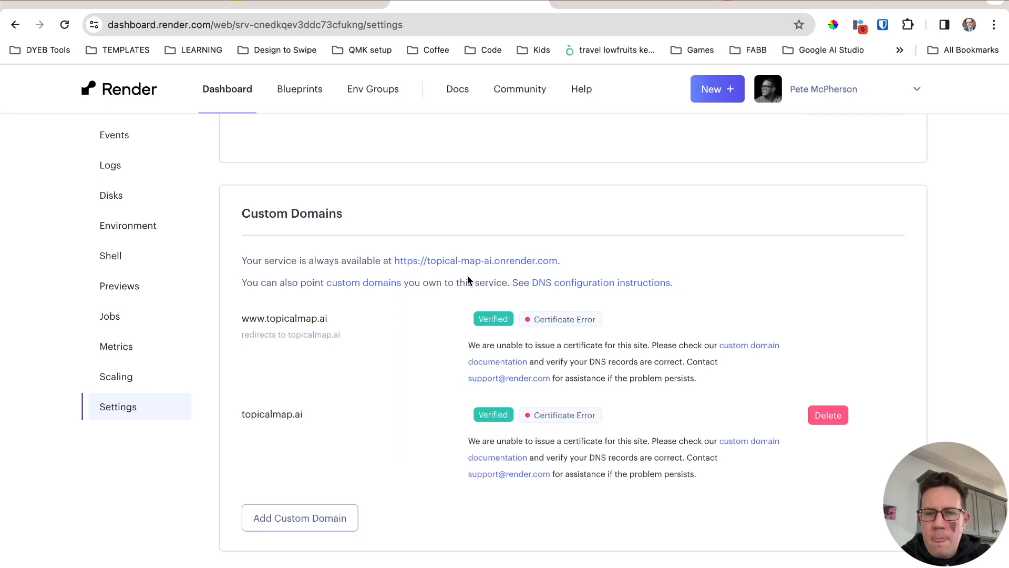
Step: Review the Custom Domains certificate errors, then launch the topicalmap.ai site, which fails with a secure connection error
{"action": "scroll", "scroll_direction": "down", "scroll_amount": 3}
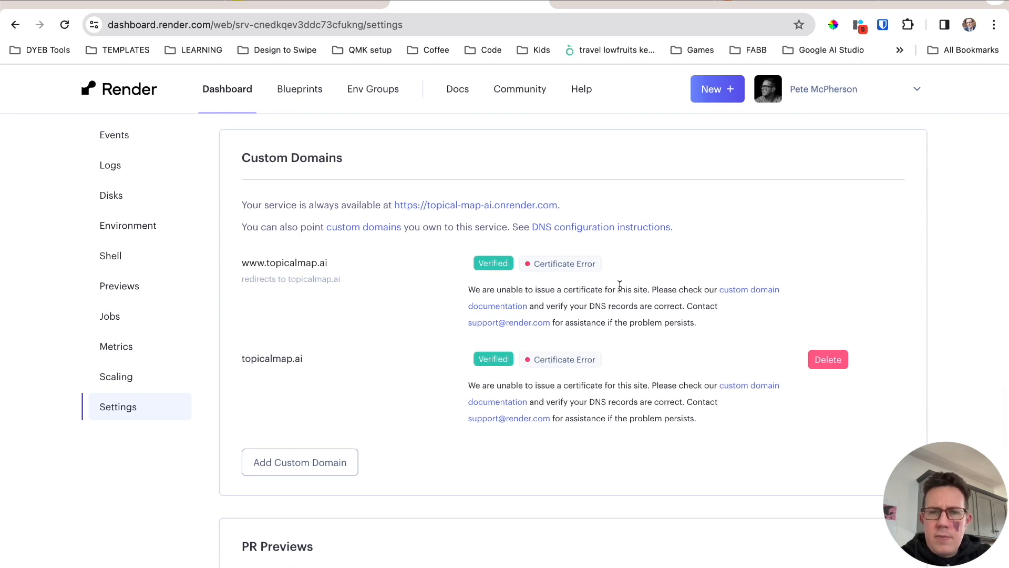
{"action": "scroll", "scroll_direction": "down", "scroll_amount": 3}
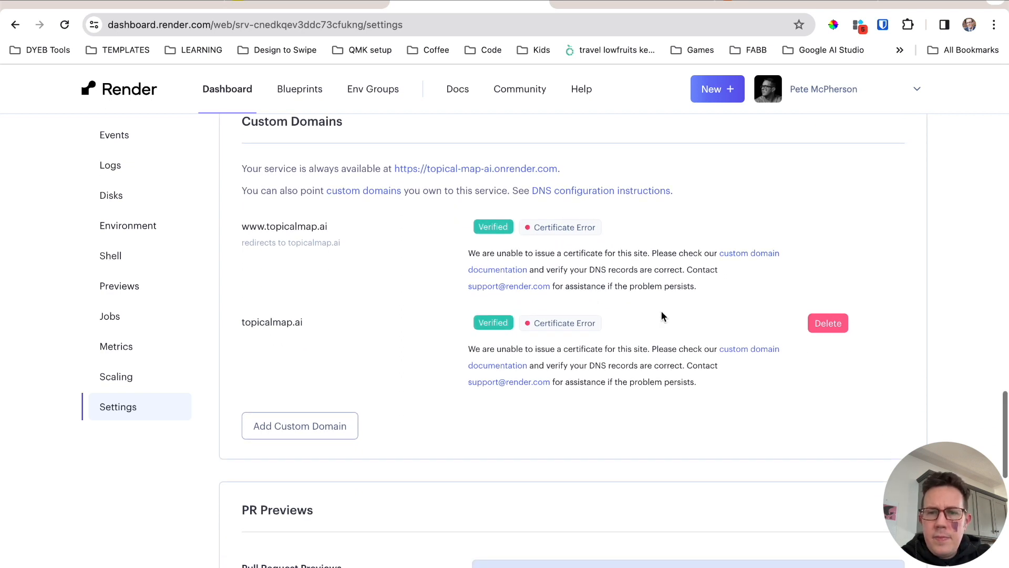
{"action": "scroll", "scroll_direction": "down", "scroll_amount": 3}
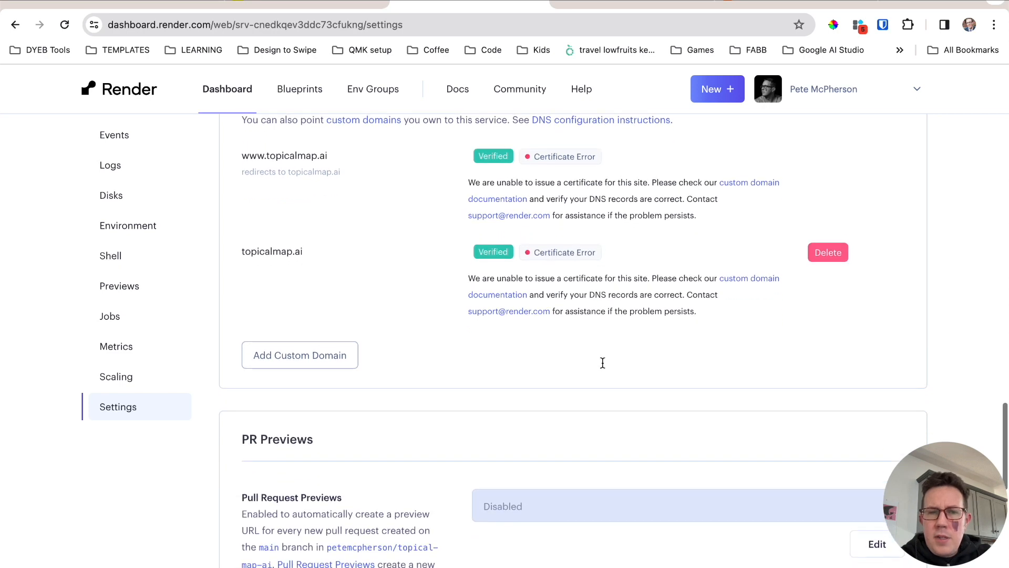
{"action": "scroll", "scroll_direction": "up", "scroll_amount": 3}
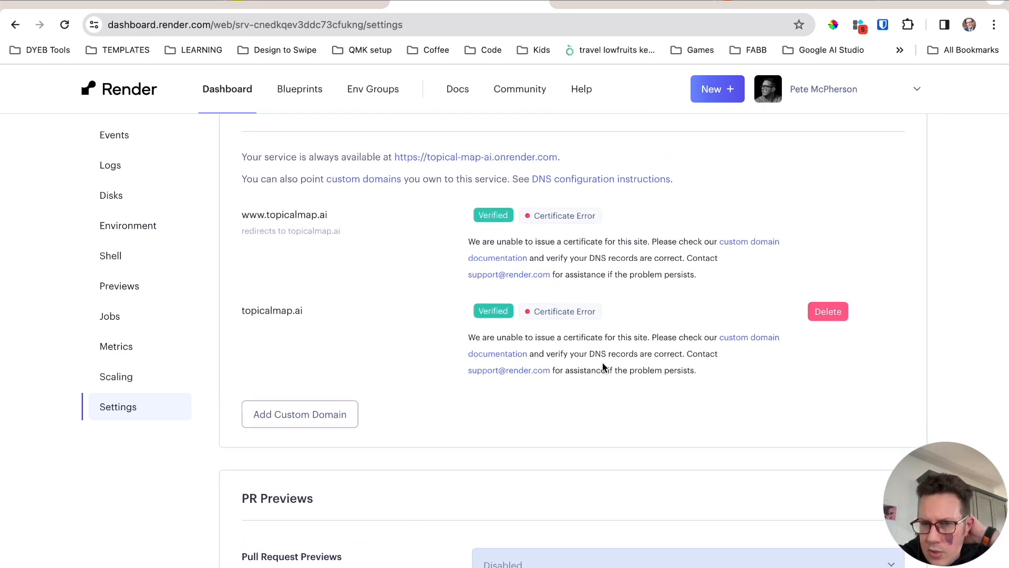
{"action": "mouse_move", "coordinate": [498, 353]}
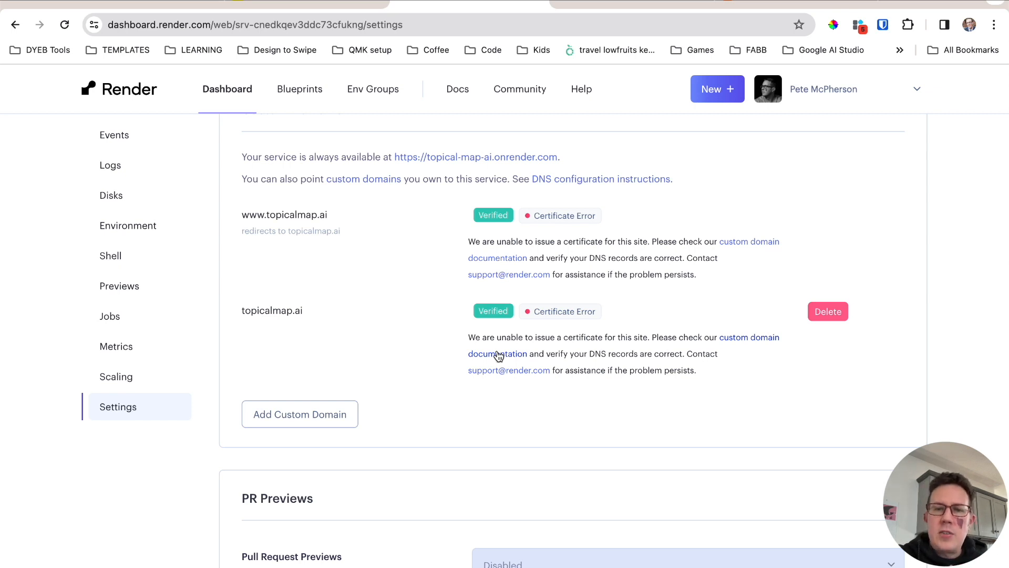
{"action": "mouse_move", "coordinate": [493, 374]}
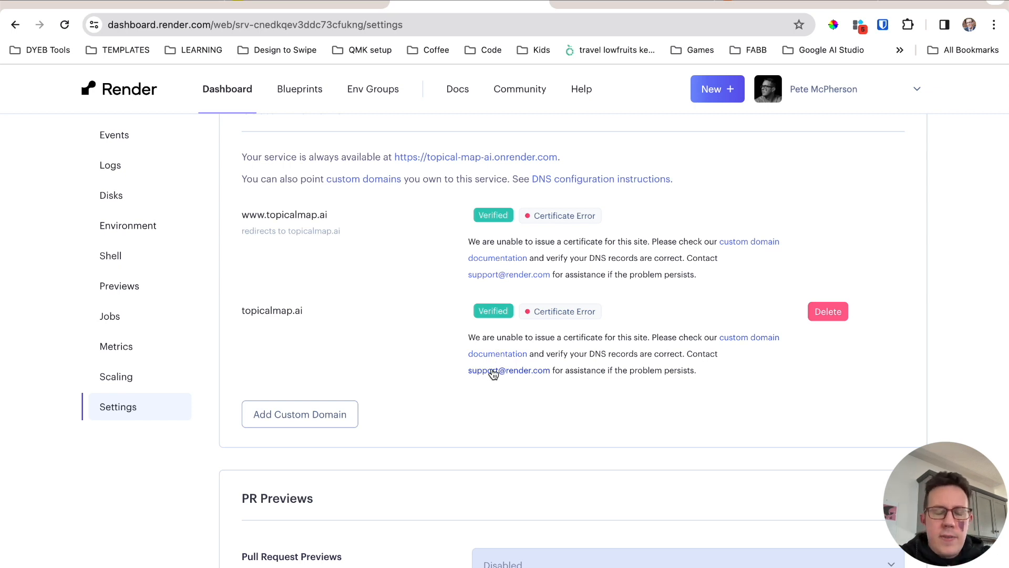
{"action": "scroll", "scroll_direction": "up", "scroll_amount": 3}
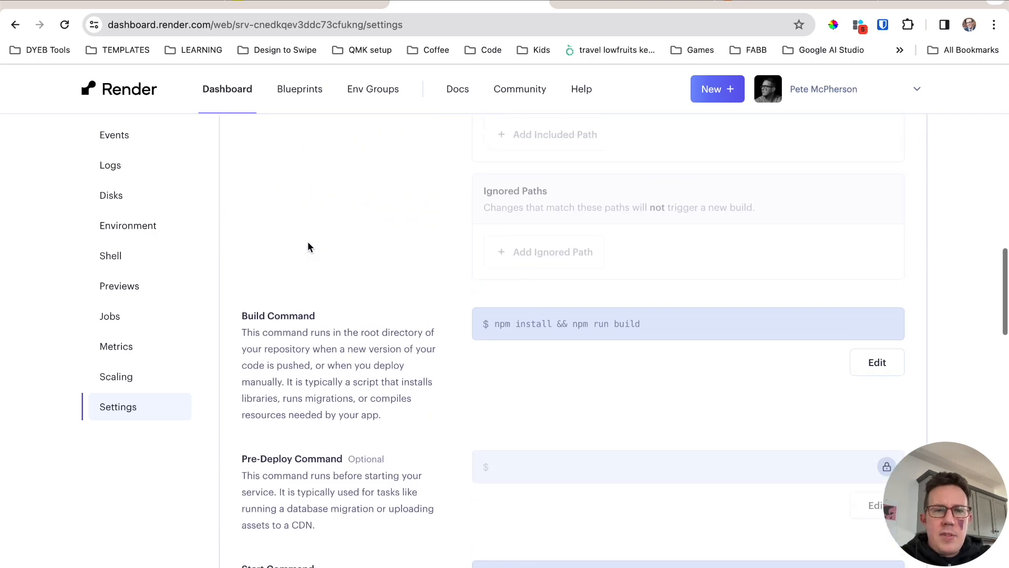
{"action": "scroll", "scroll_direction": "up", "scroll_amount": 3}
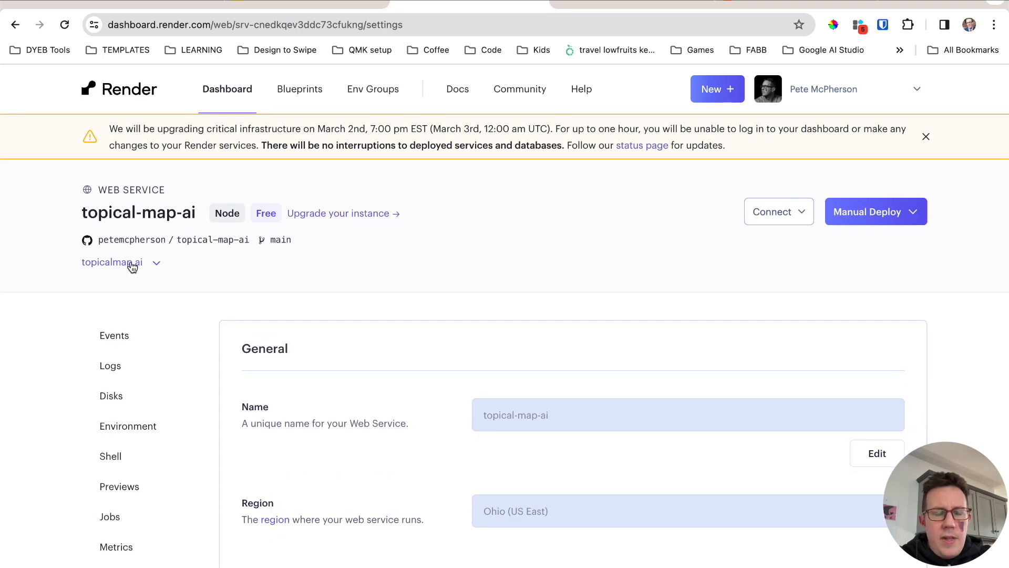
{"action": "left_click", "coordinate": [112, 262]}
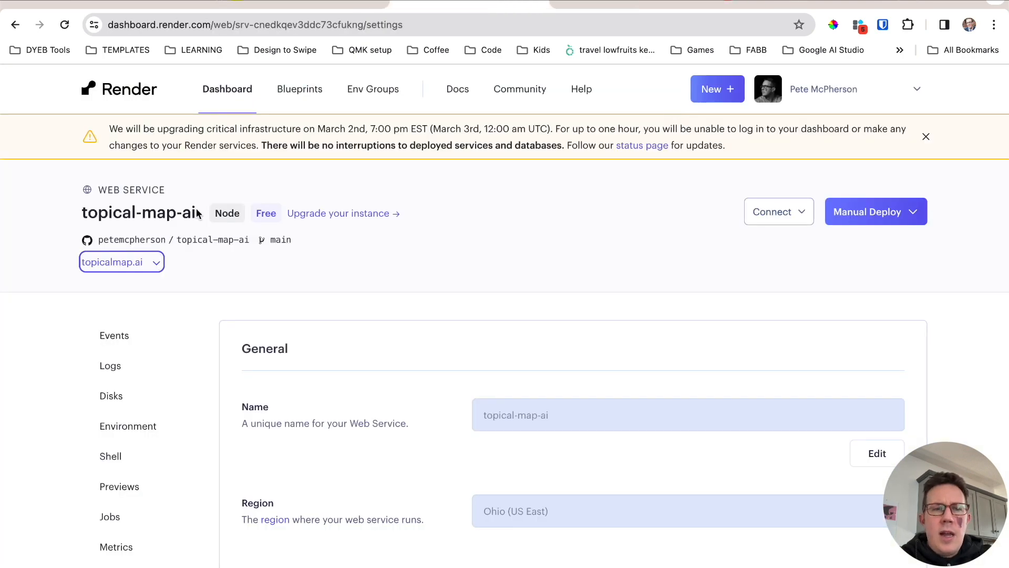
{"action": "left_click", "coordinate": [113, 262]}
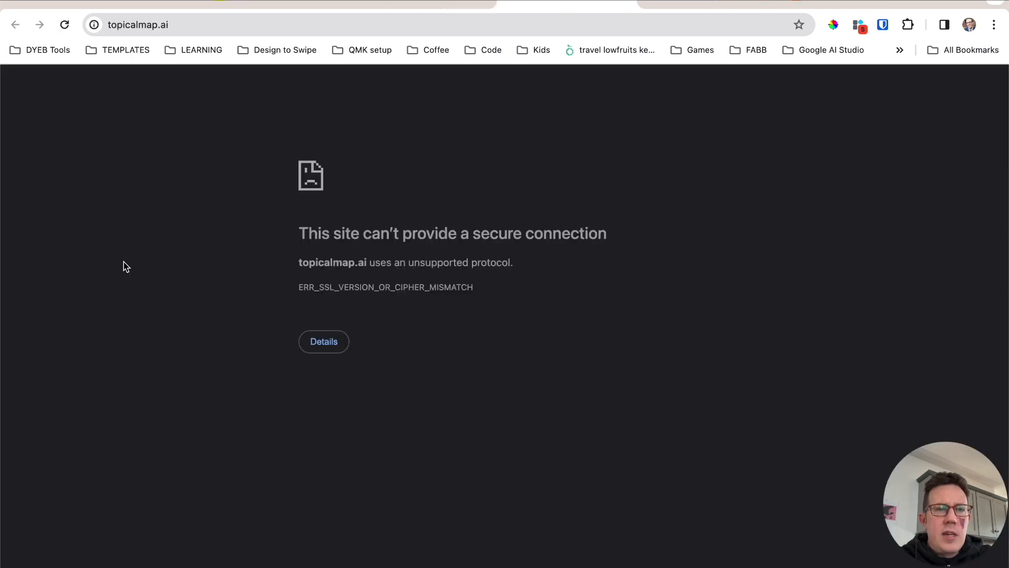
{"action": "mouse_move", "coordinate": [91, 348]}
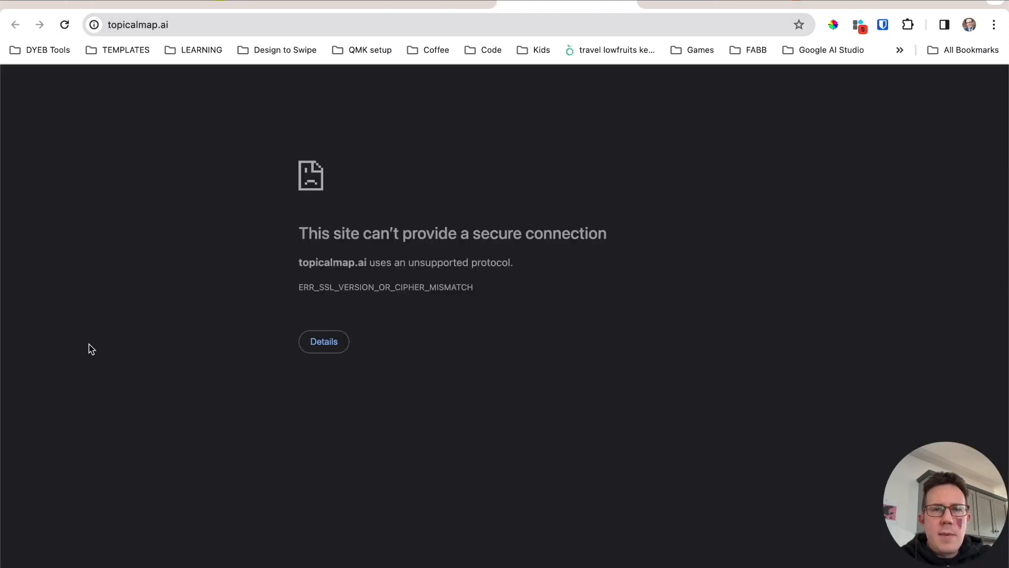
{"action": "mouse_move", "coordinate": [487, 238]}
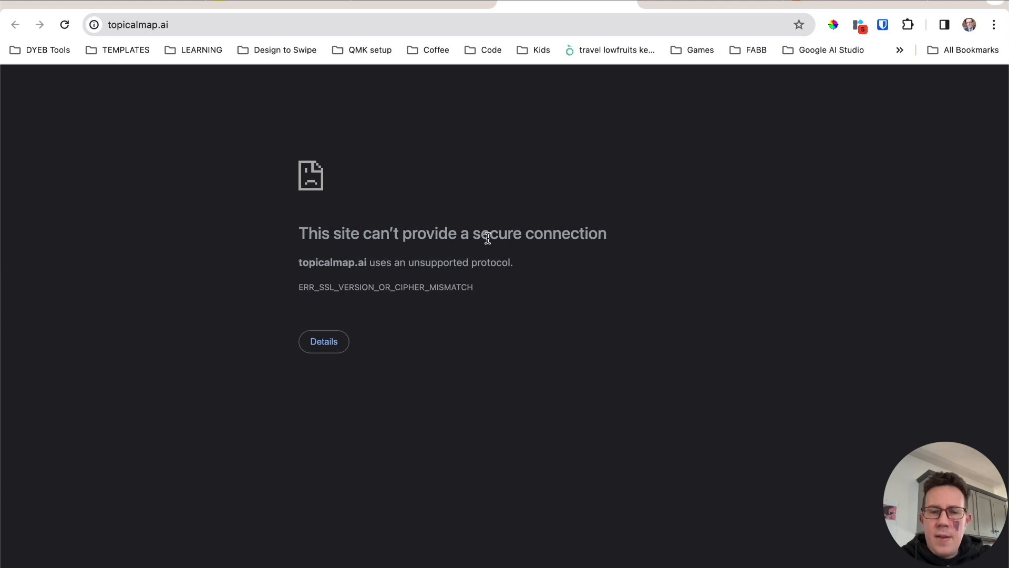